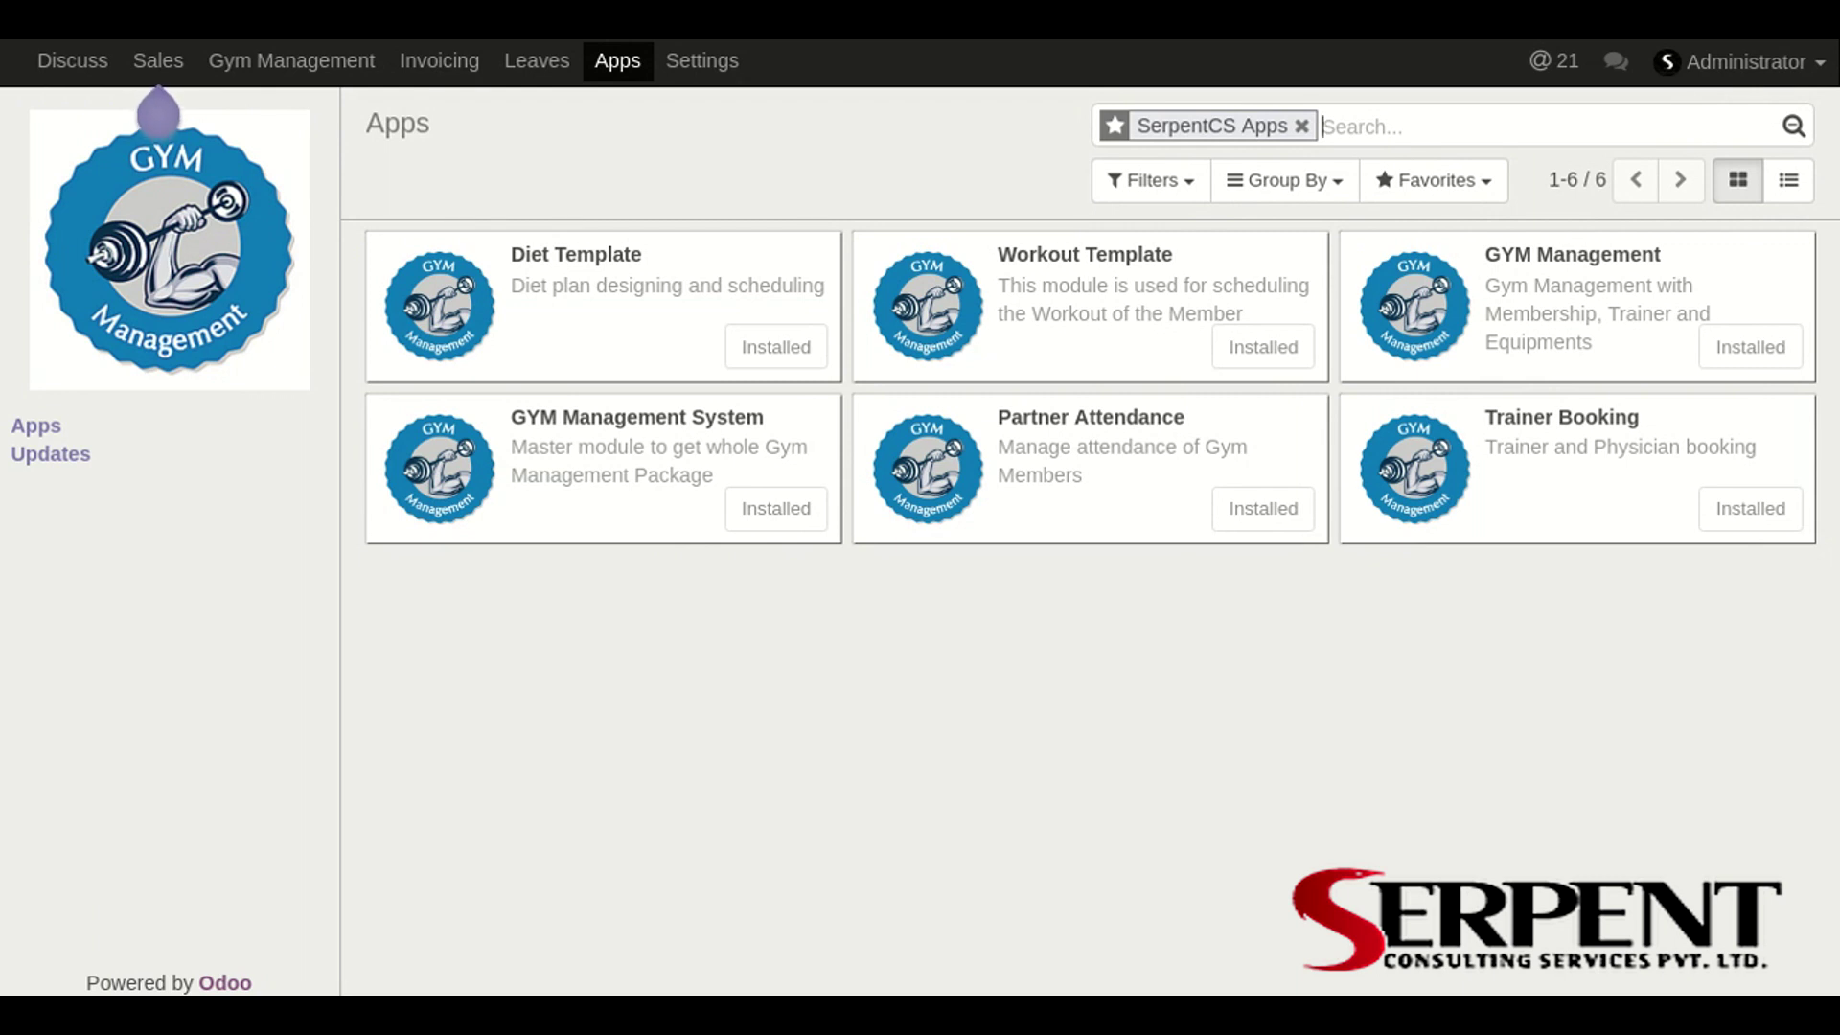
mouse_move(802, 276)
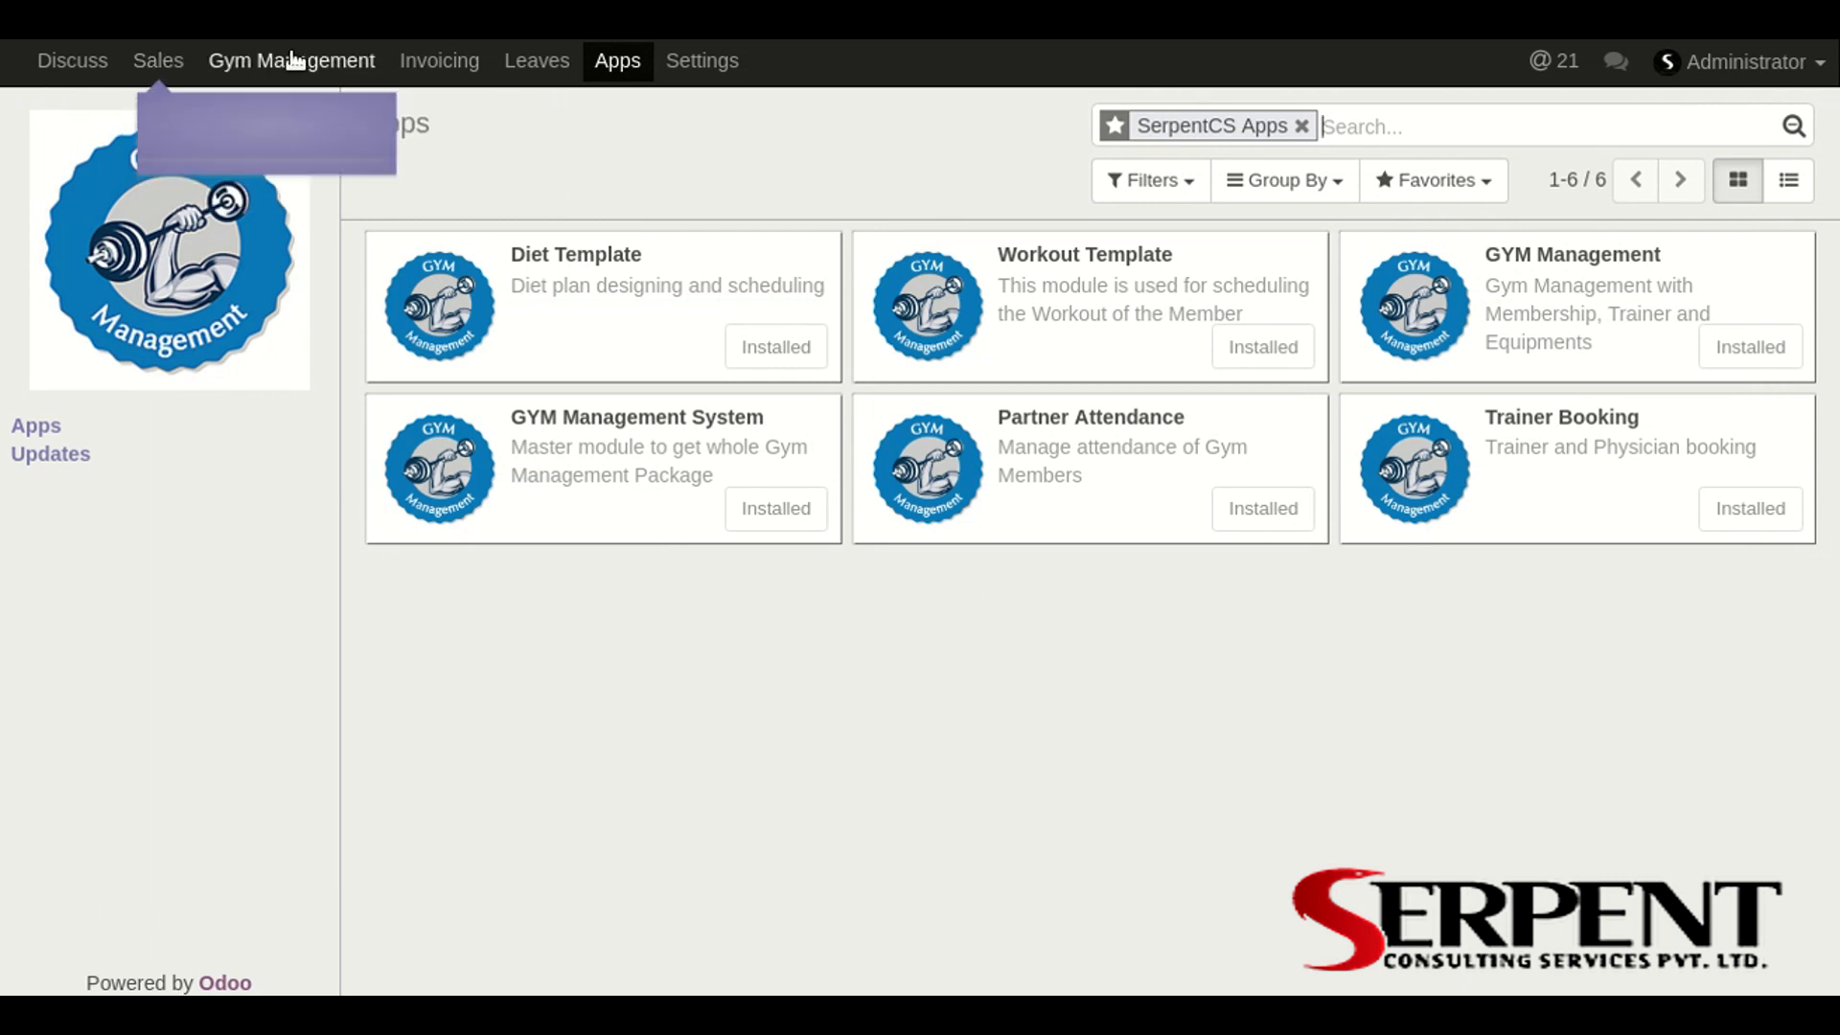
Step: Open Gym Management, browse Measurement History, Trainers, Membership and Membership Plans, then return to Members
left_click(290, 60)
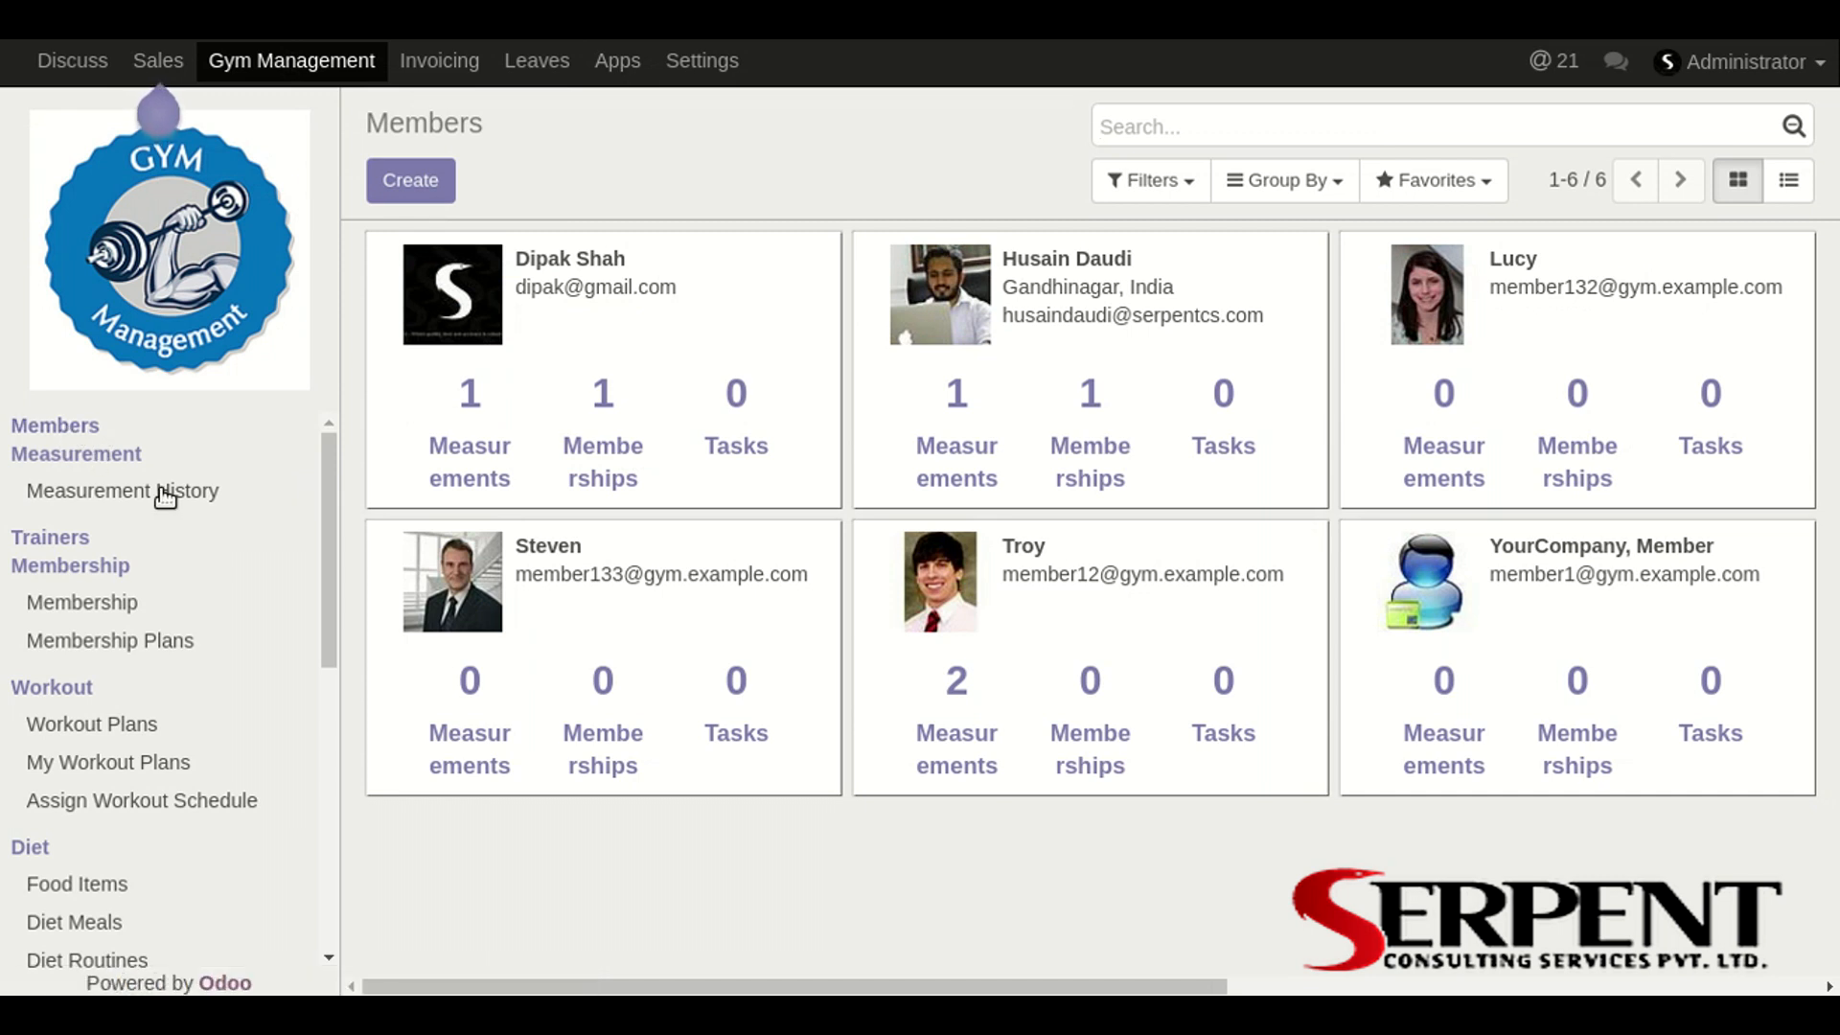
mouse_move(149, 490)
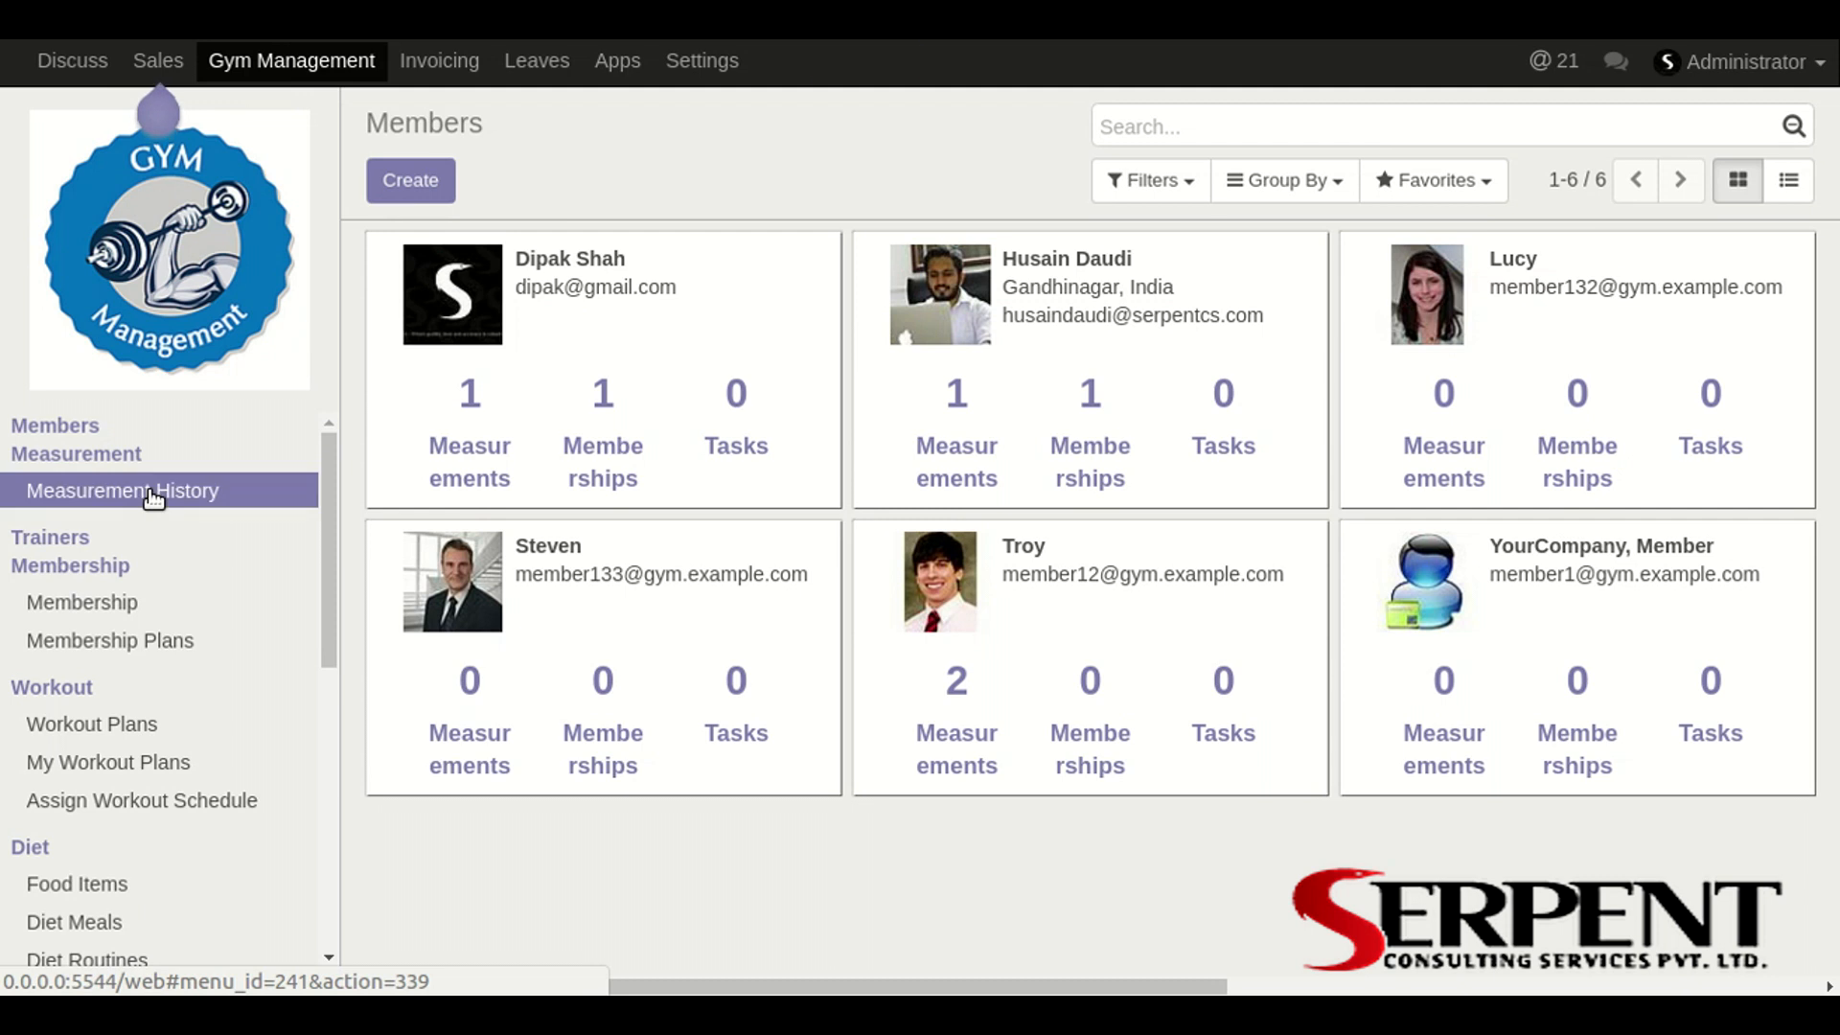
left_click(122, 490)
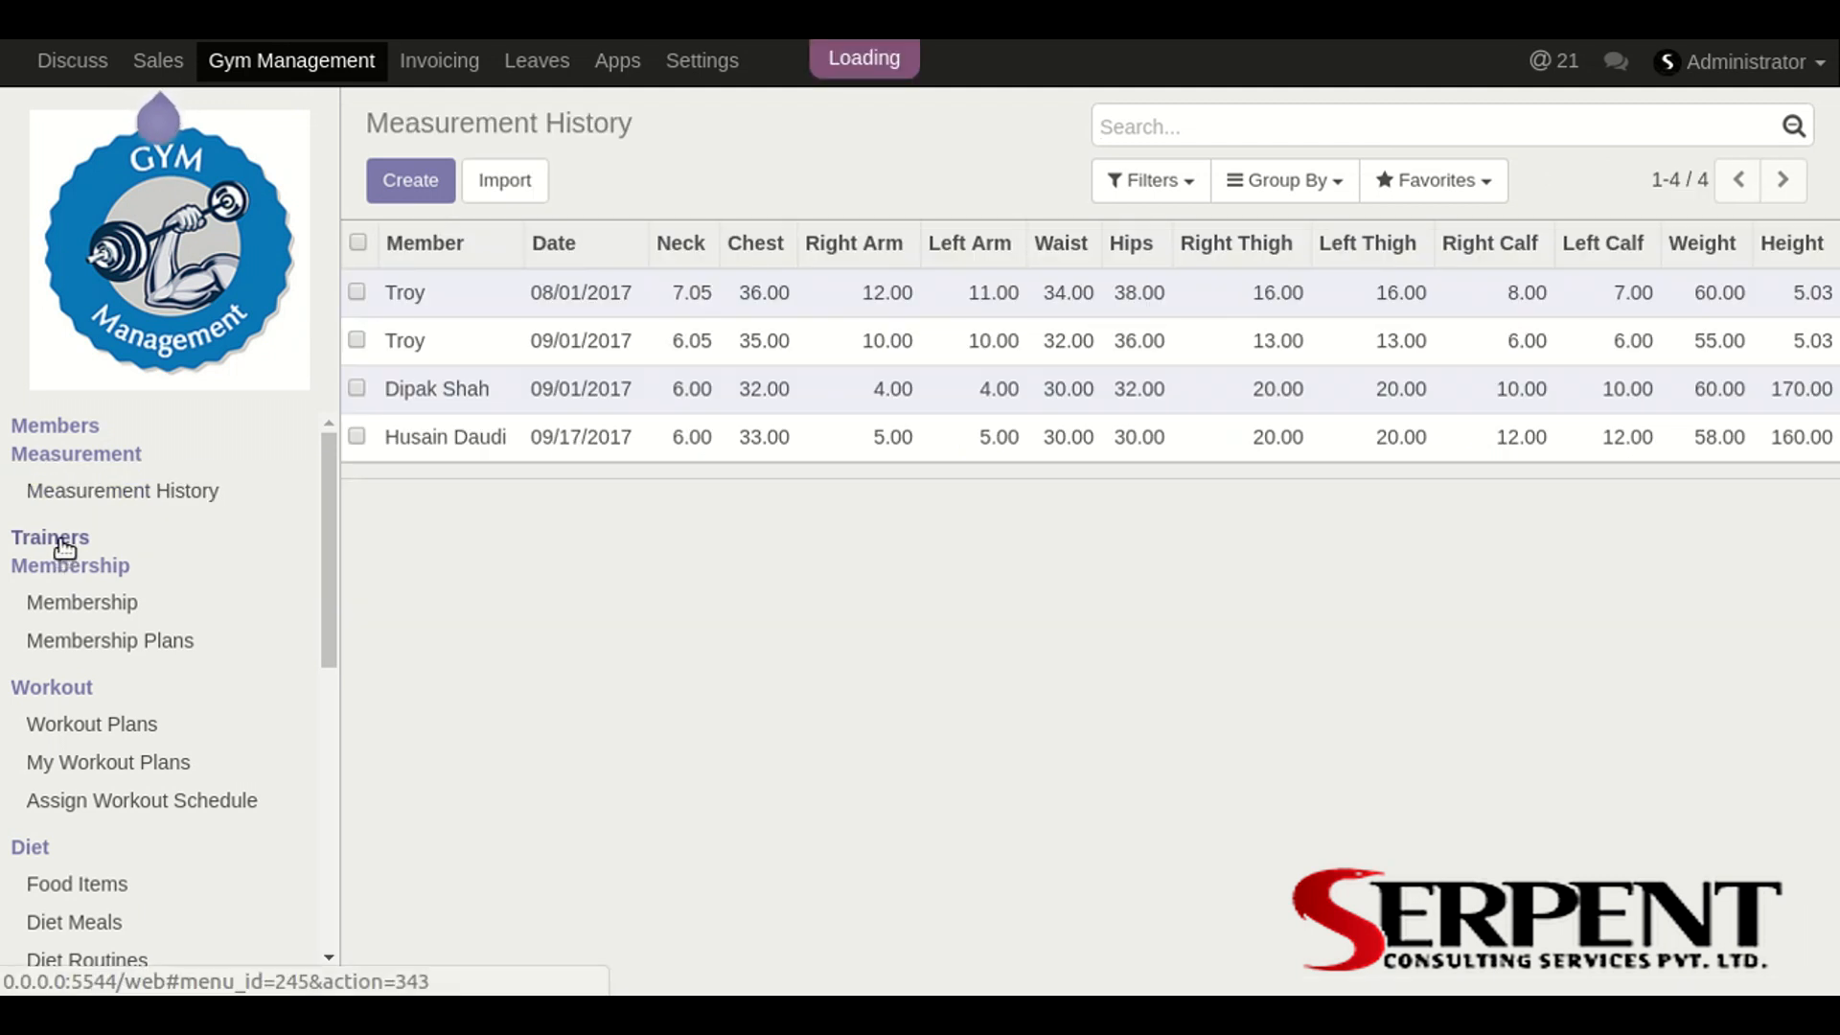
left_click(50, 537)
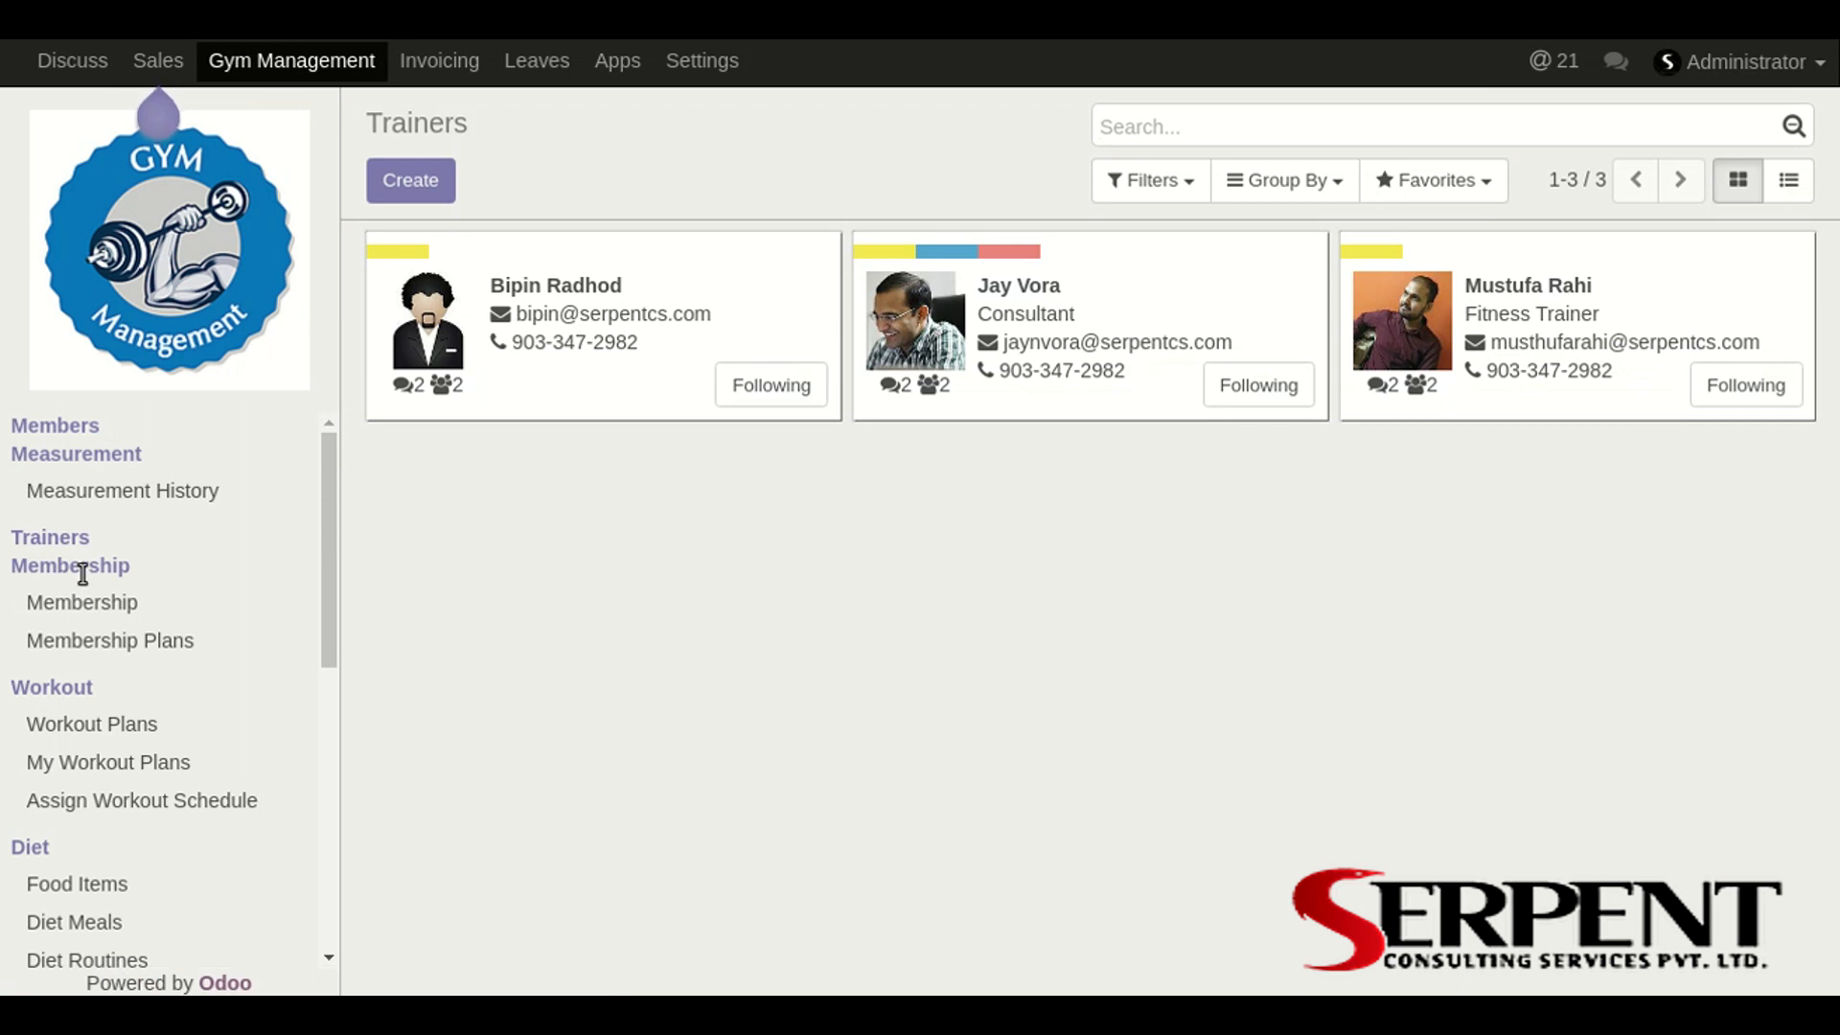
left_click(81, 602)
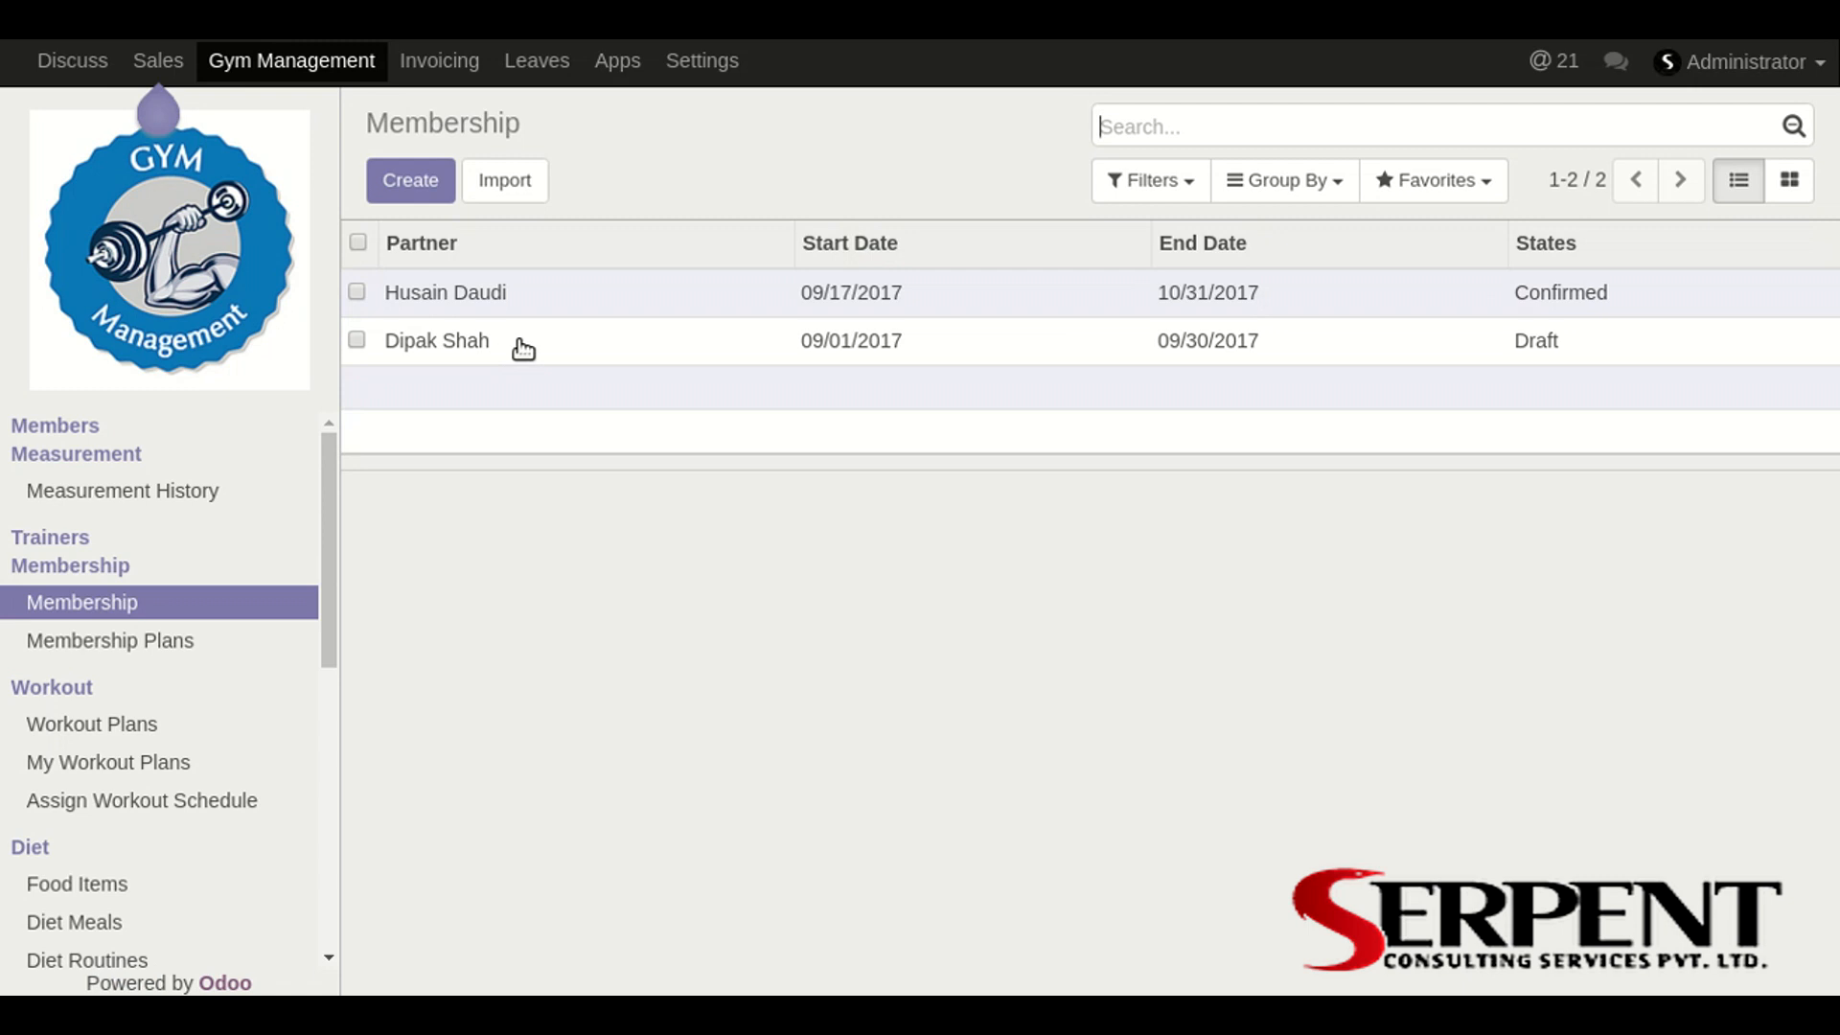
left_click(109, 640)
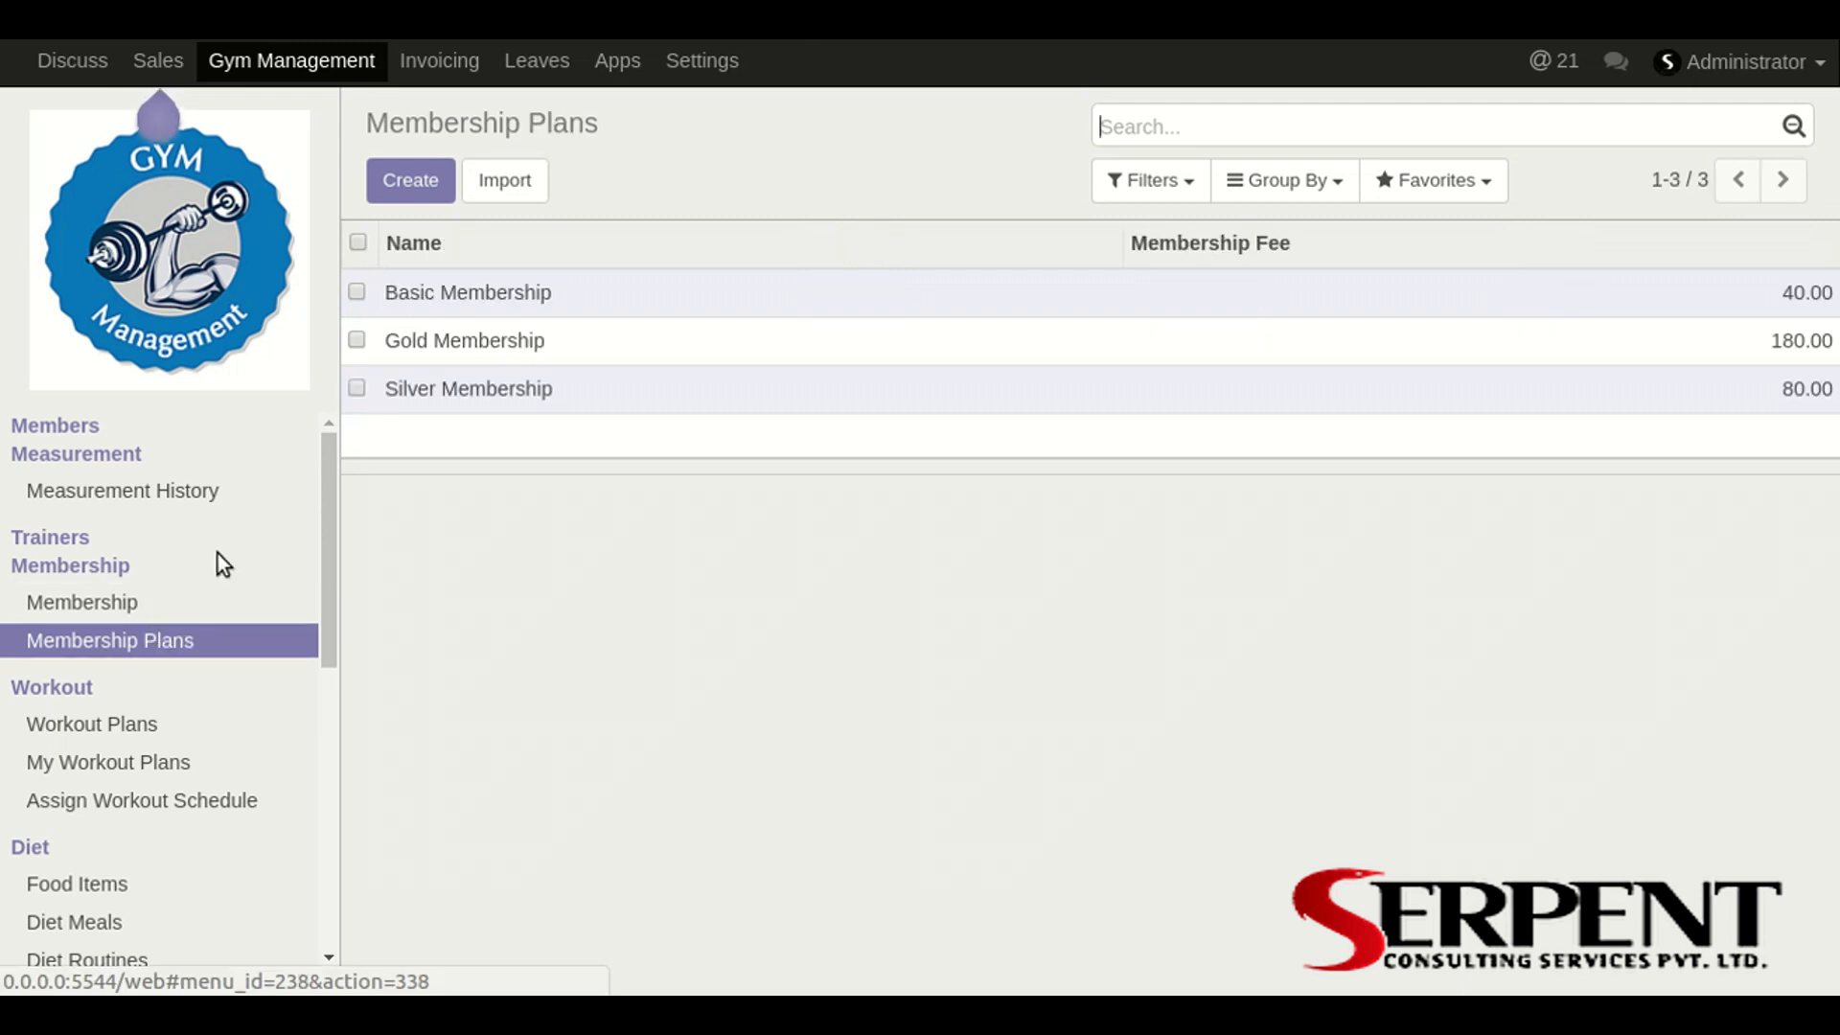
mouse_move(72, 448)
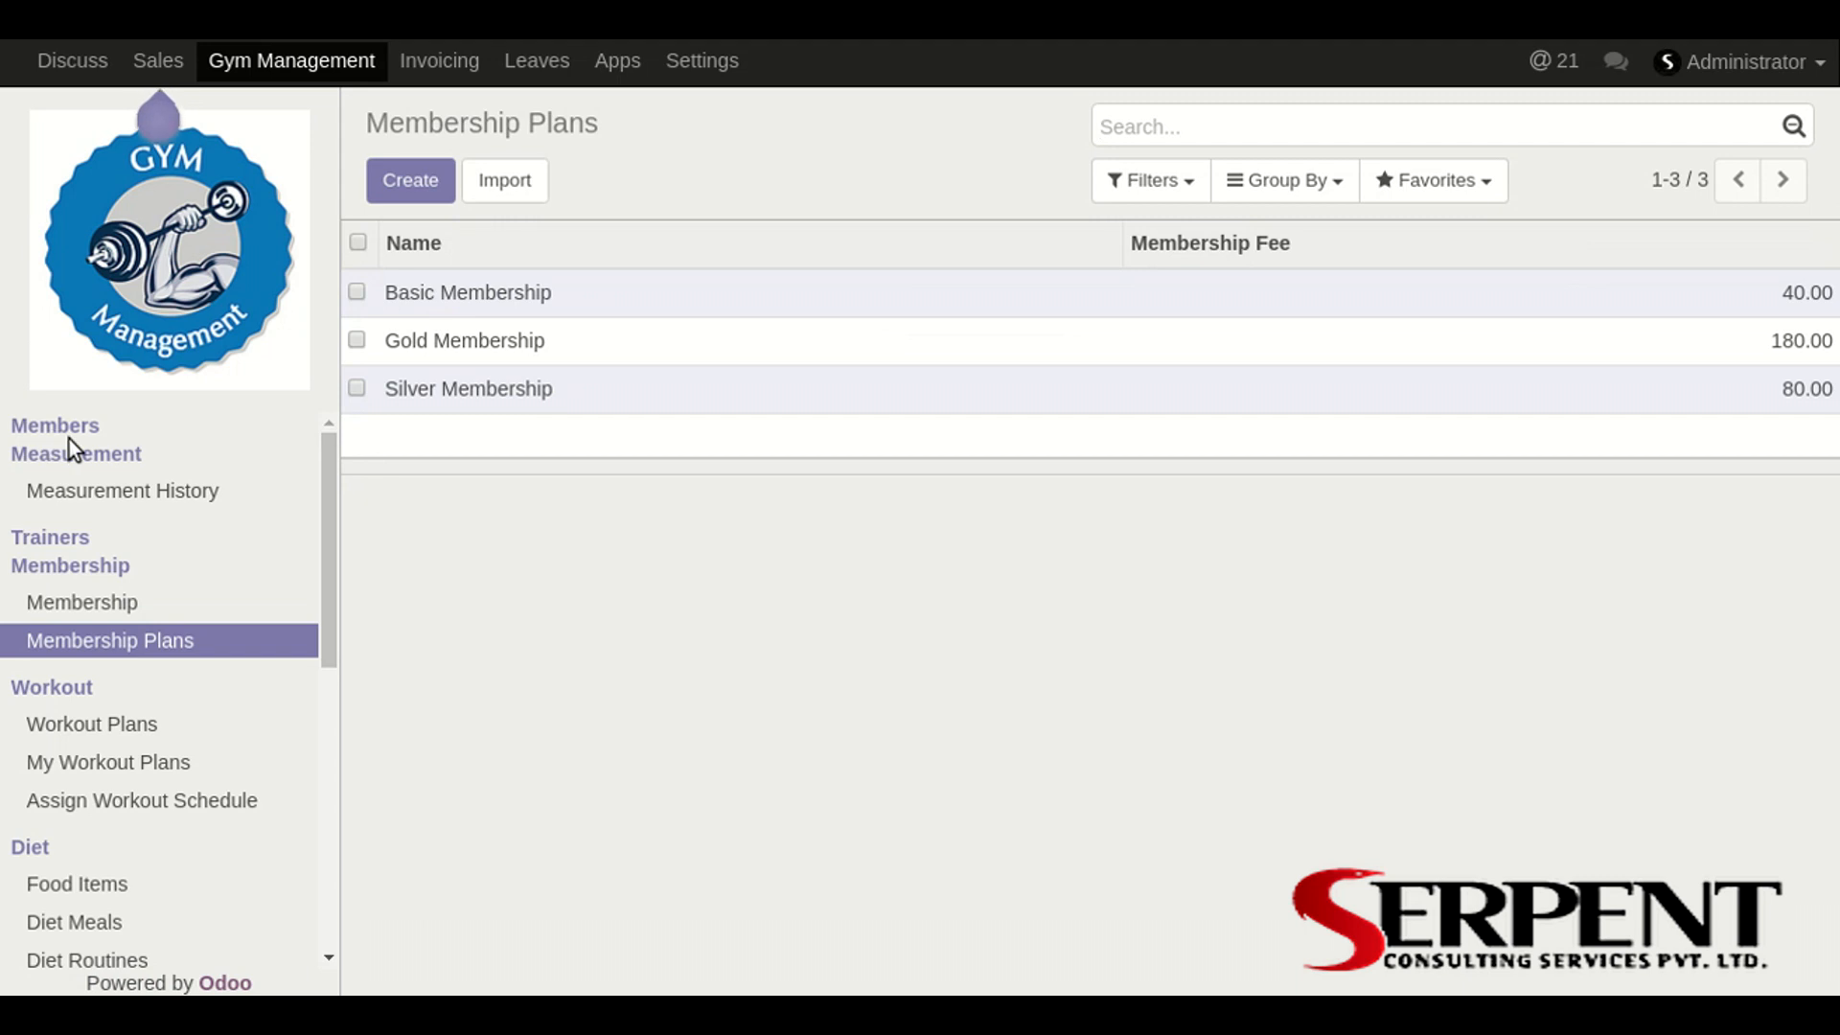
left_click(55, 426)
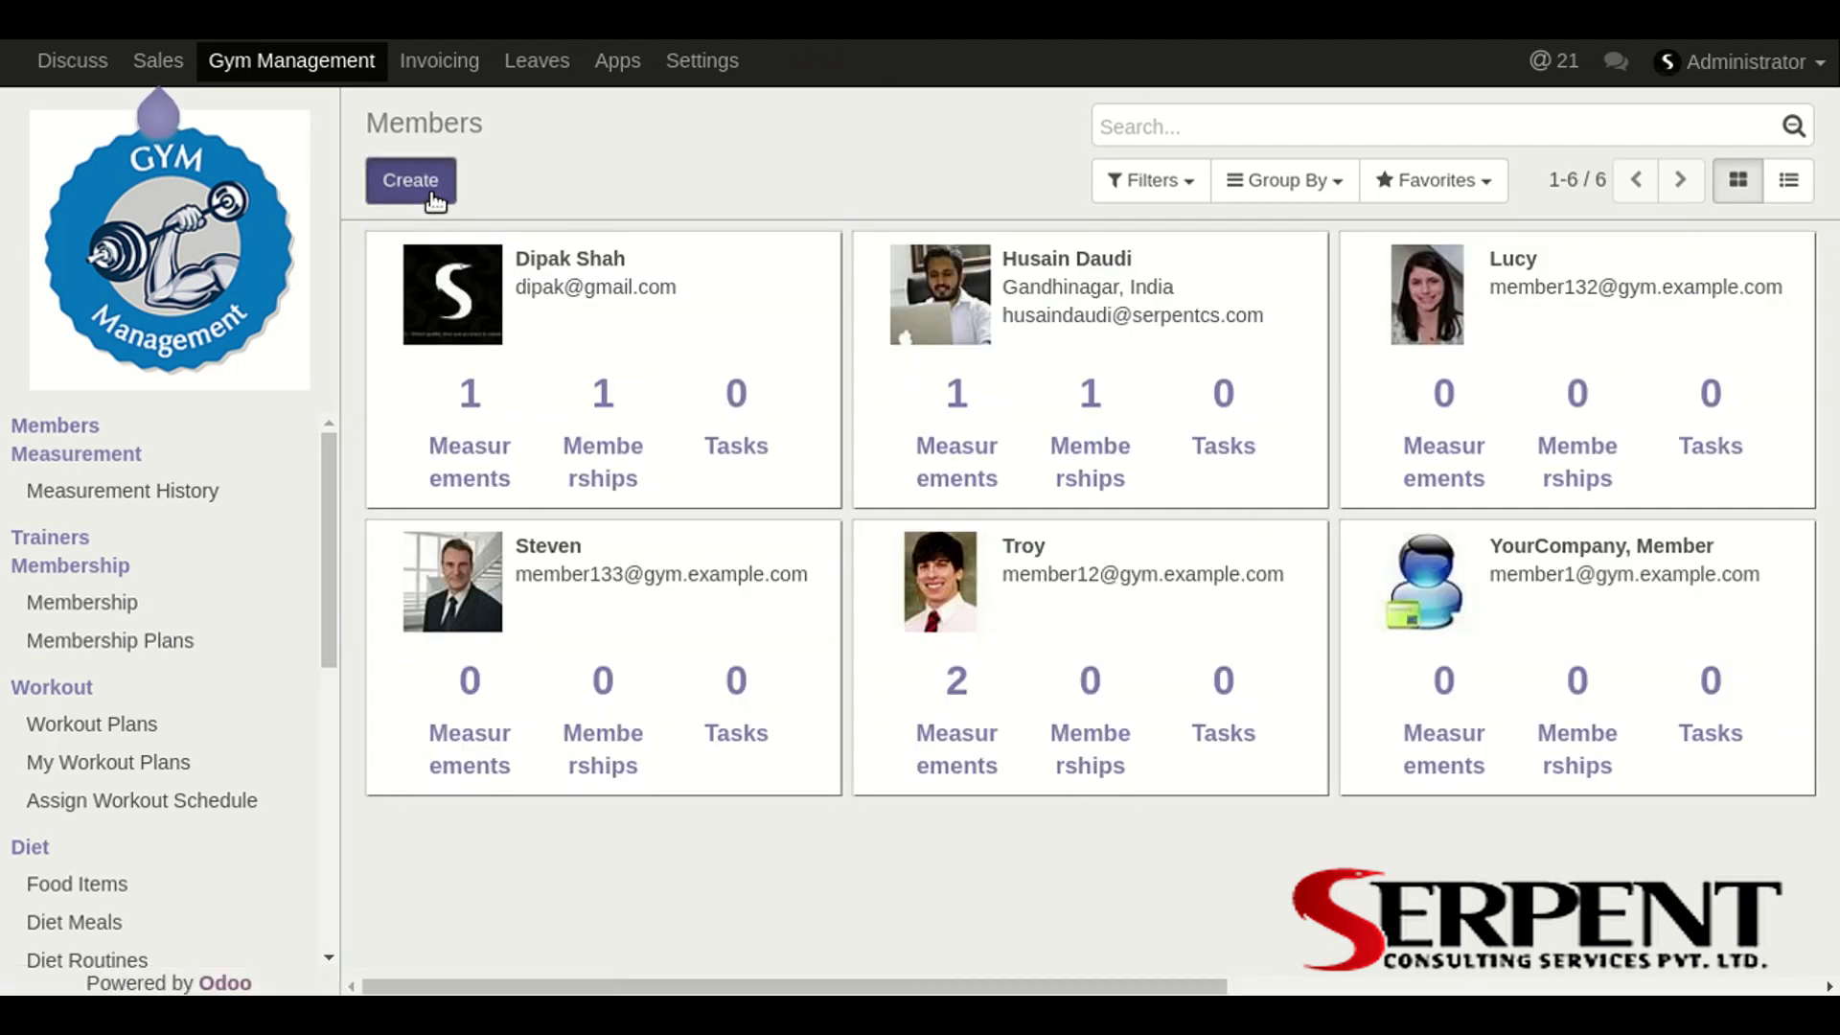
Step: Create a blank member and browse its Contacts, Internal Notes and Measurement History tabs
left_click(409, 180)
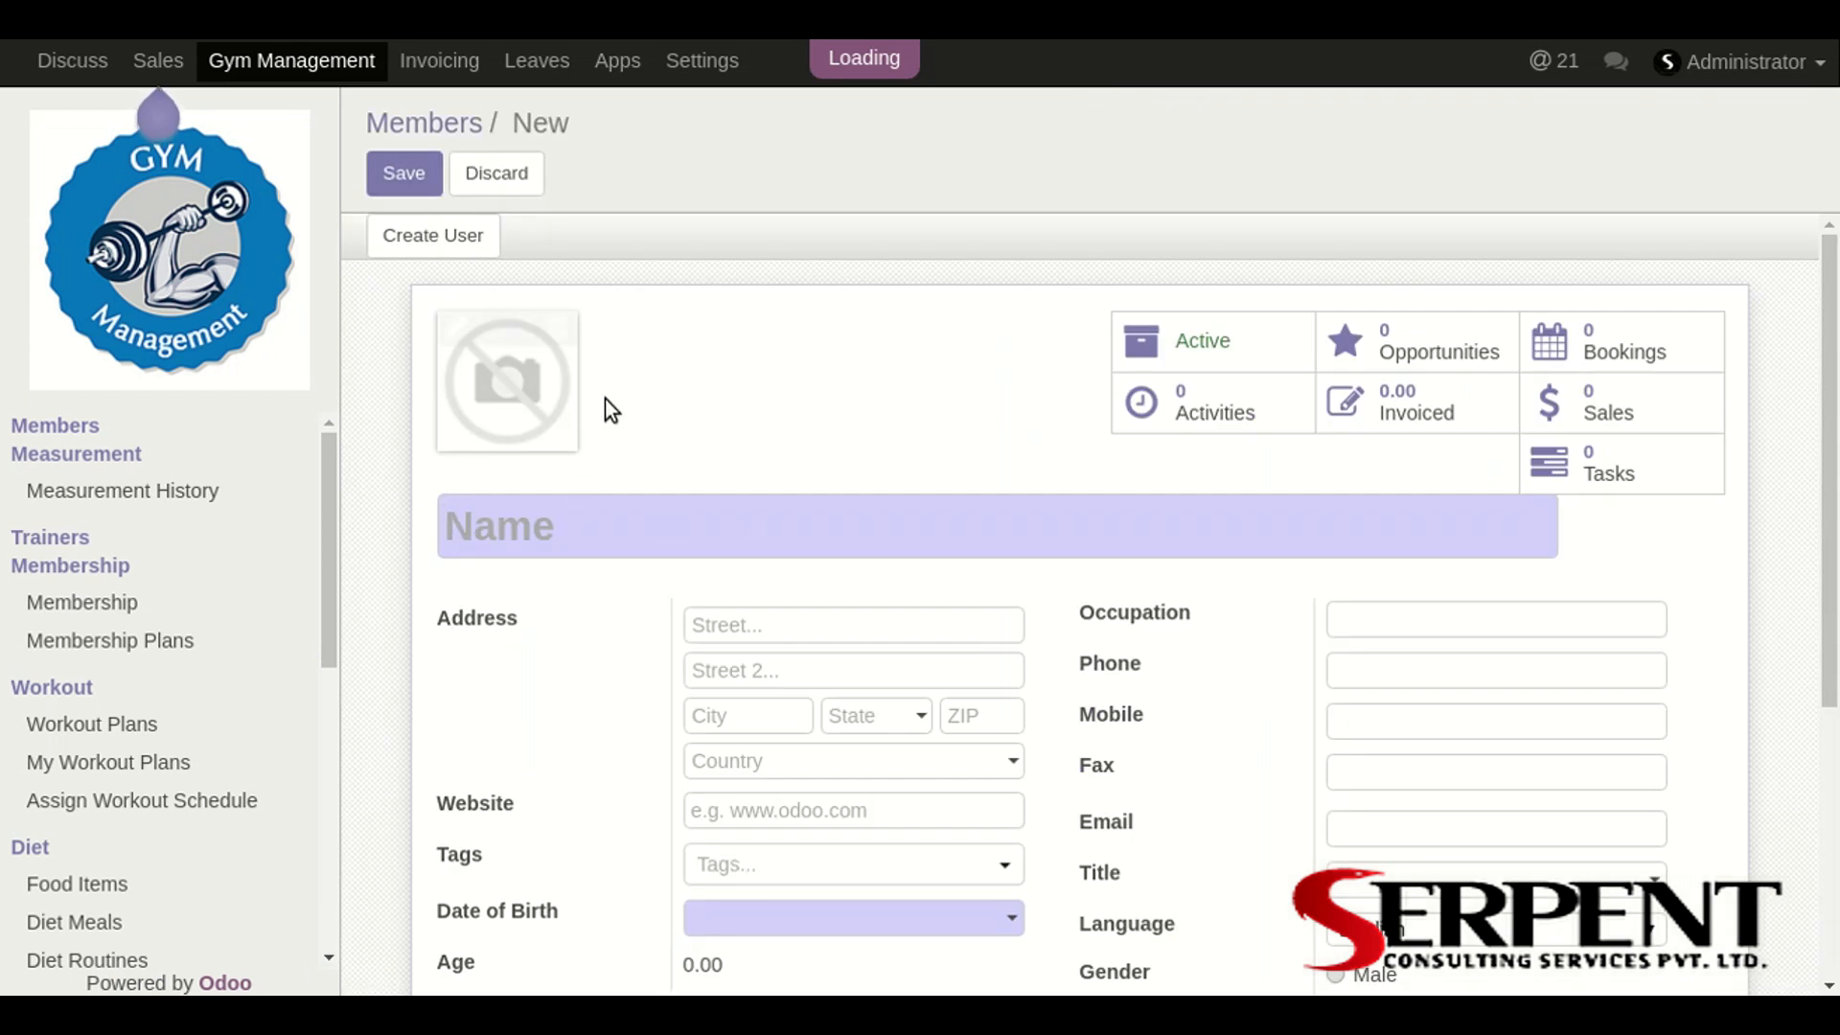
left_click(826, 528)
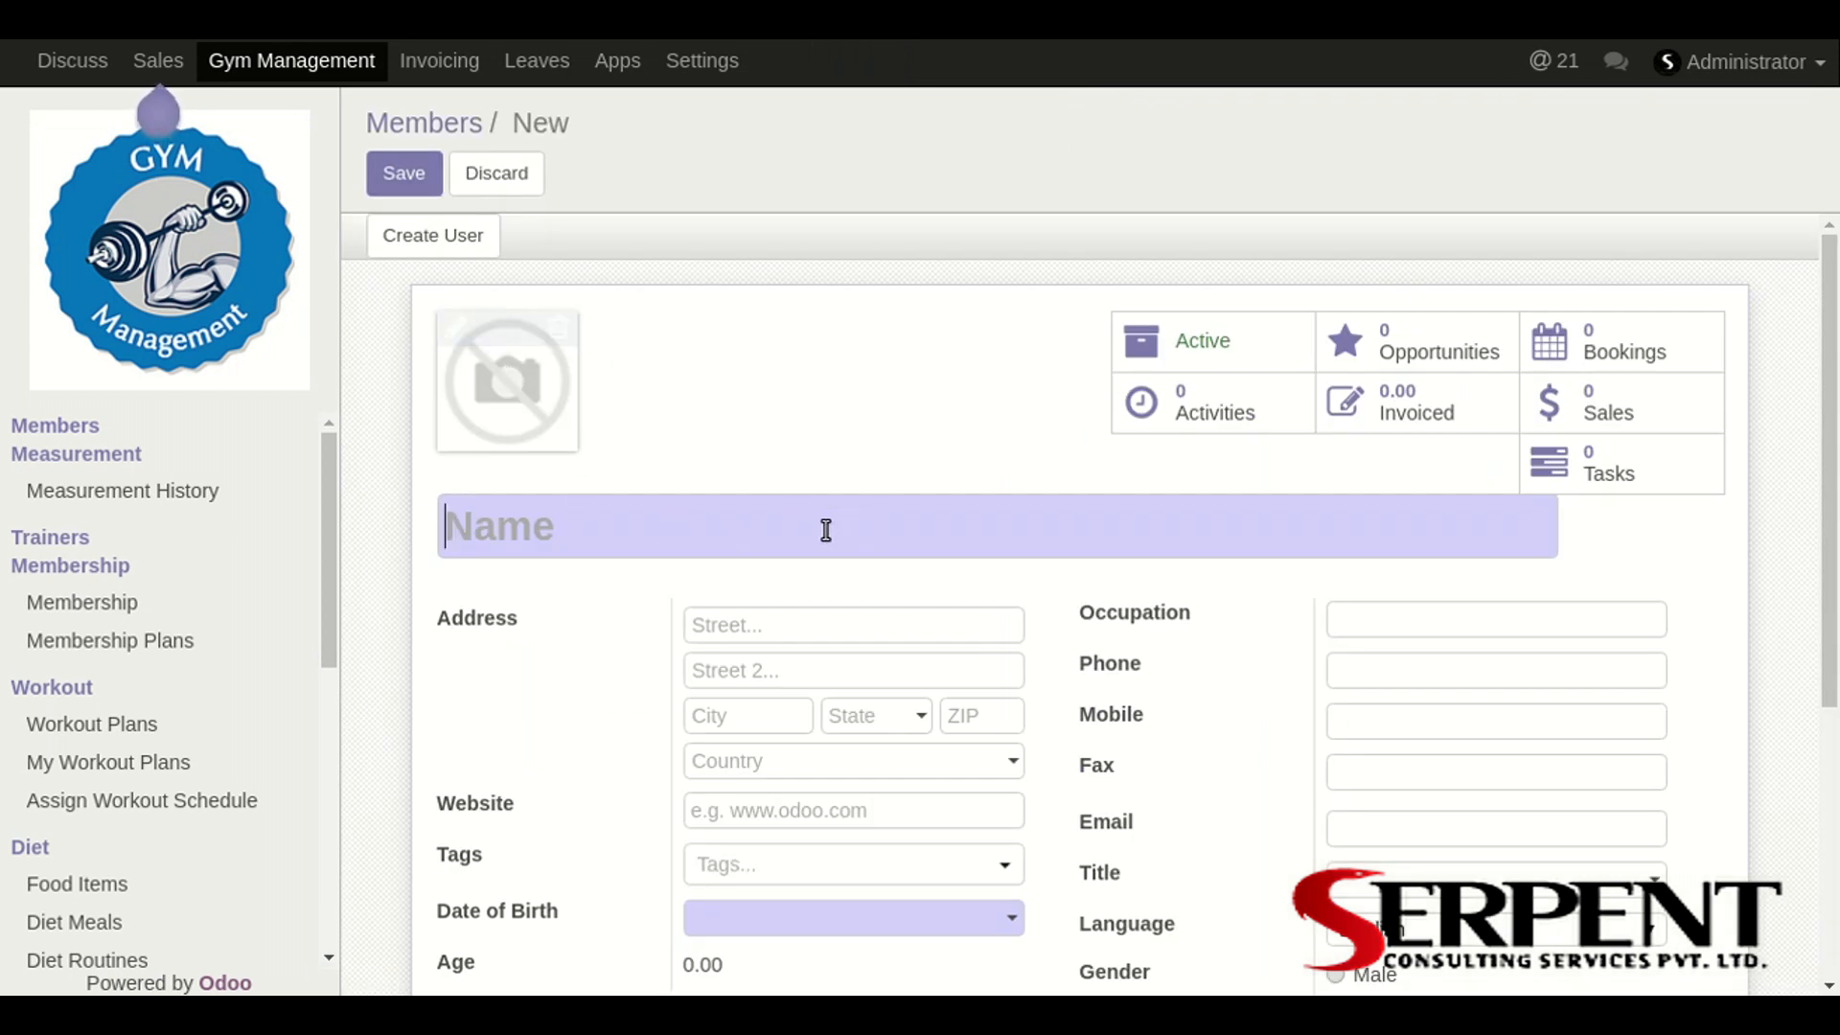
scroll("down", 3)
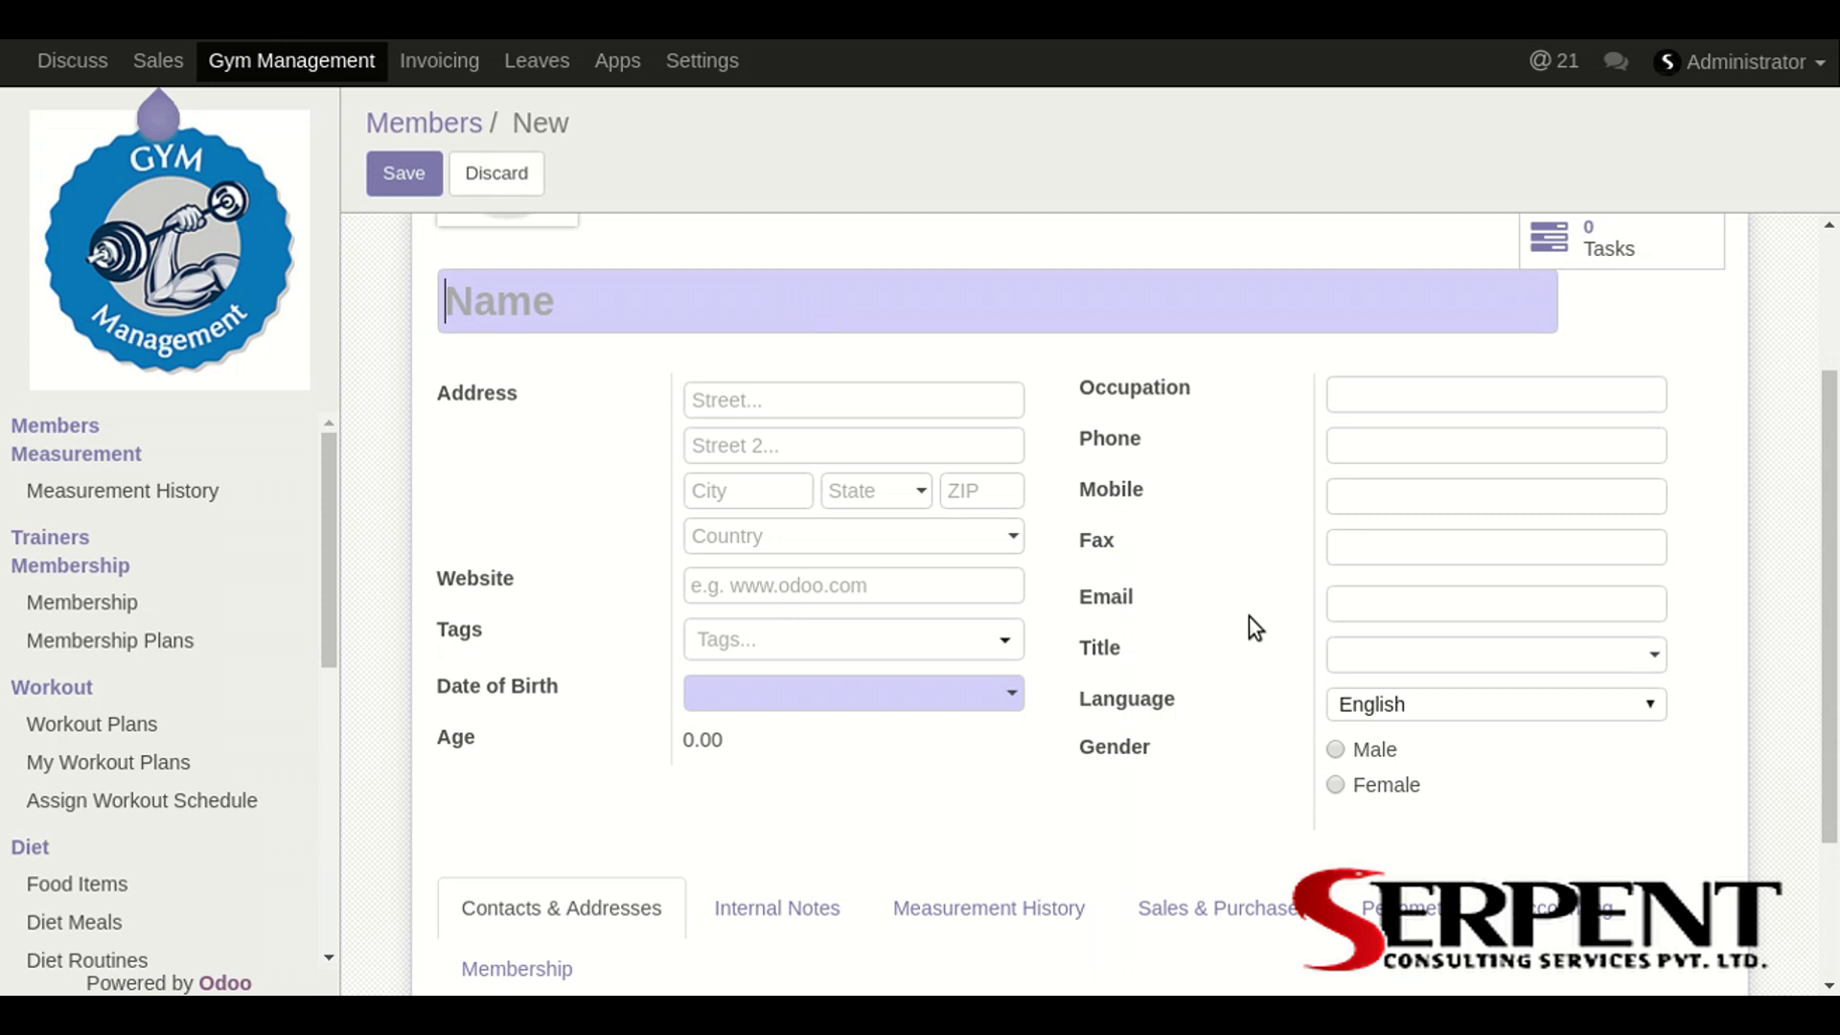
scroll("down", 3)
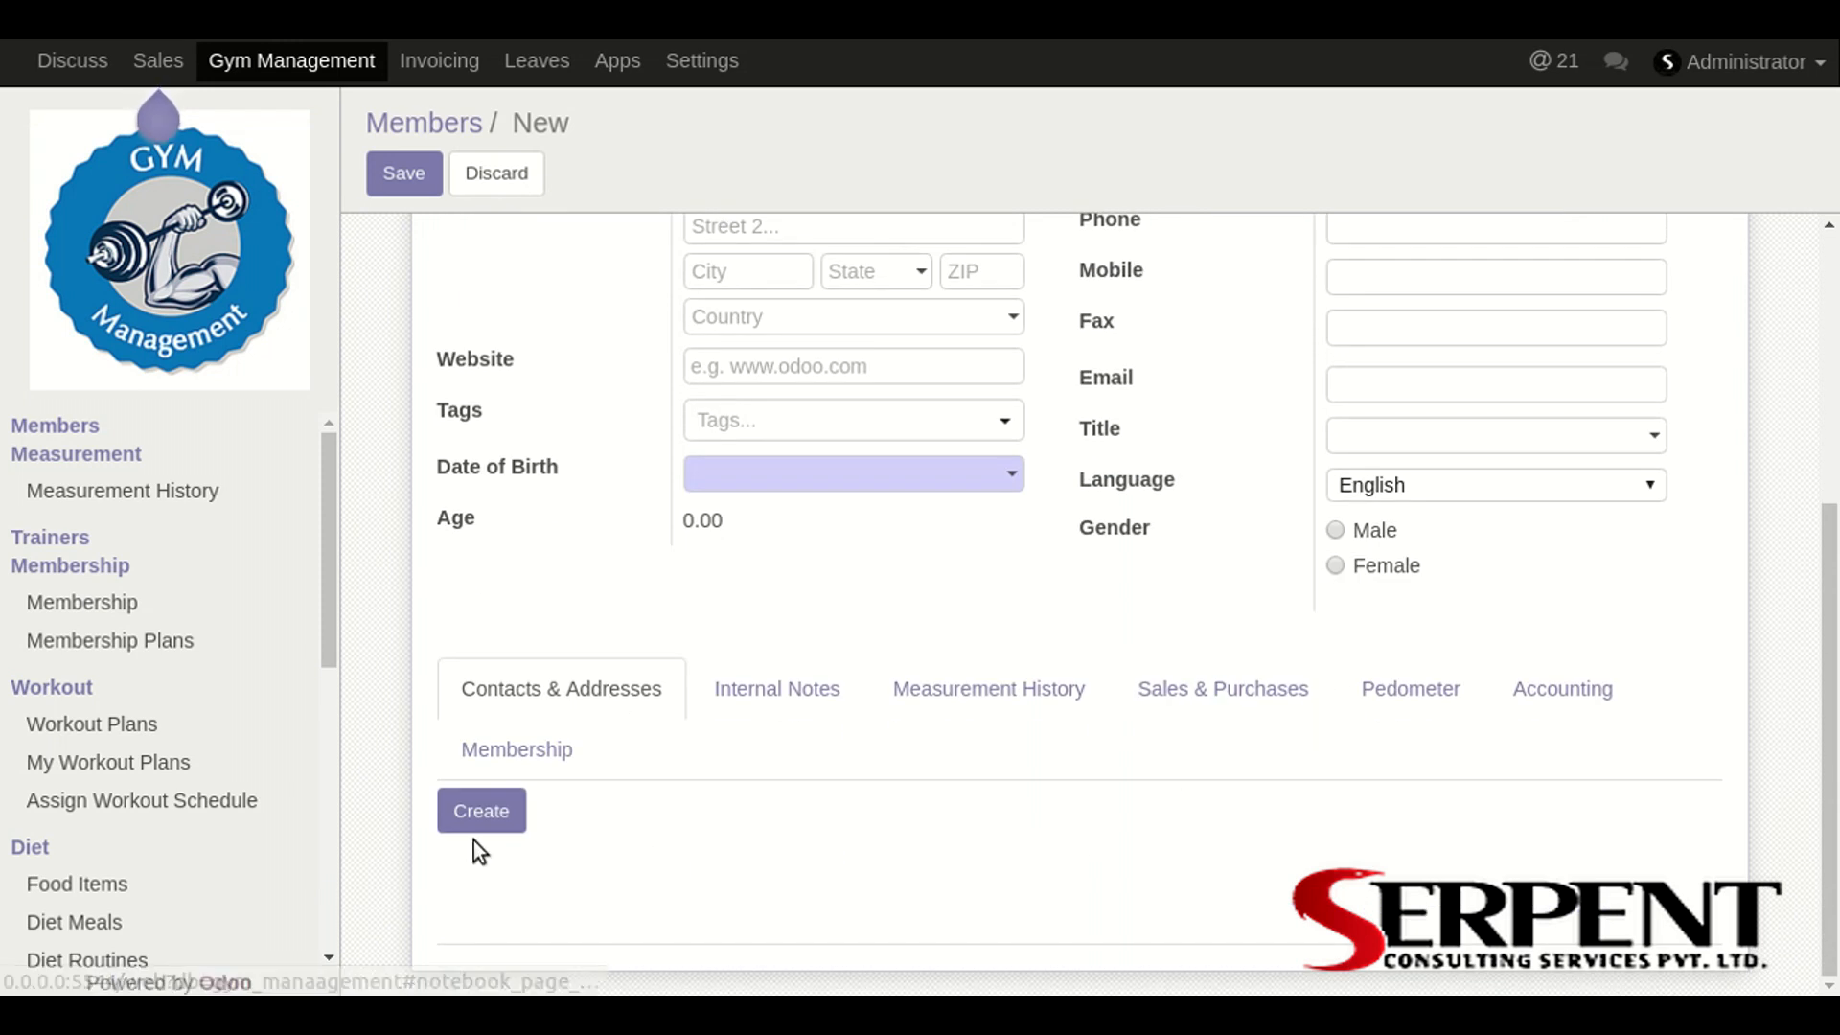
left_click(481, 810)
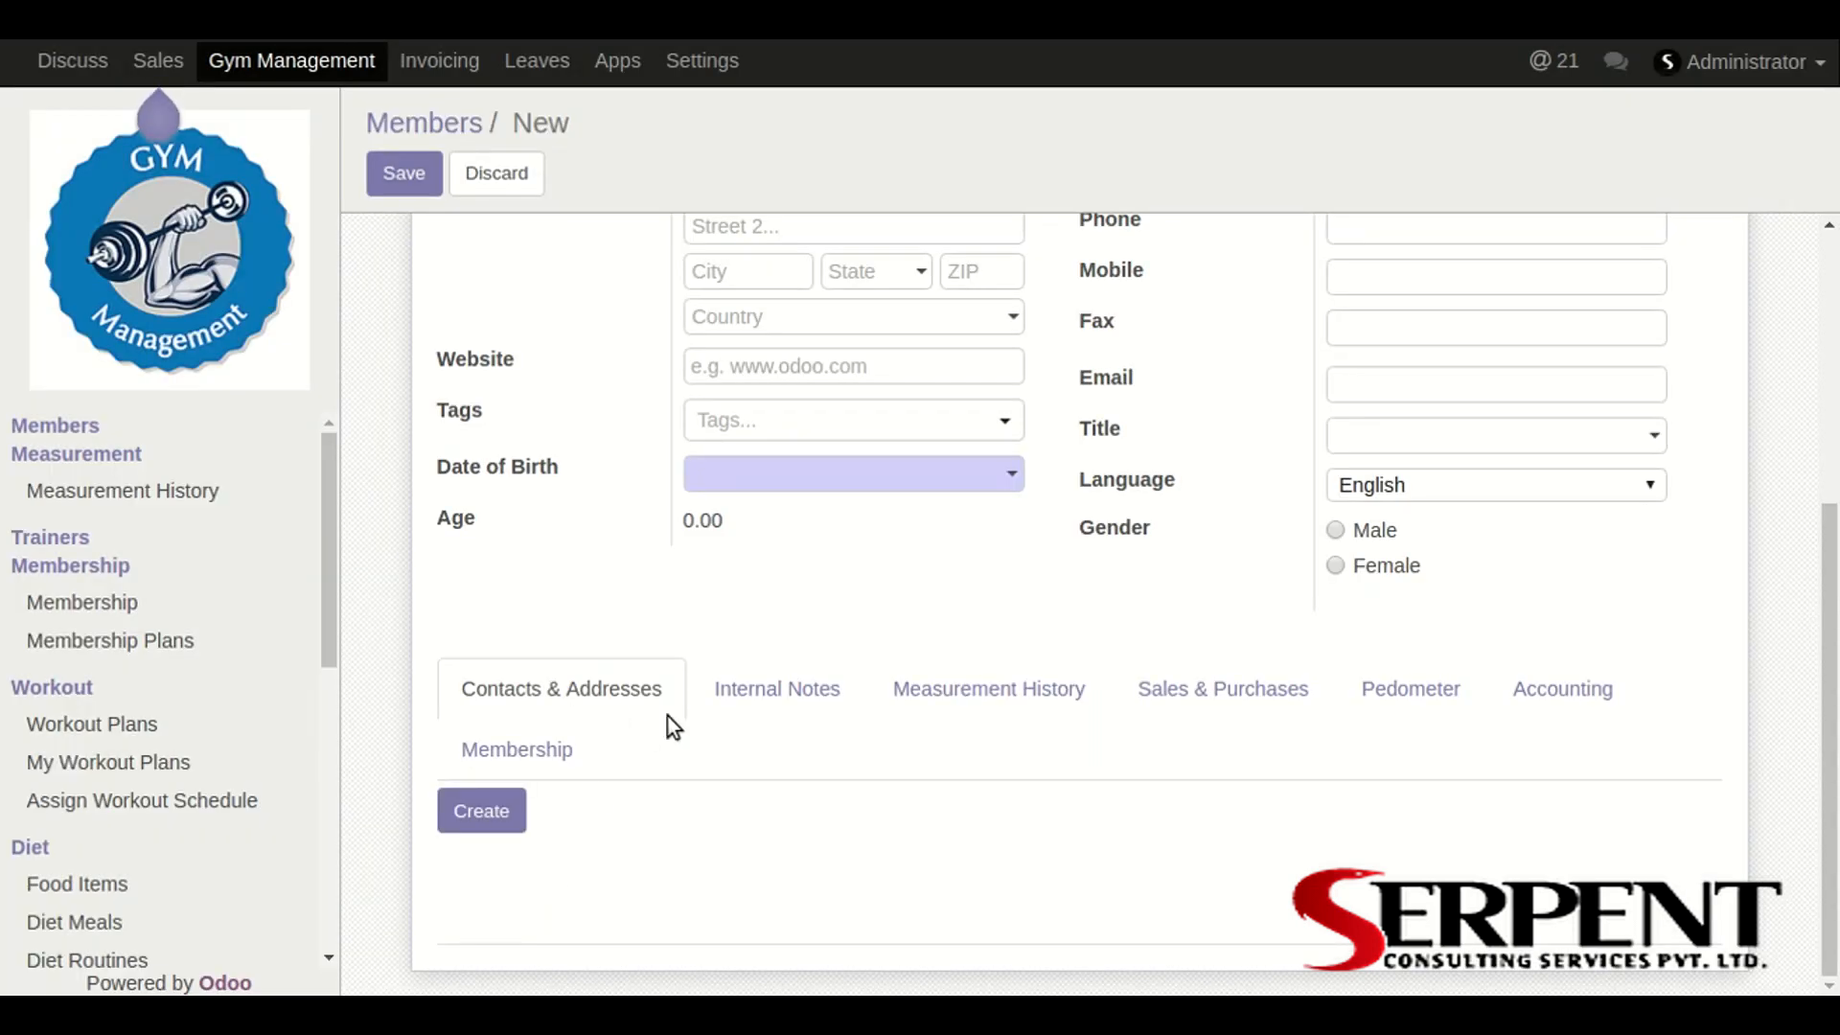
left_click(776, 688)
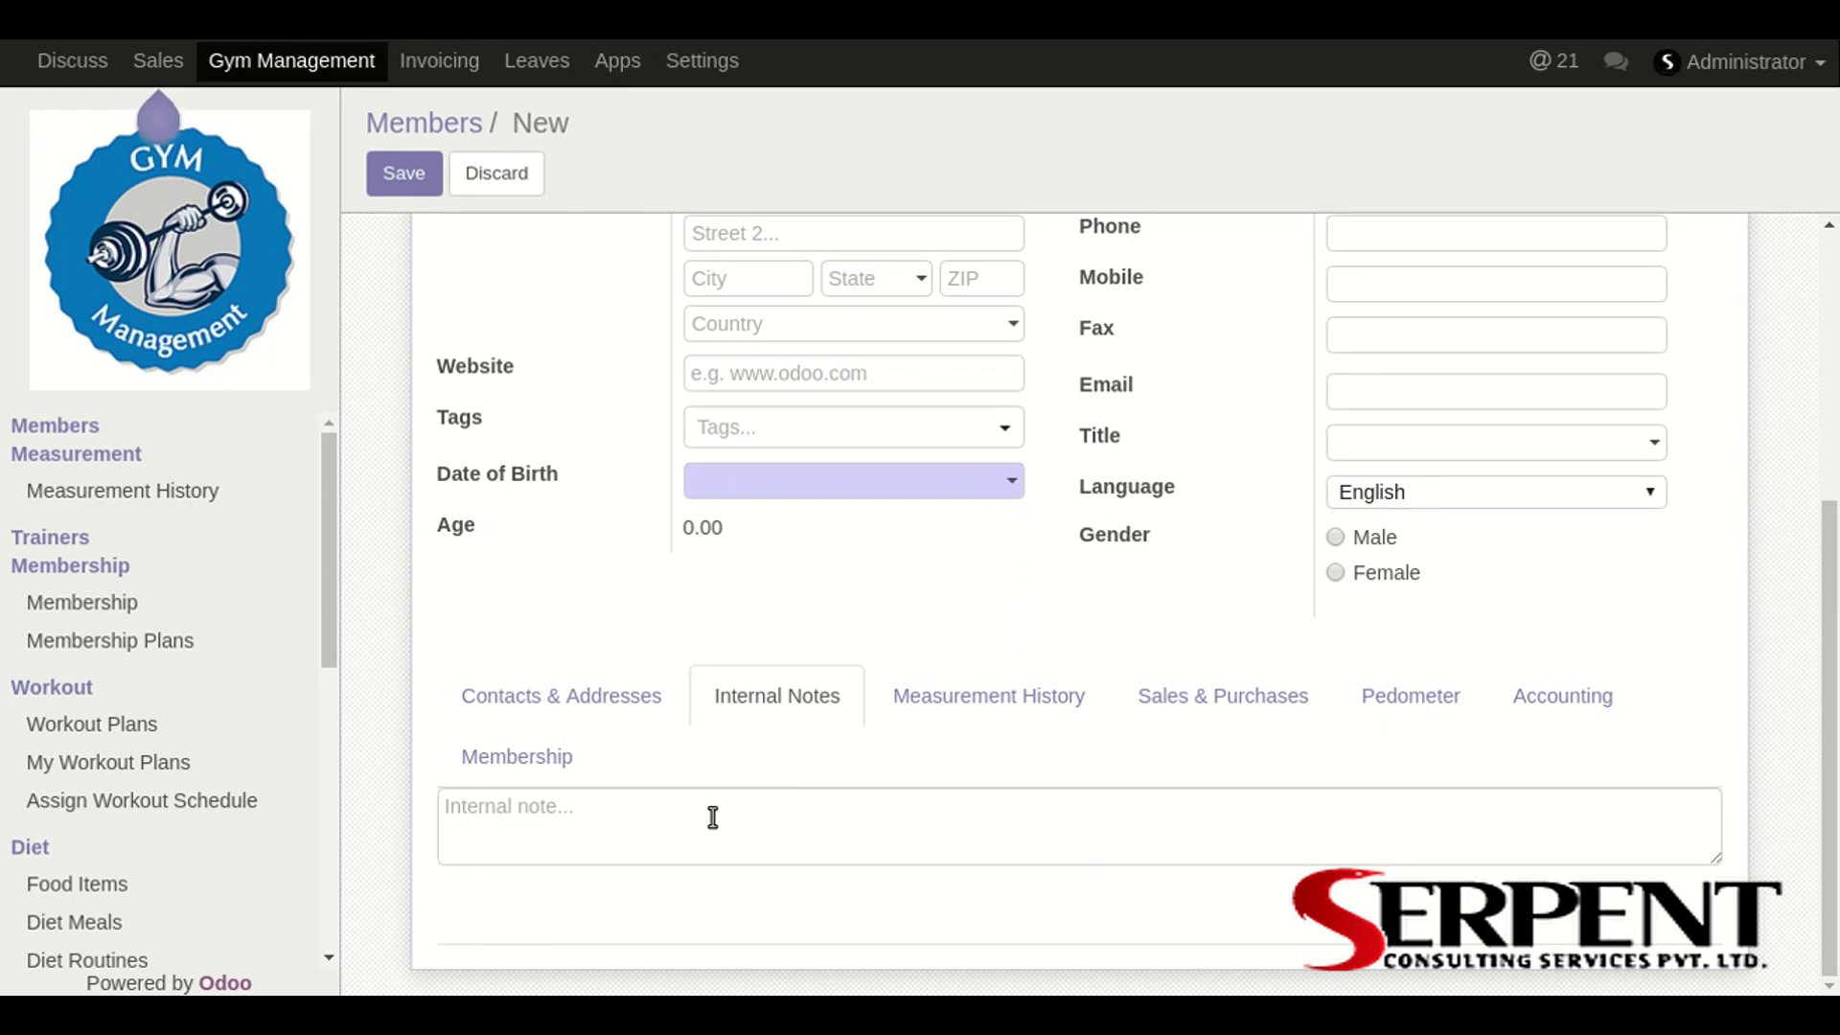
left_click(988, 695)
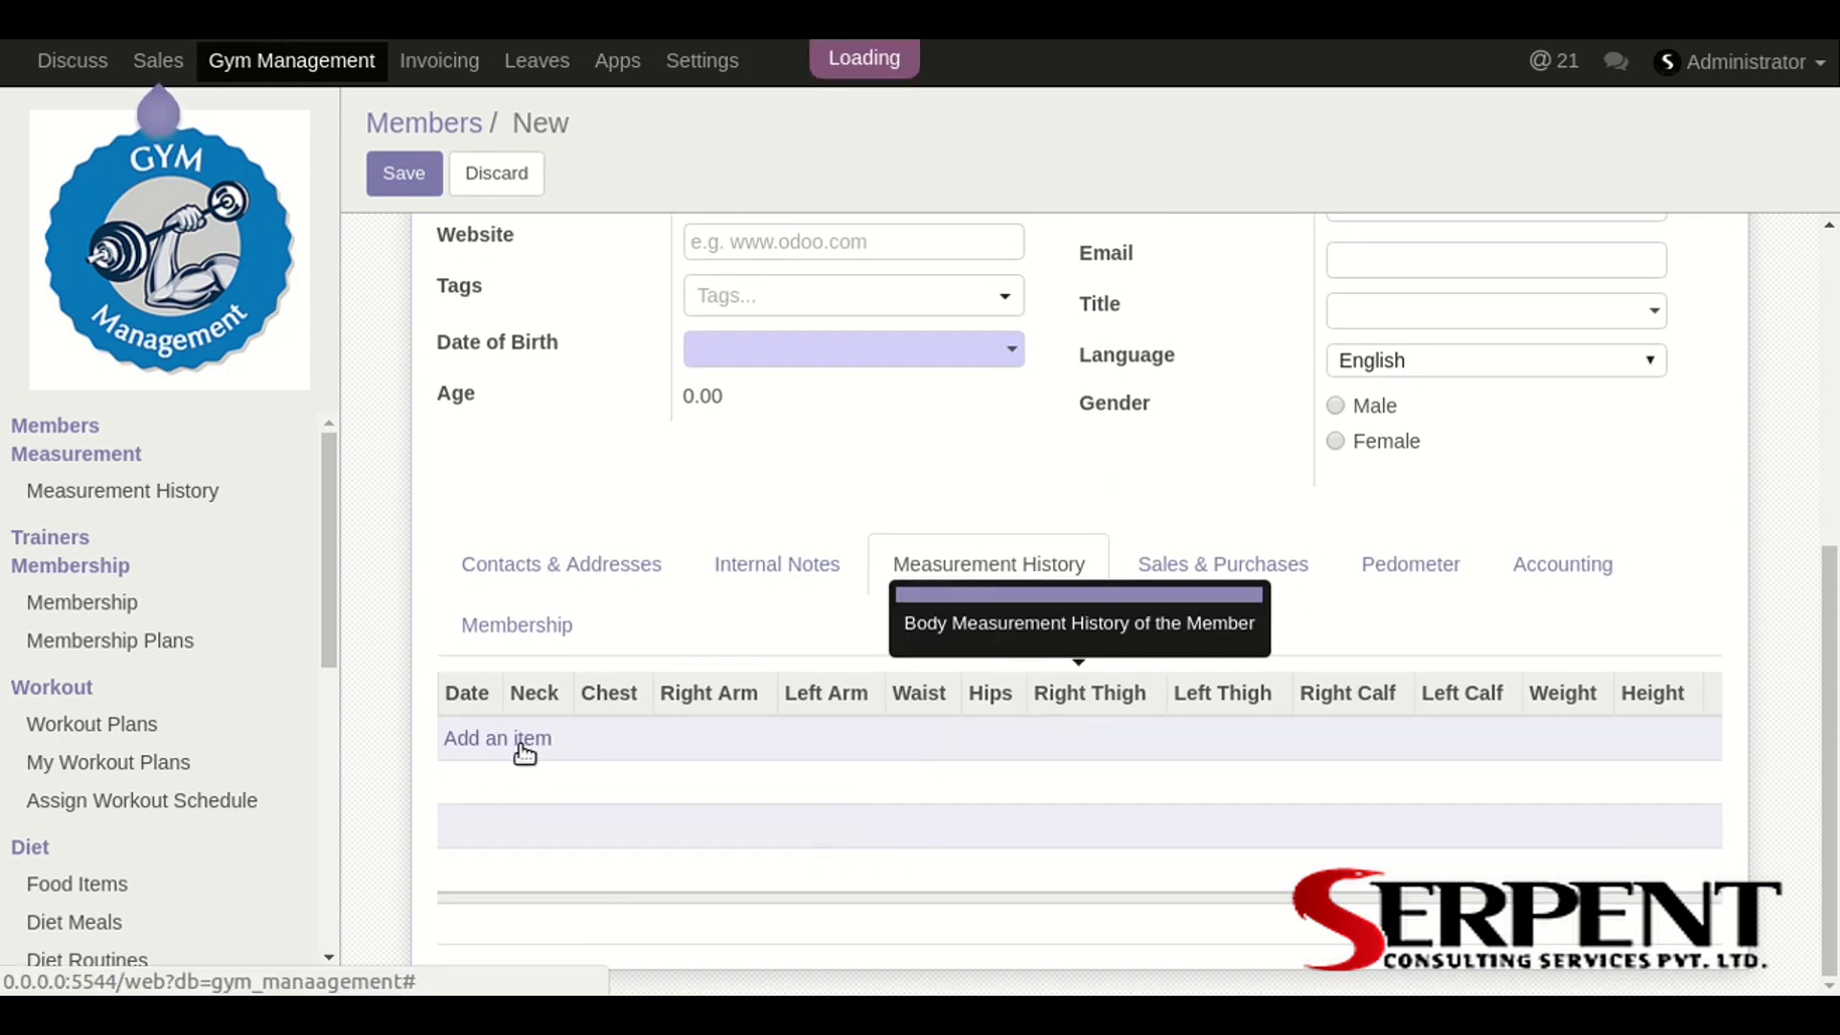
Step: Add a measurement history entry dated 20 September 2017 and scroll through its fields
left_click(497, 739)
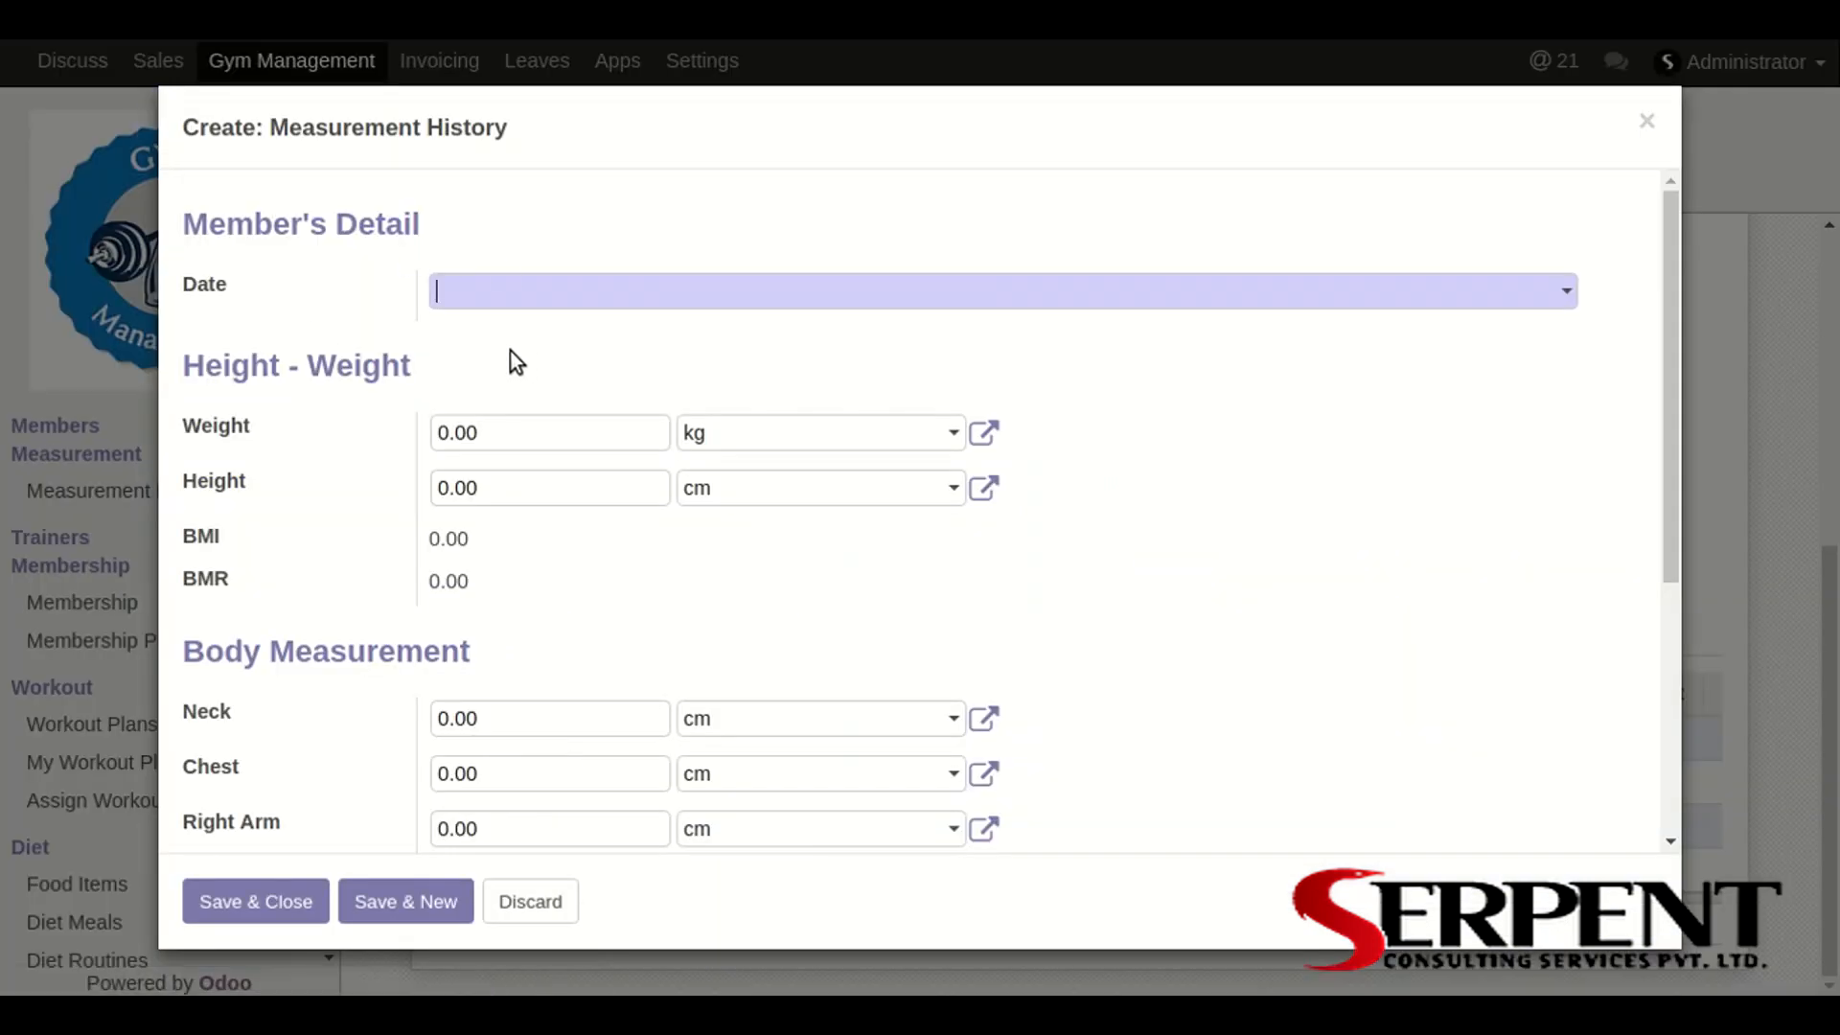
mouse_move(570, 368)
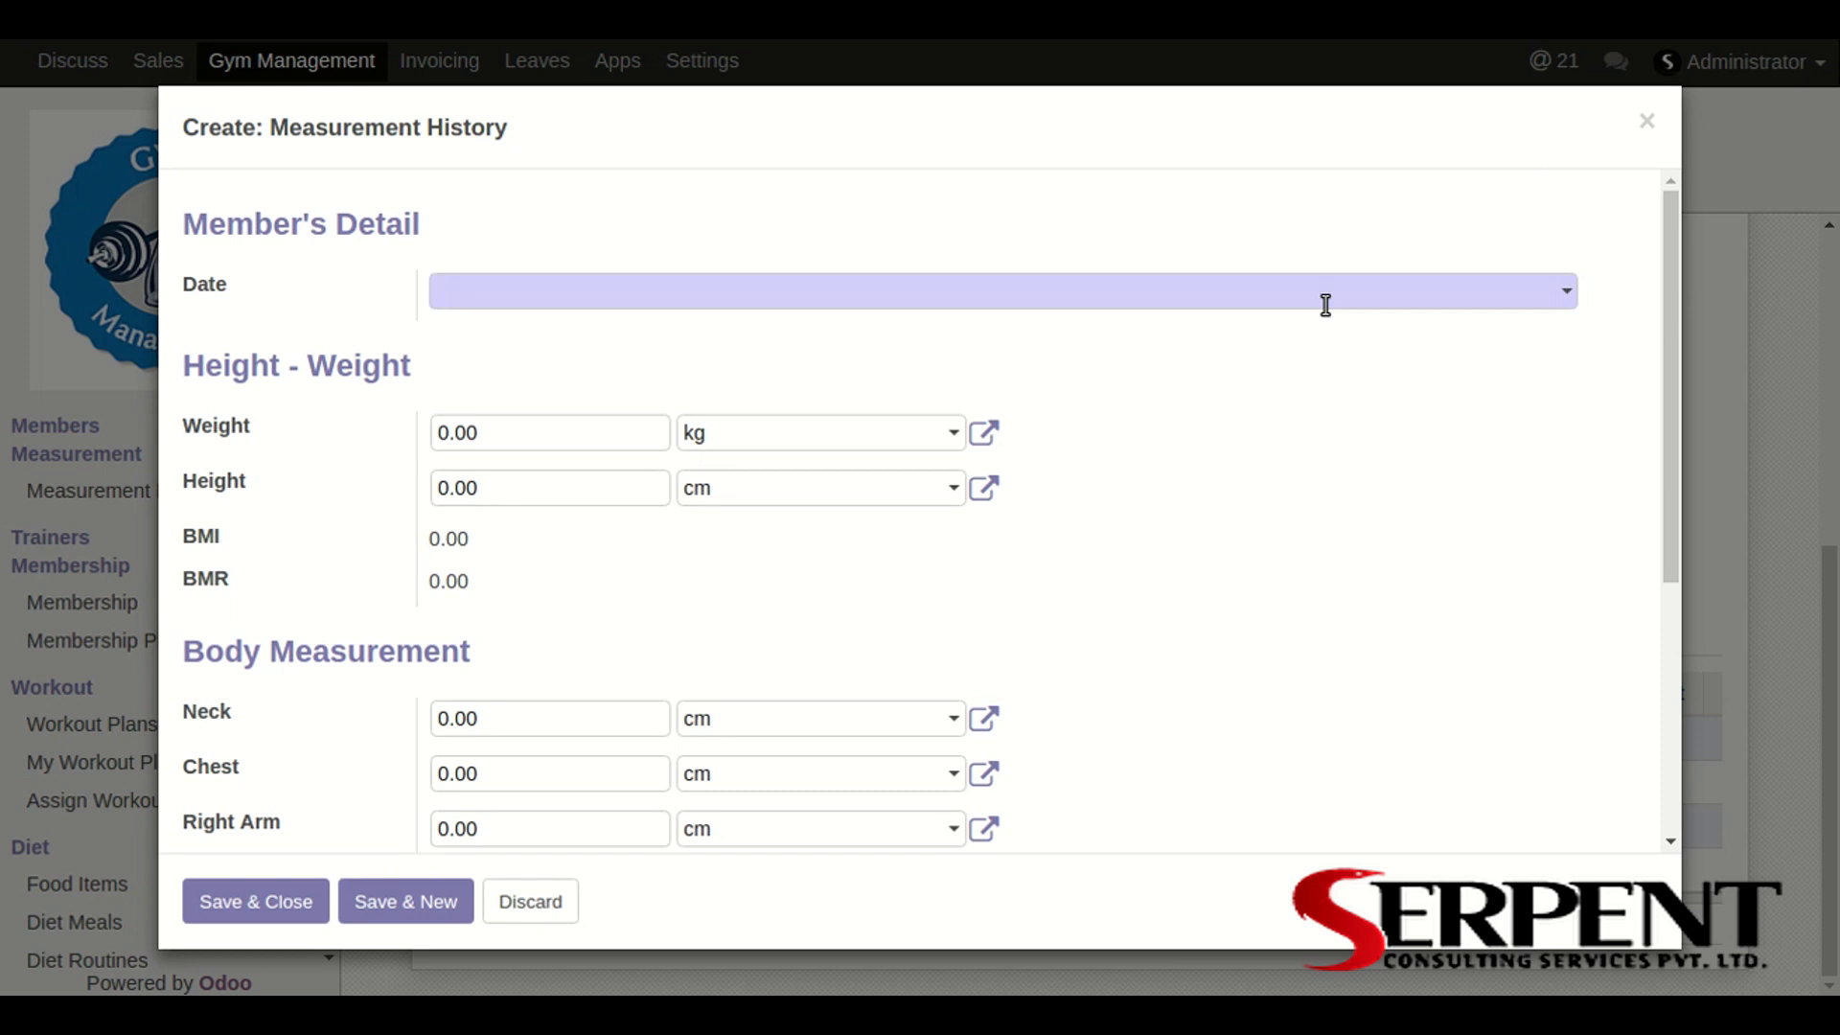
left_click(1040, 298)
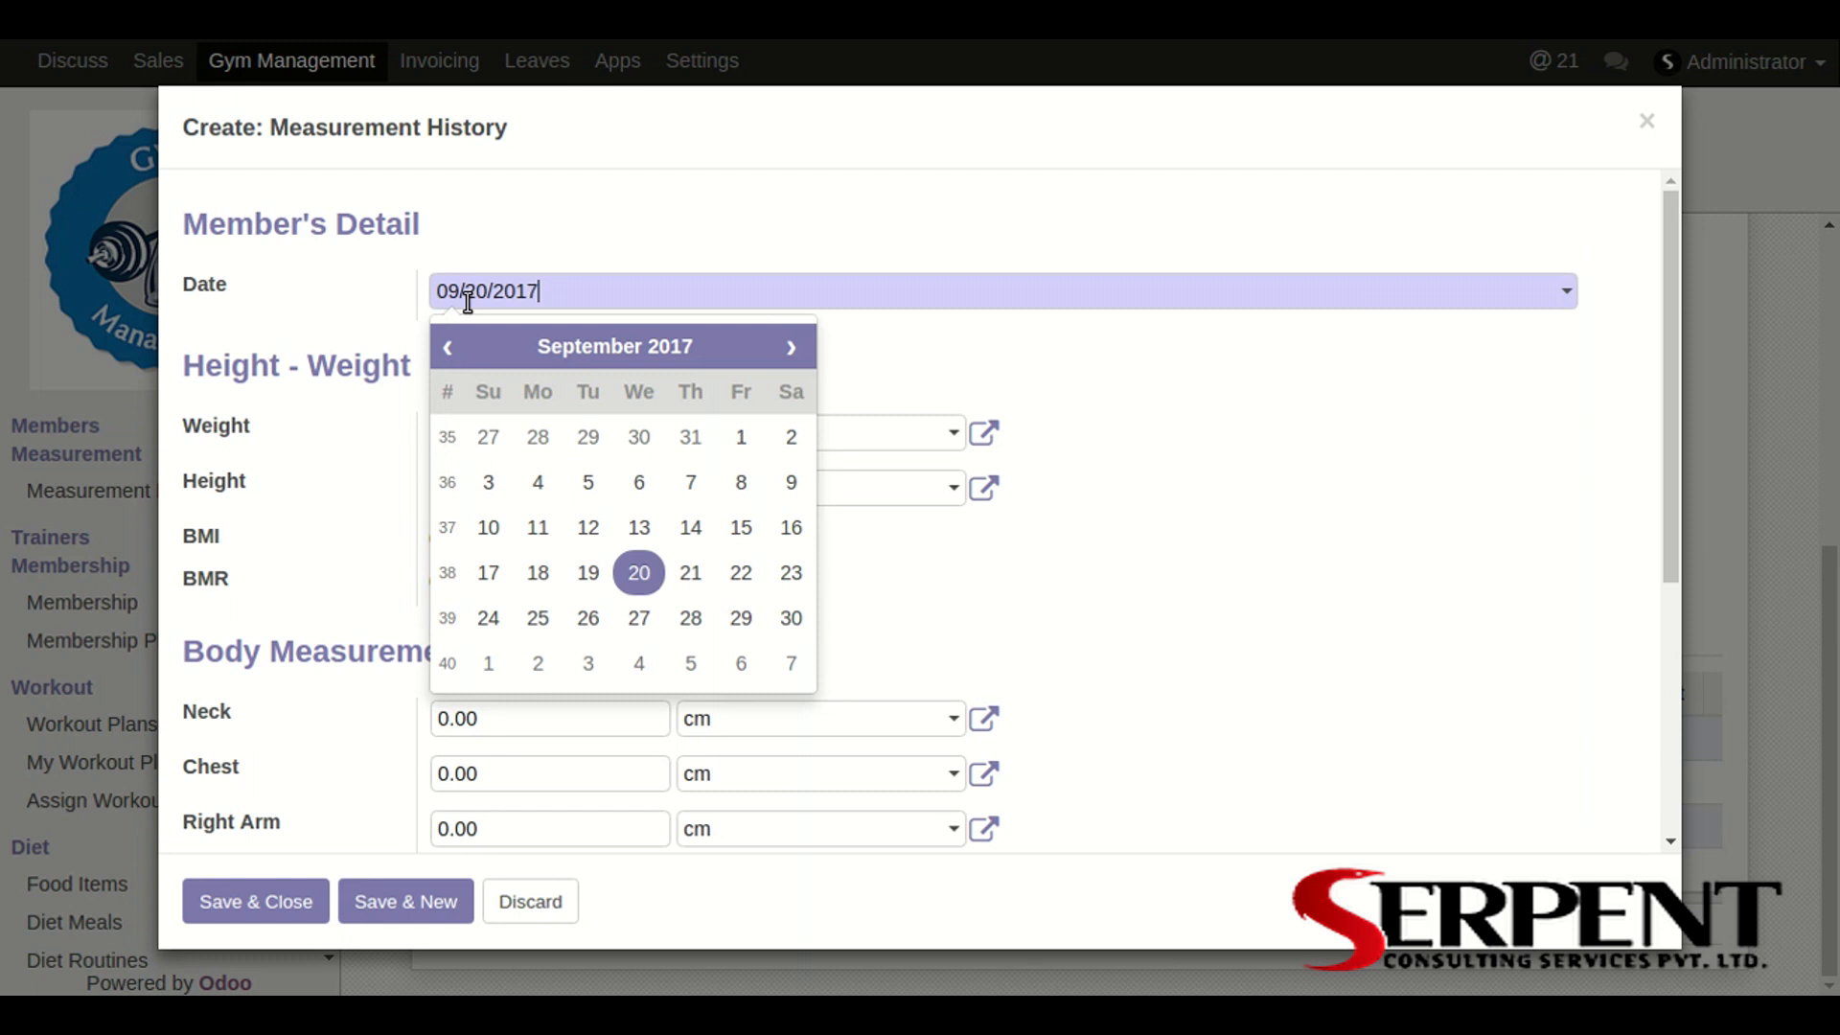
mouse_move(740, 527)
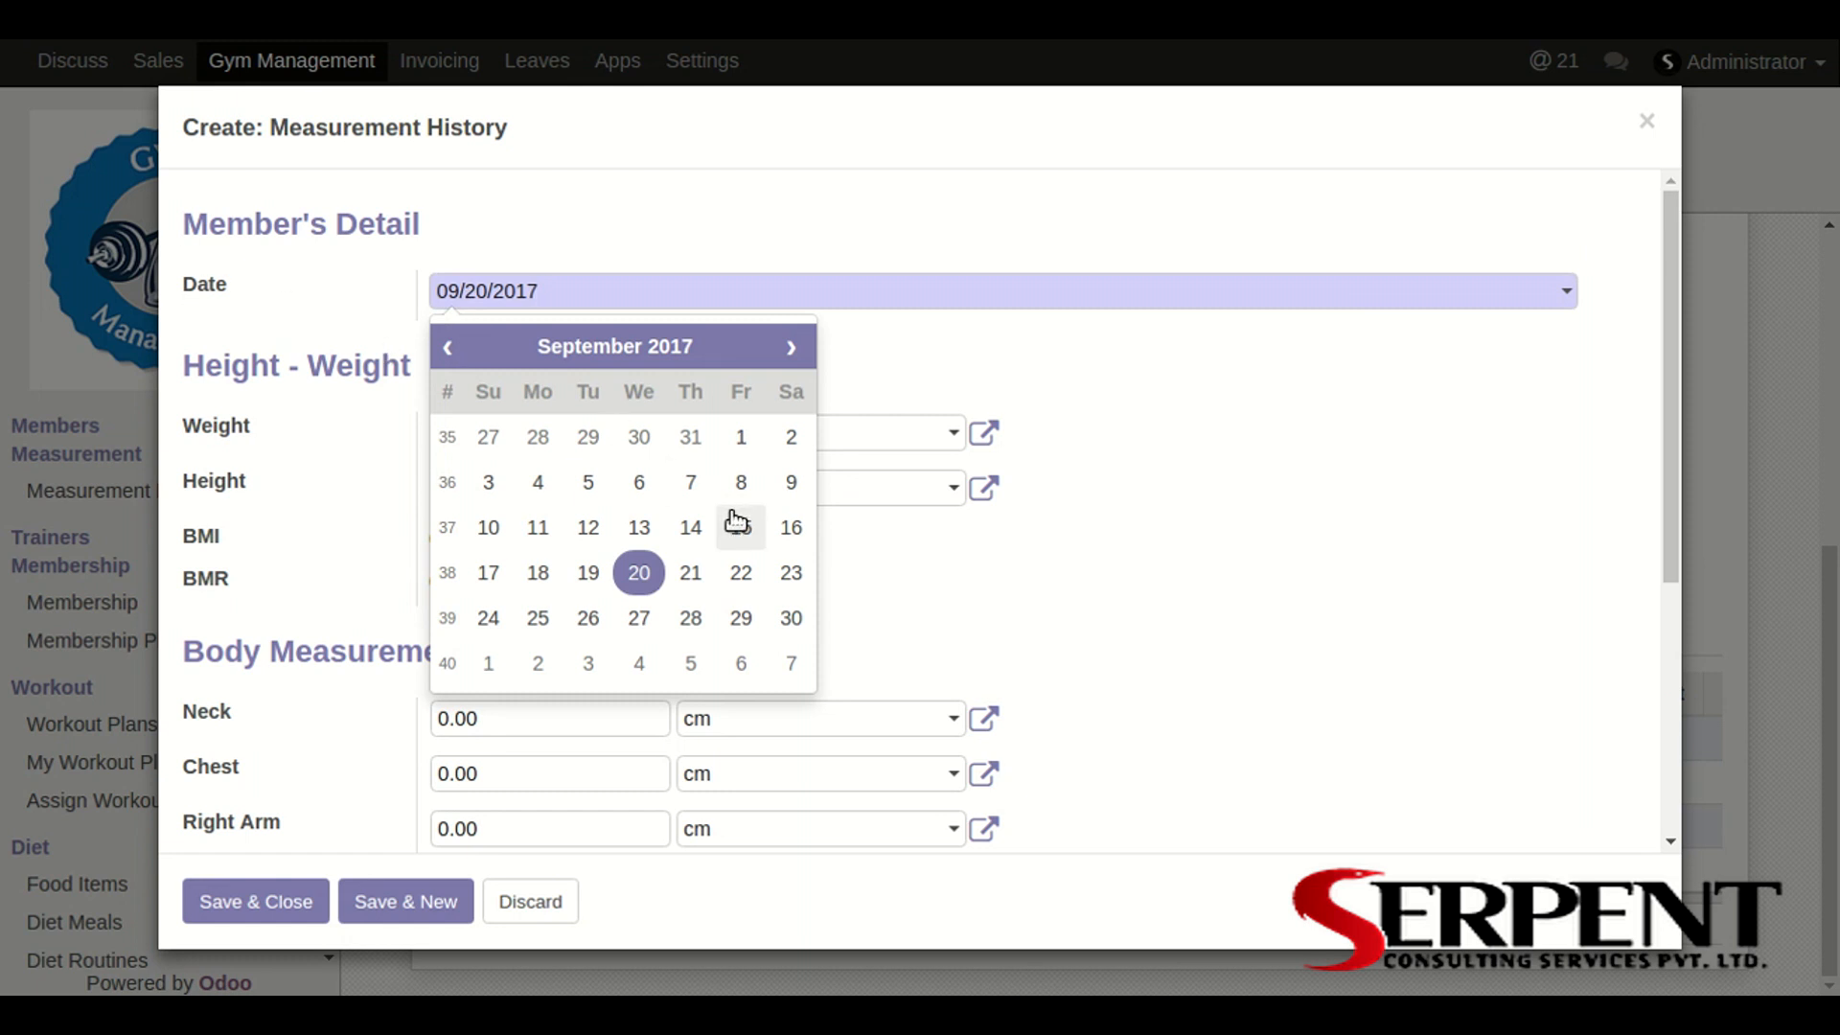
left_click(639, 572)
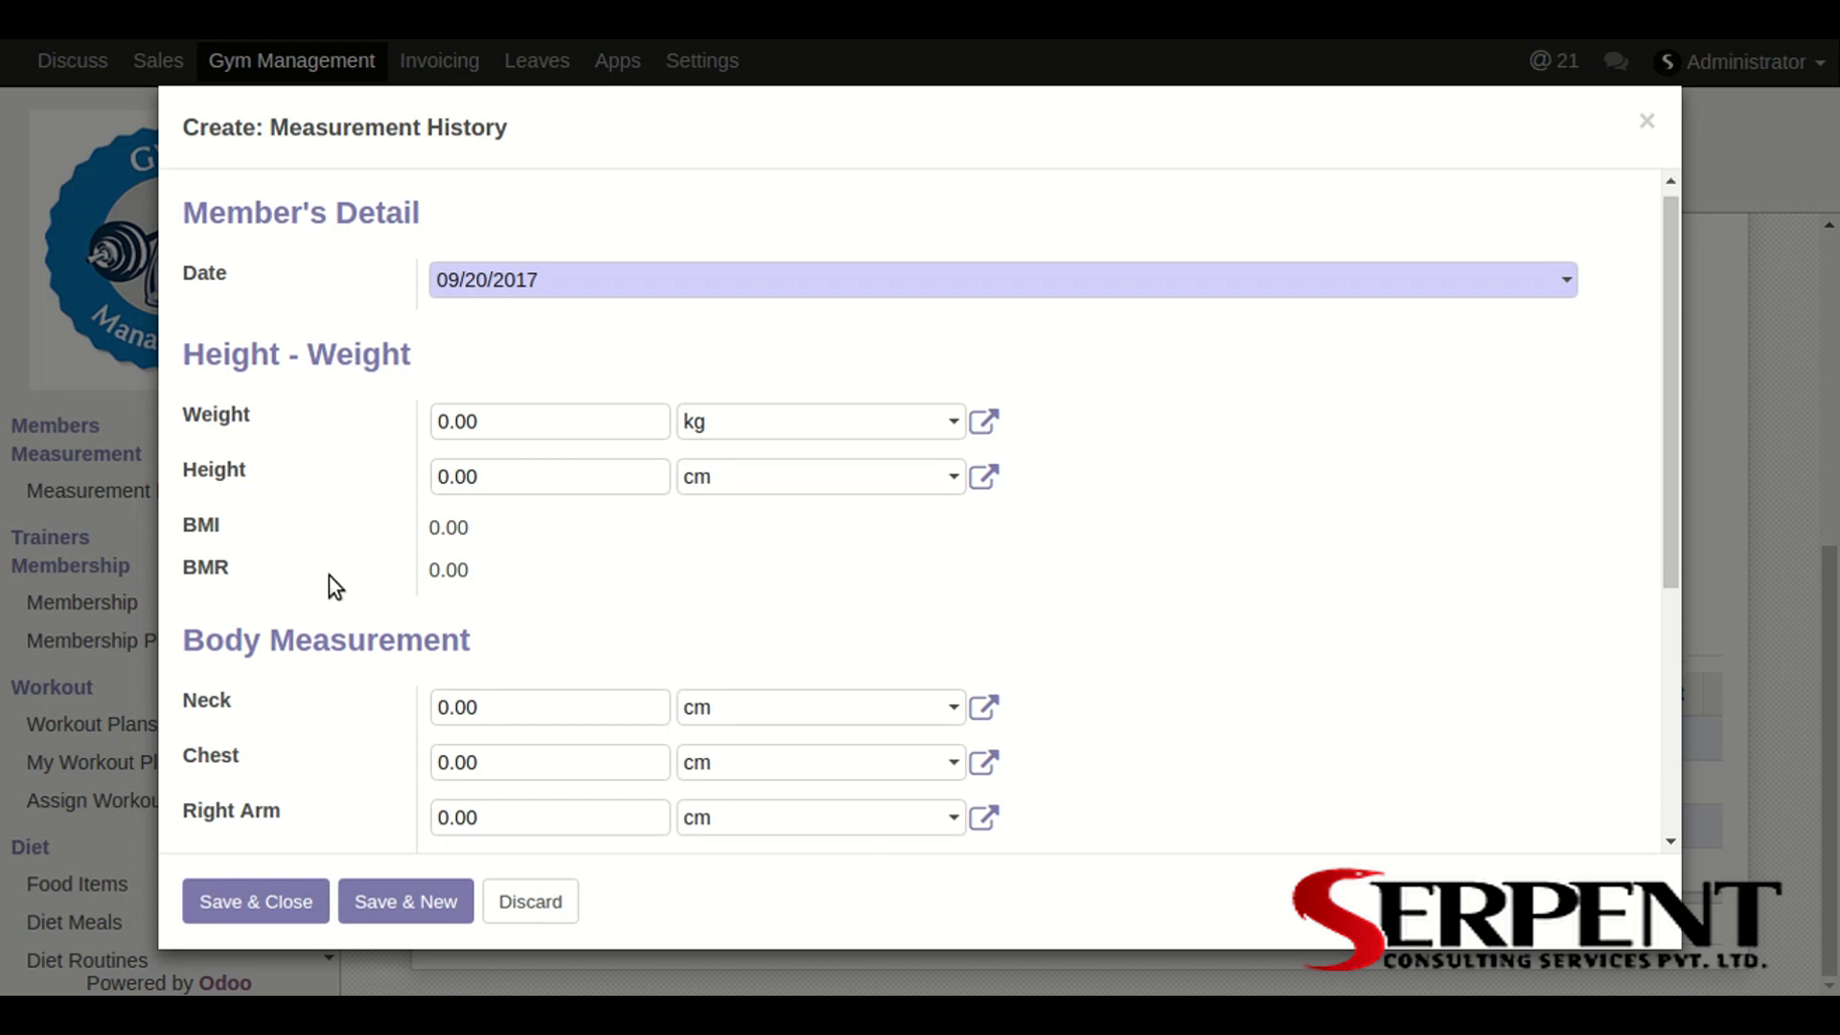
scroll("down", 3)
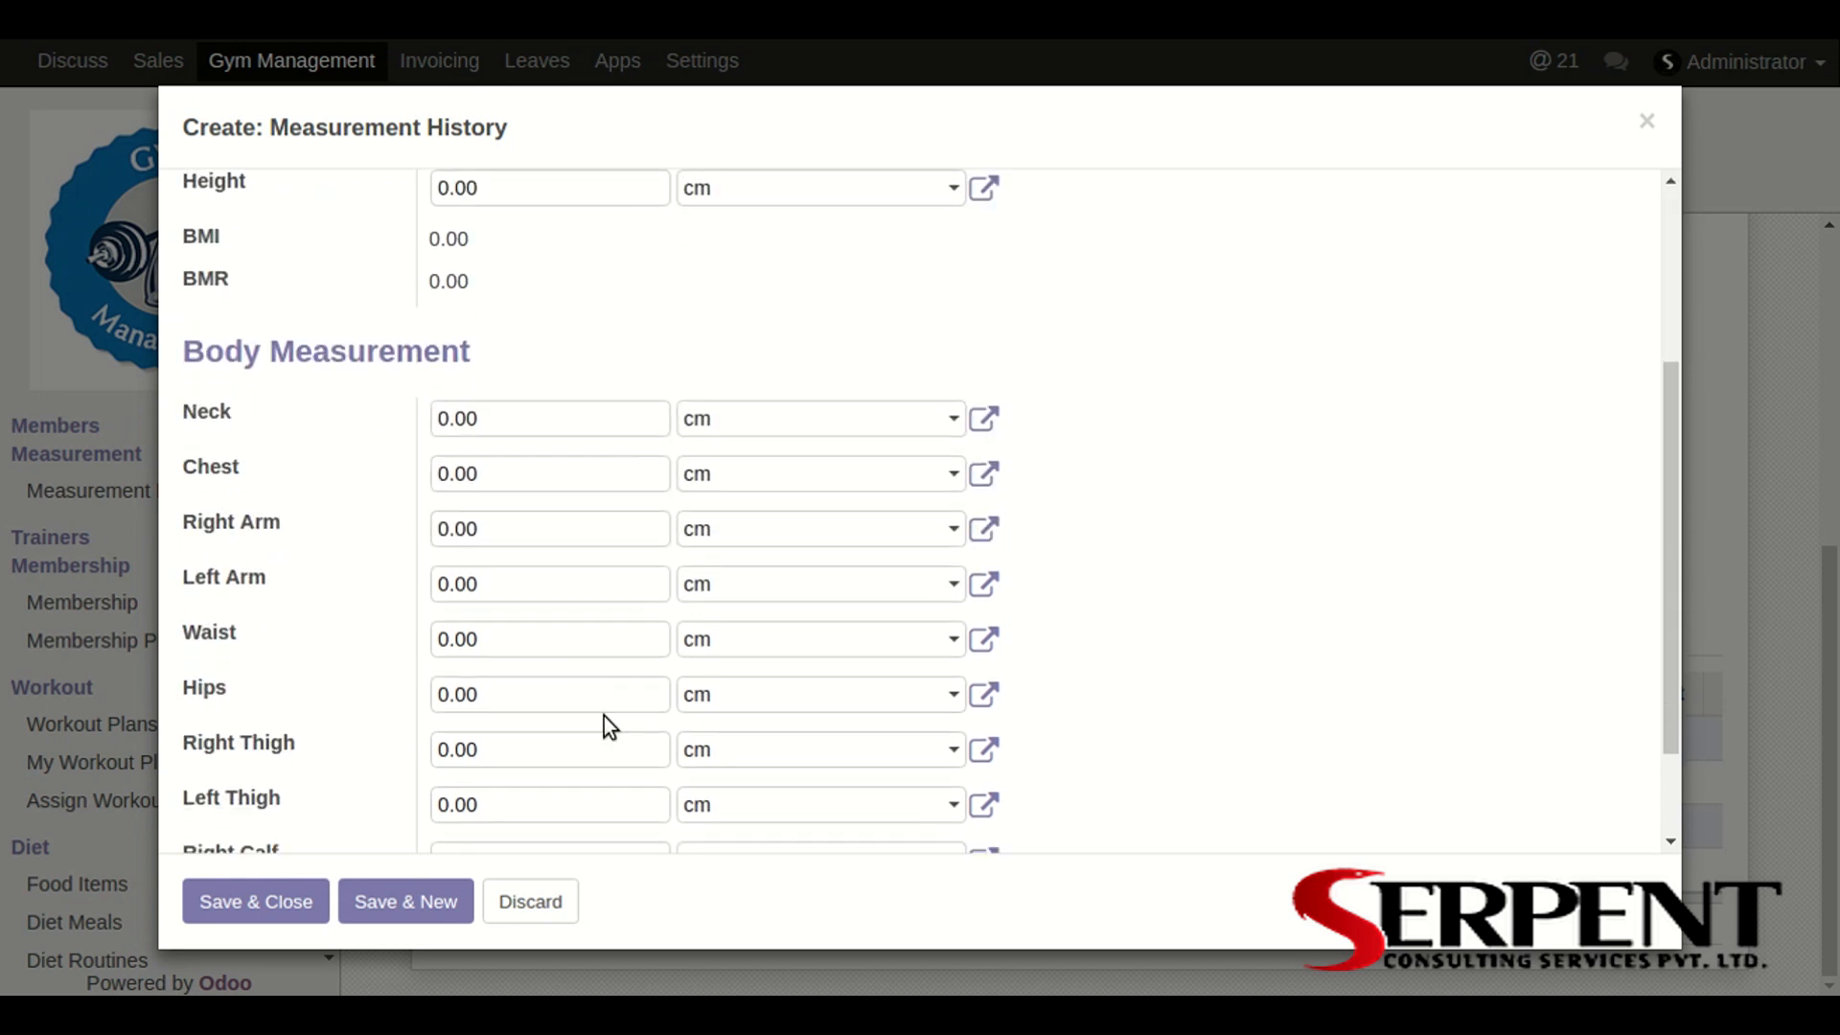
scroll("down", 3)
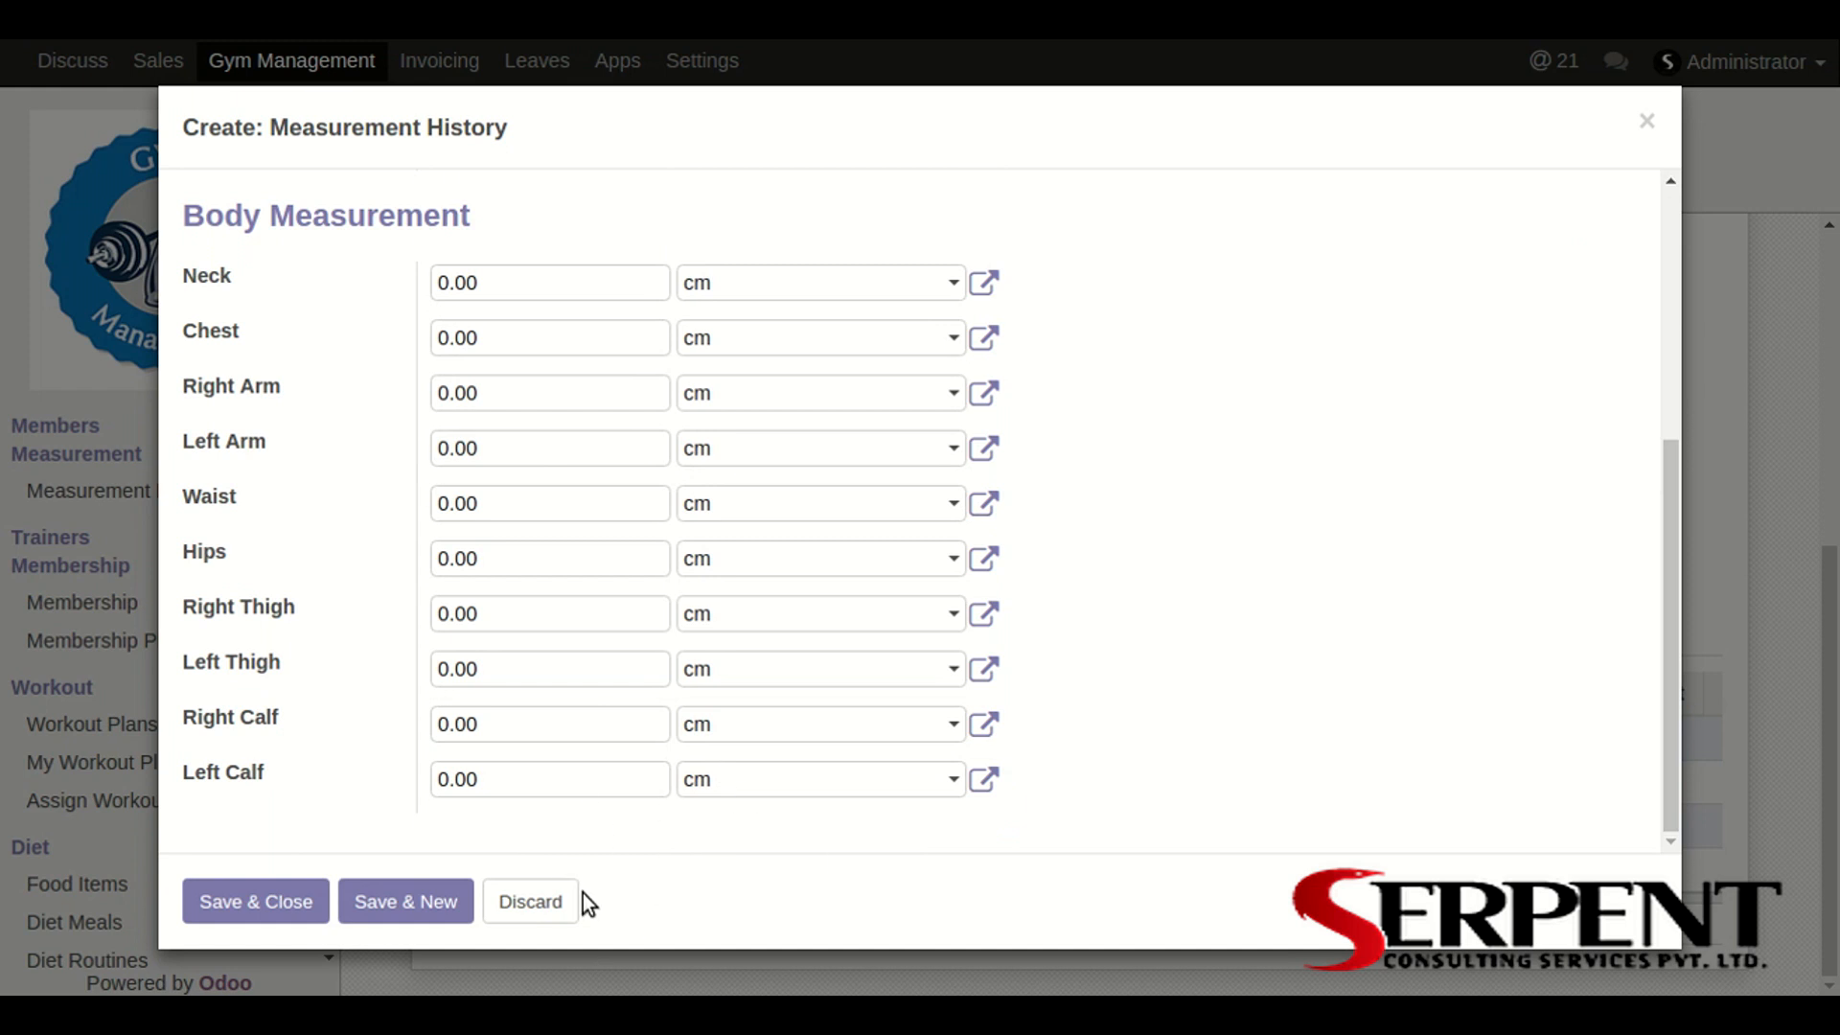
Step: Discard the unfinished measurement entry and view the member's Sales & Purchases details
left_click(530, 901)
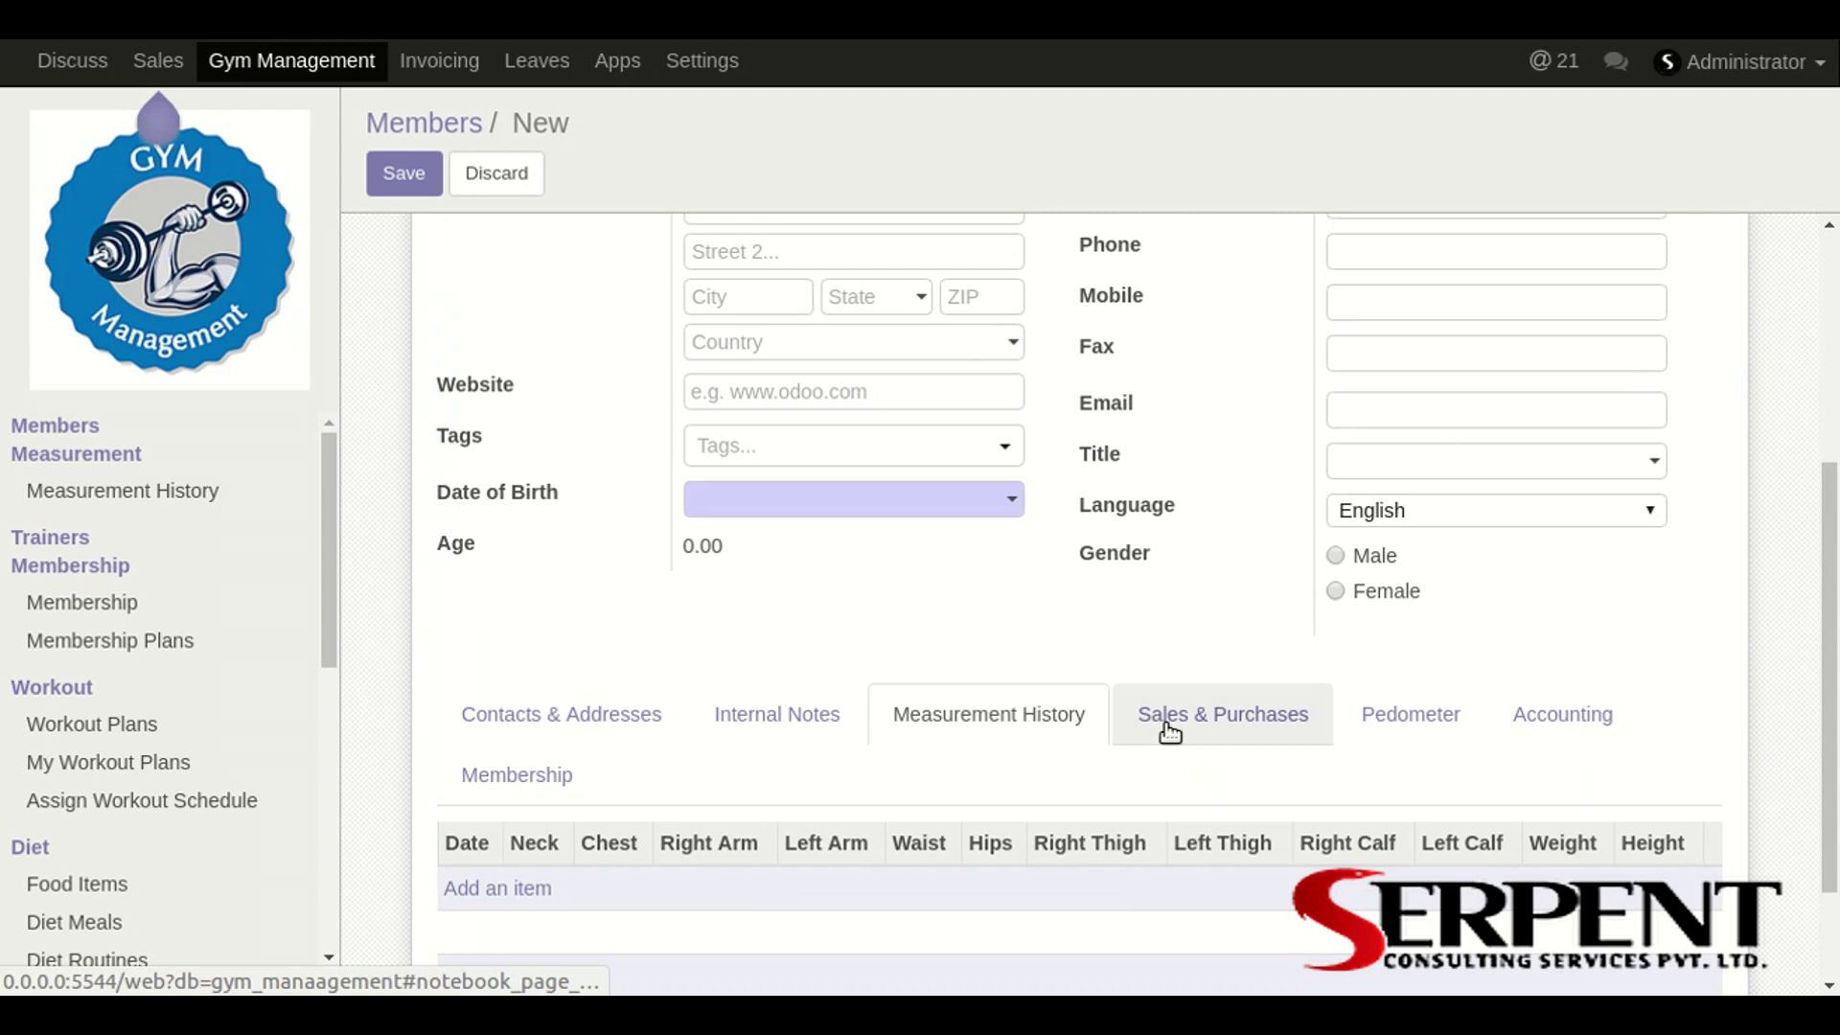
left_click(1221, 714)
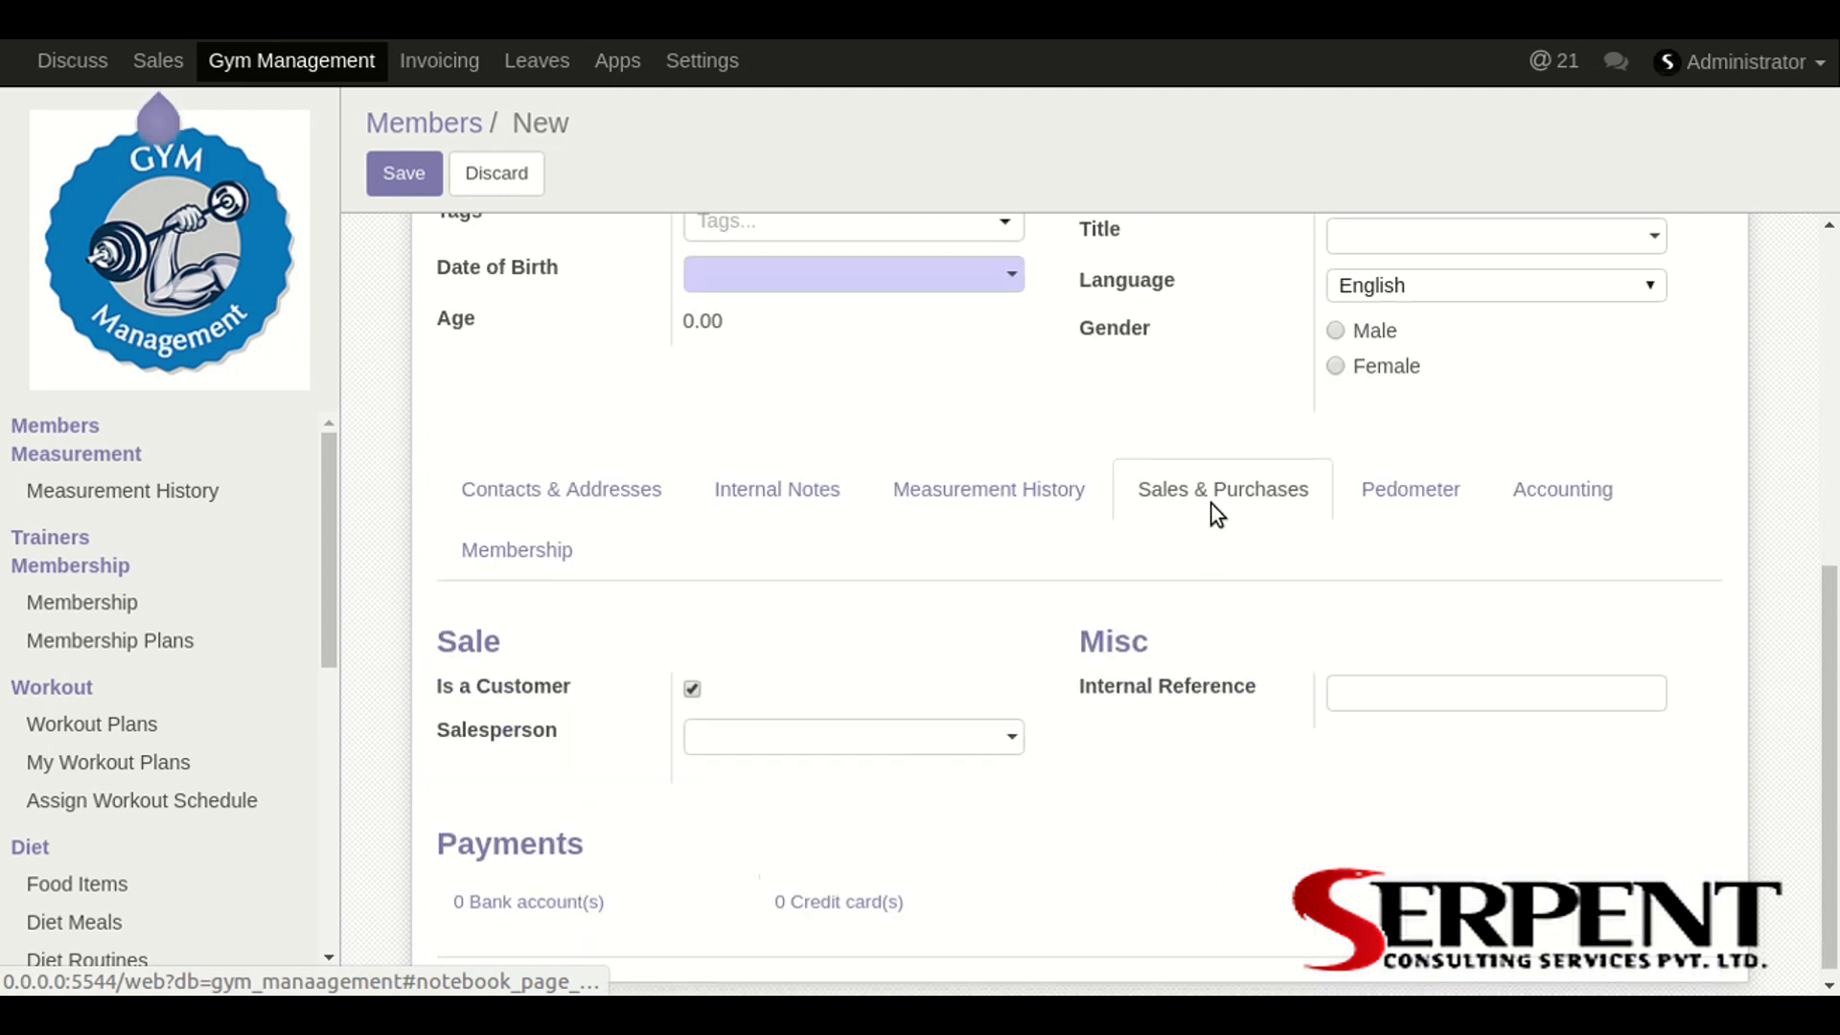
mouse_move(1420, 490)
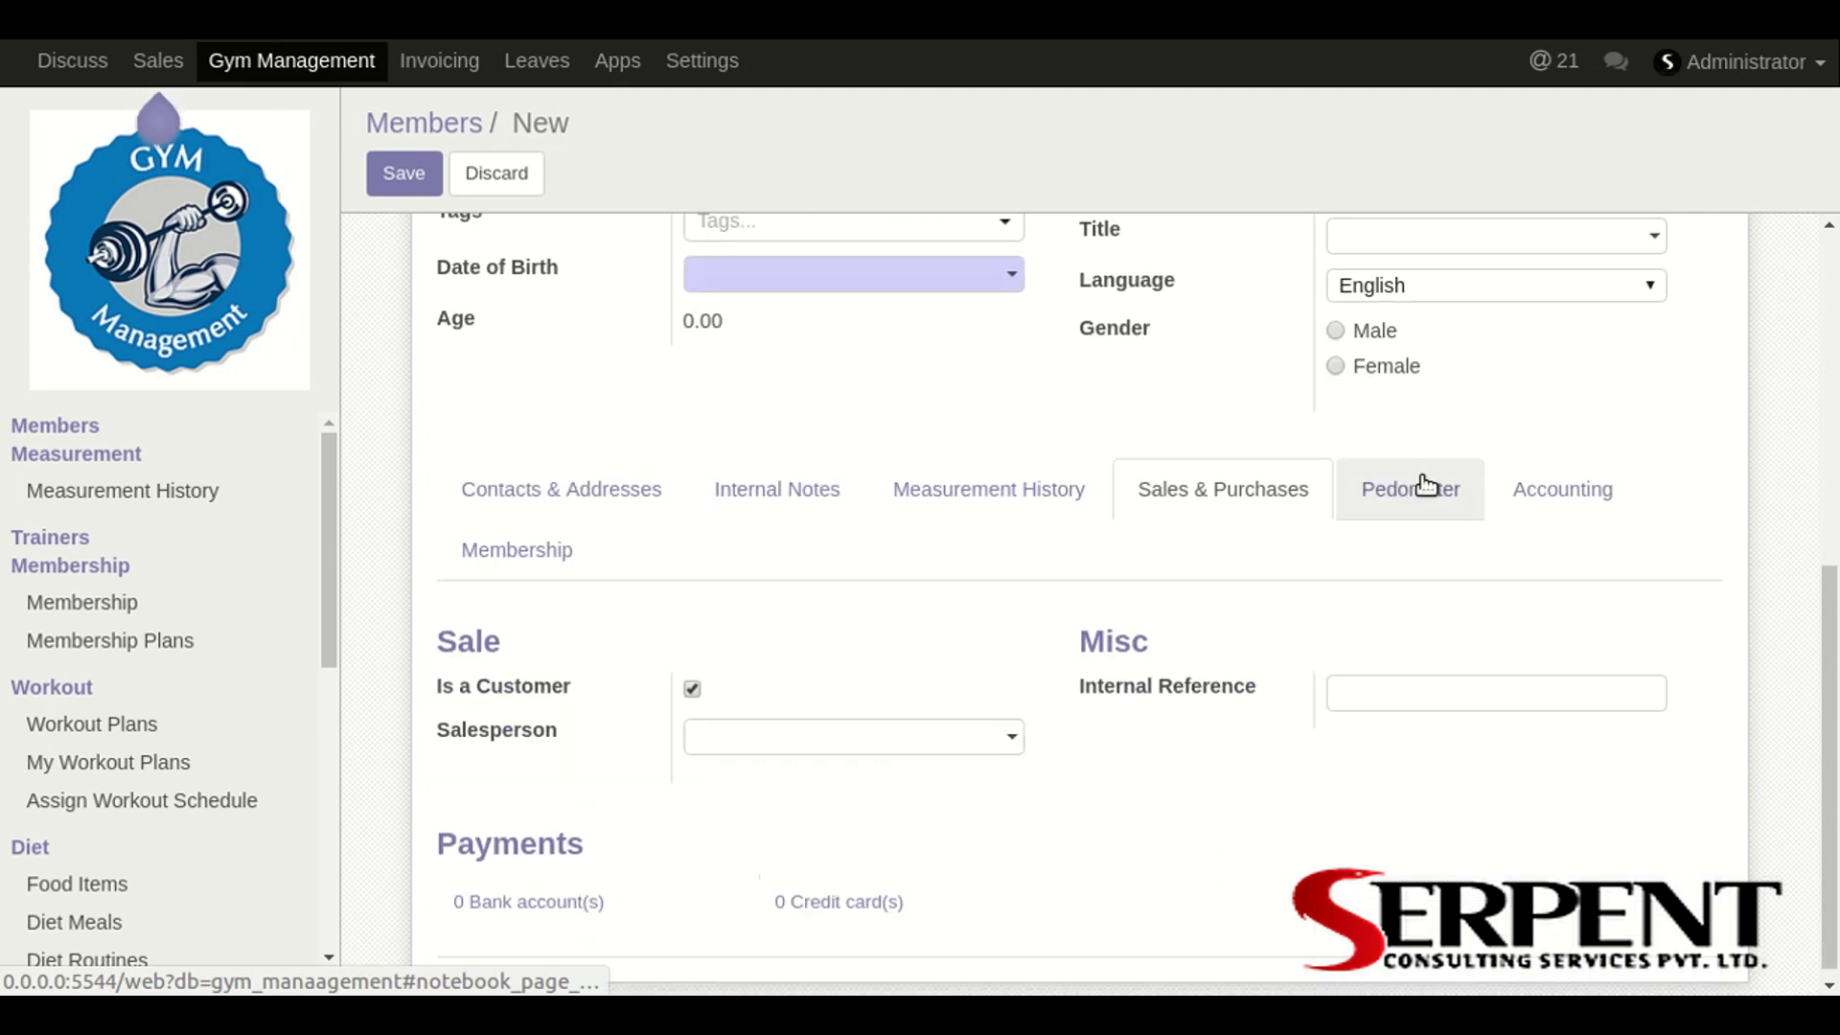
Step: Add a pedometer row dated 09/20/2017 in the new member's Pedometer section
left_click(1411, 489)
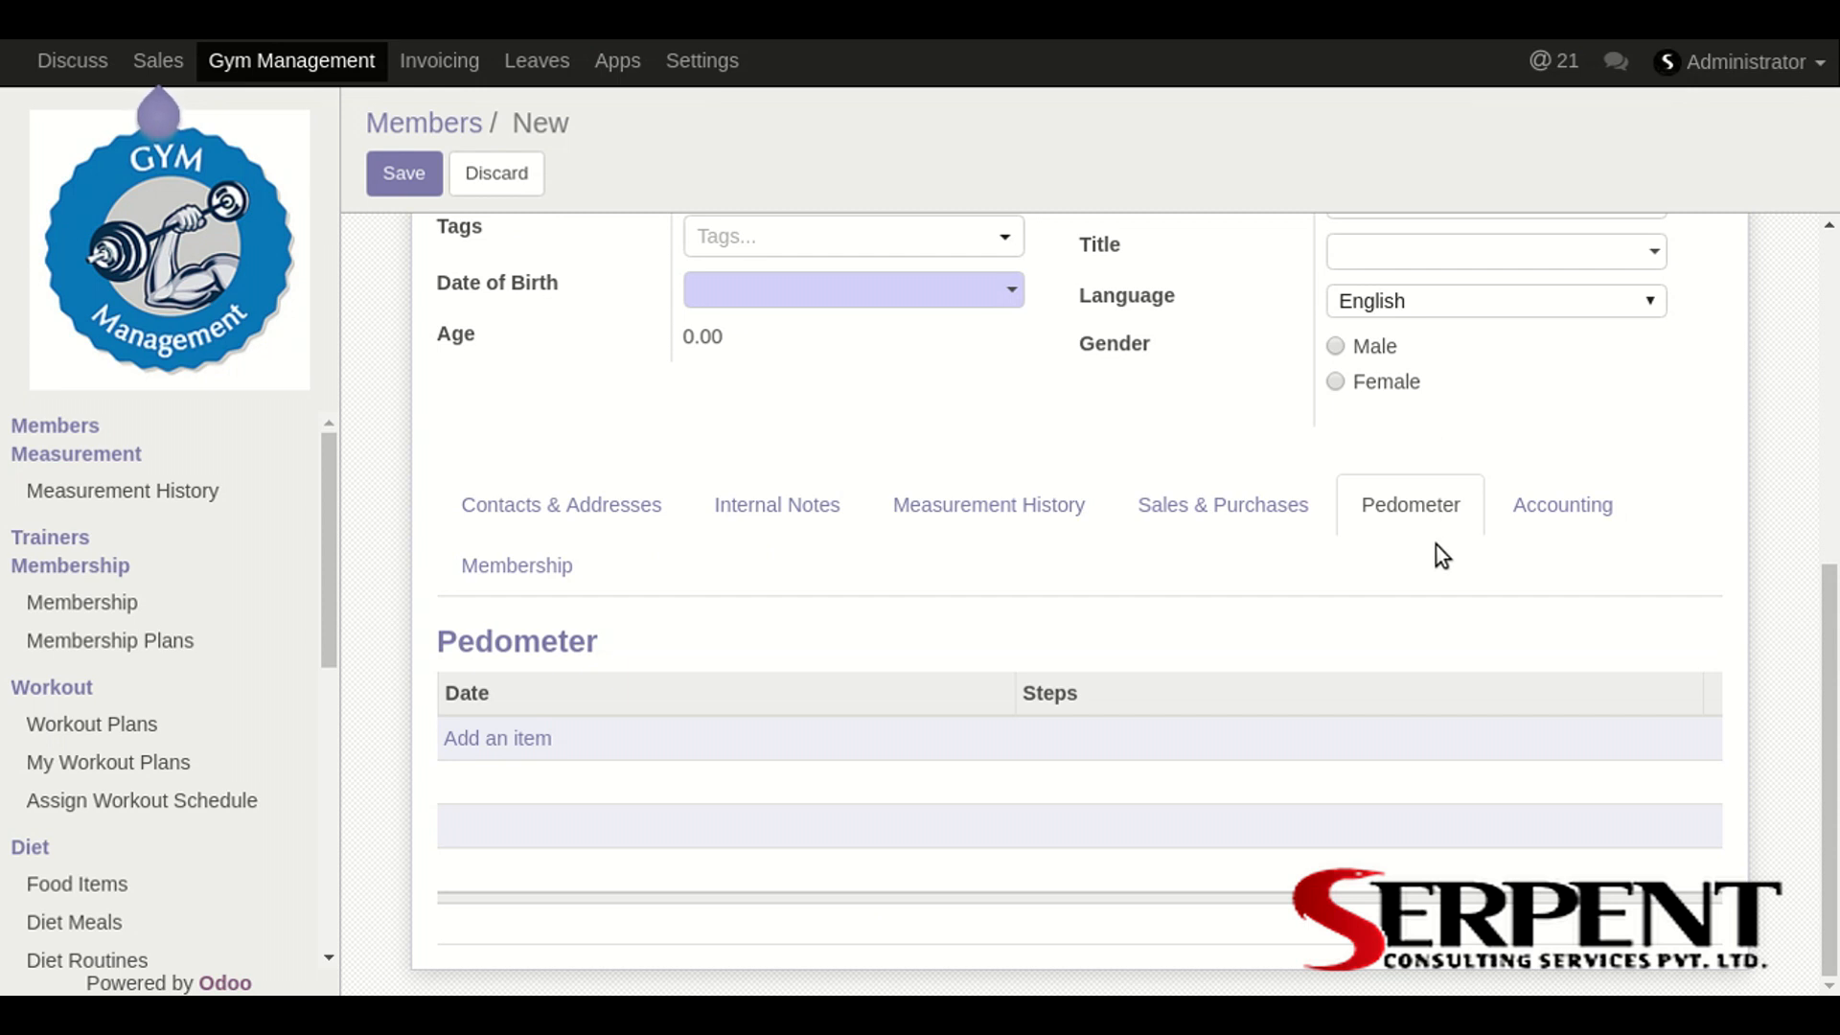
mouse_move(1436, 555)
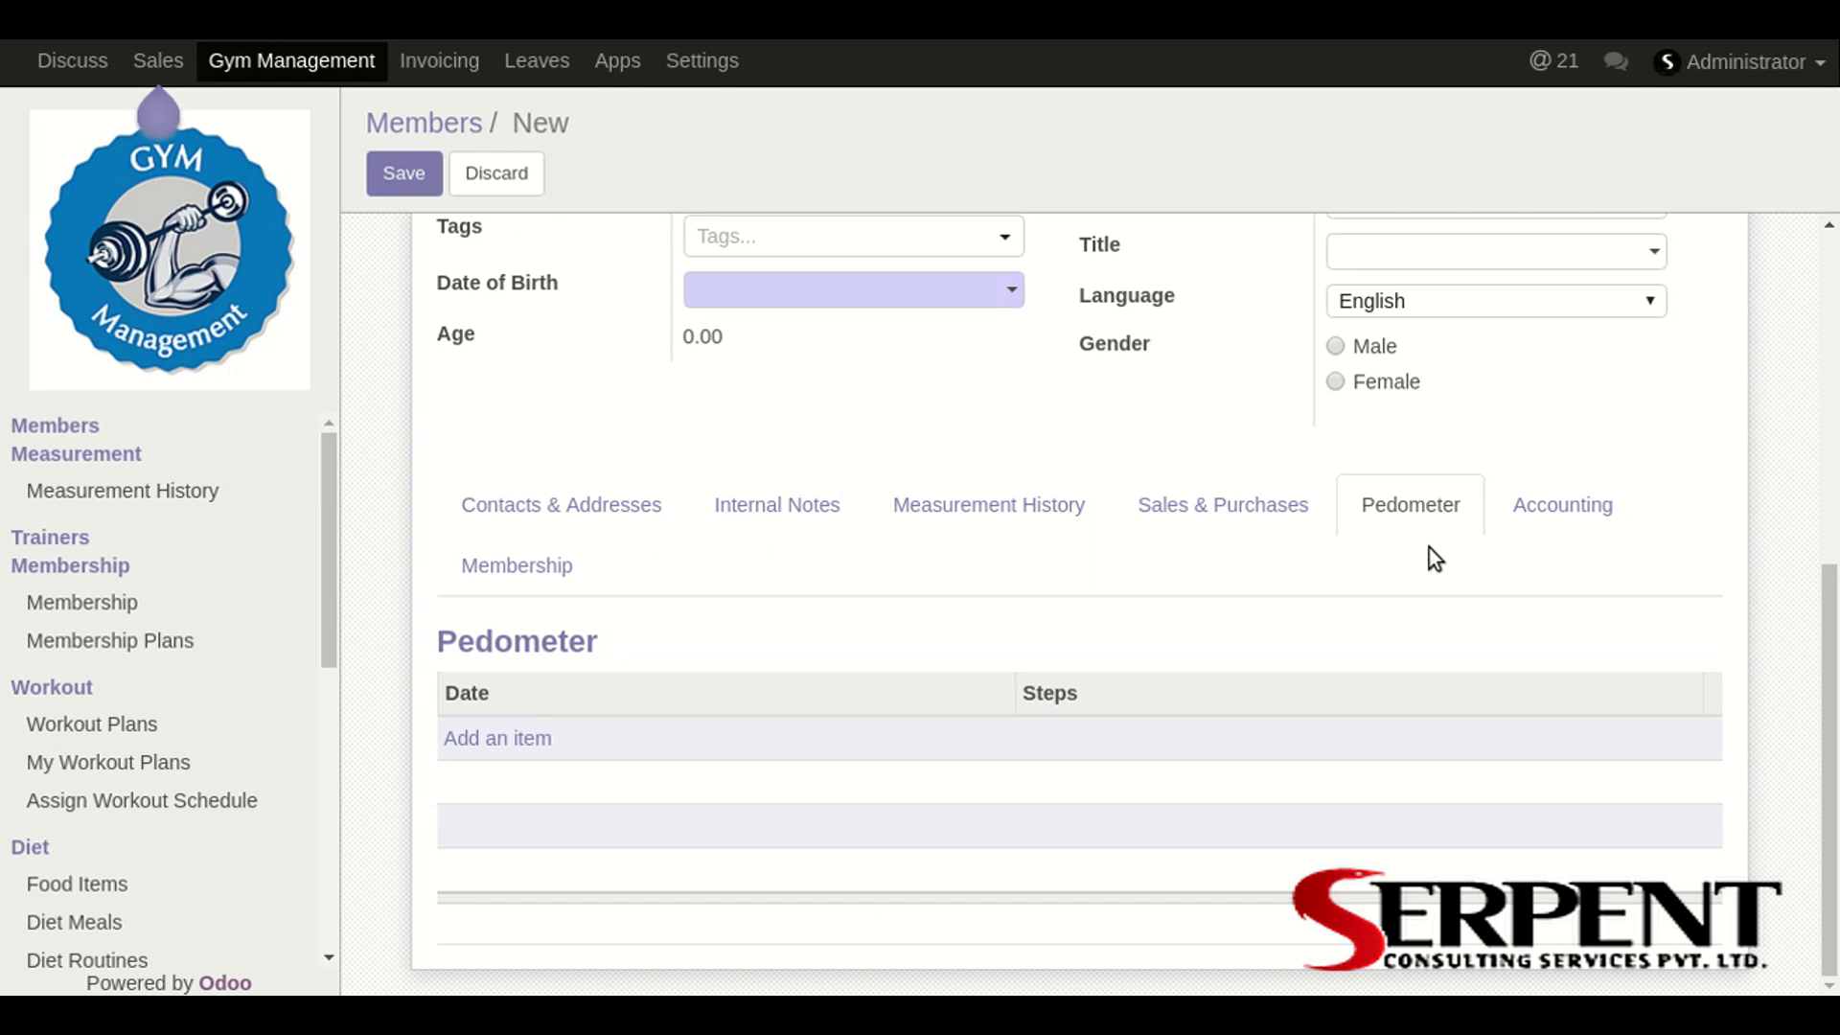
mouse_move(546, 756)
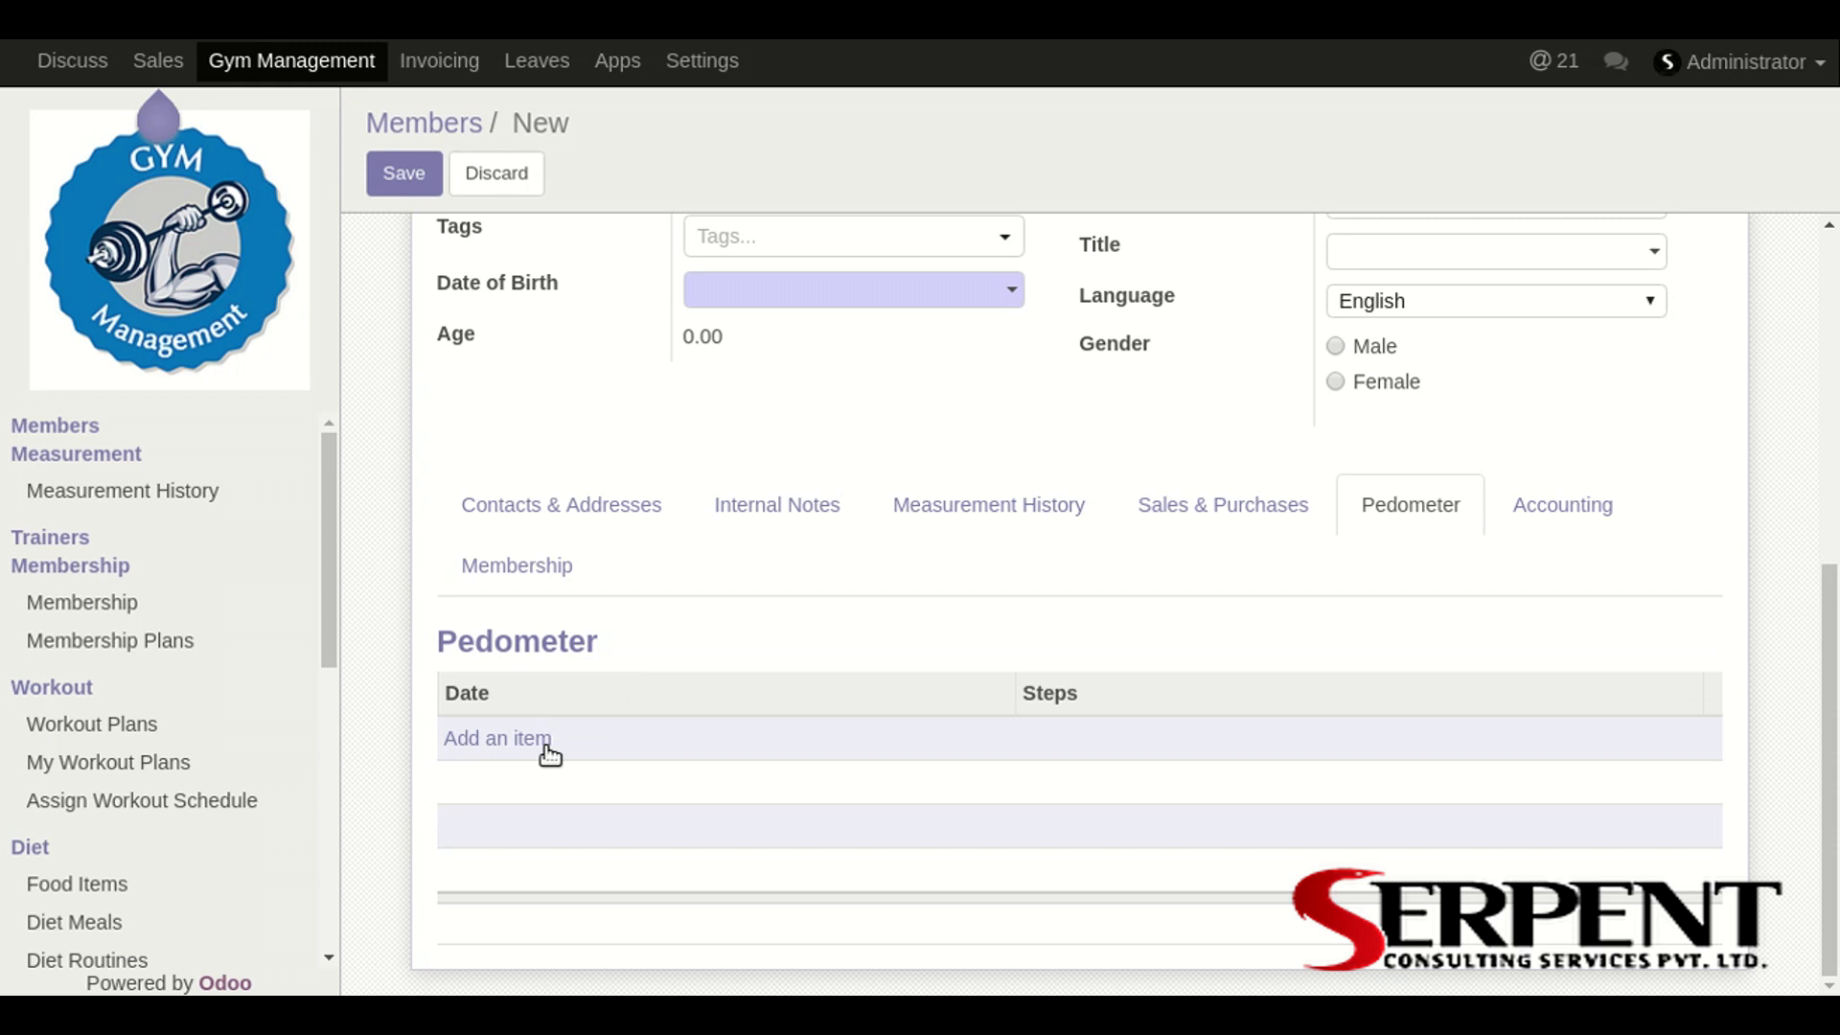
left_click(497, 738)
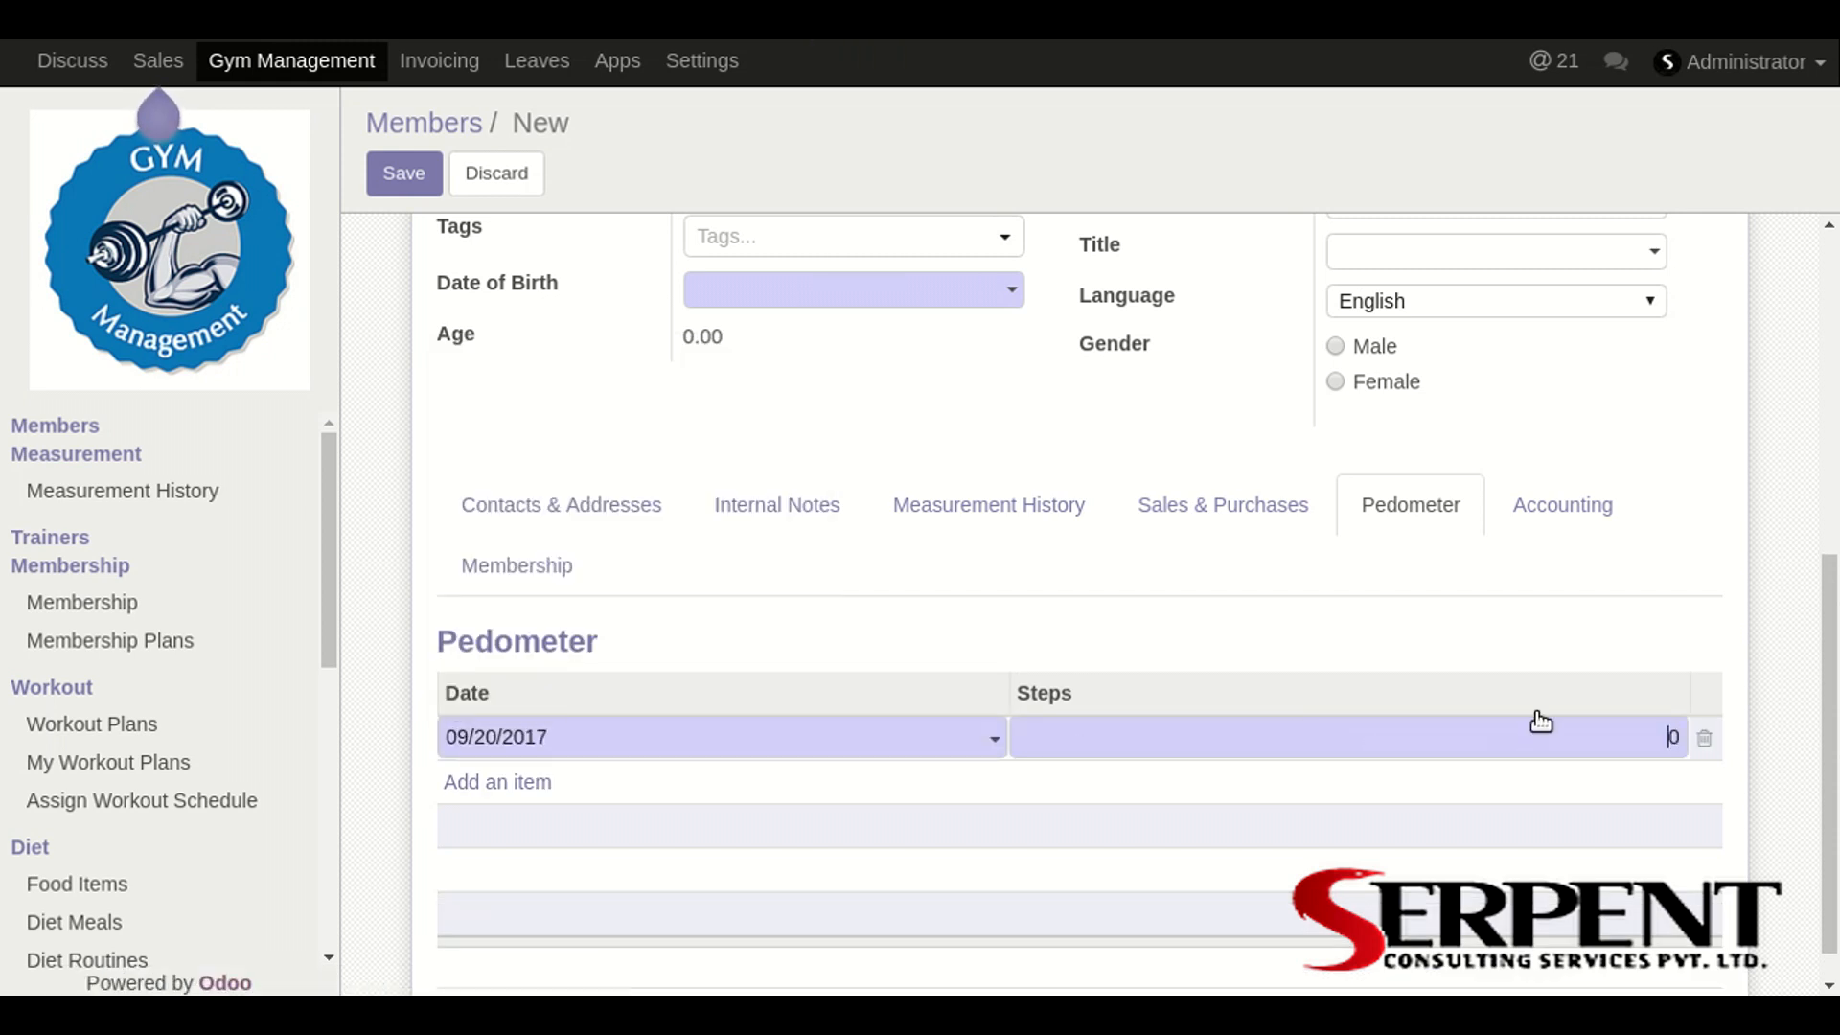
mouse_move(1542, 780)
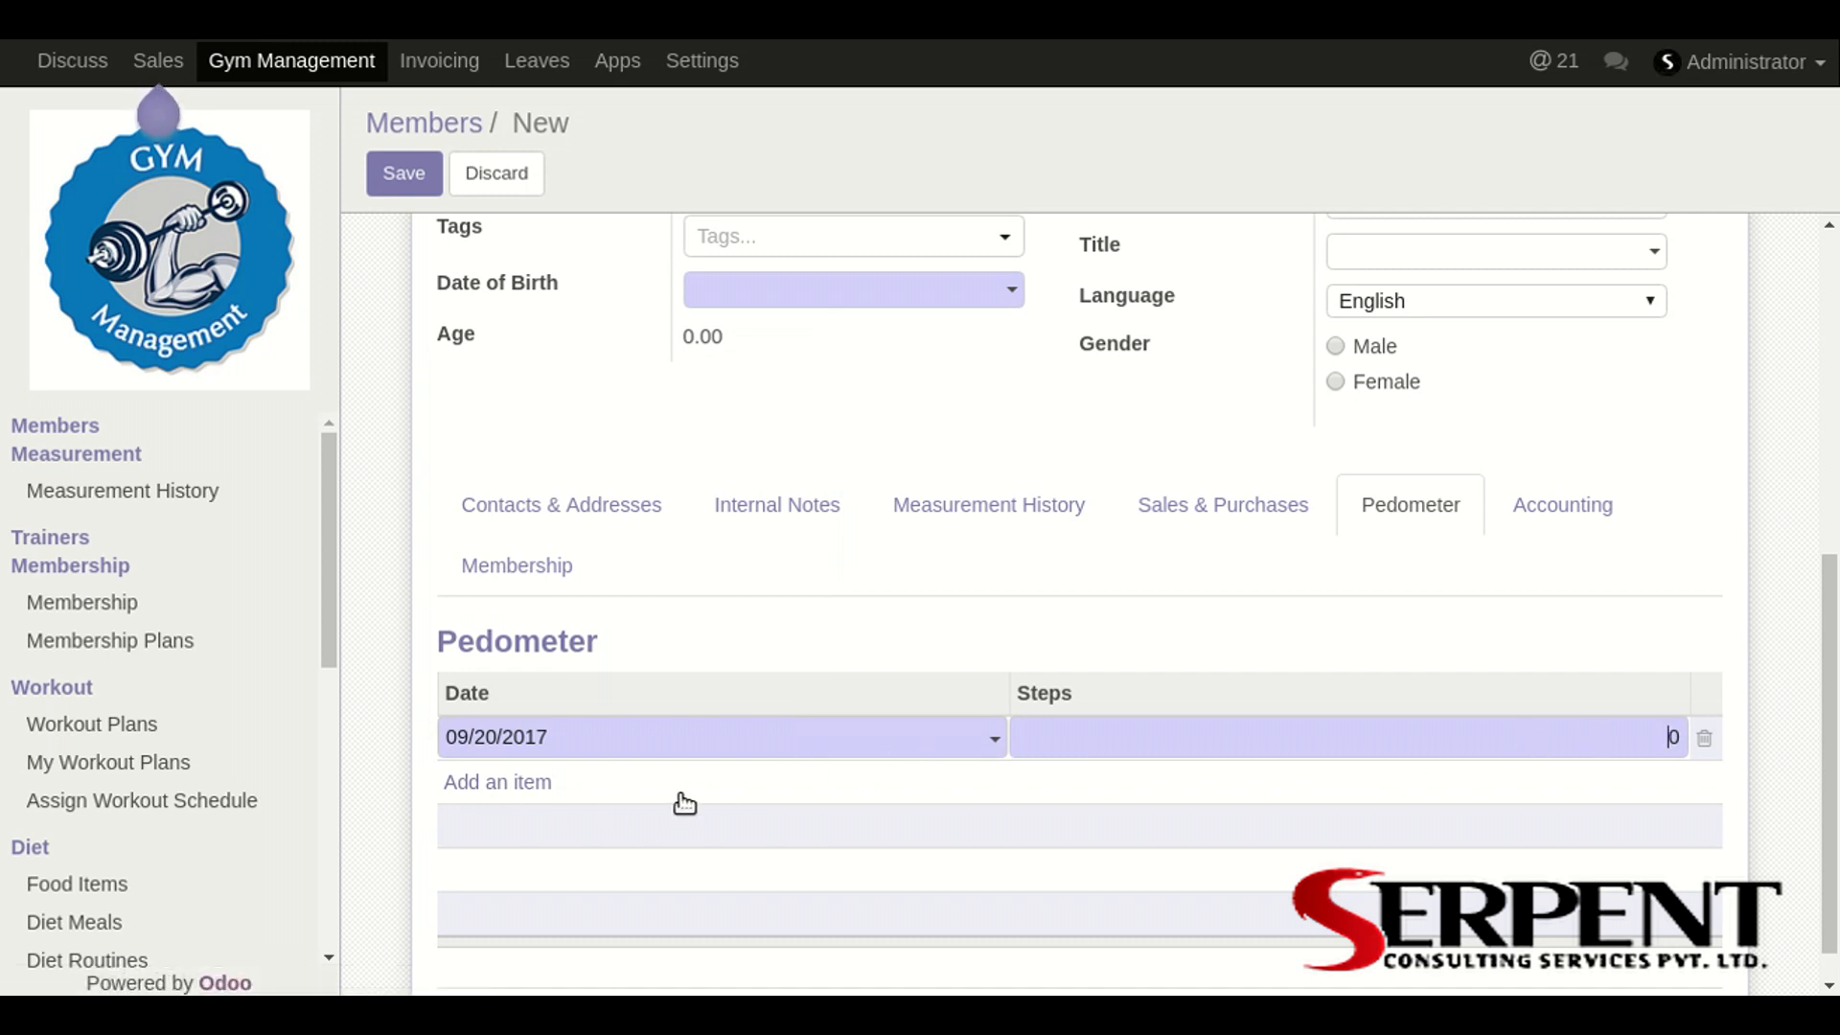
Step: Review the Accounting tab's Normal Debtor trust and default accounts, then the Membership tab
left_click(1562, 505)
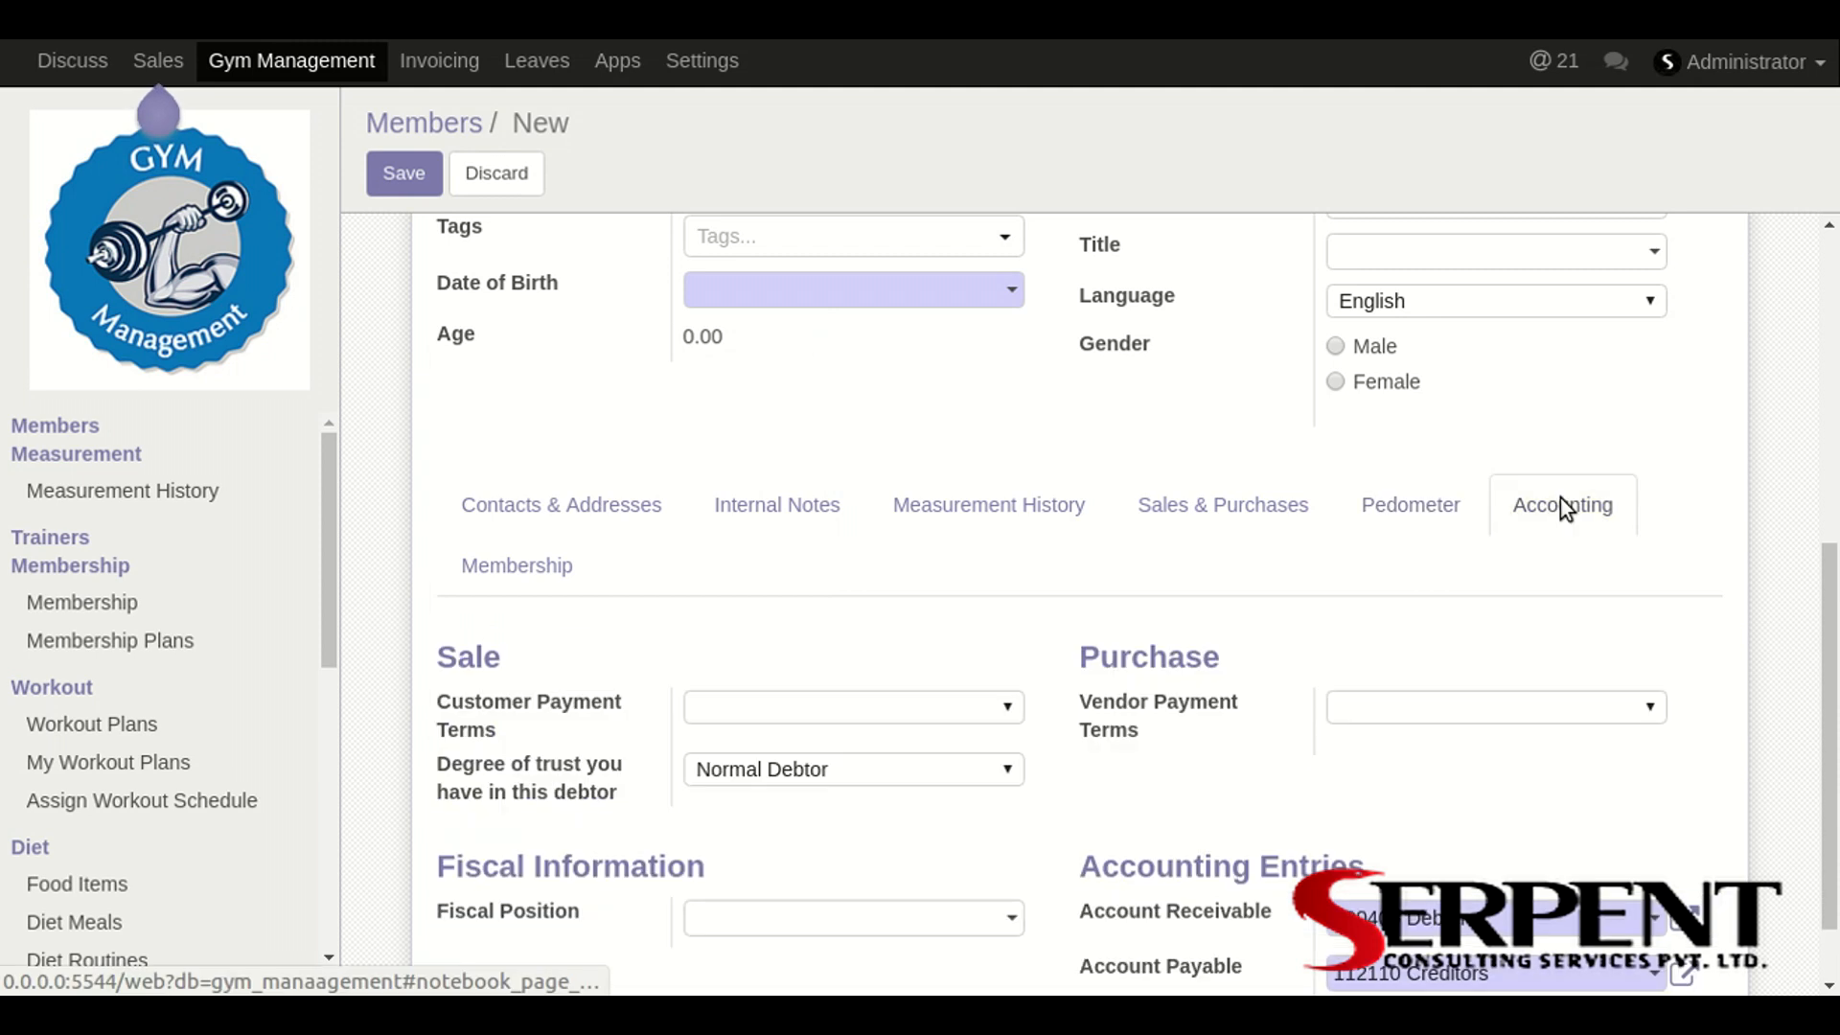
scroll("down", 3)
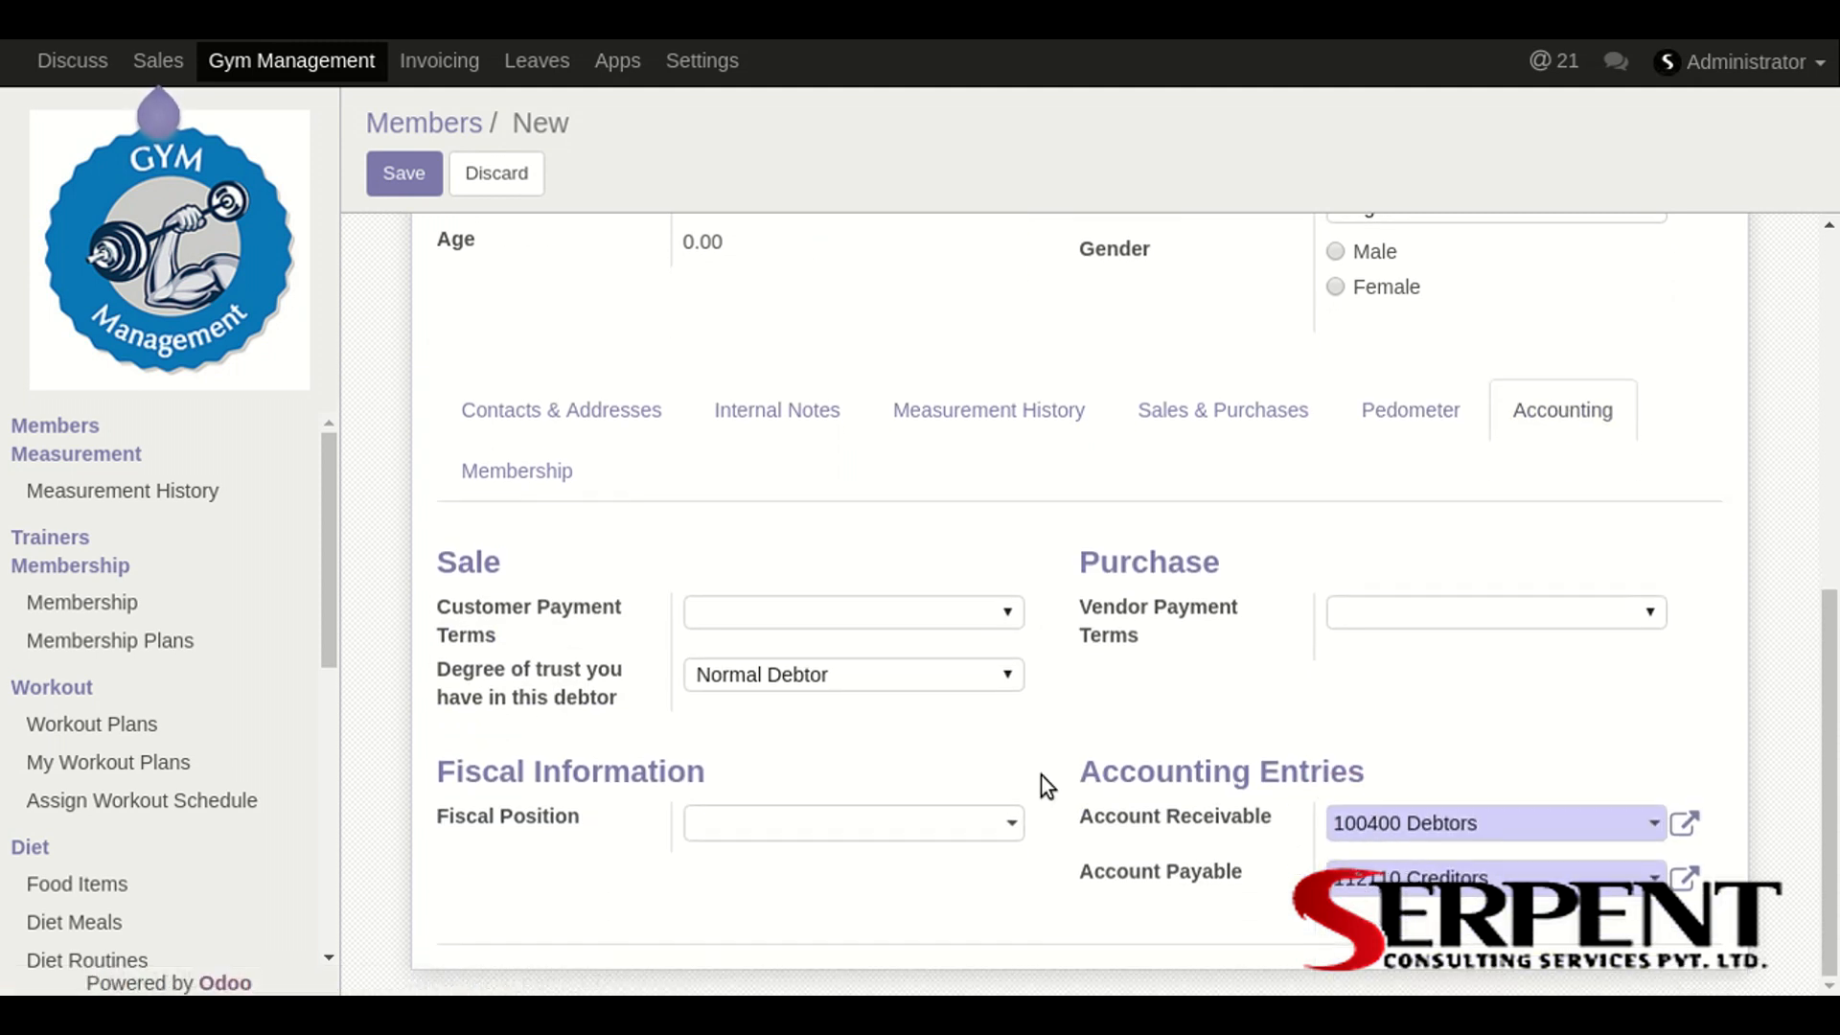
mouse_move(1245, 475)
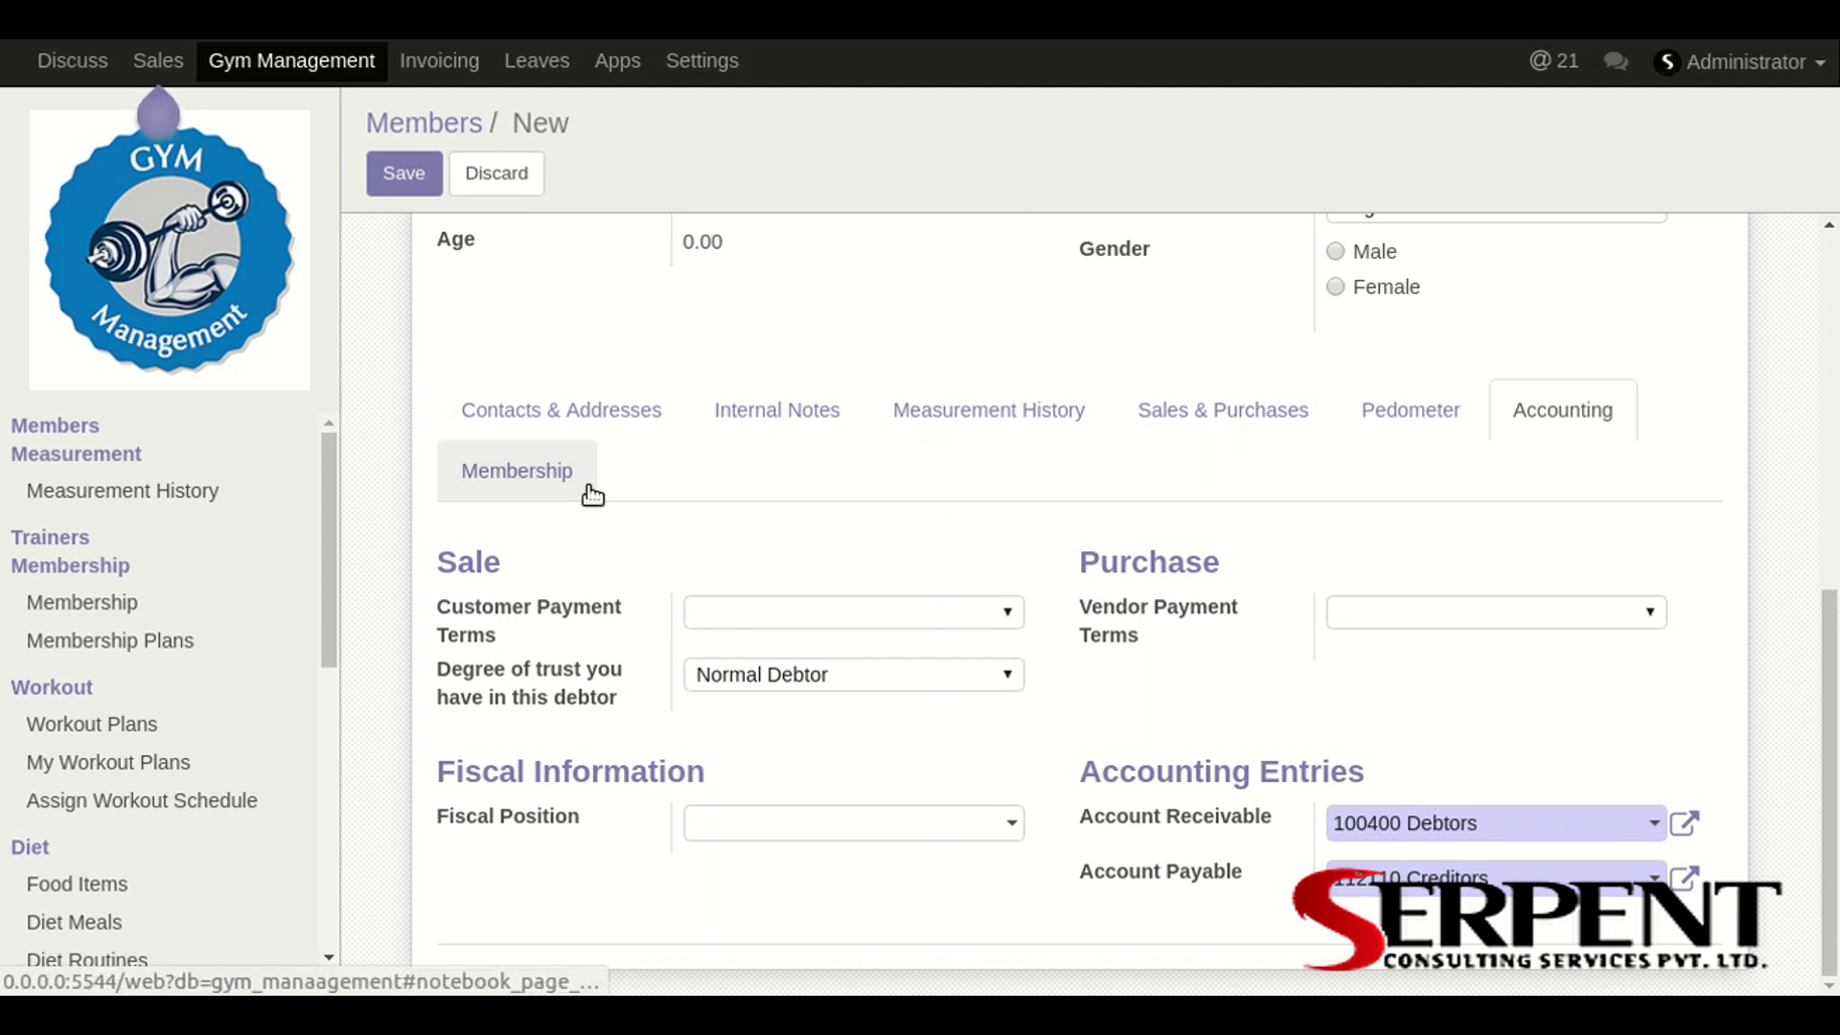
left_click(516, 471)
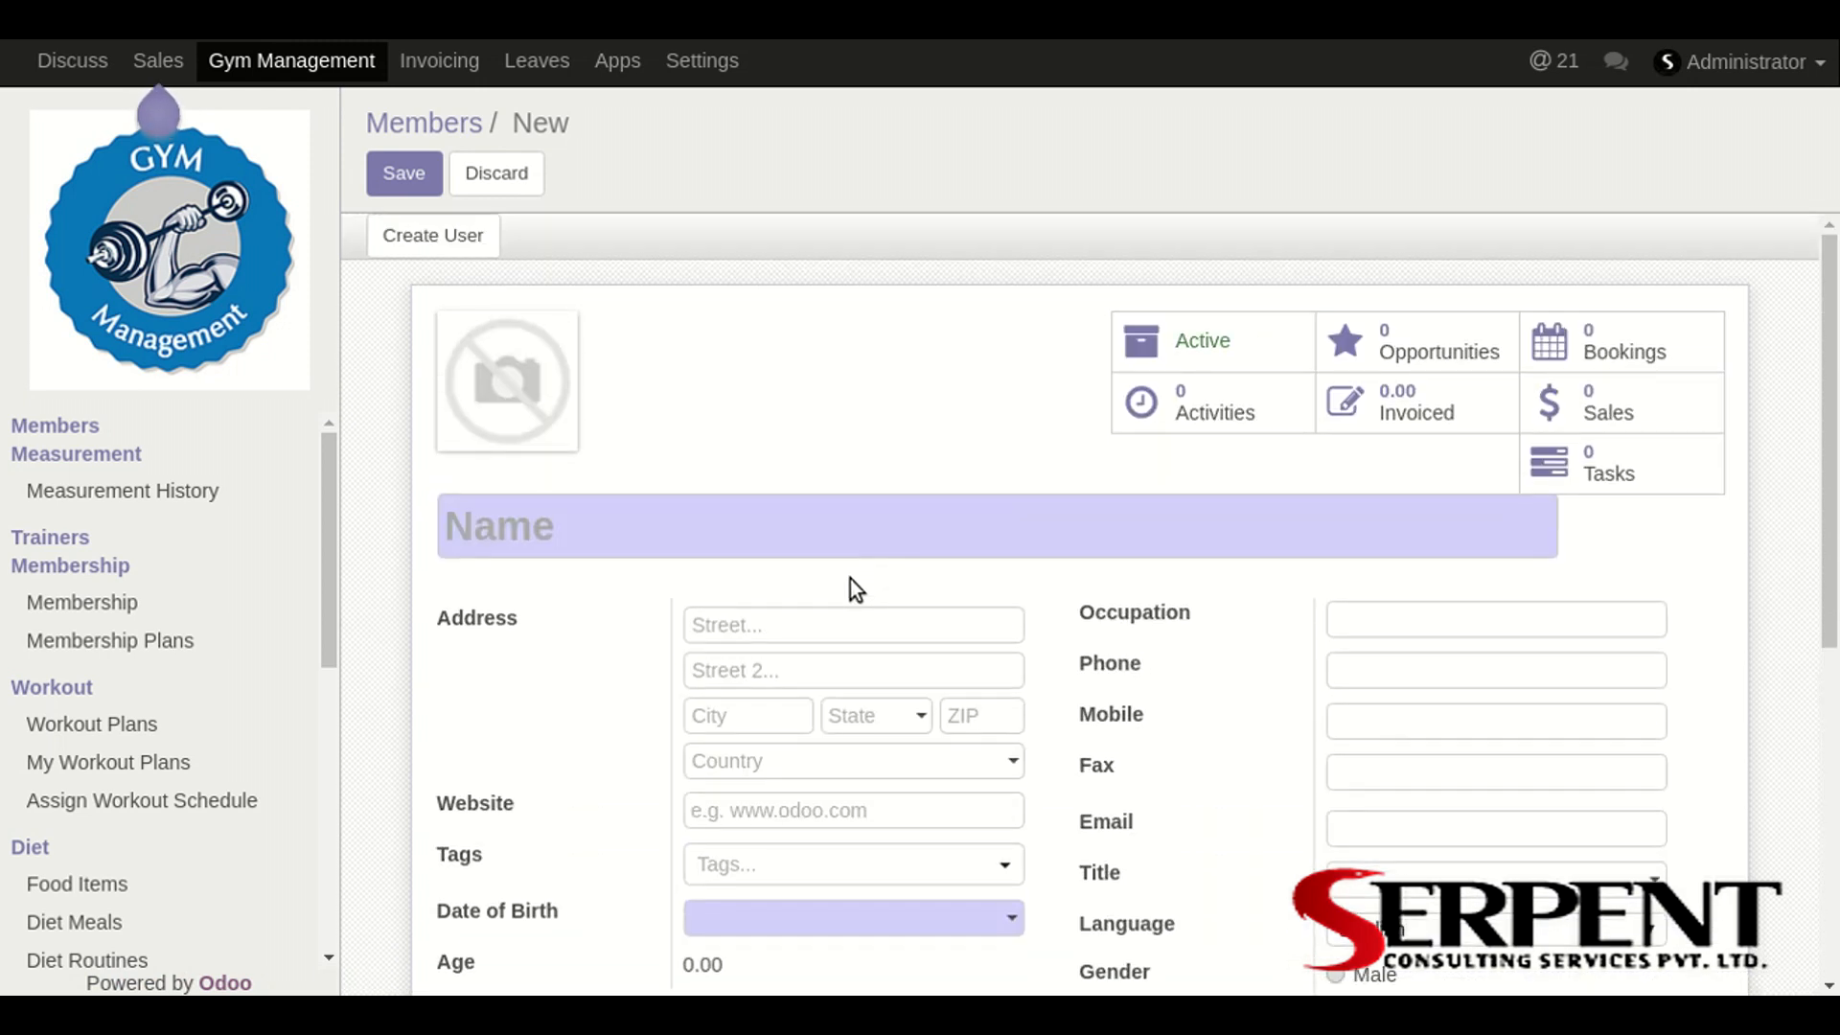
mouse_move(656, 523)
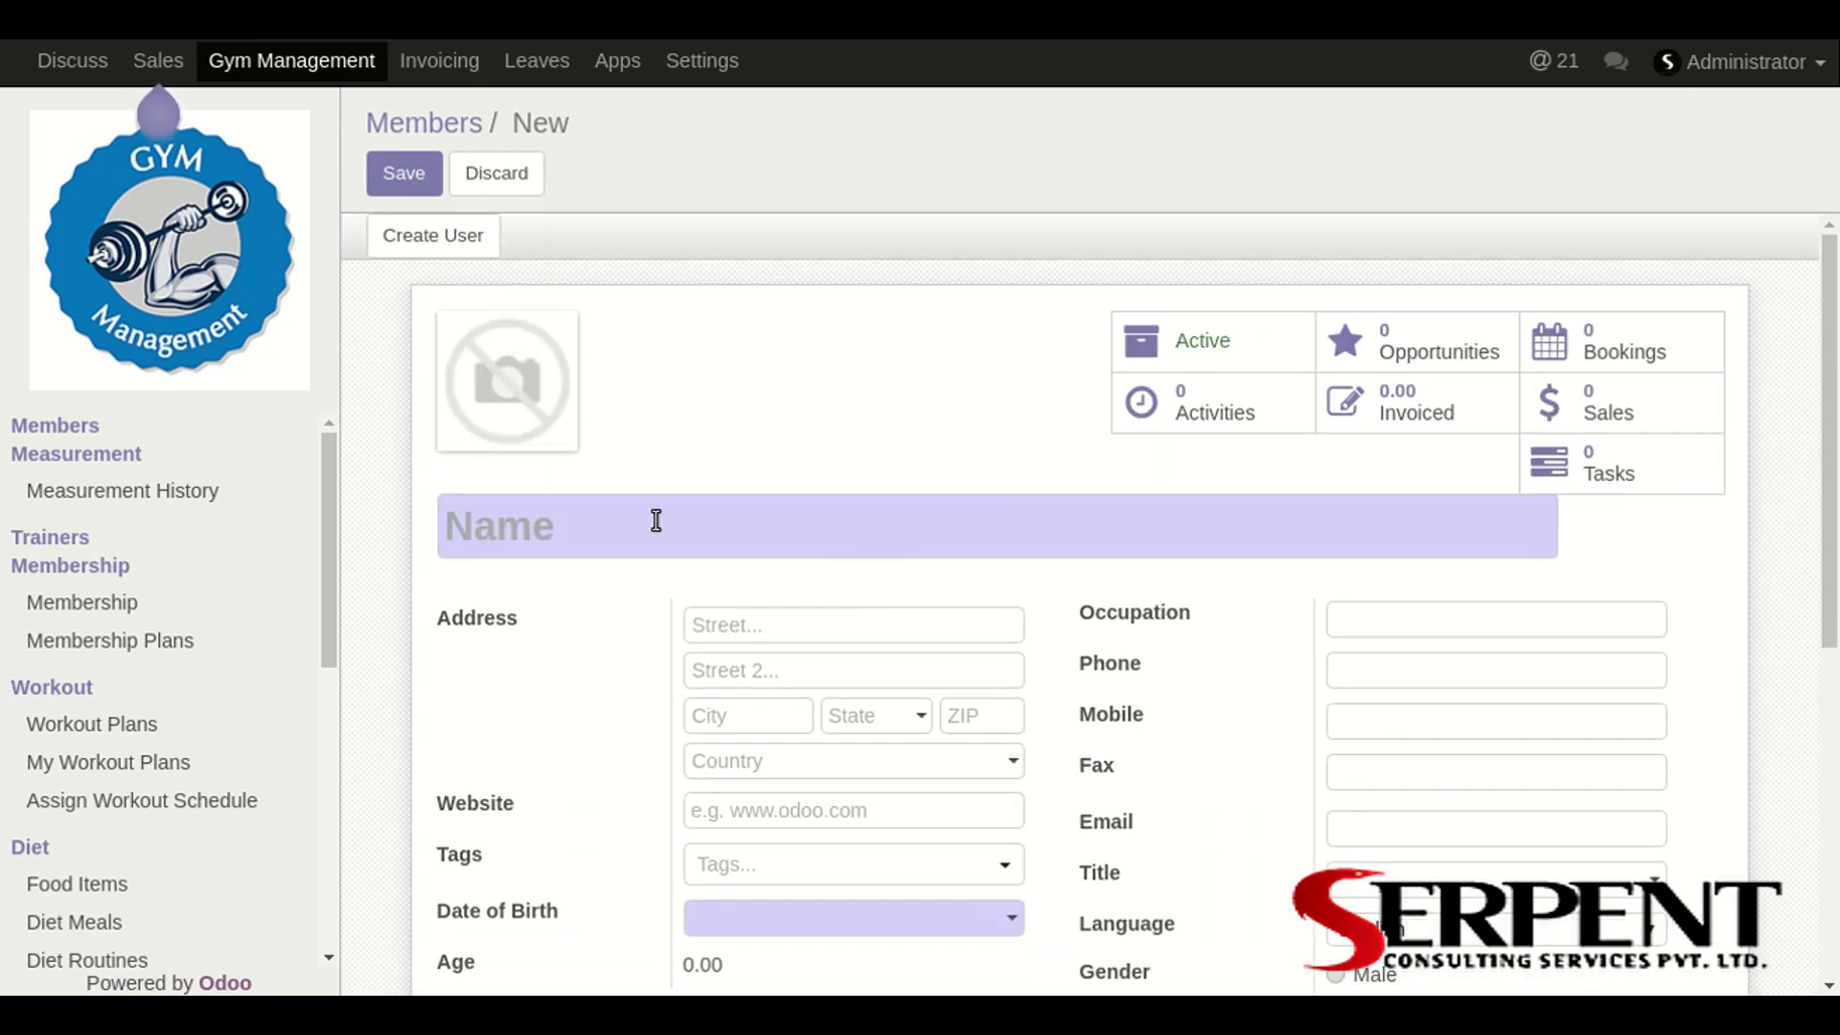
Step: Leave the unsaved new member form for the six-card Members kanban
left_click(496, 174)
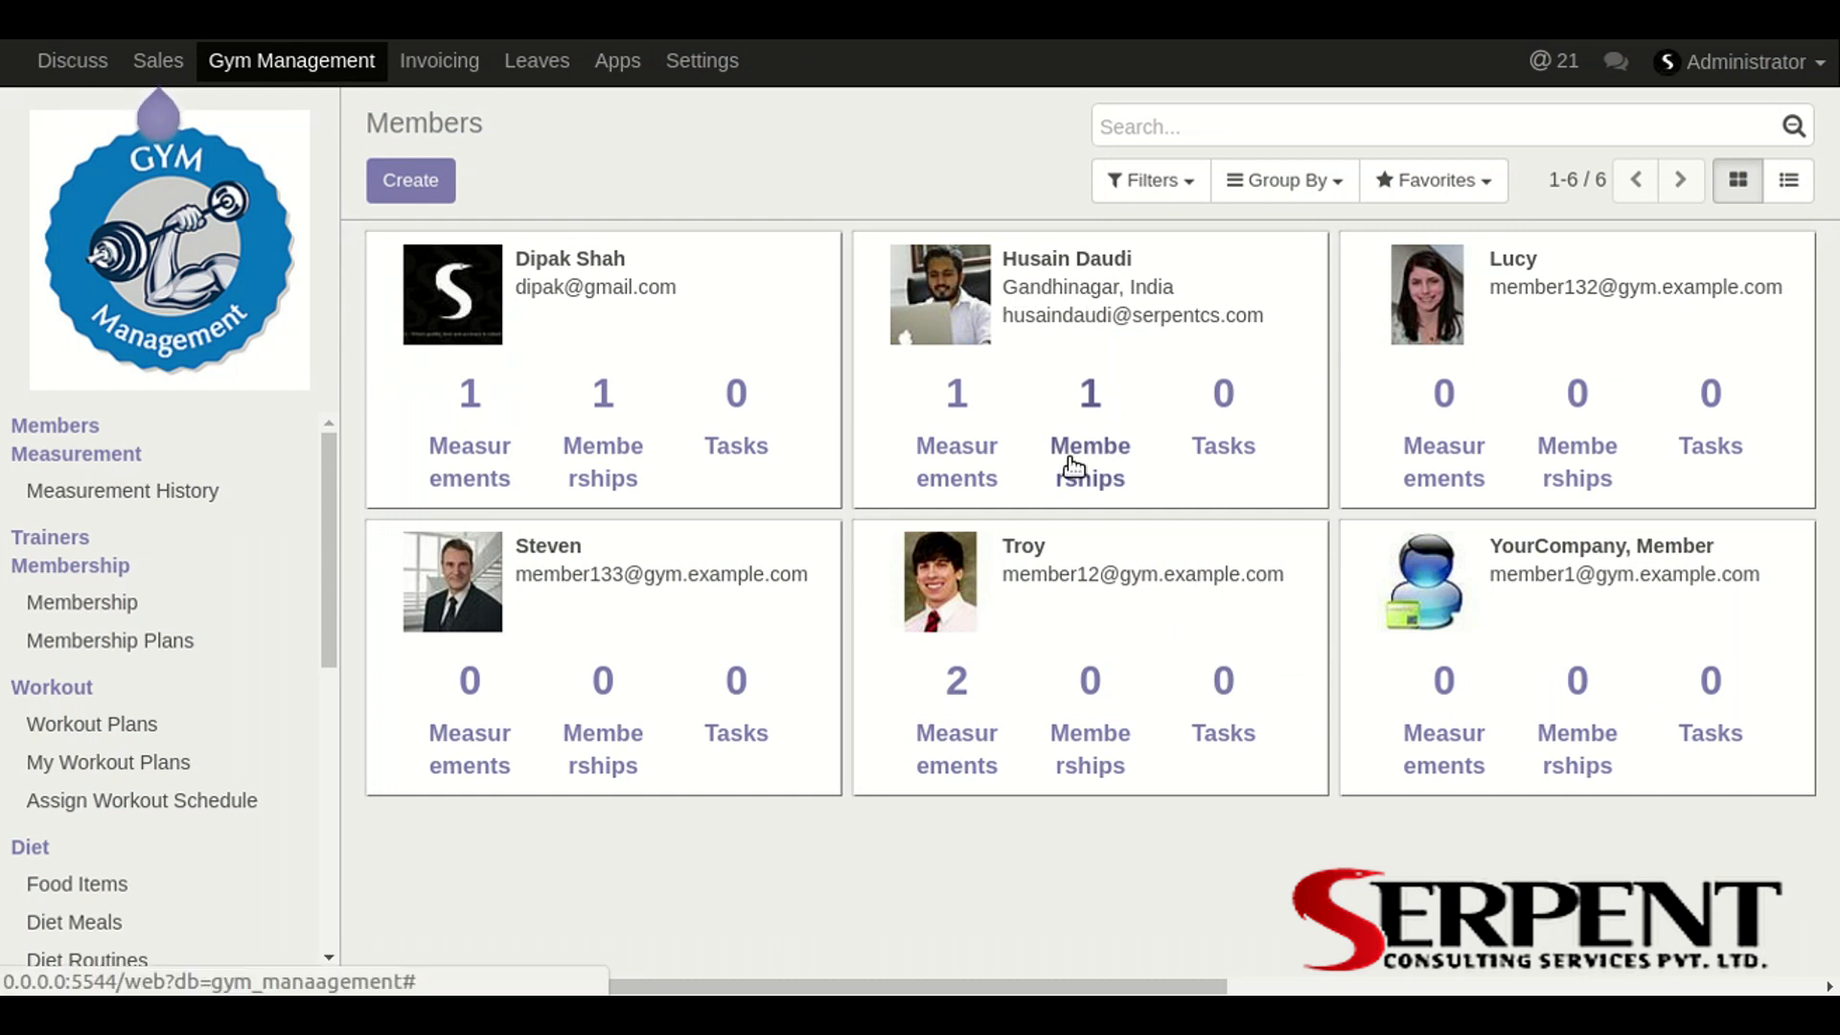
mouse_move(1130, 426)
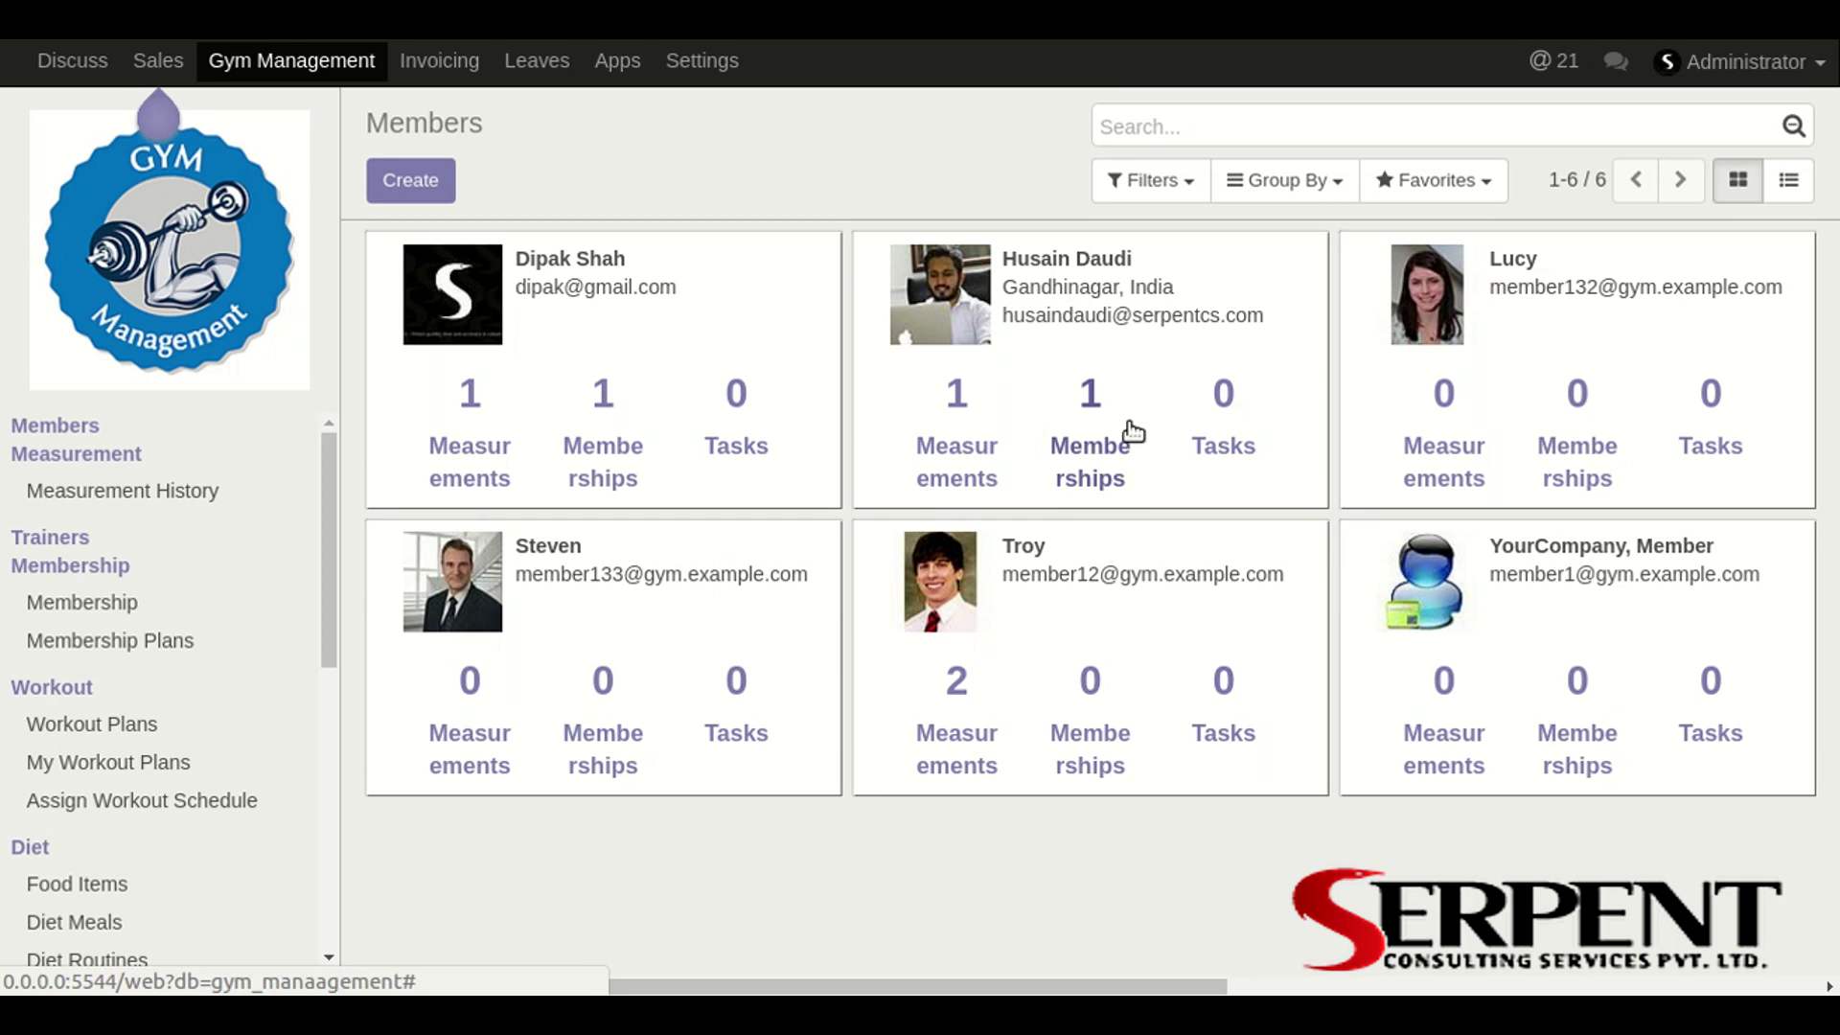
mouse_move(1093, 297)
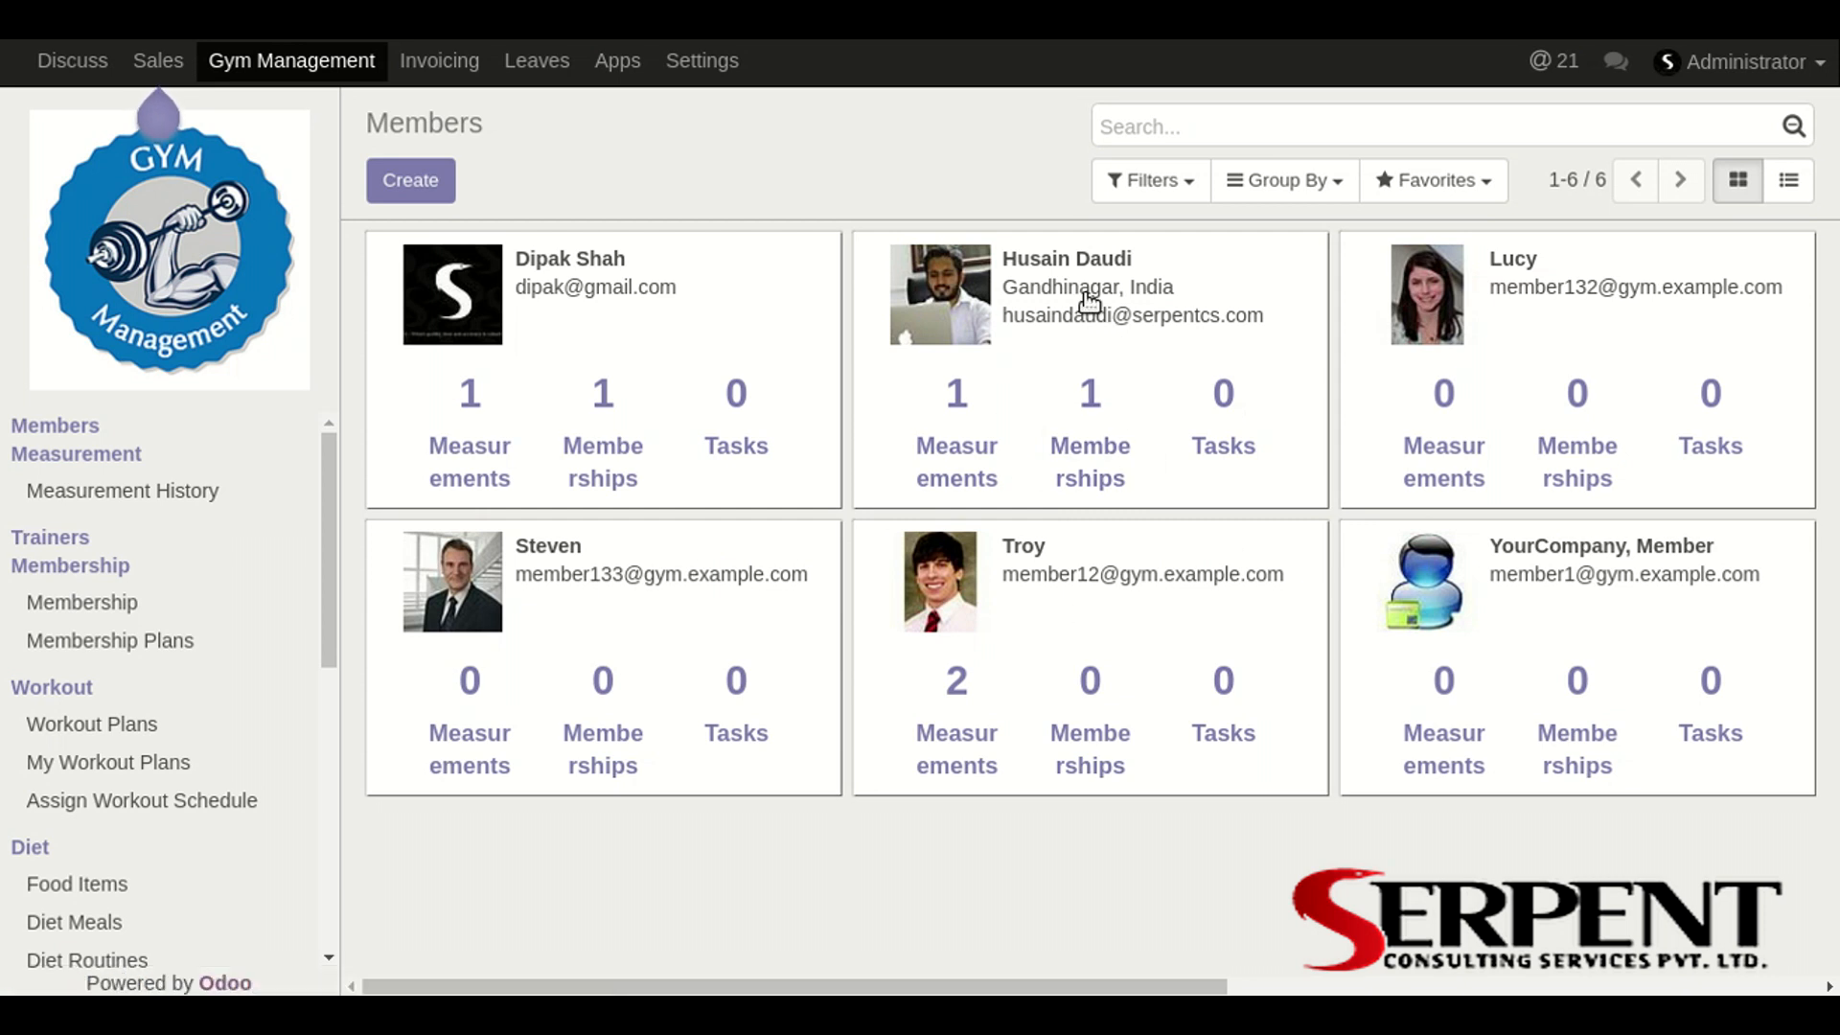
left_click(1067, 259)
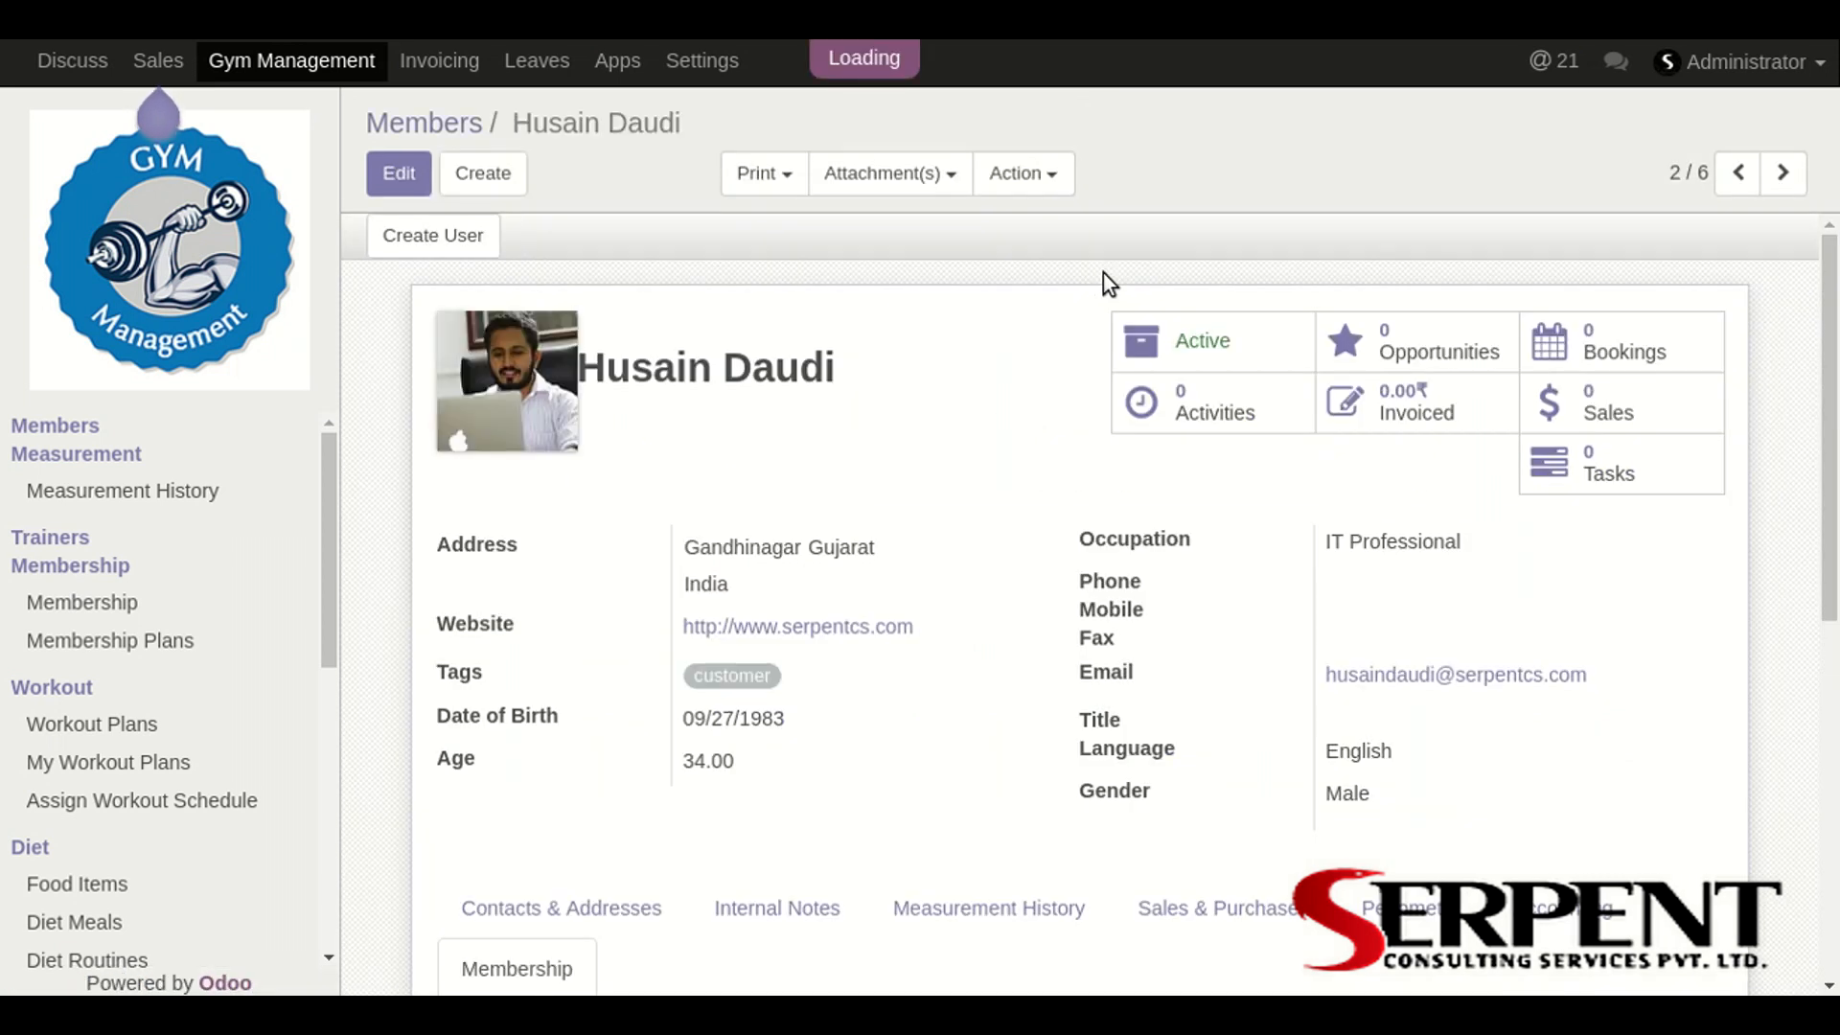
left_click(398, 173)
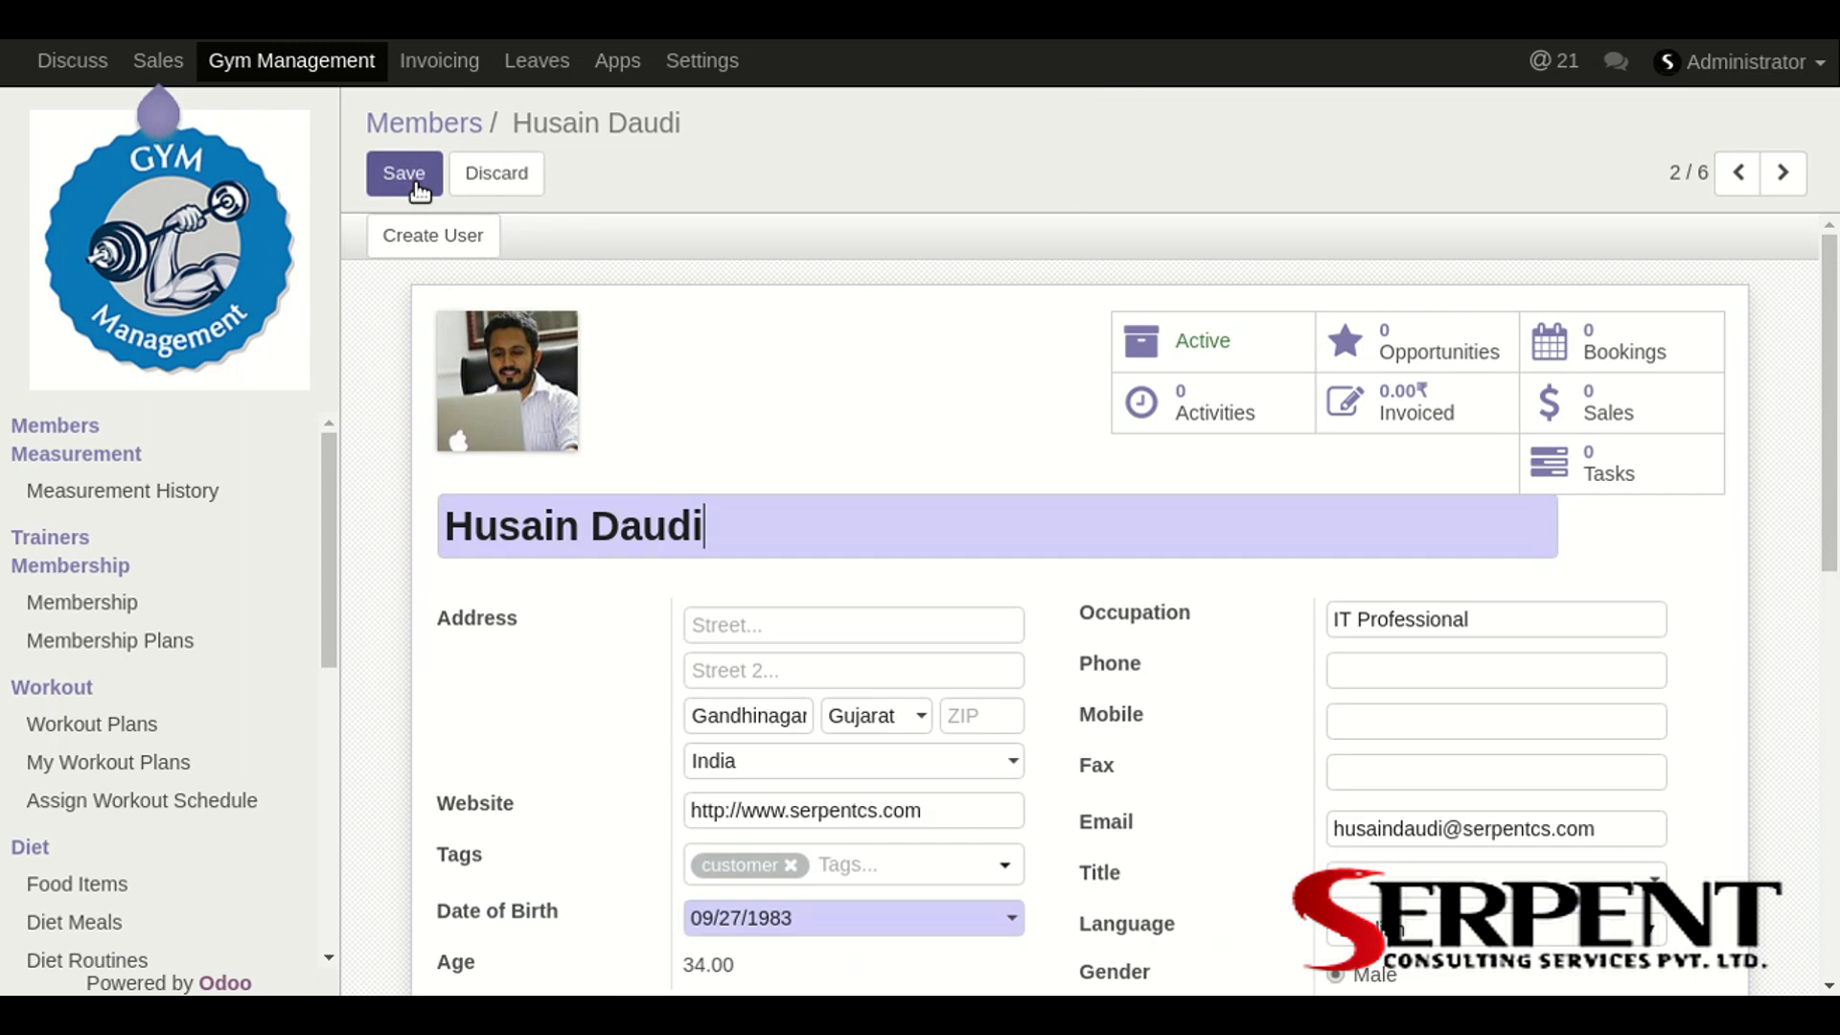
scroll("down", 3)
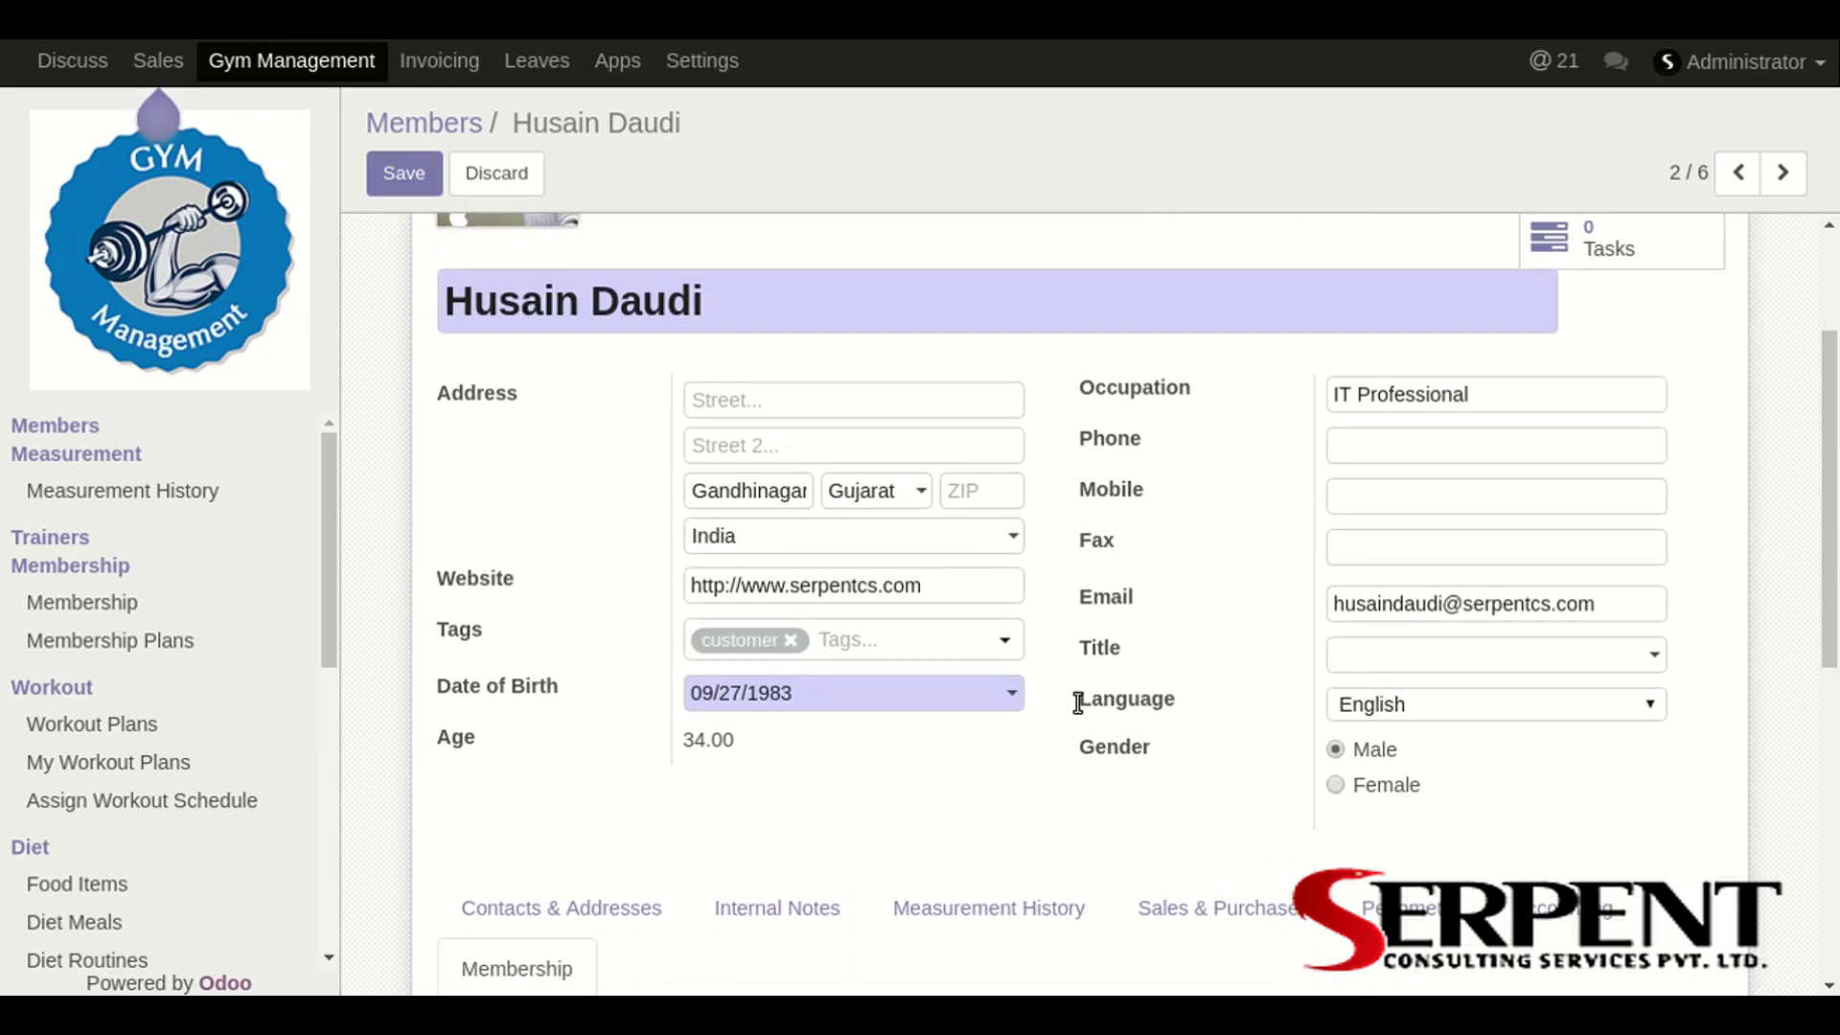
mouse_move(938, 702)
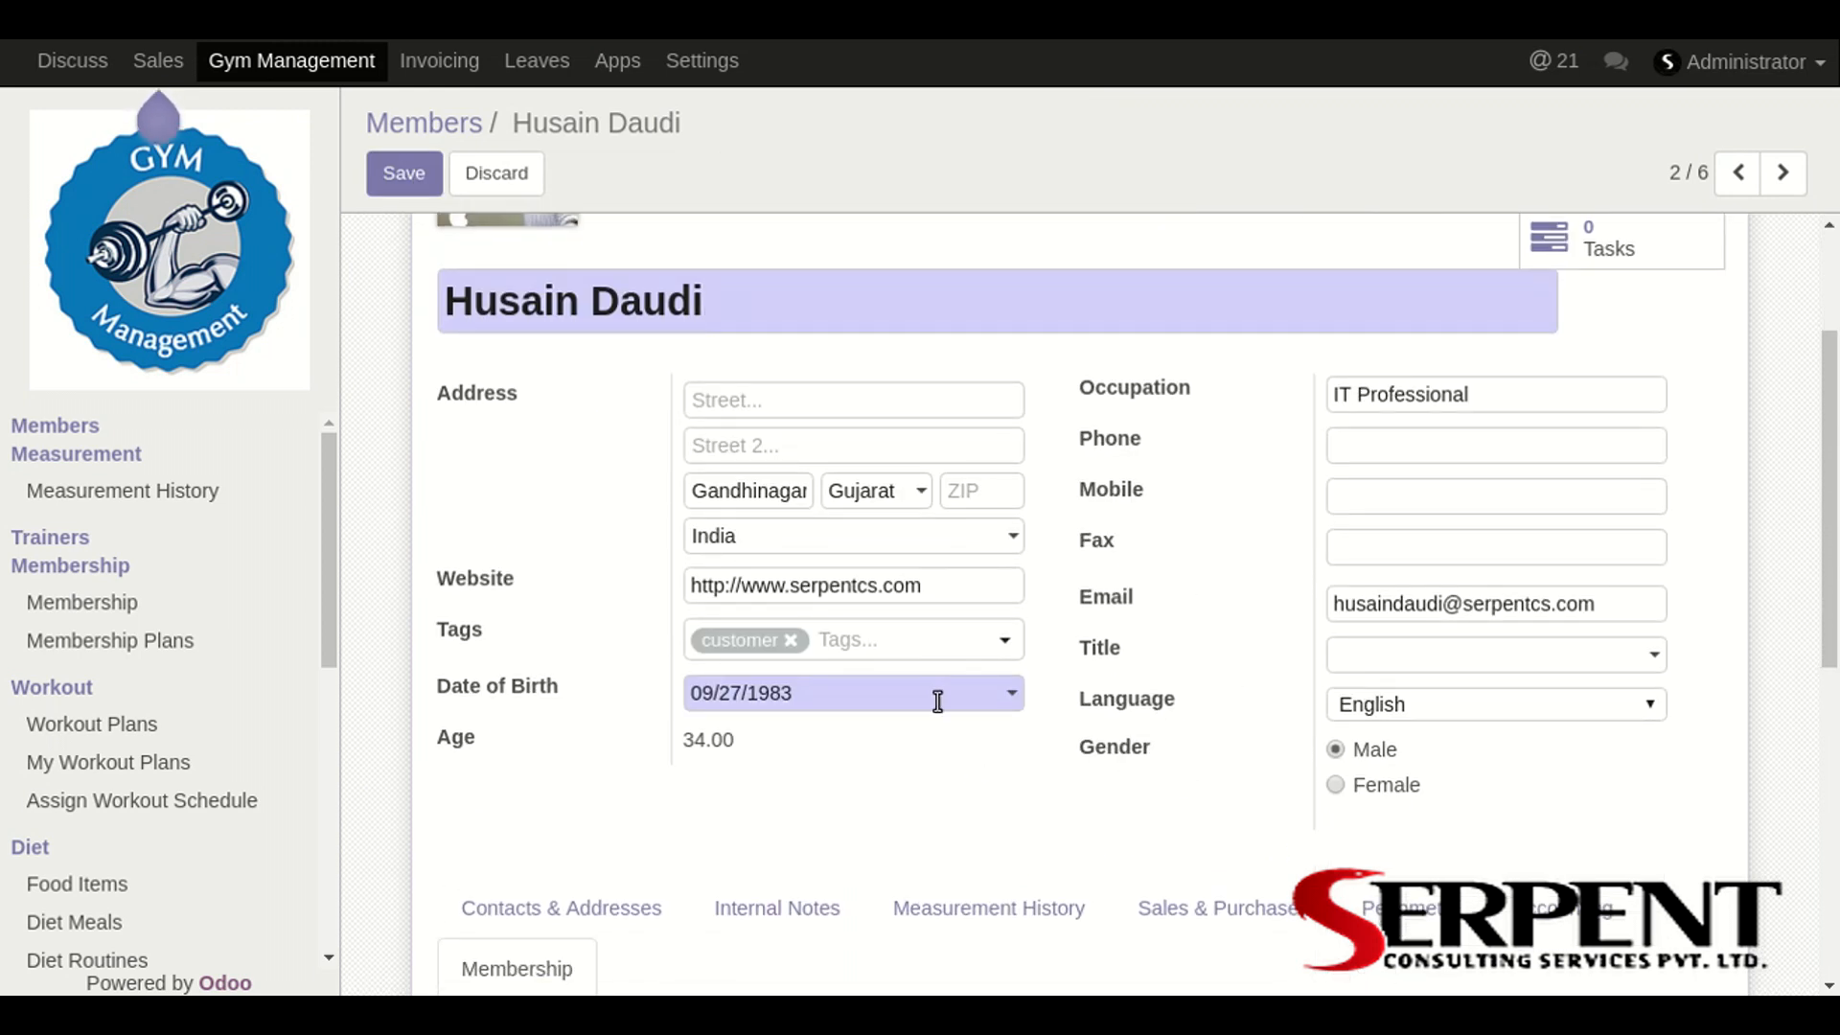
scroll("down", 3)
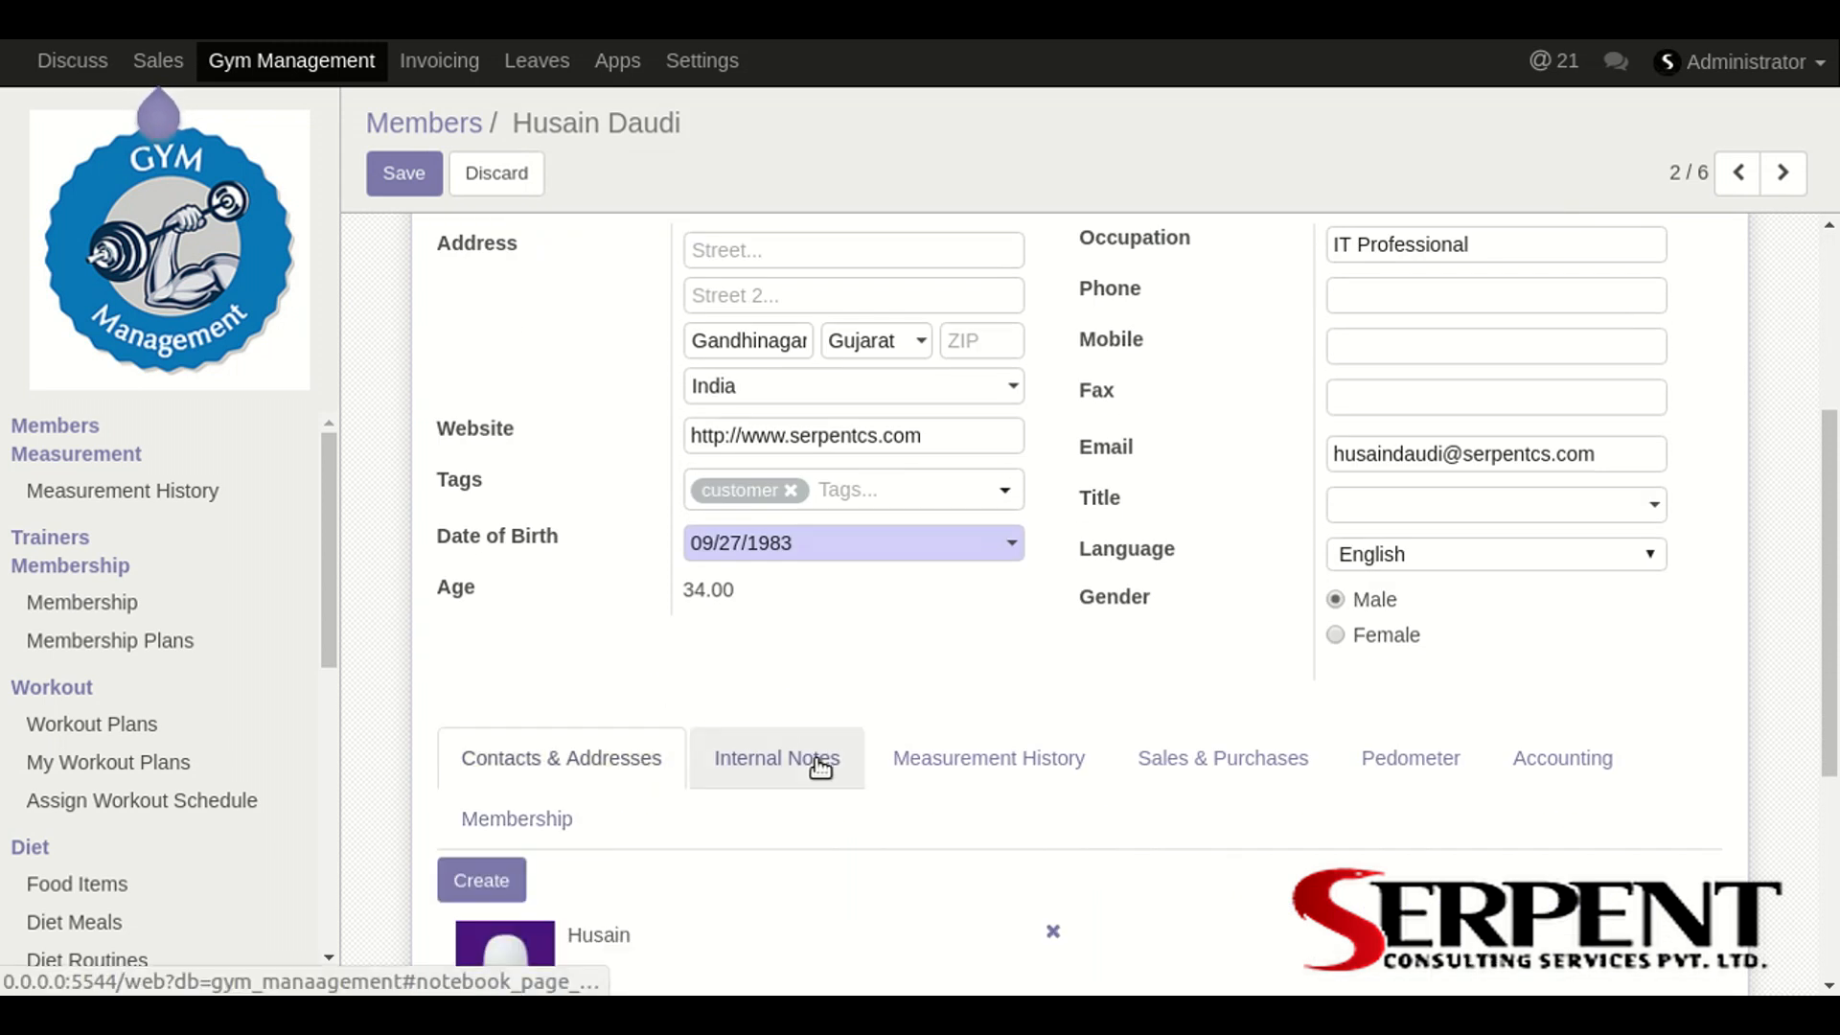
left_click(989, 758)
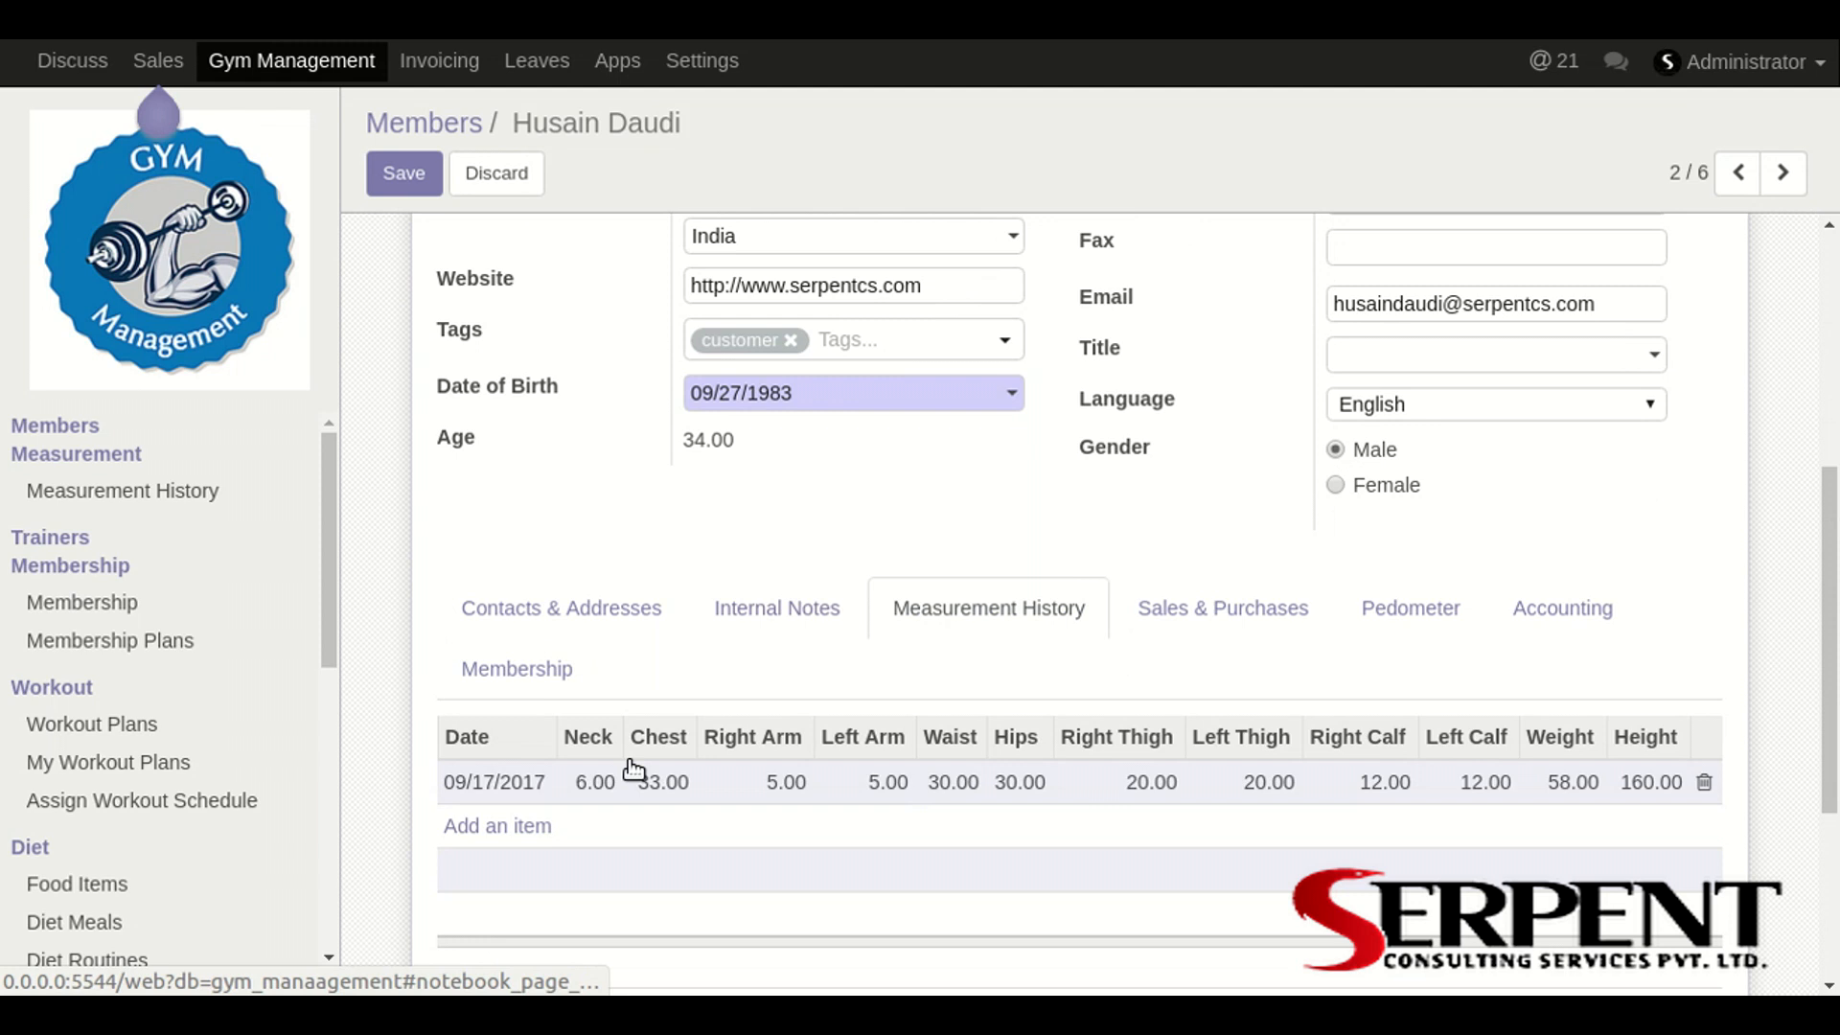
left_click(1223, 608)
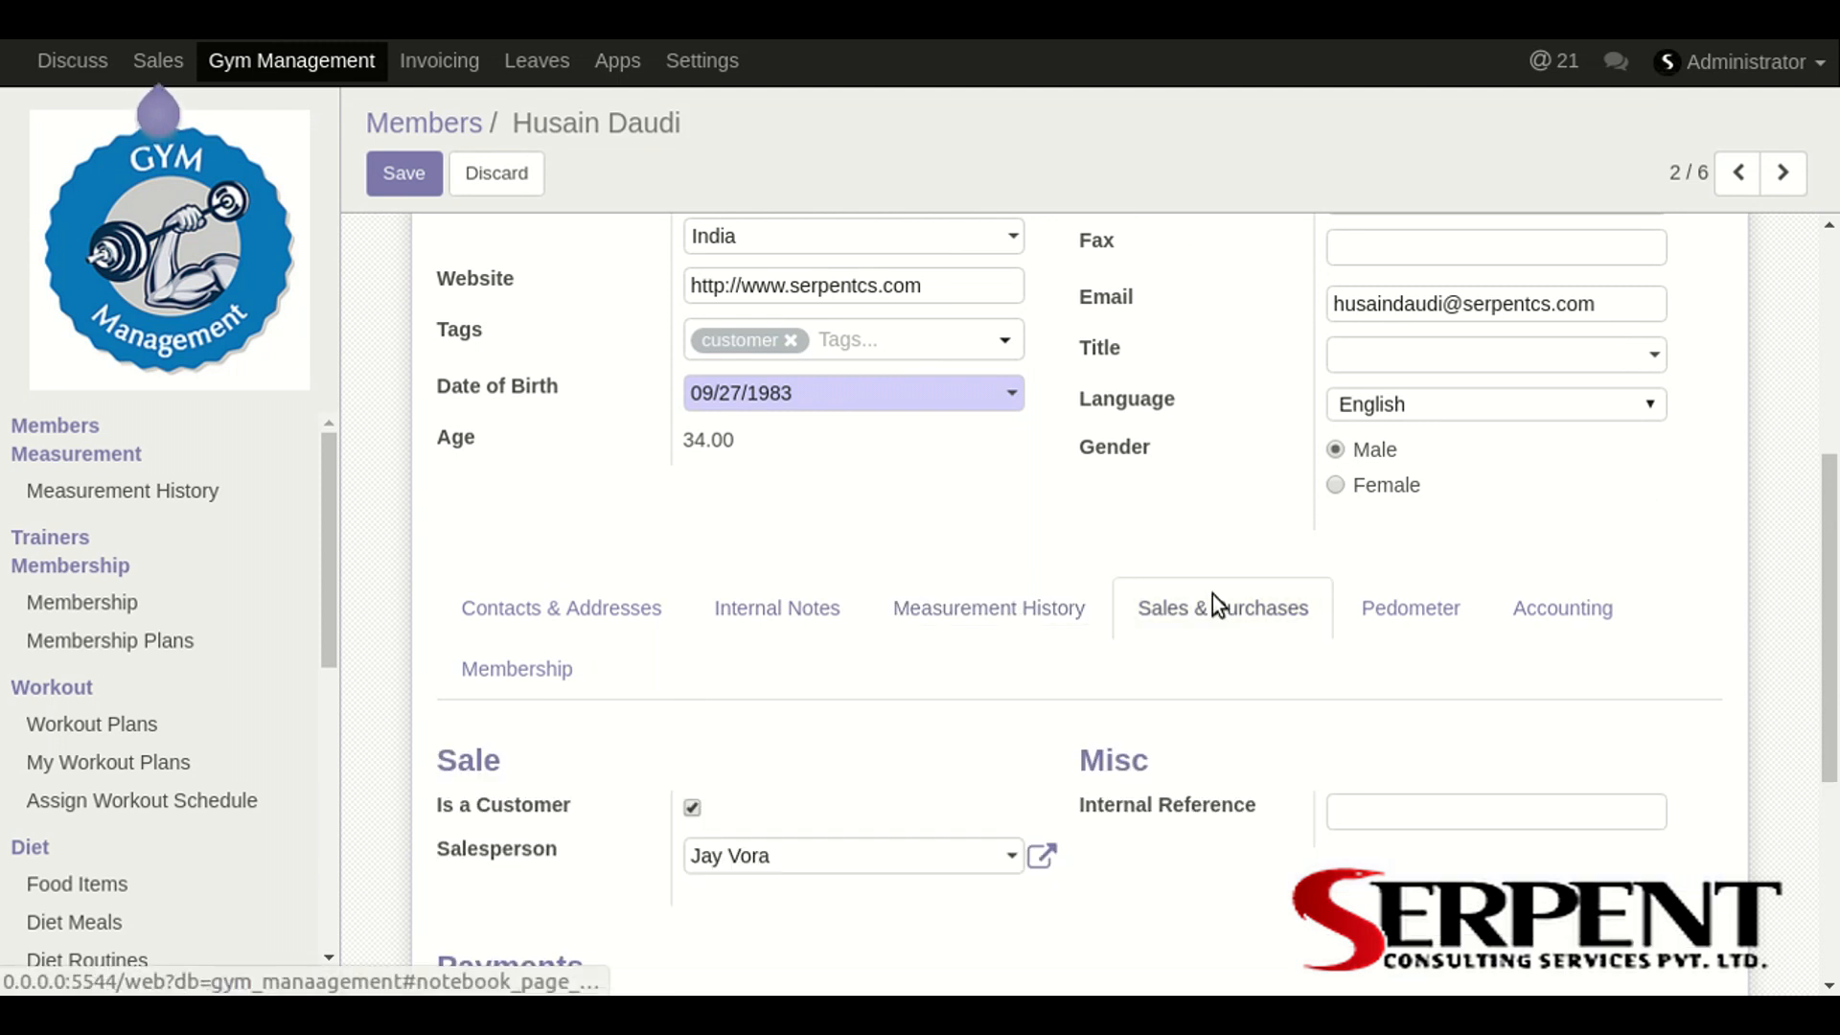
scroll("down", 3)
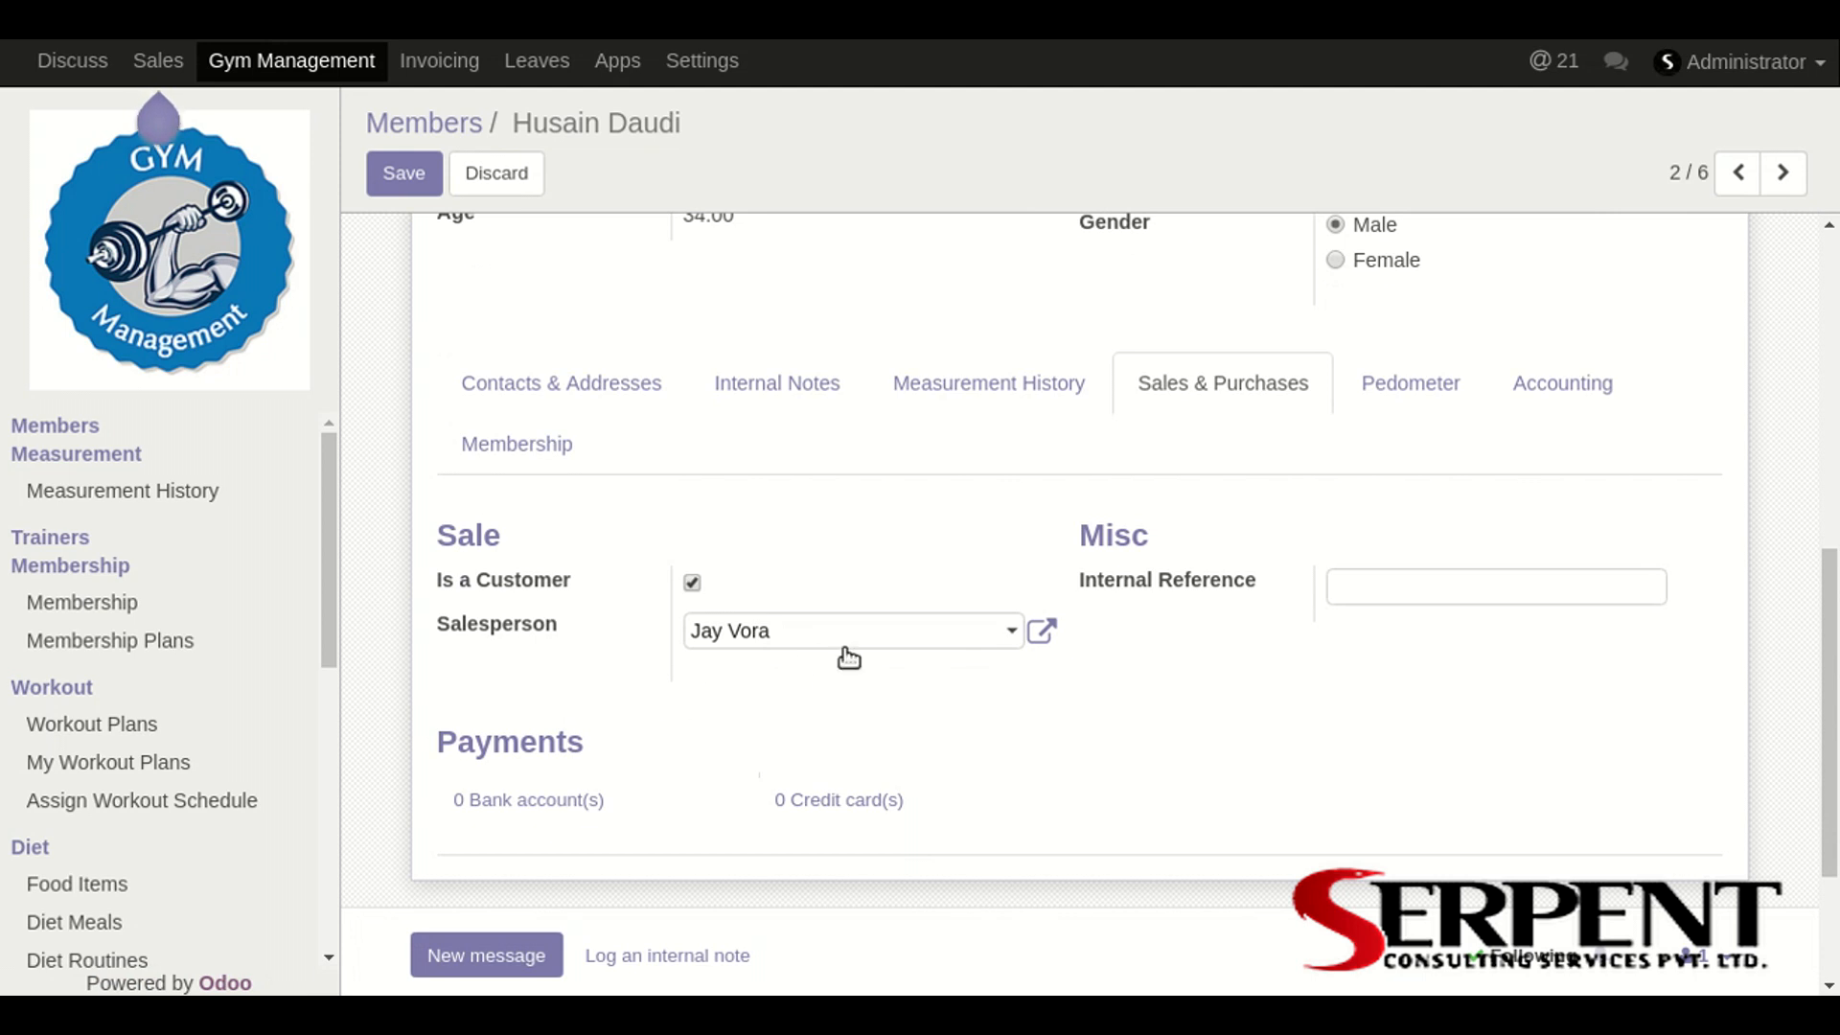
scroll("up", 3)
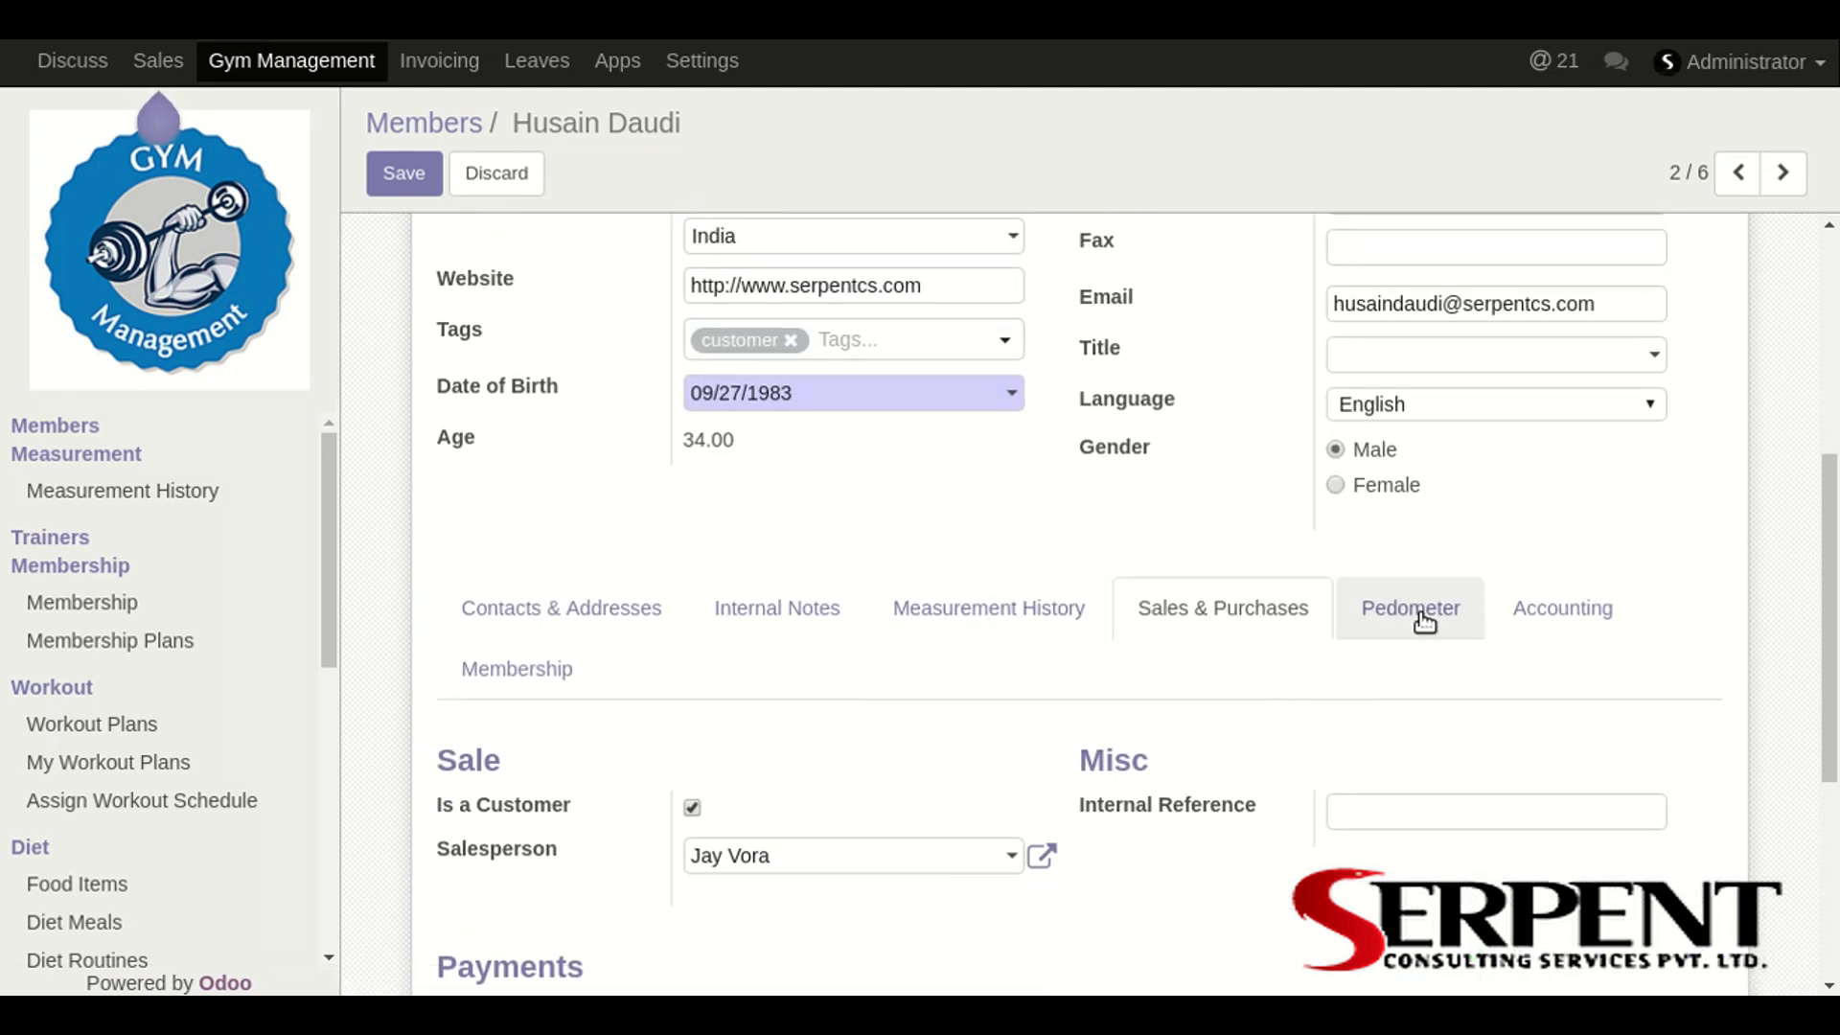
left_click(1411, 608)
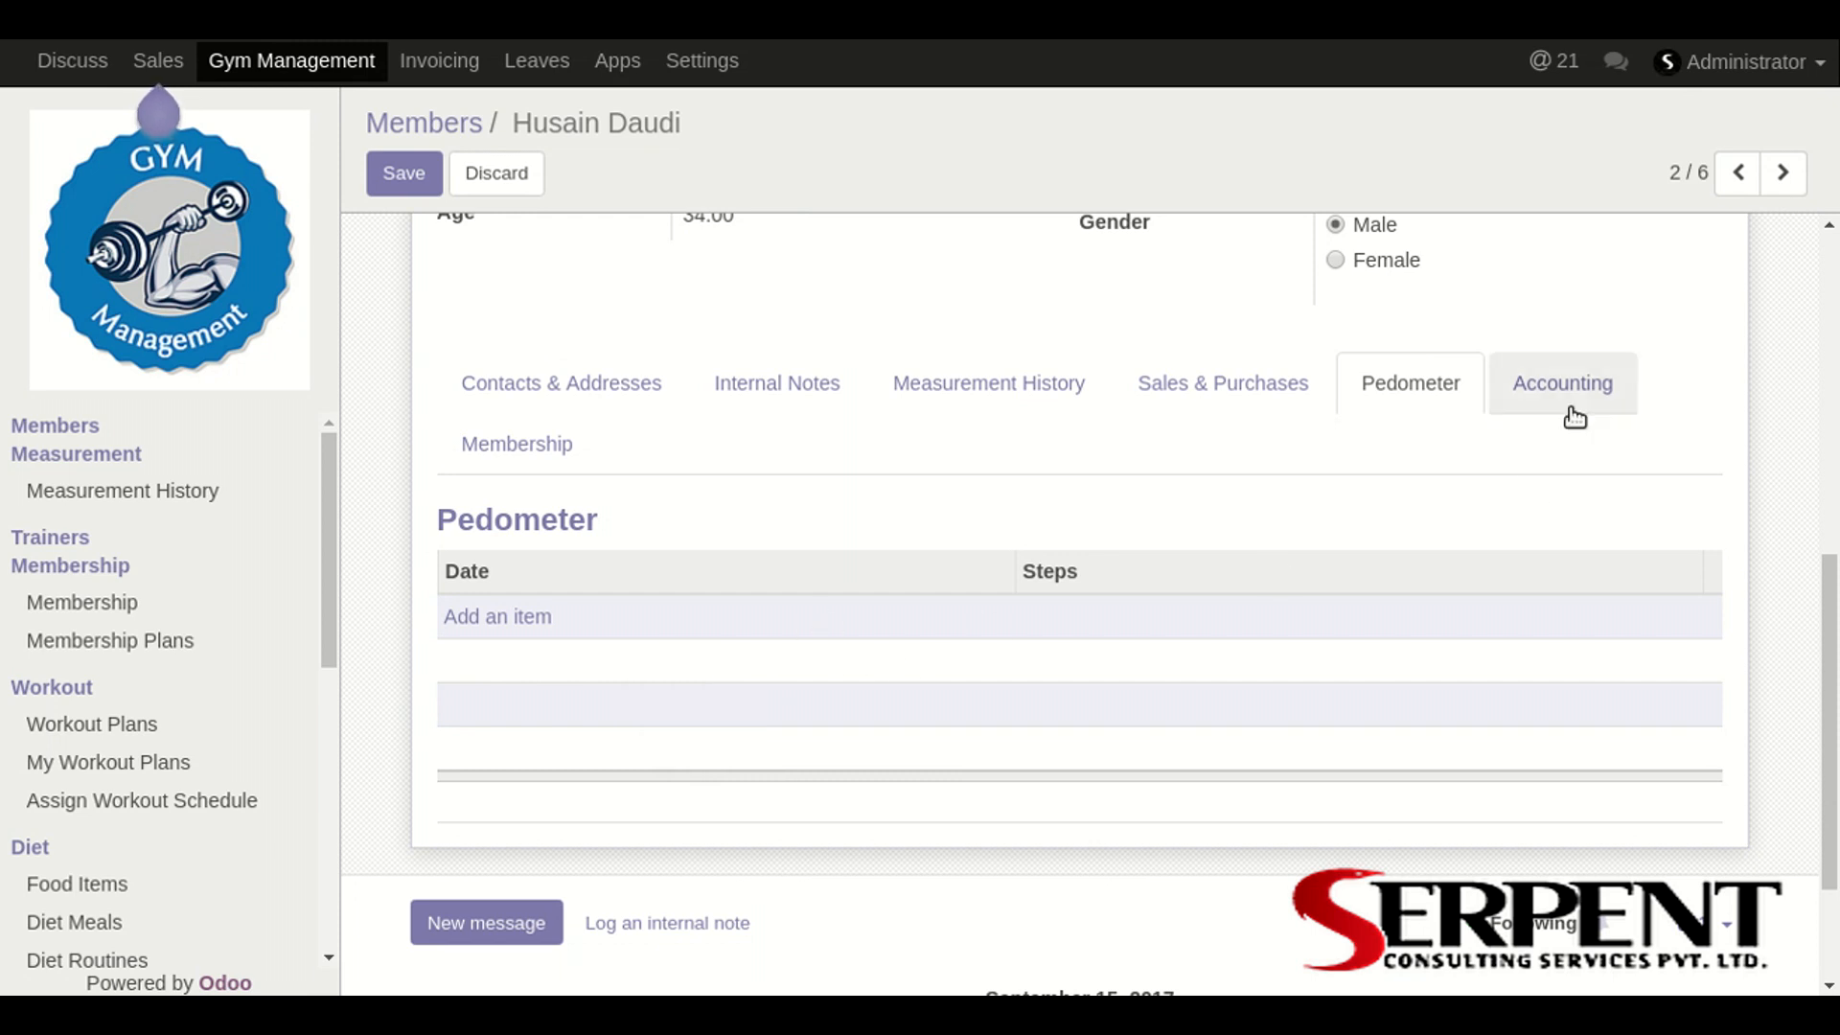
left_click(1562, 383)
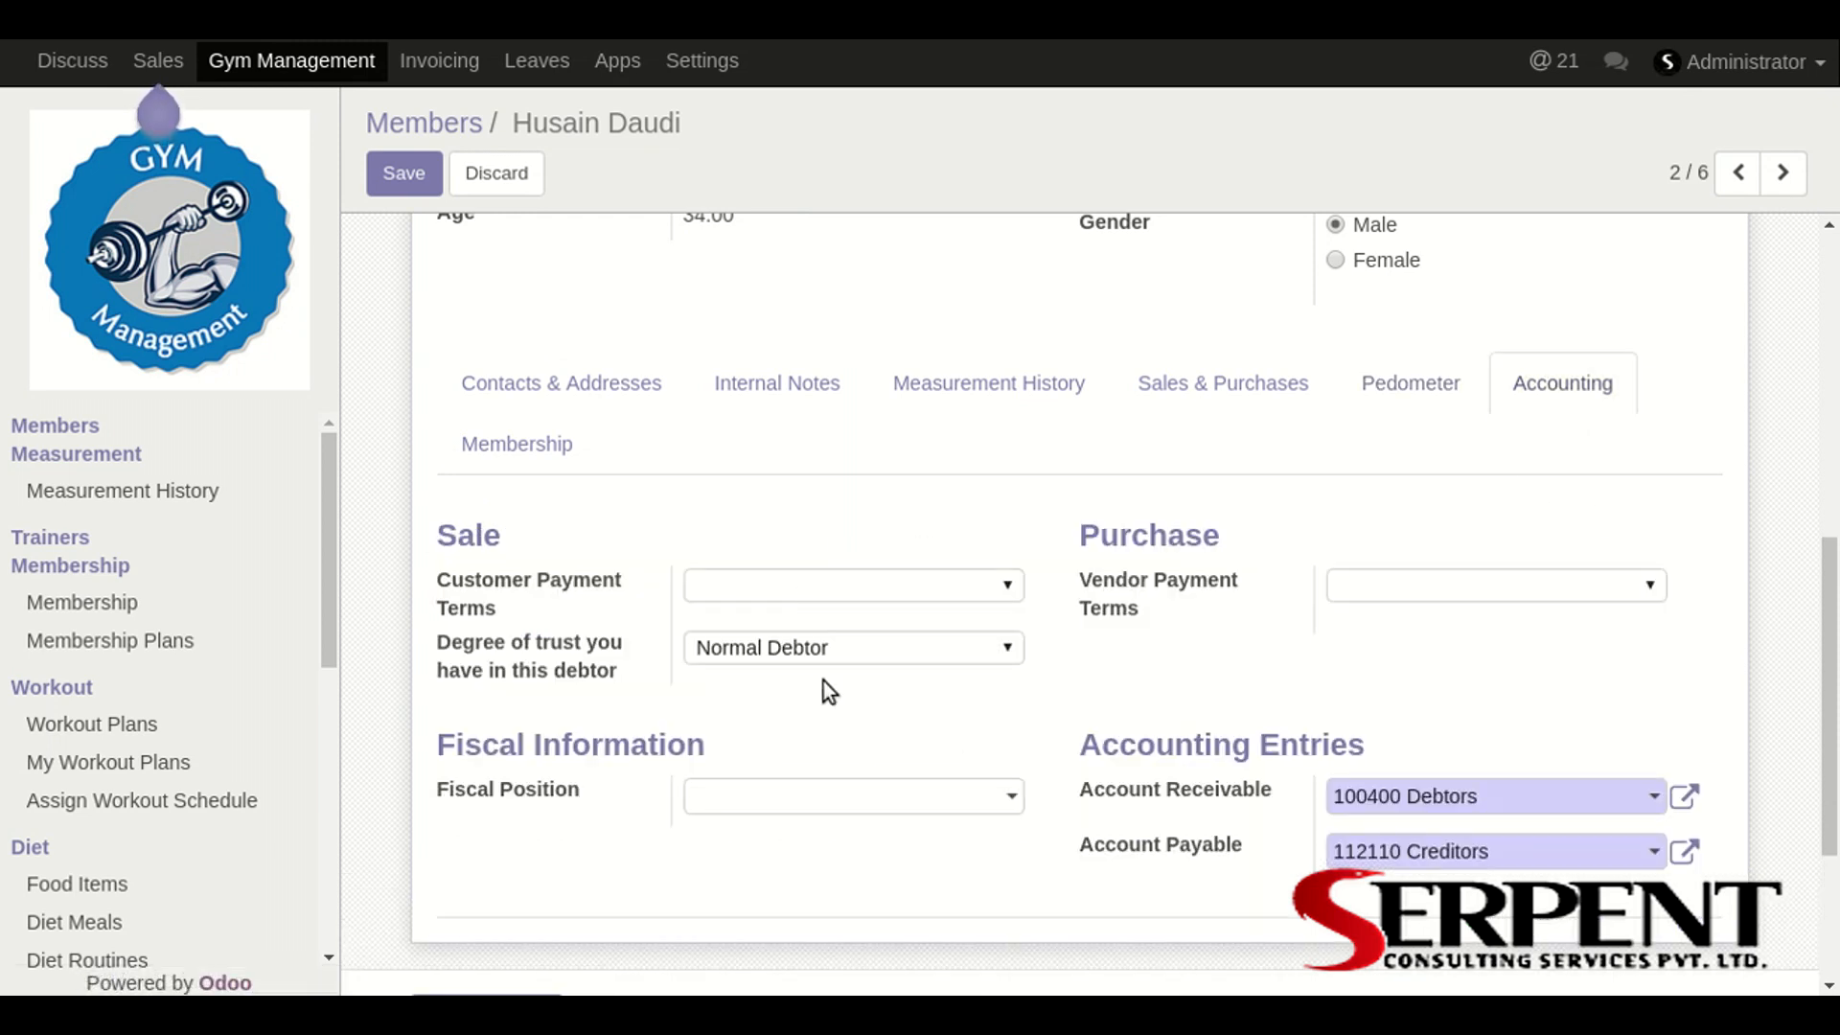
left_click(516, 444)
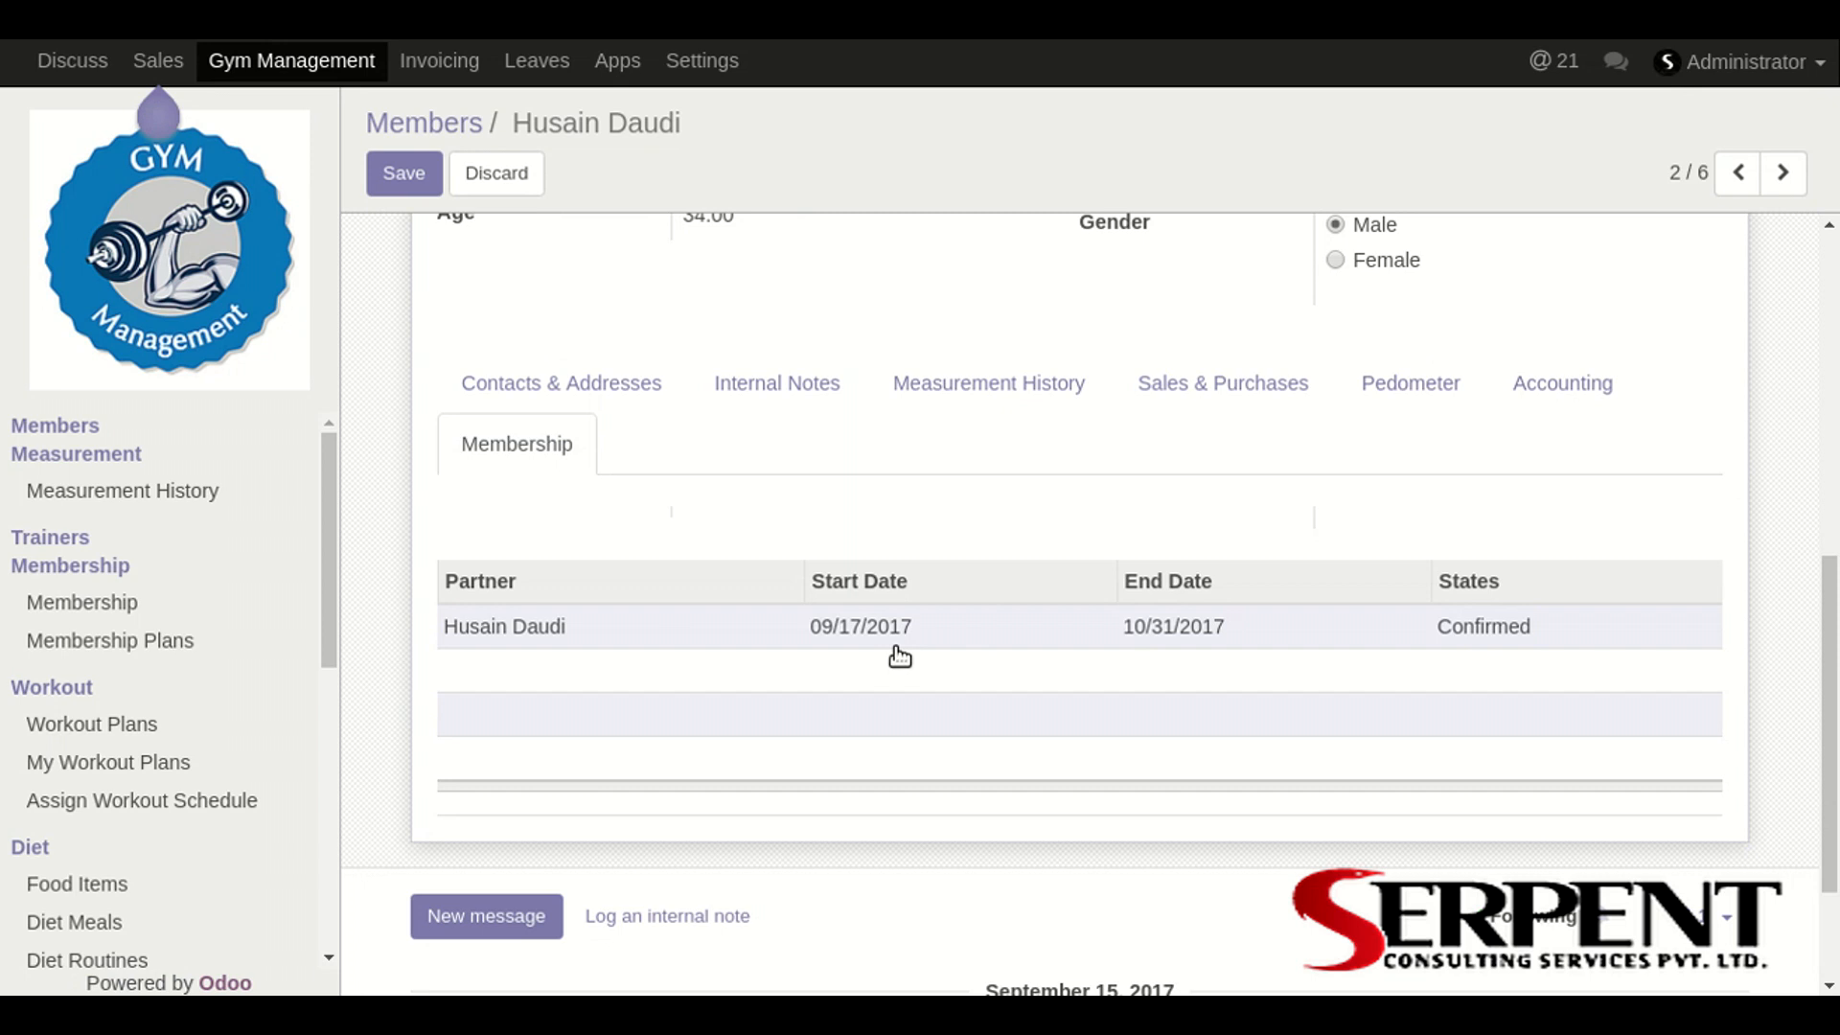
mouse_move(1194, 663)
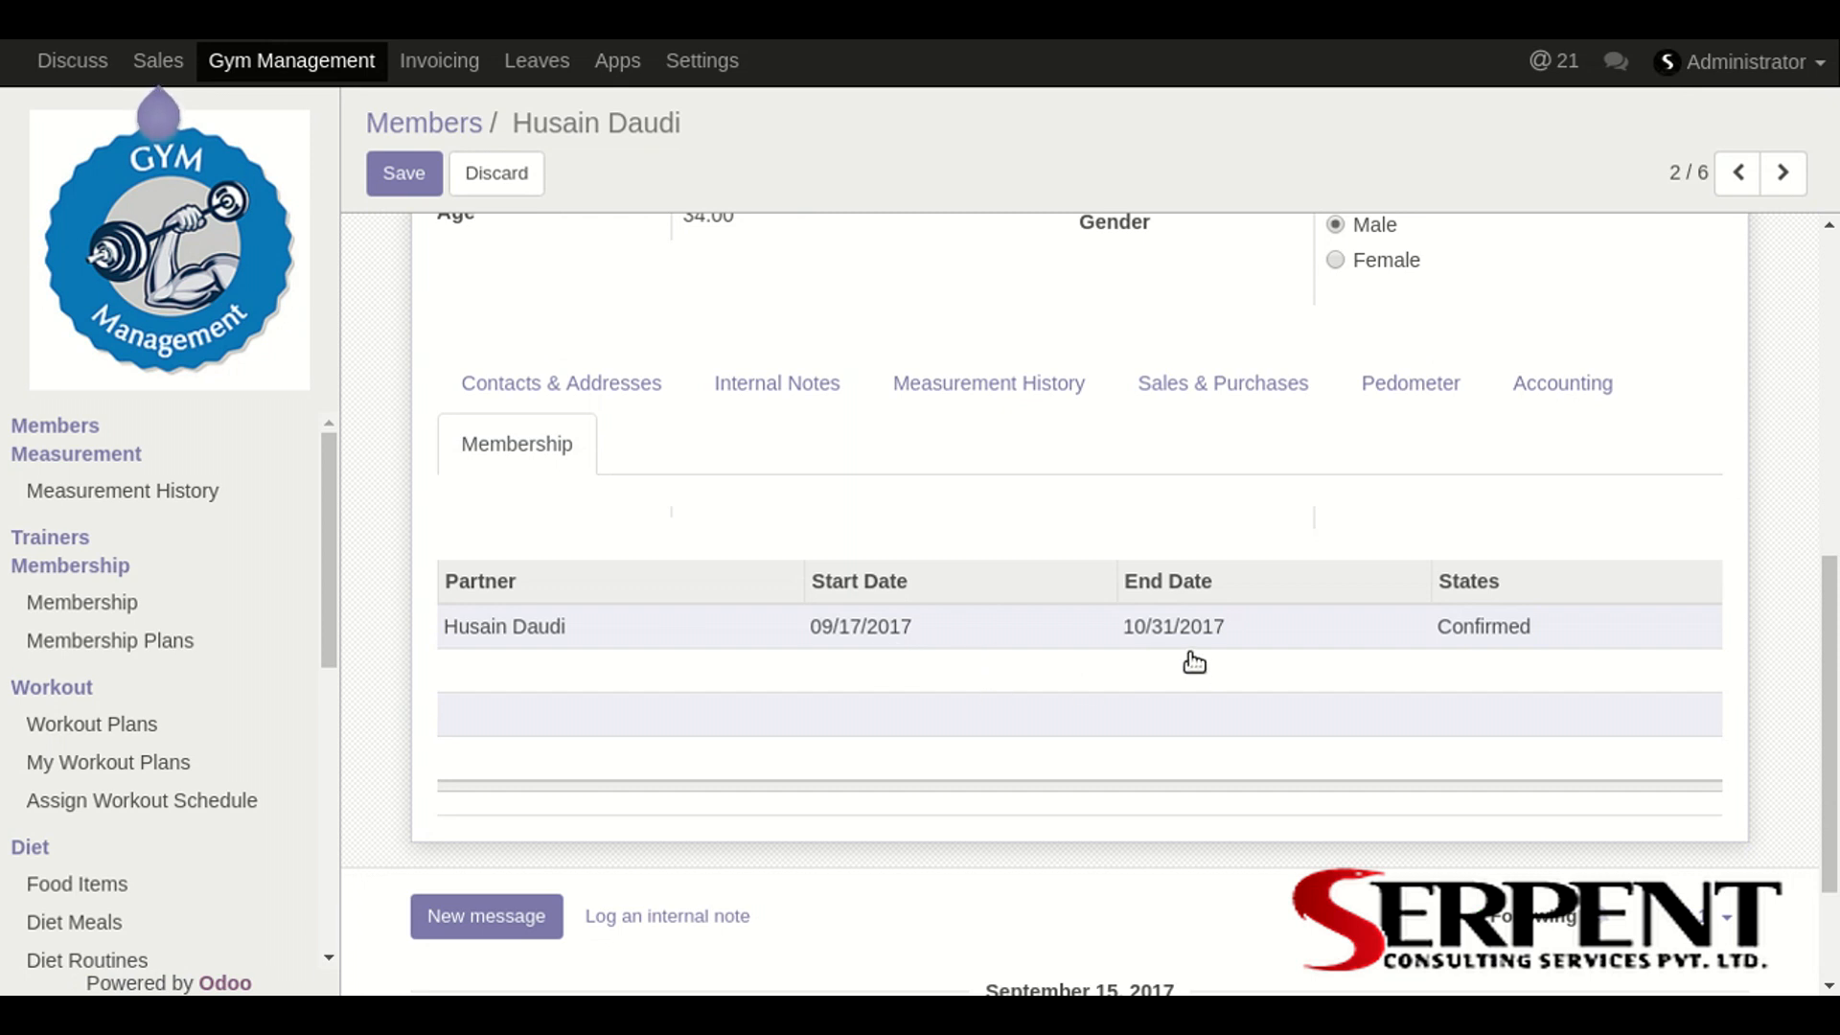
mouse_move(1224, 654)
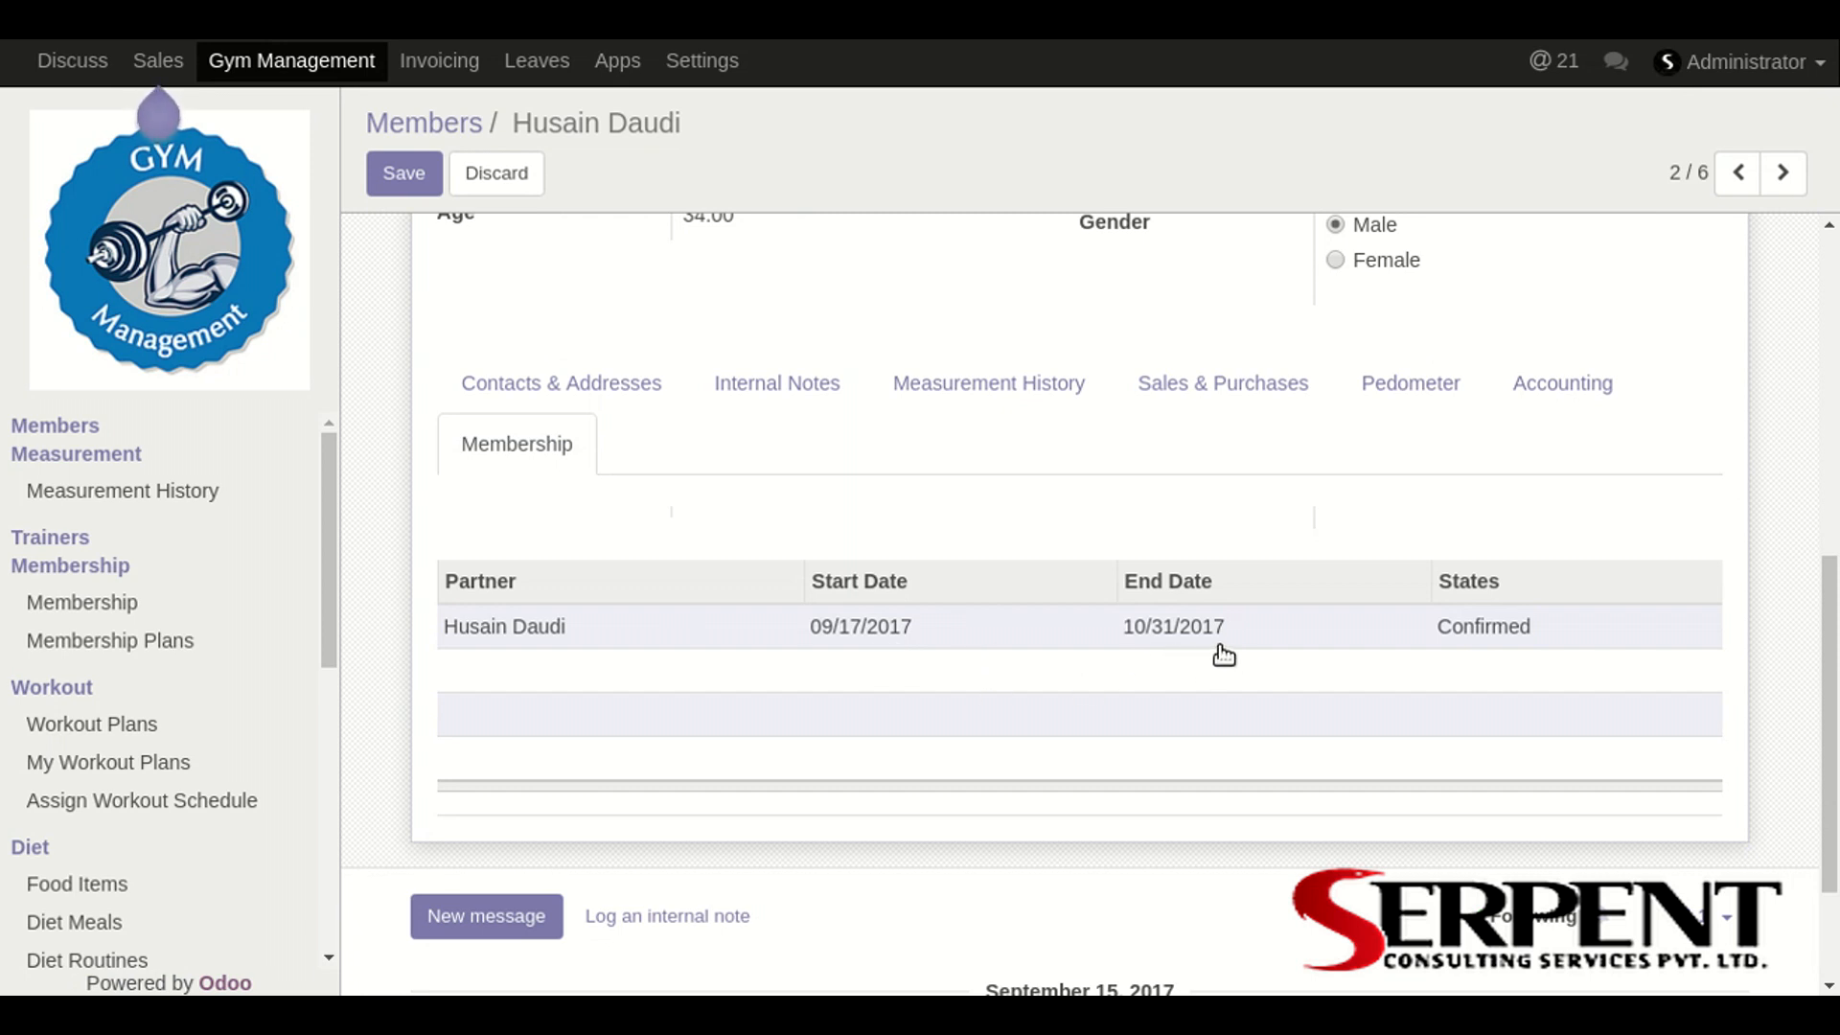
mouse_move(1591, 649)
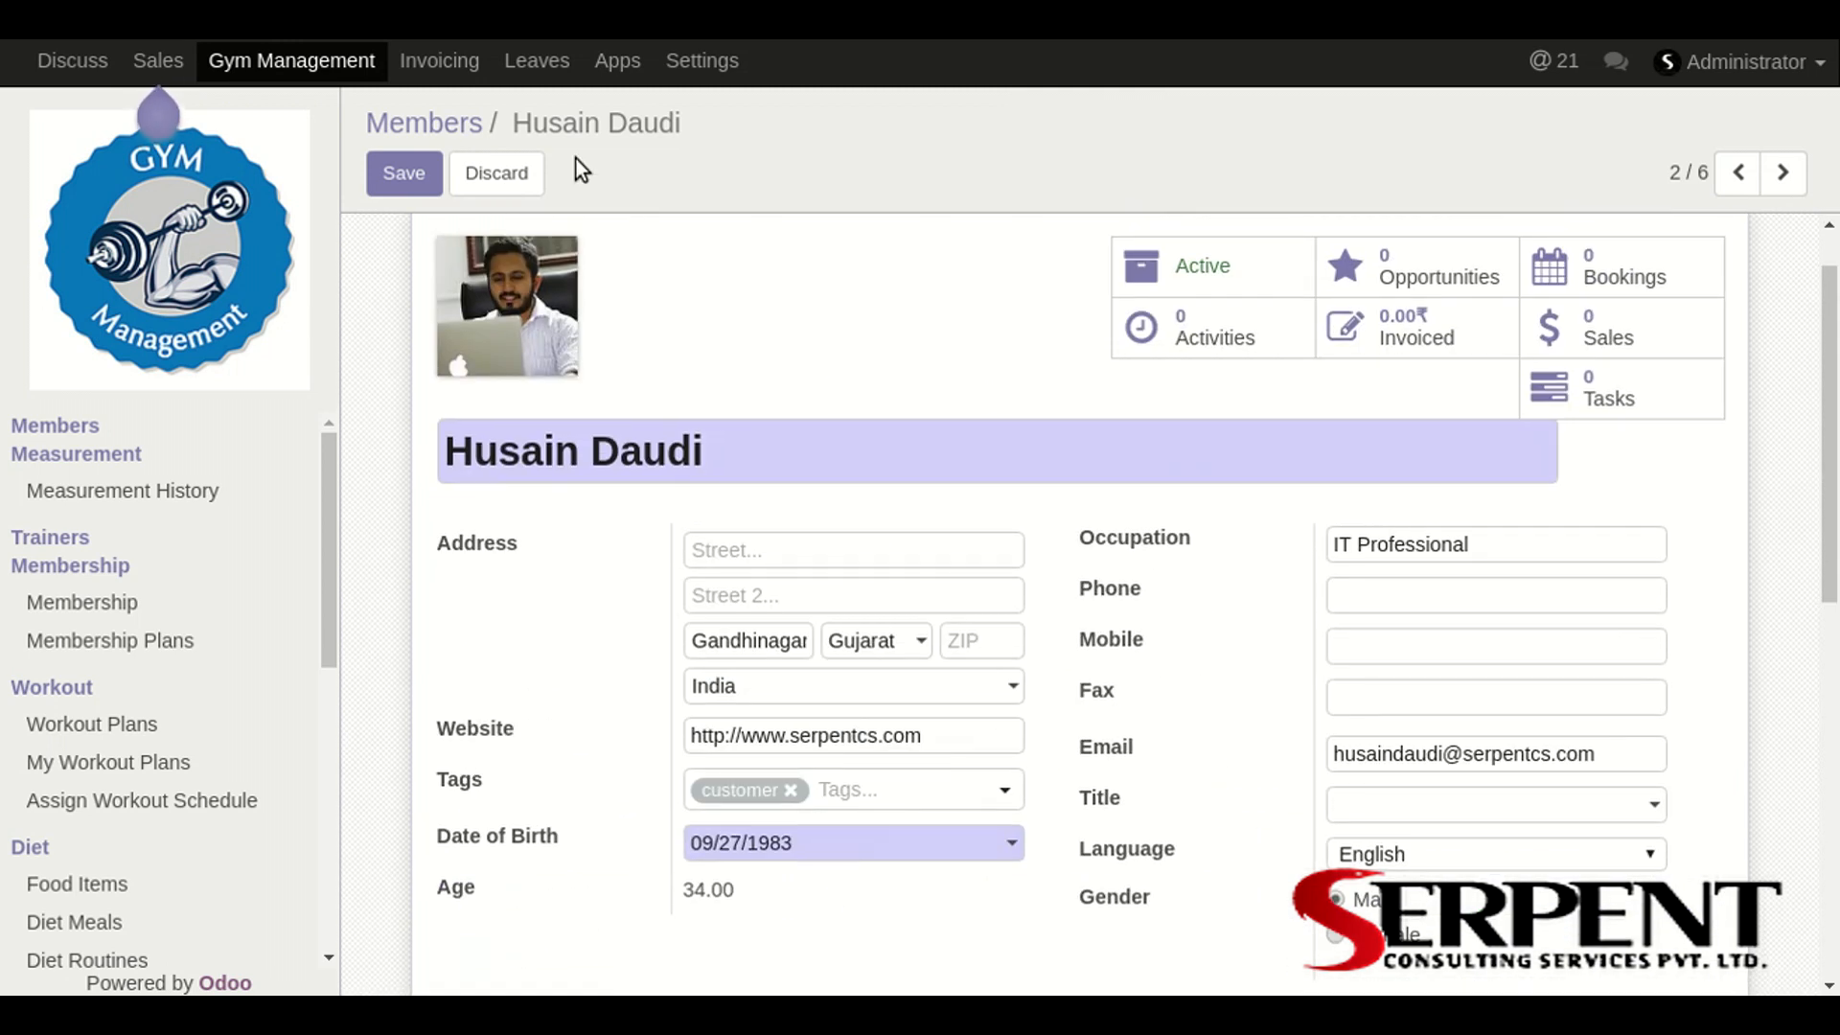
Step: Return to the Members kanban and open the Measurement History list of four records
left_click(424, 122)
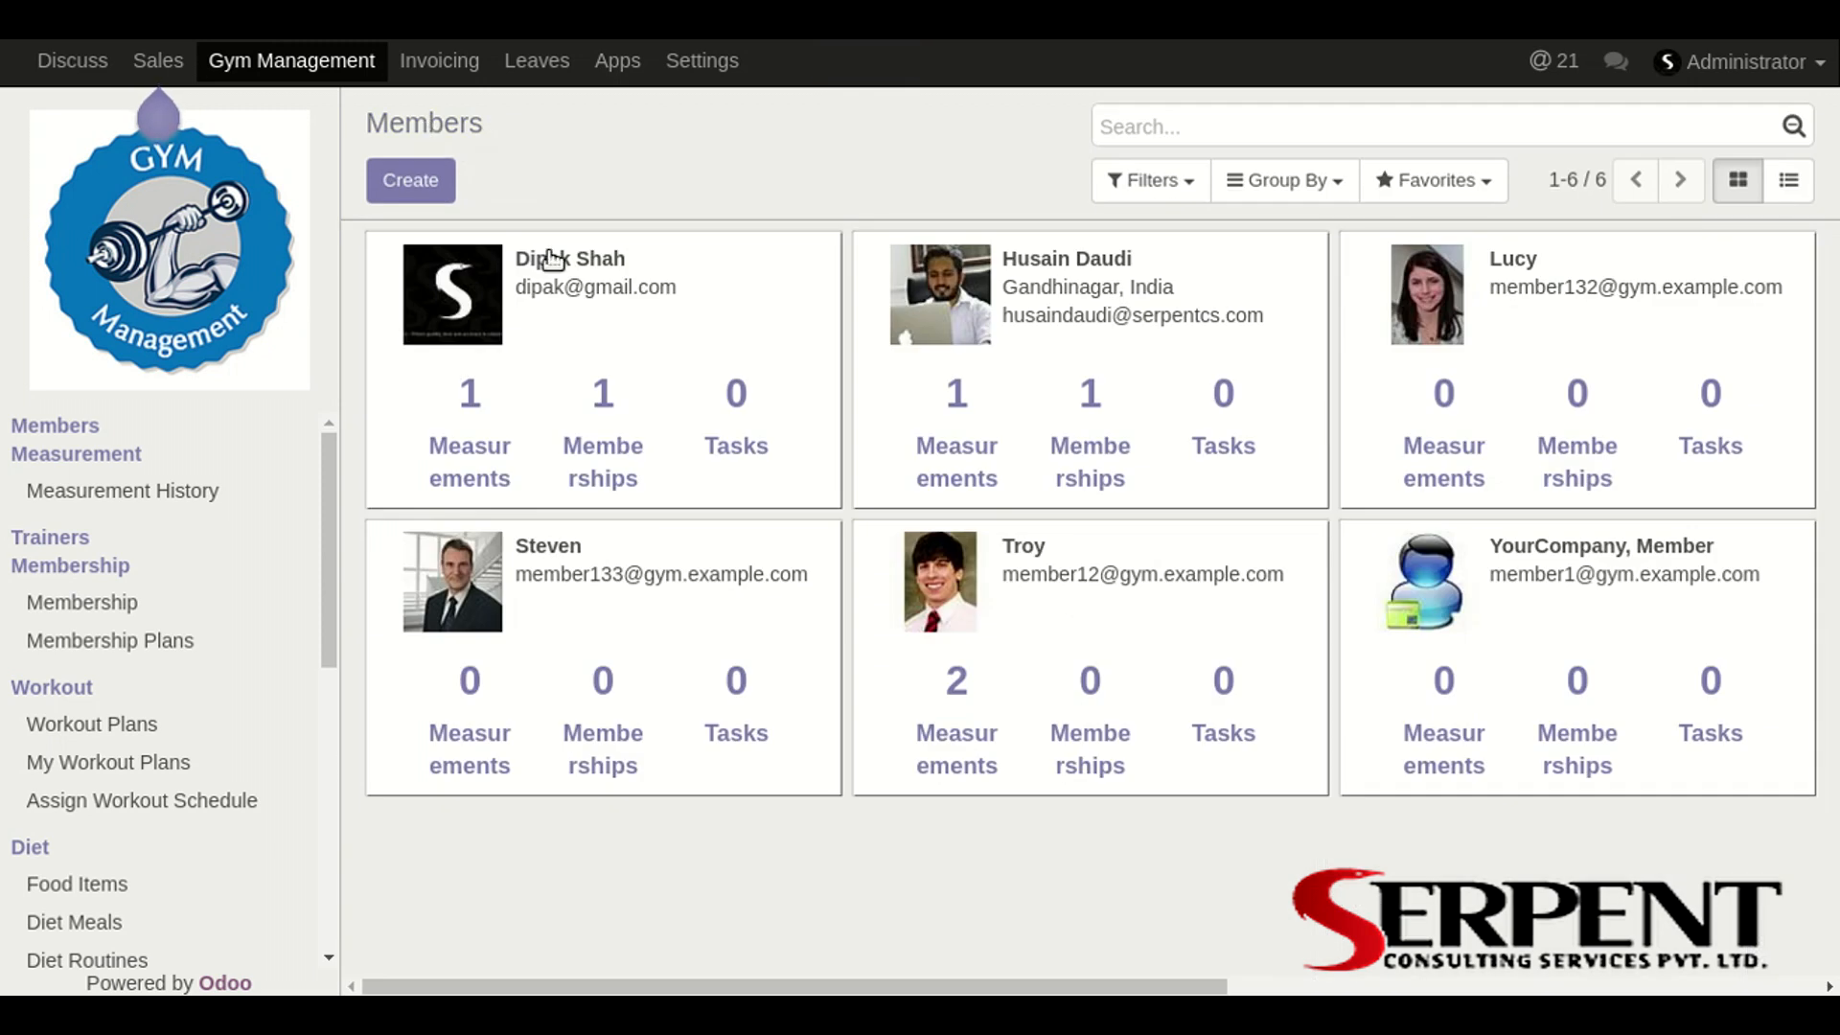
mouse_move(199, 495)
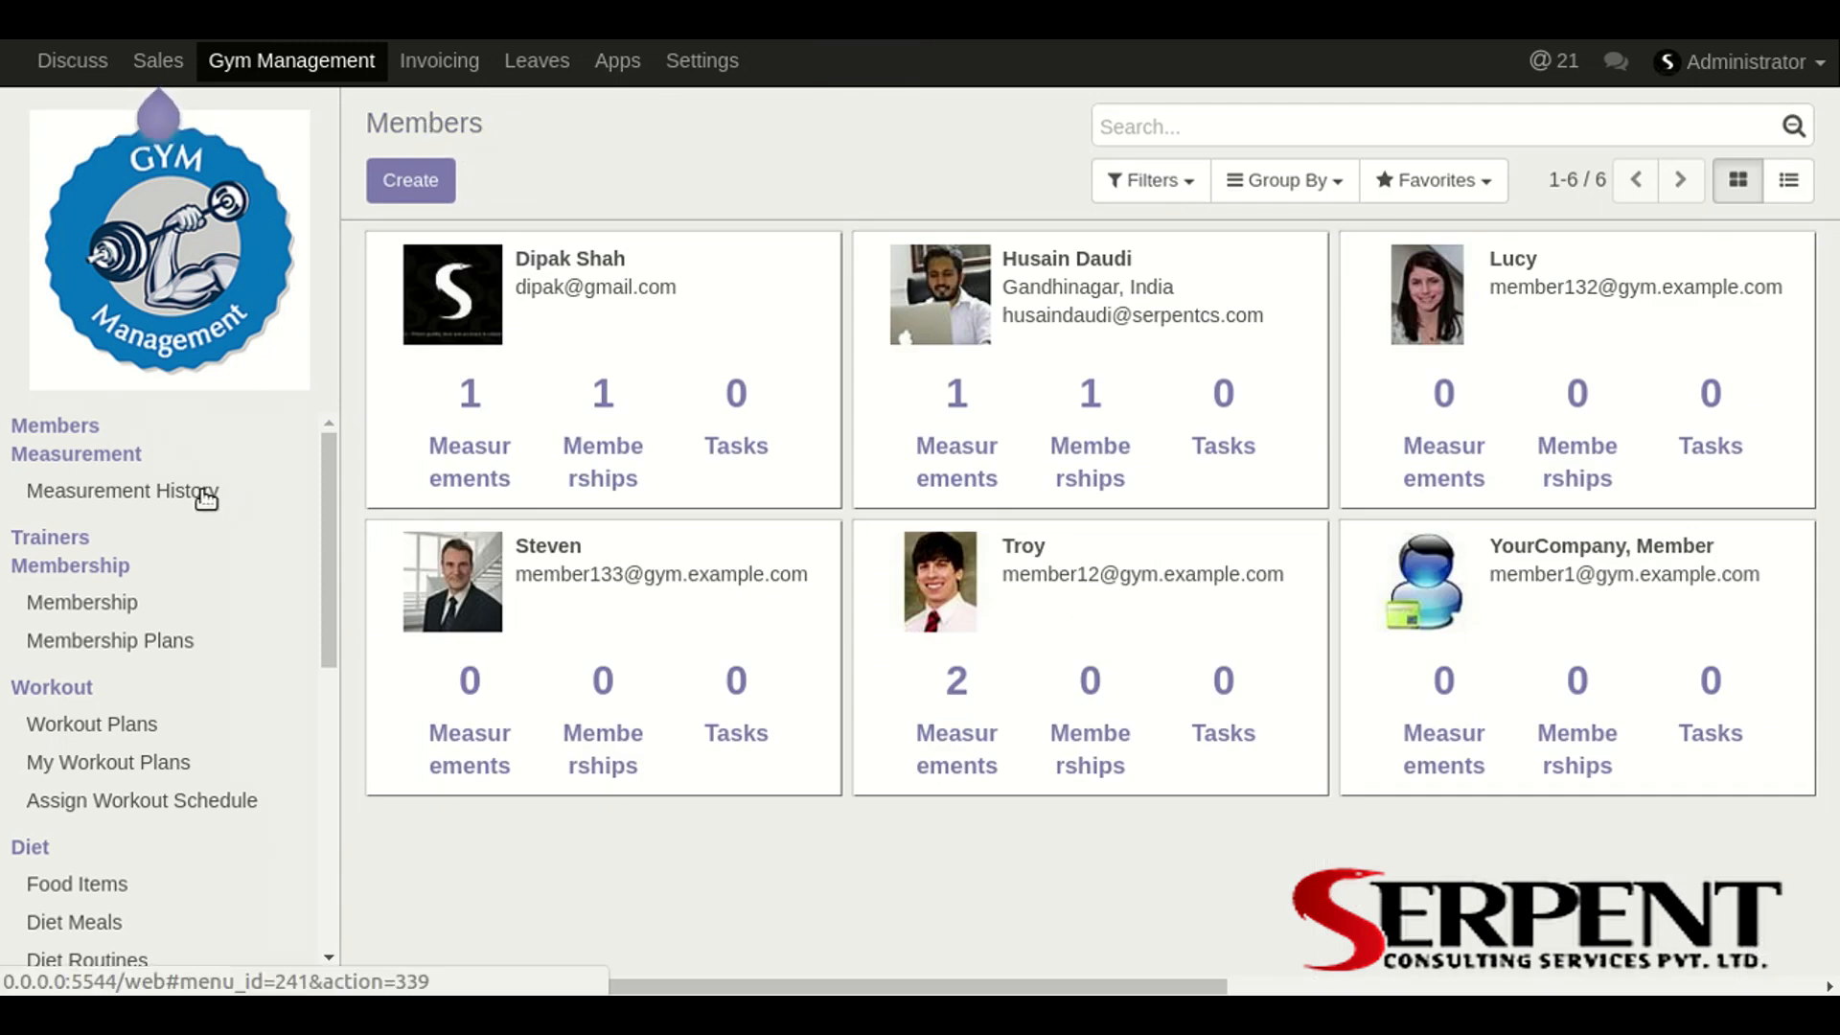
mouse_move(187, 494)
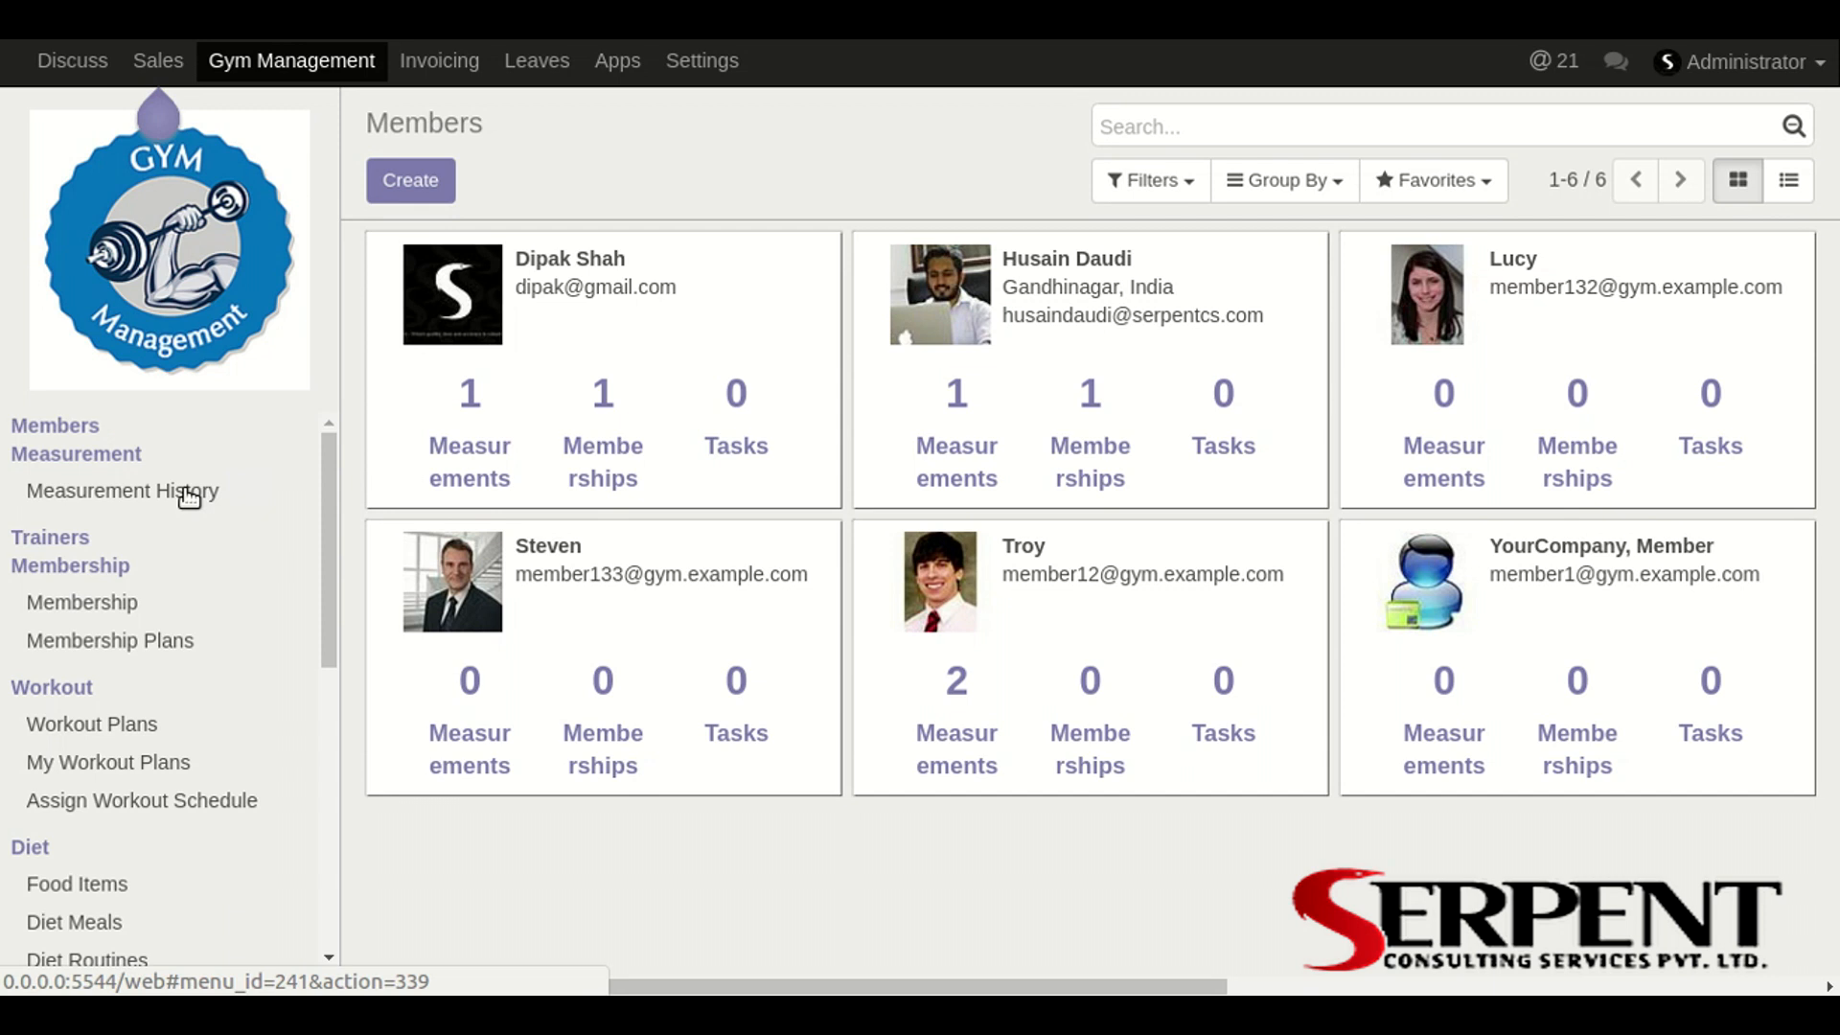
left_click(122, 491)
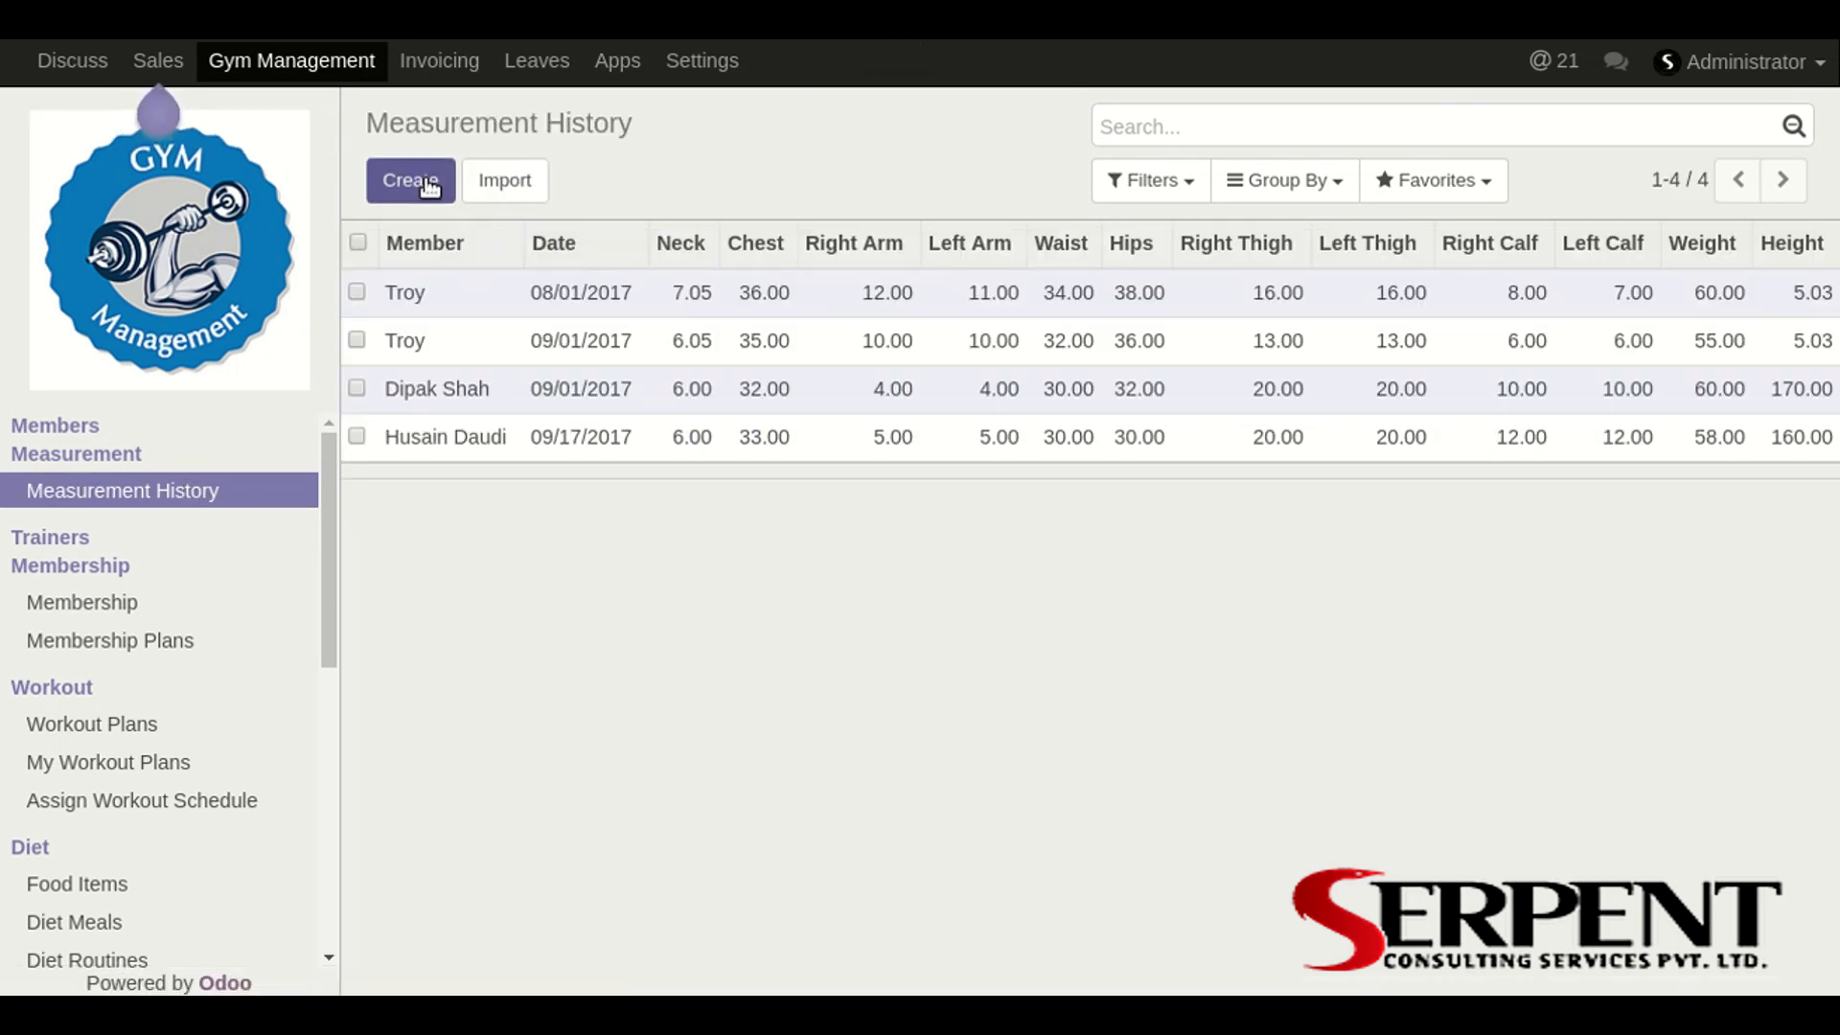
Step: Start a new measurement record, scroll its form, then abandon it
left_click(411, 180)
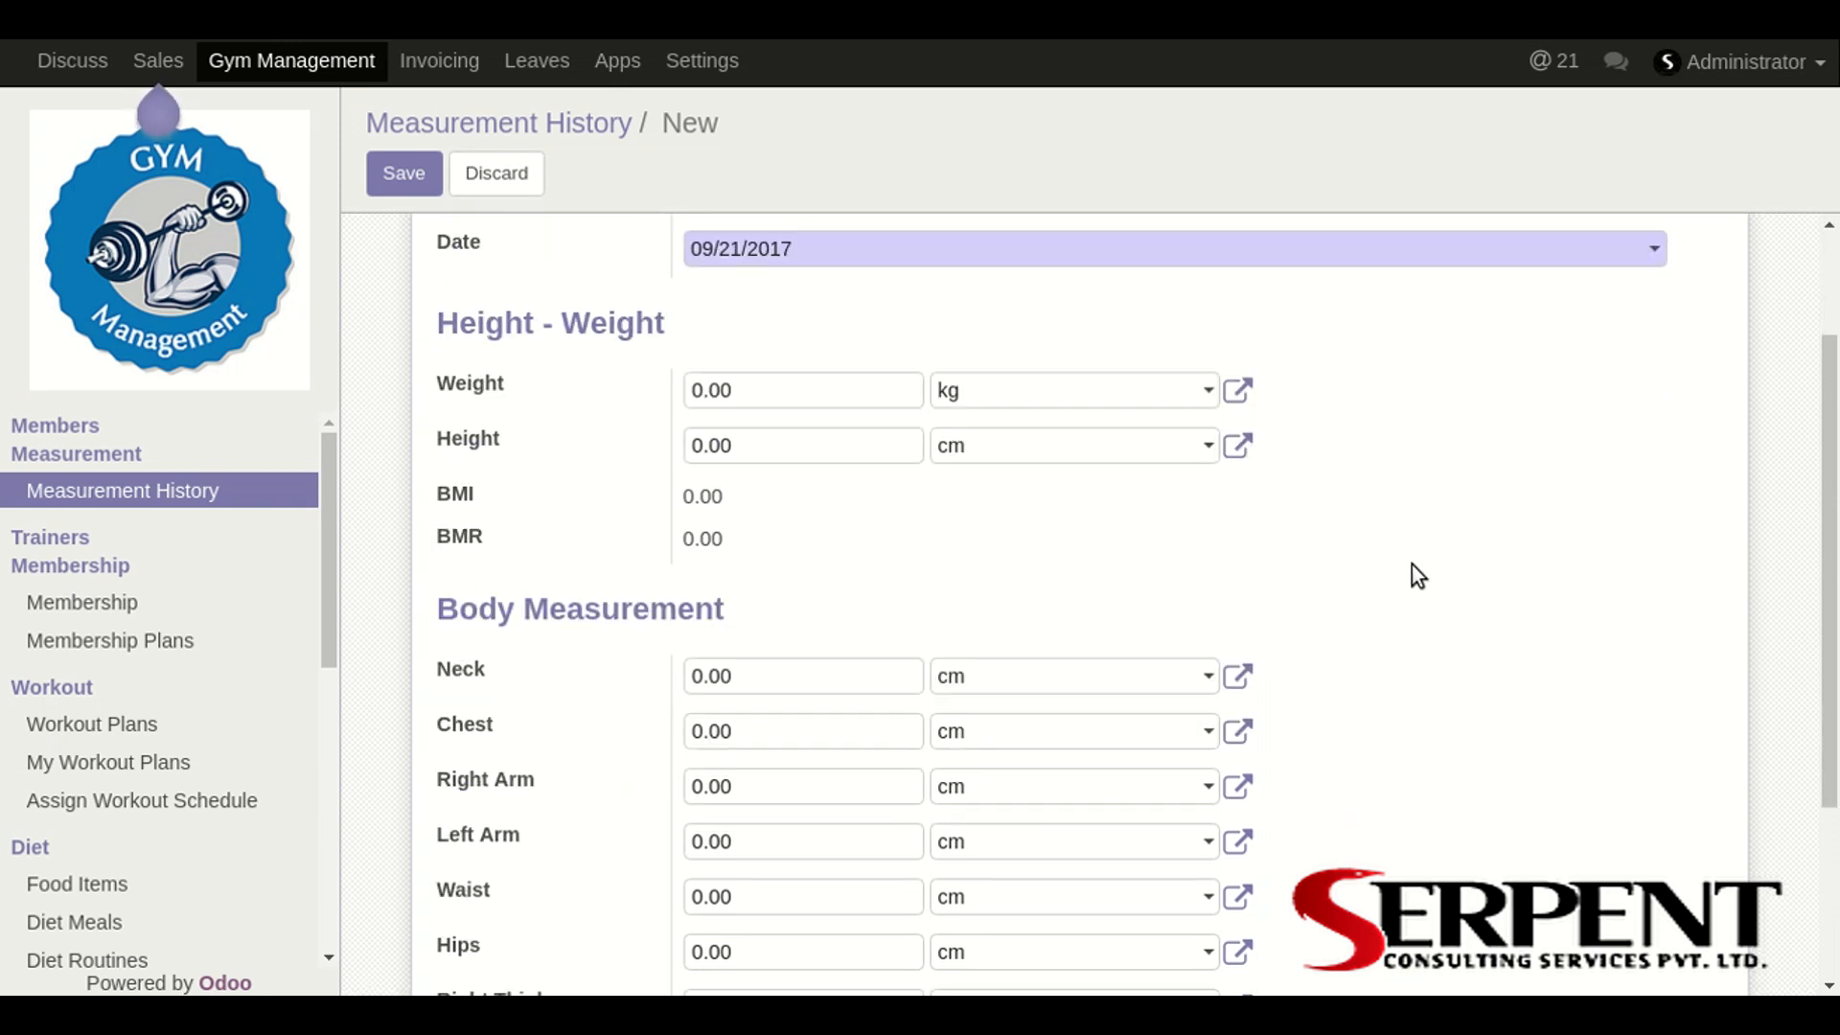
scroll("down", 3)
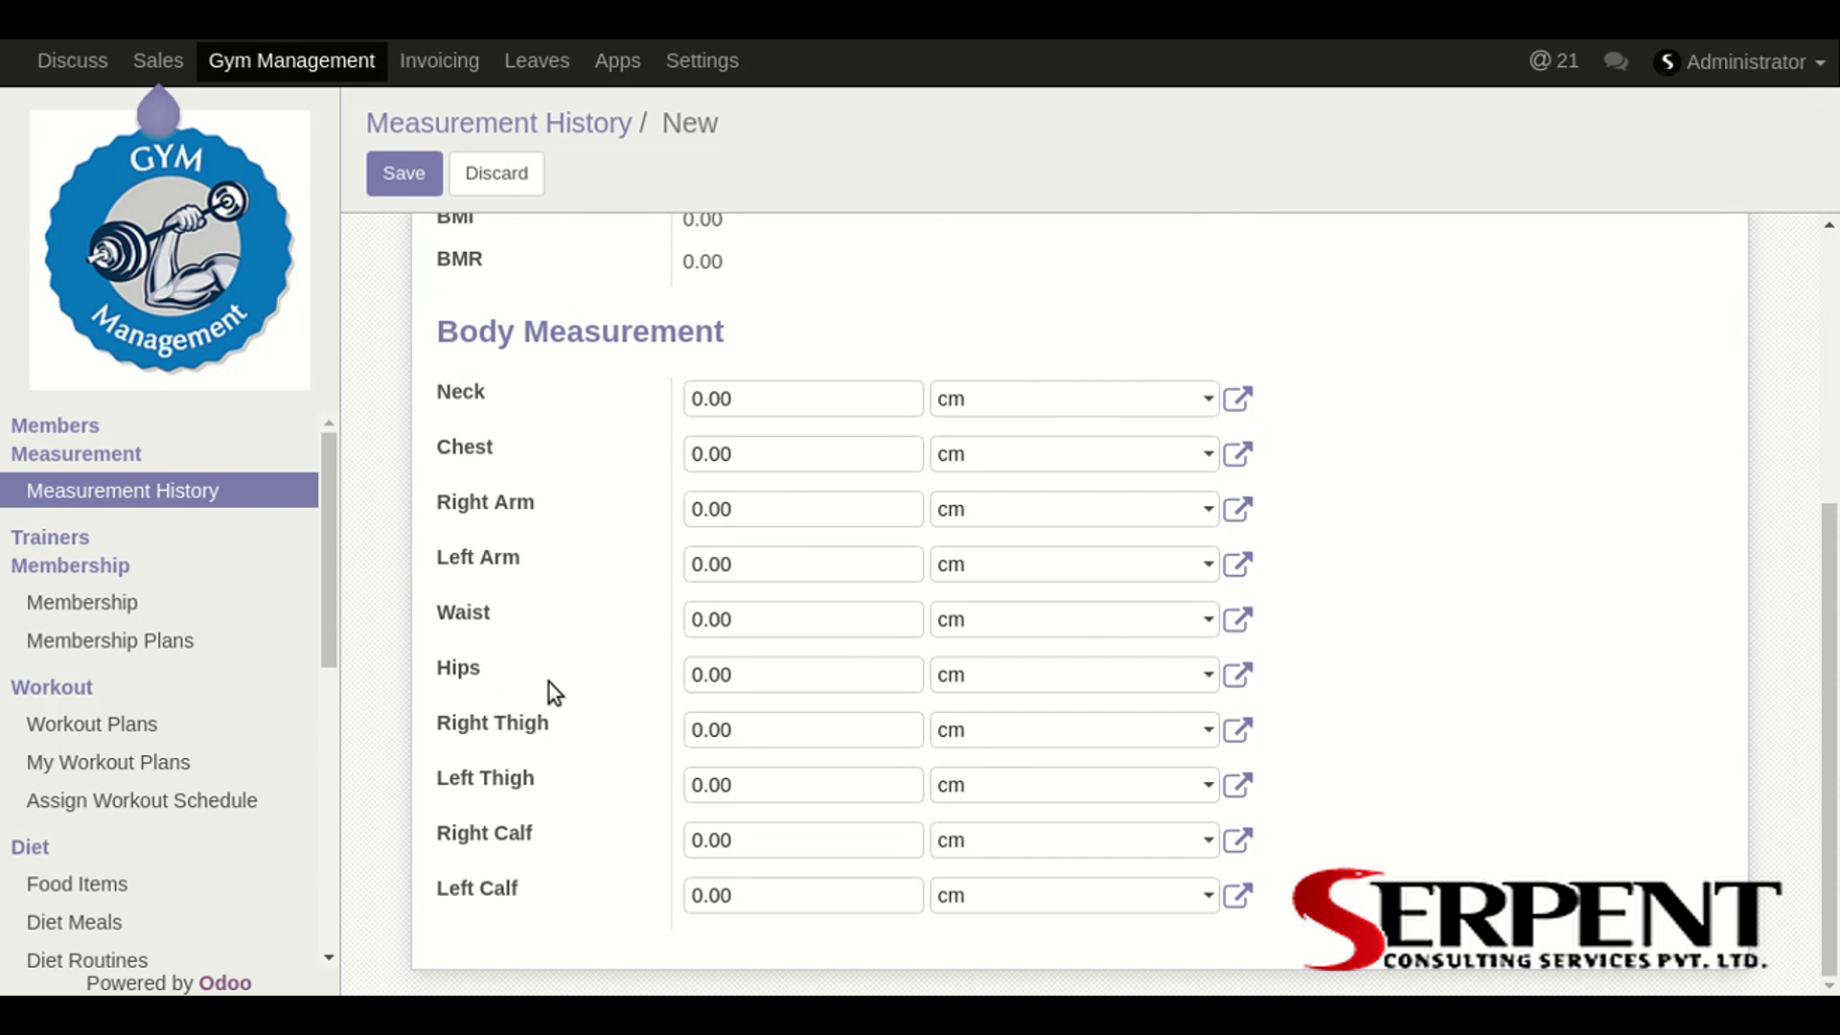
mouse_move(533, 598)
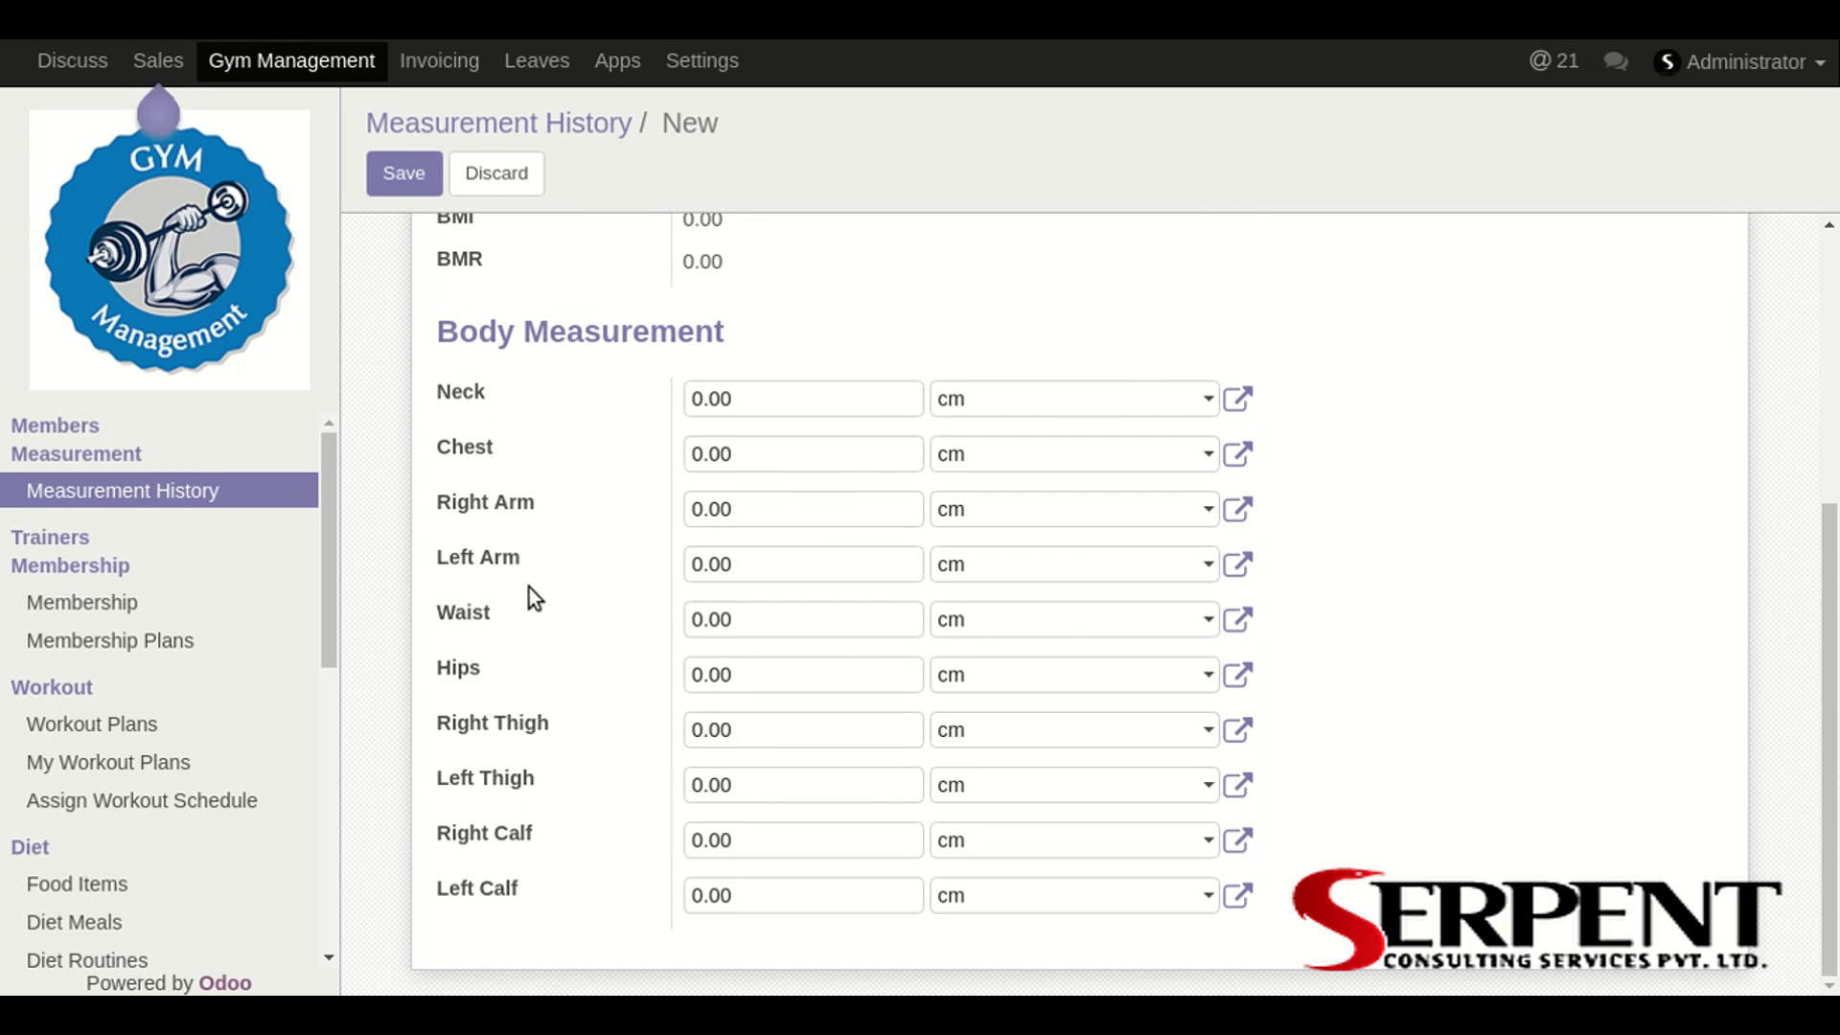
left_click(403, 173)
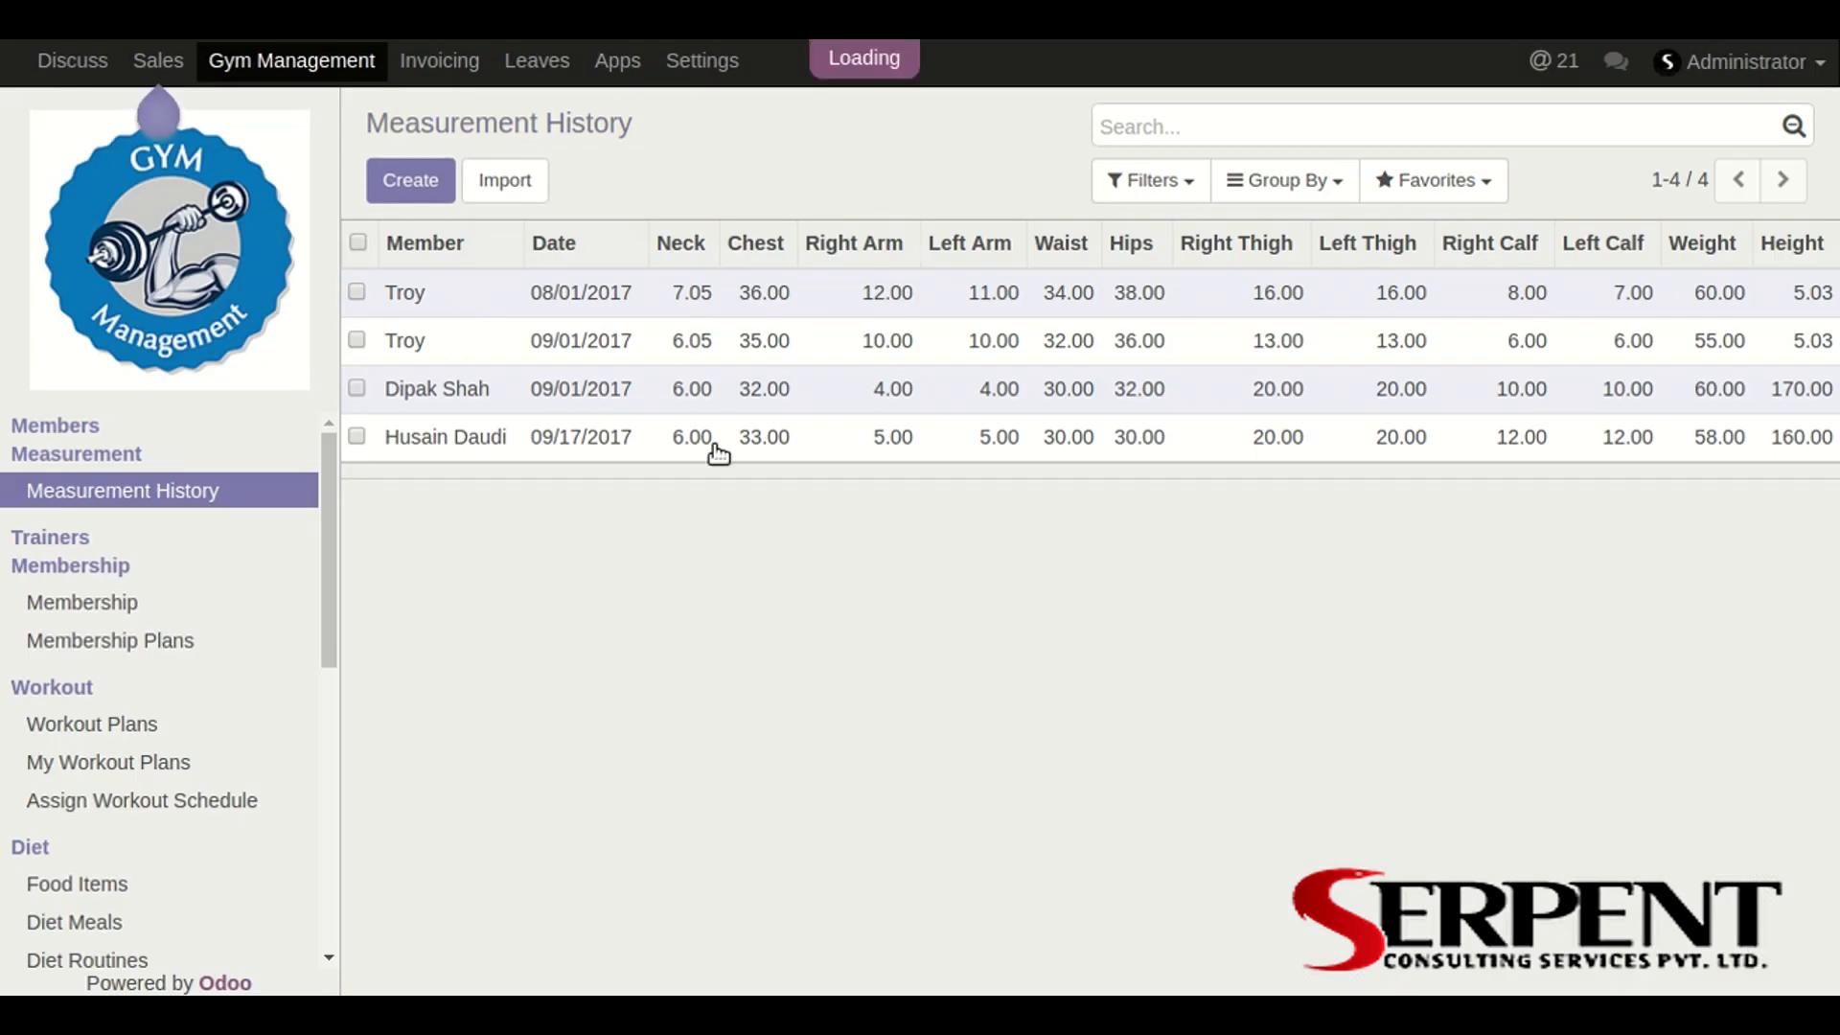
left_click(445, 437)
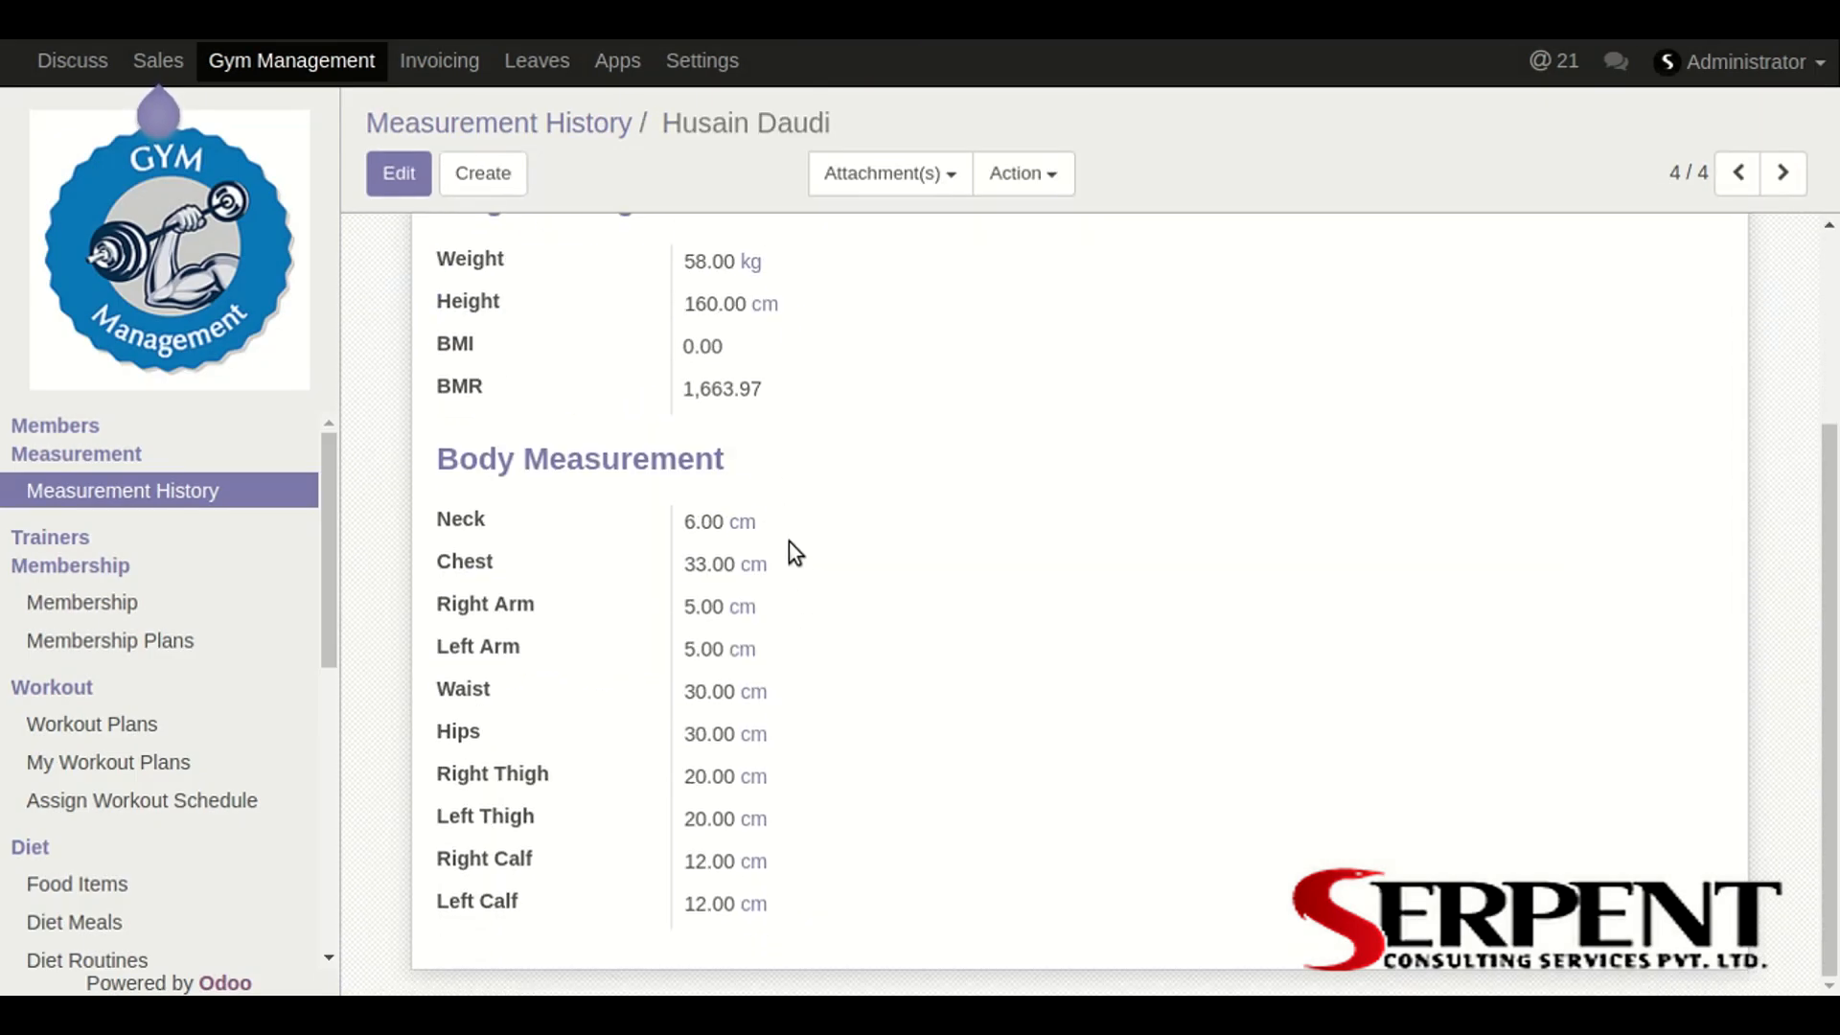
scroll("up", 3)
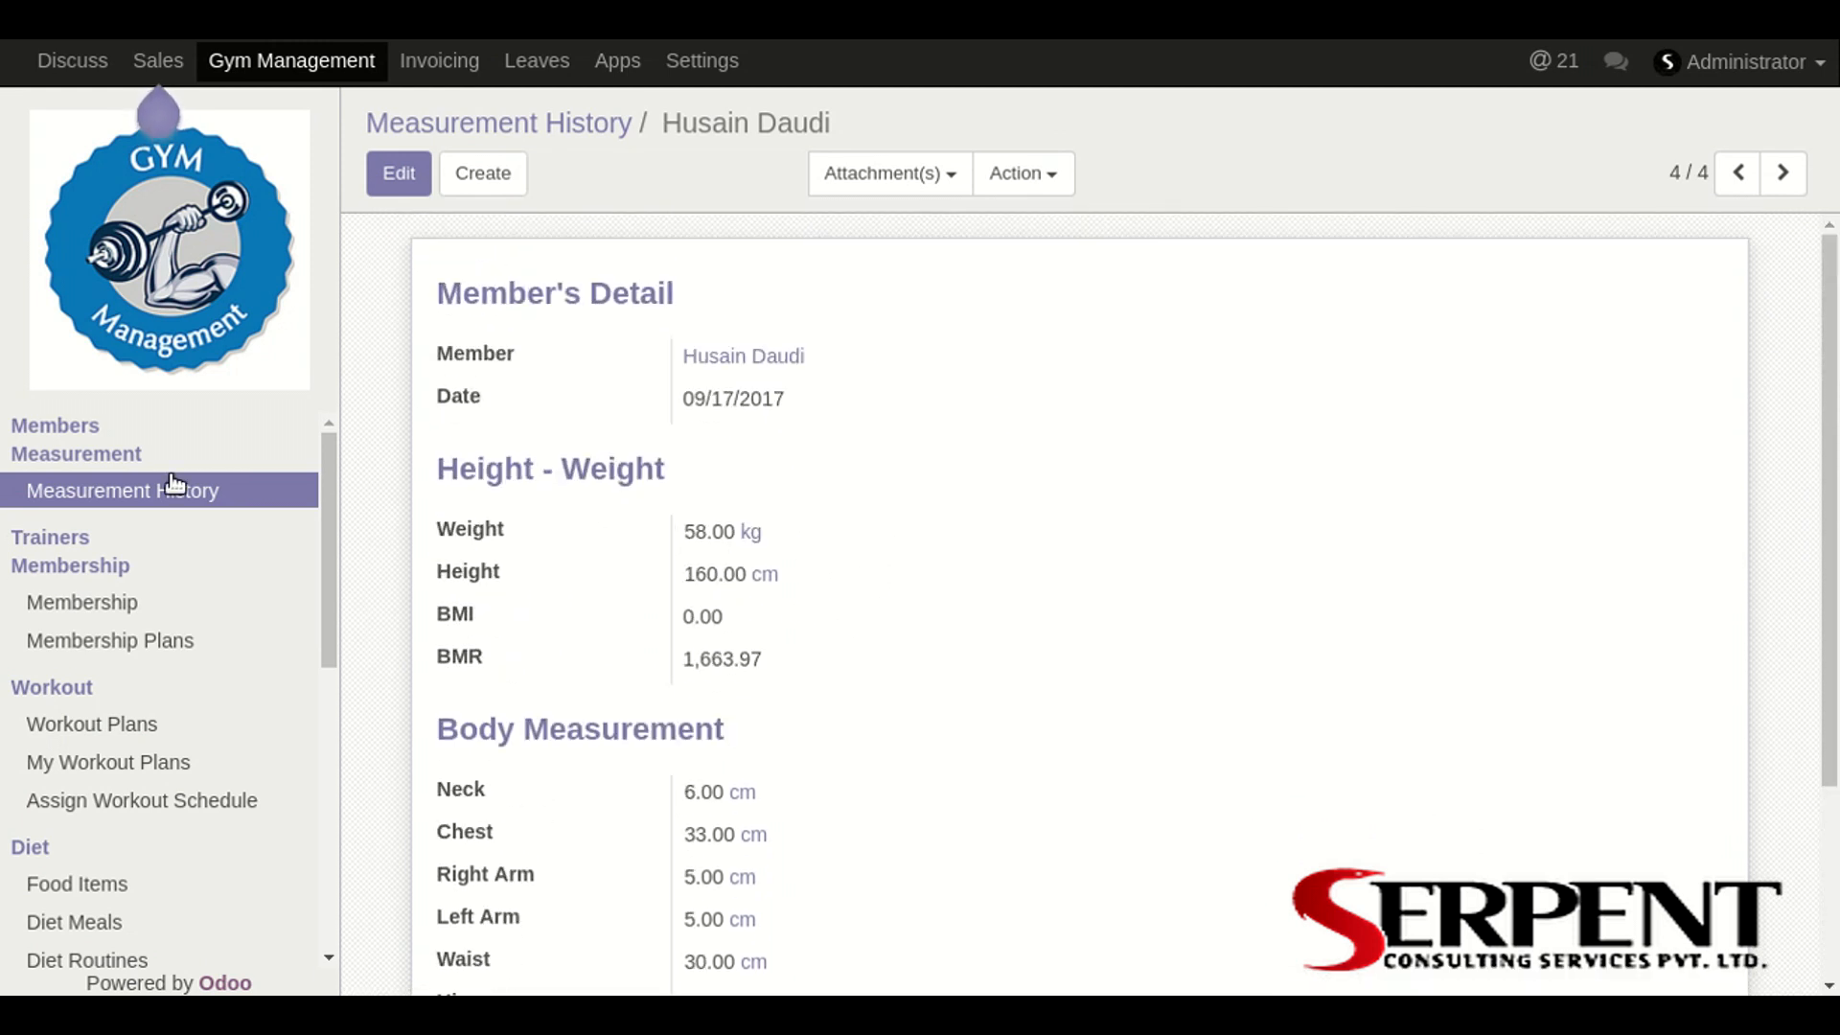
left_click(50, 536)
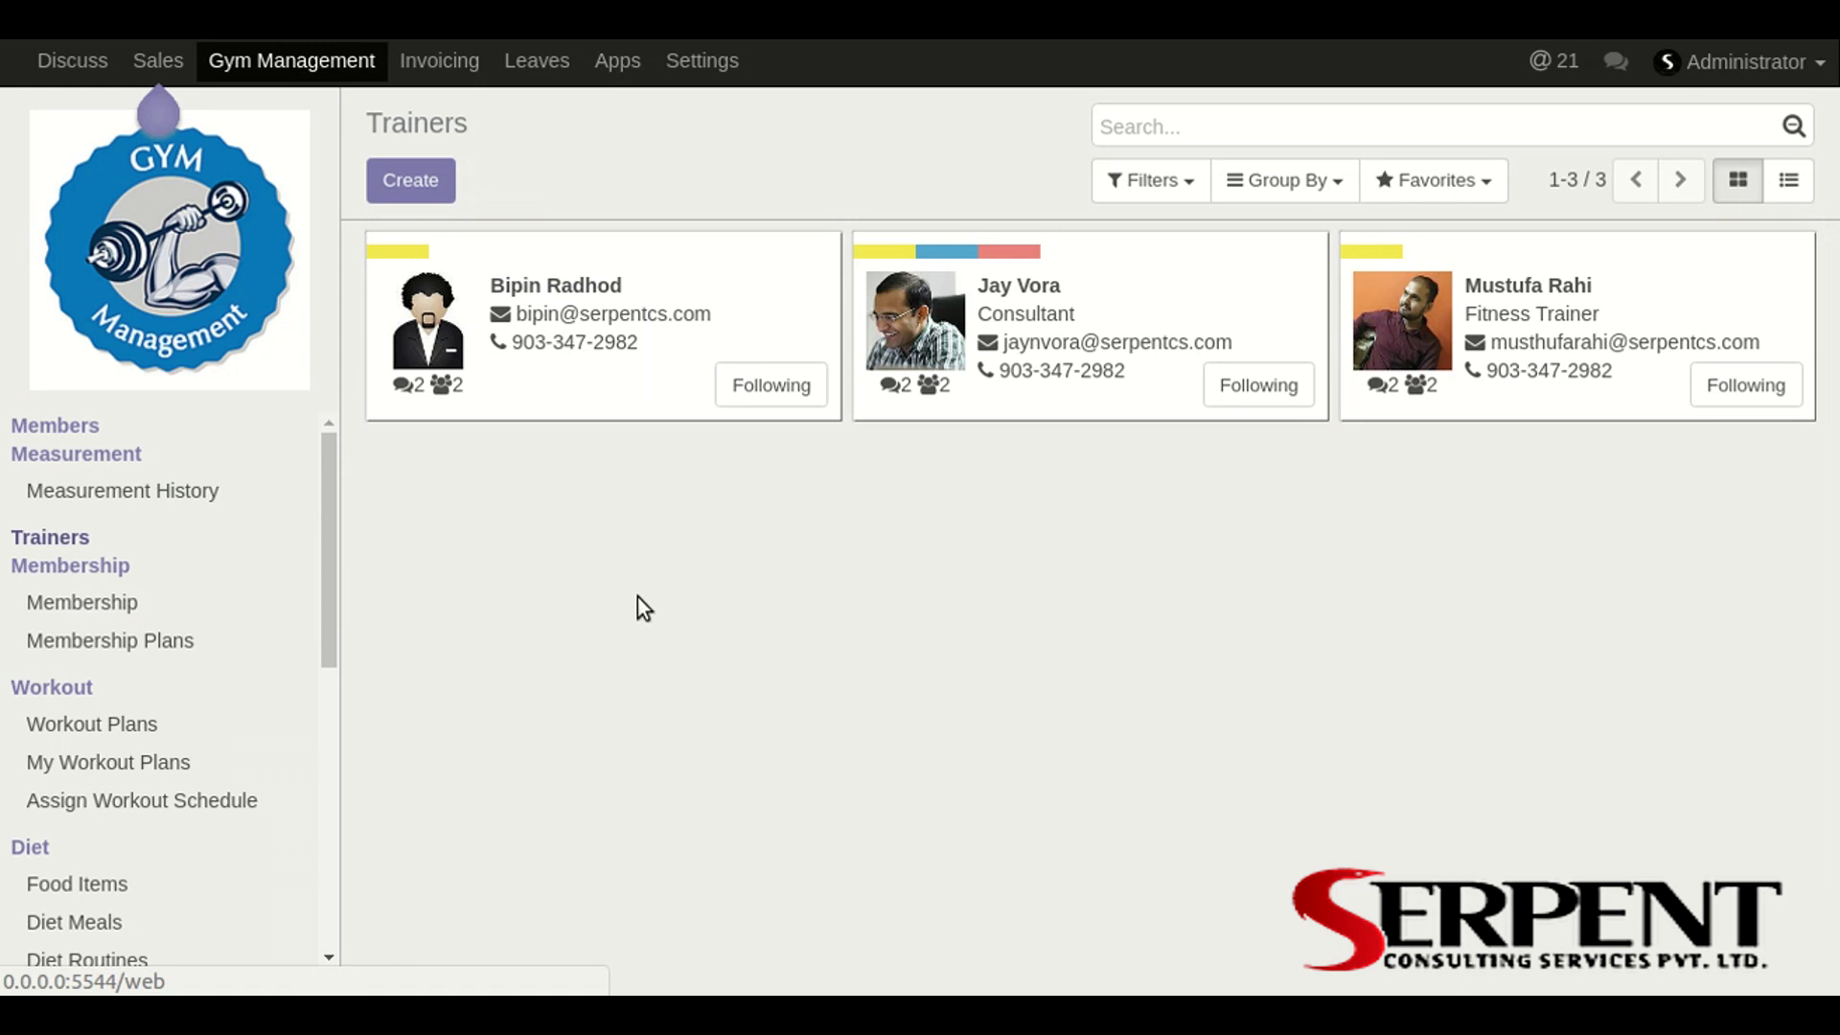
mouse_move(921, 530)
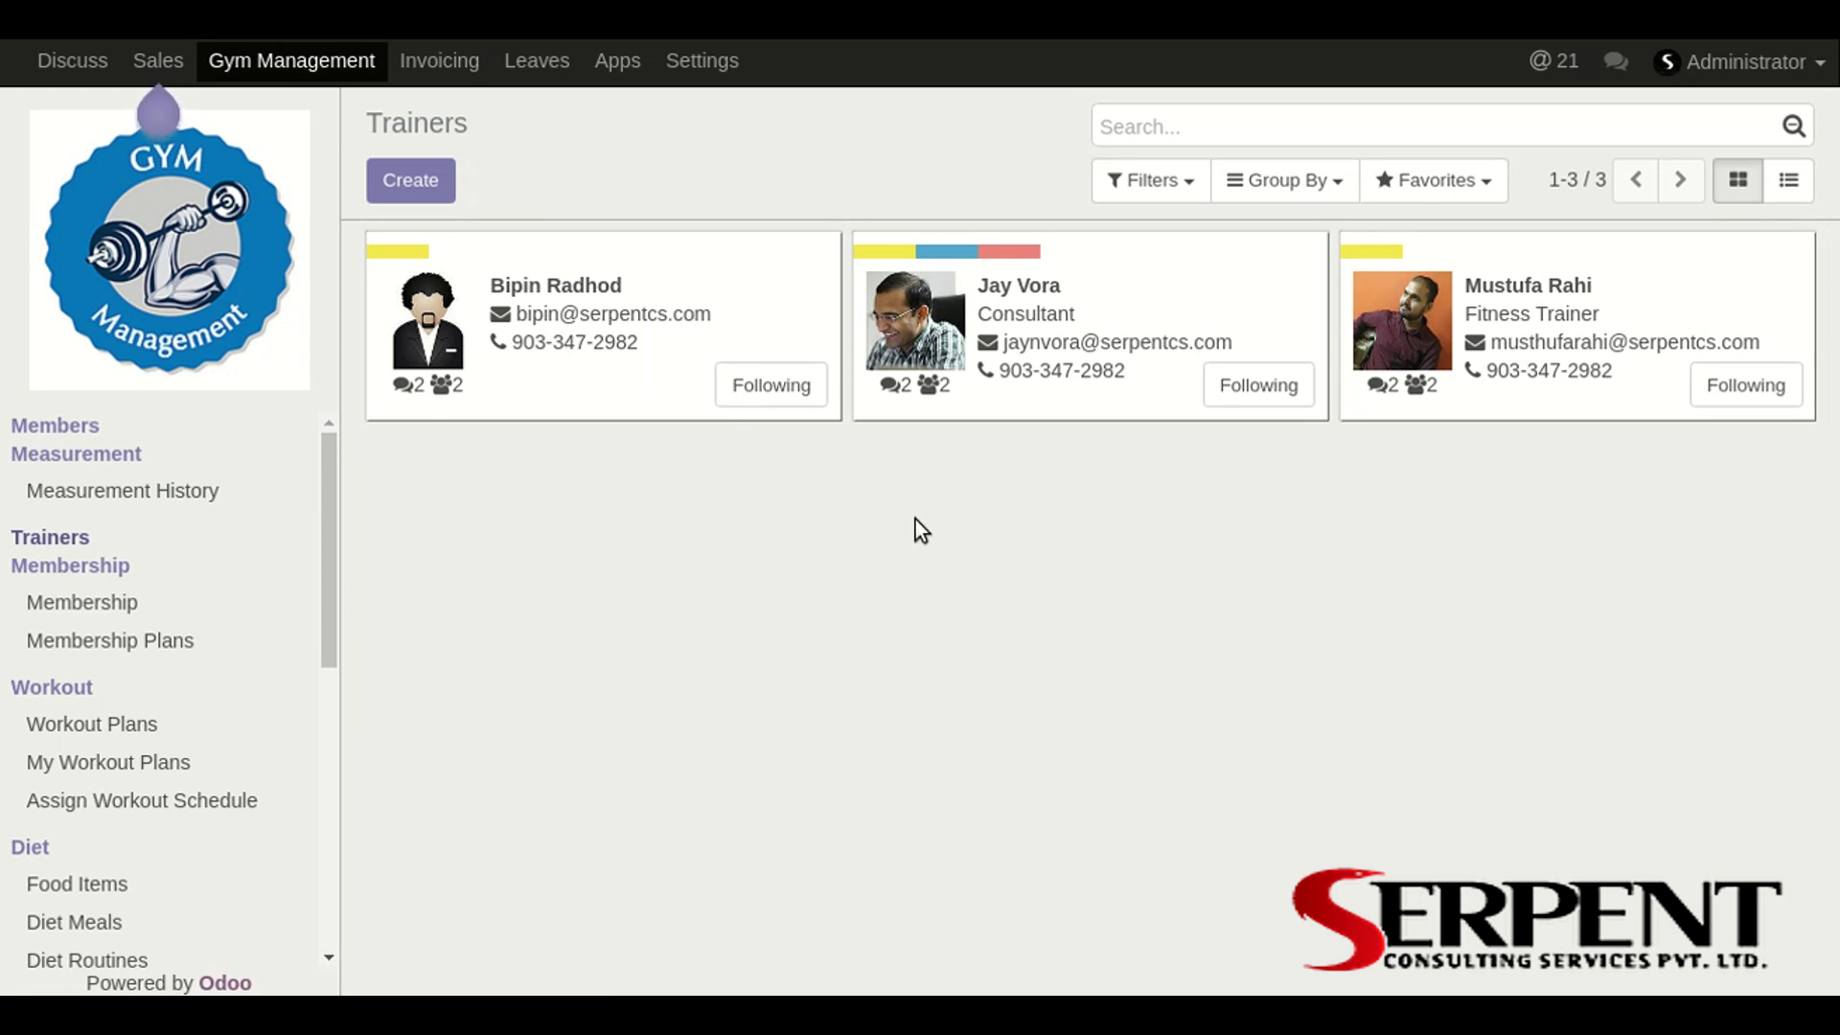
Step: Start a blank trainer, view its Personal Information and HR Settings tabs, then return to Public Information
left_click(411, 180)
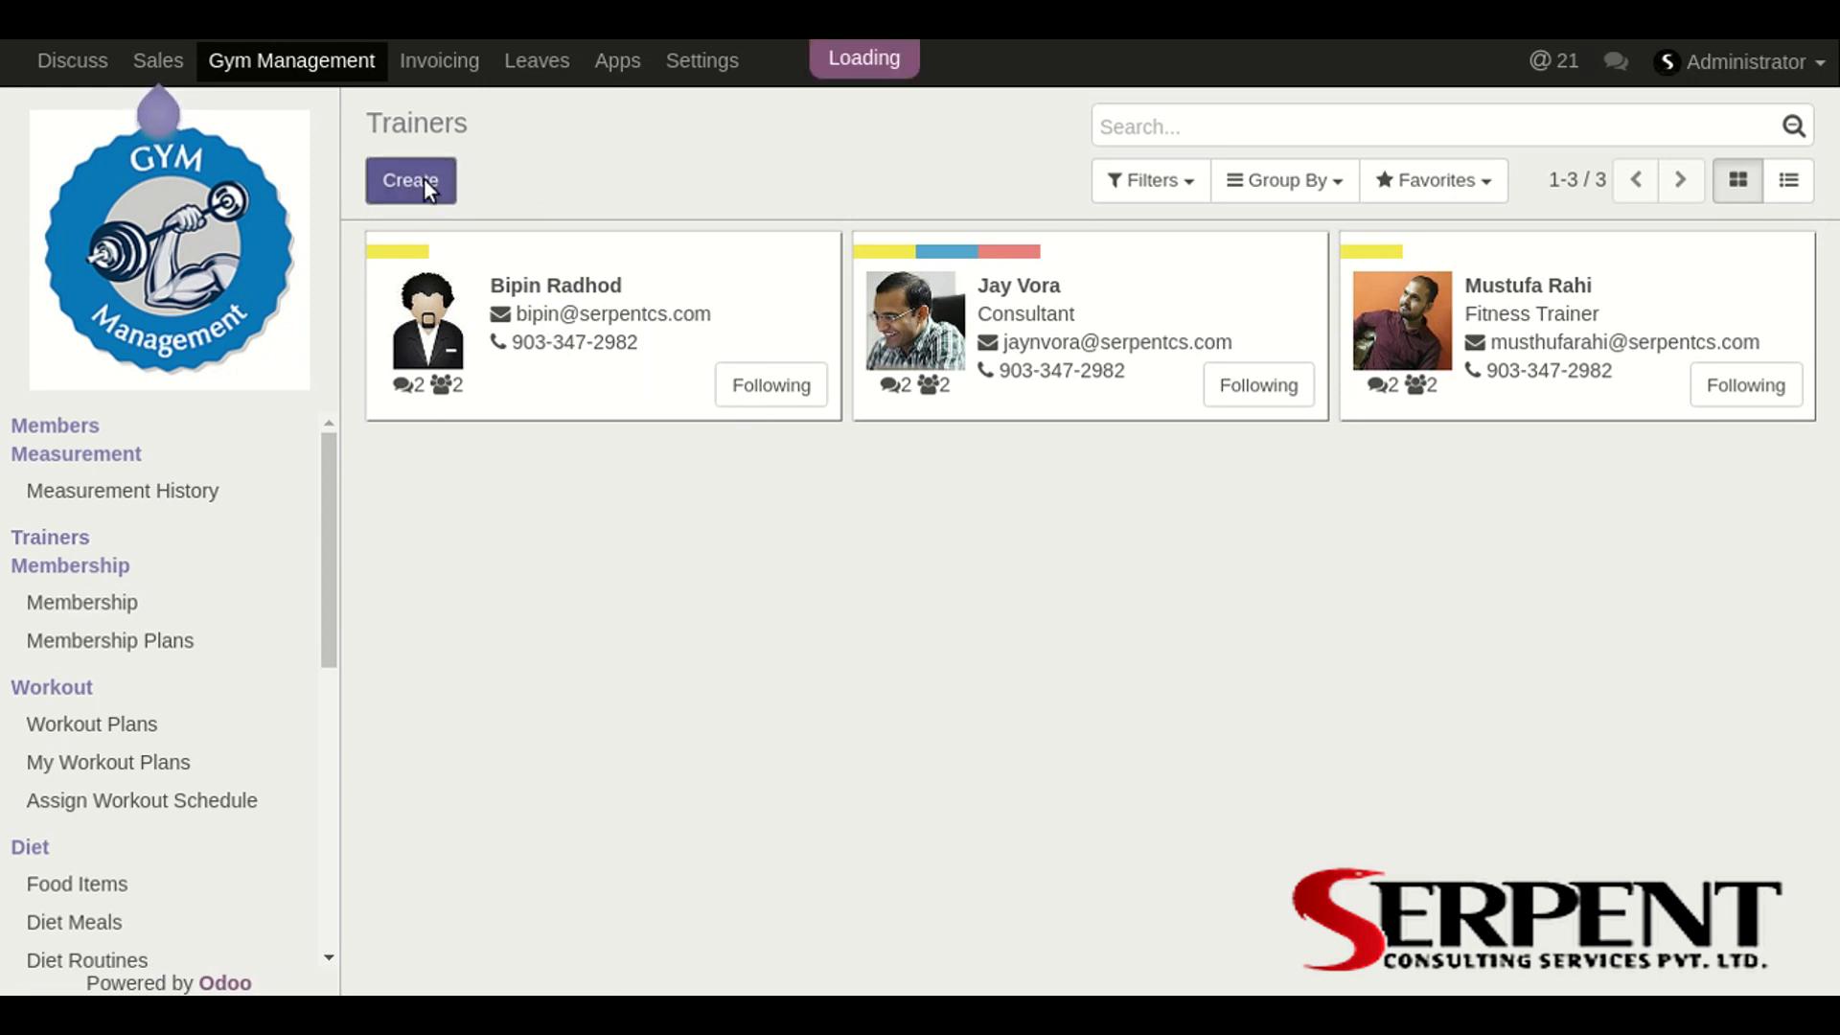
left_click(410, 180)
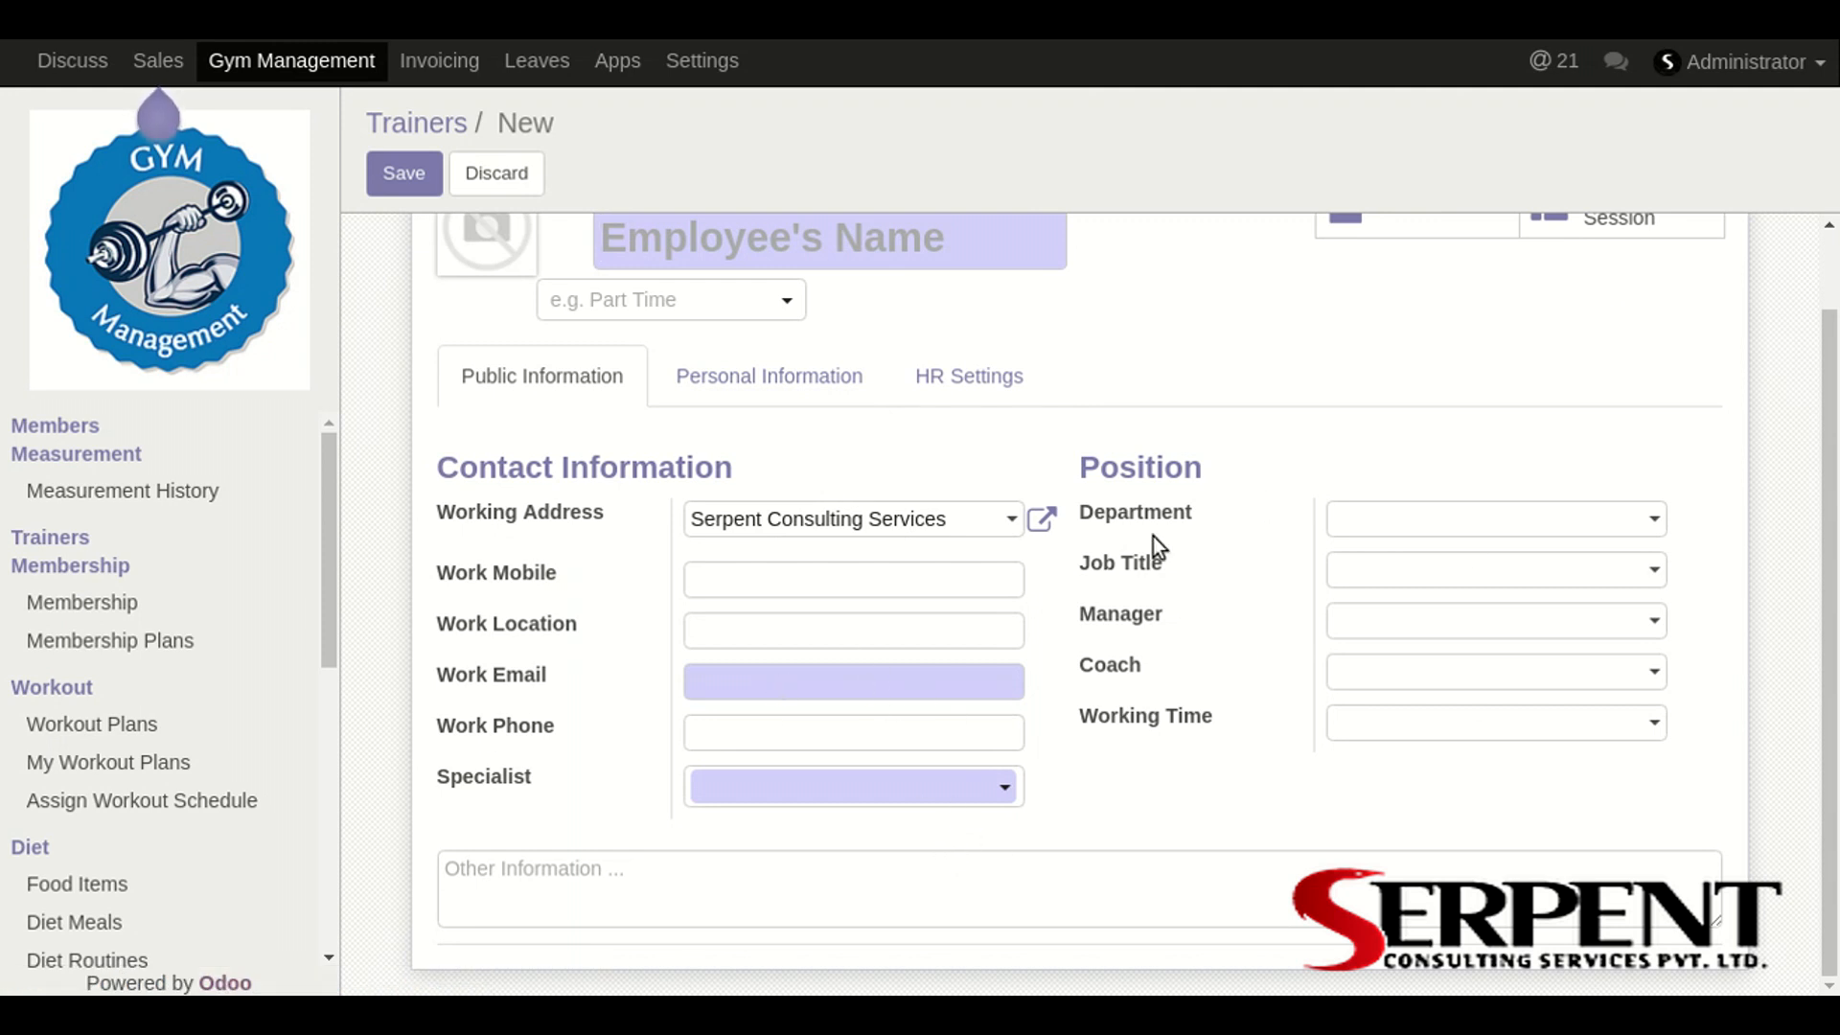
left_click(768, 377)
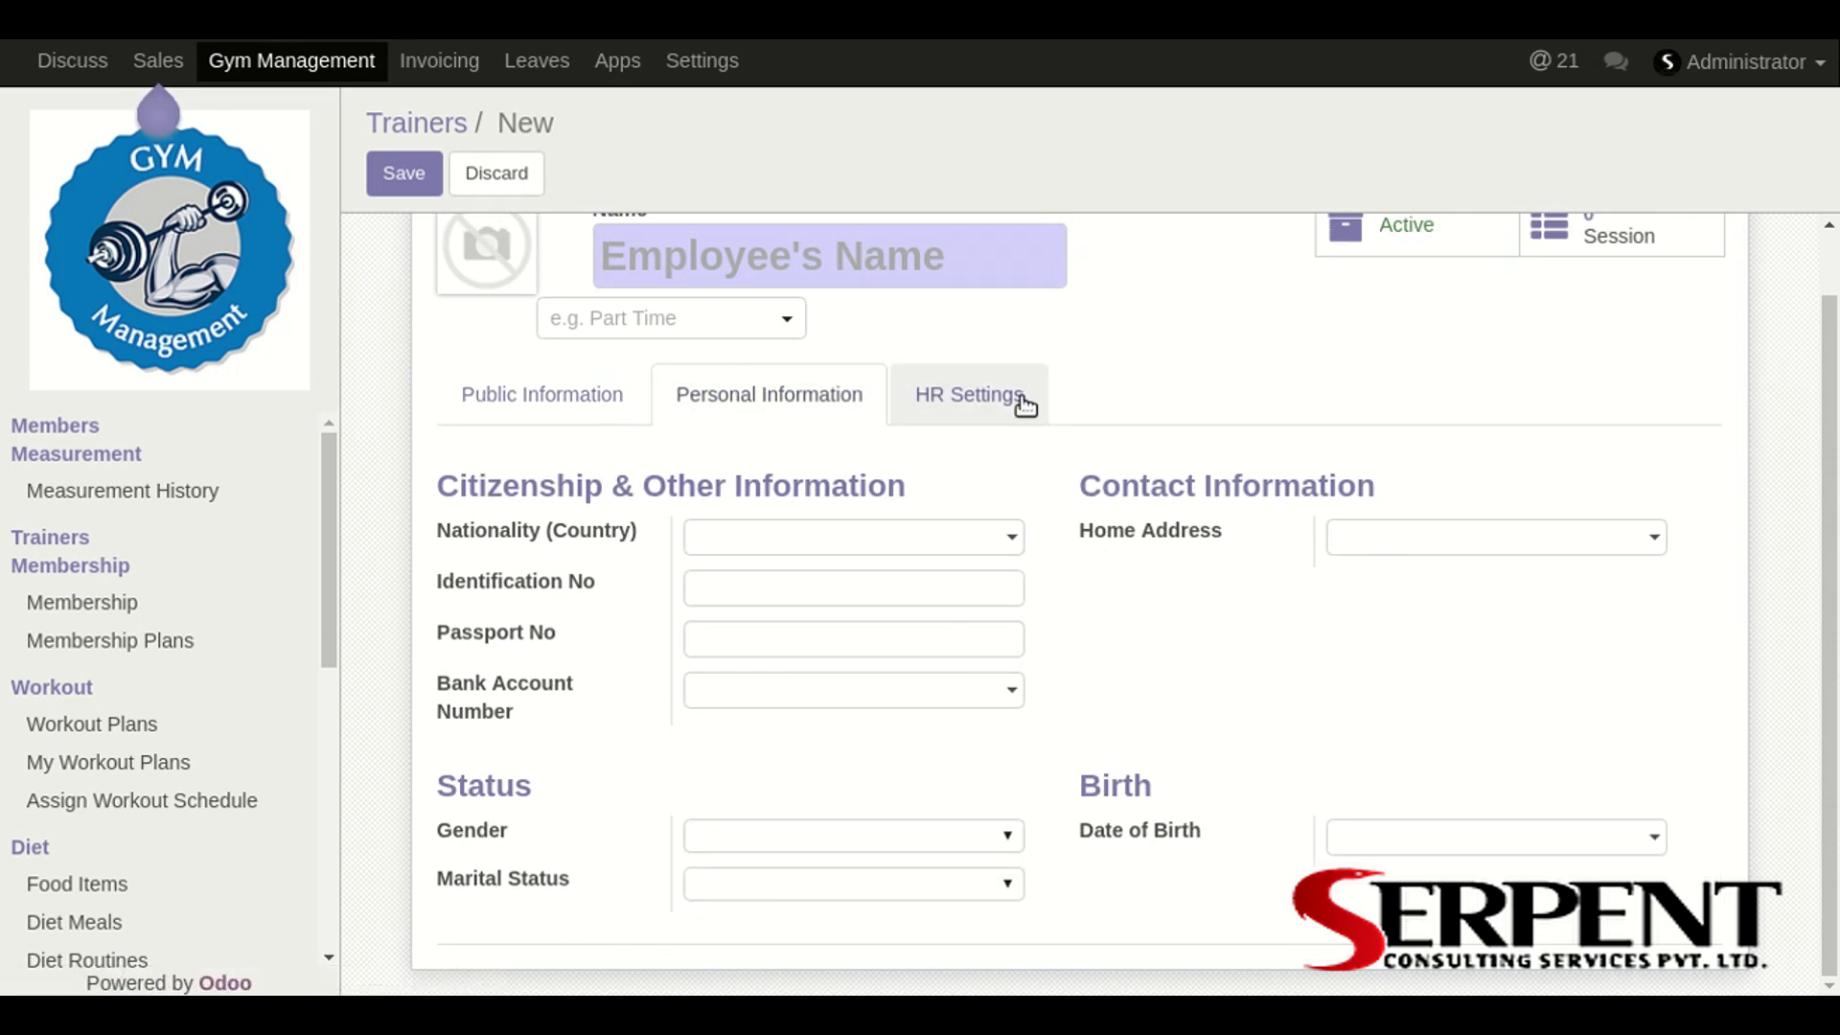
left_click(969, 395)
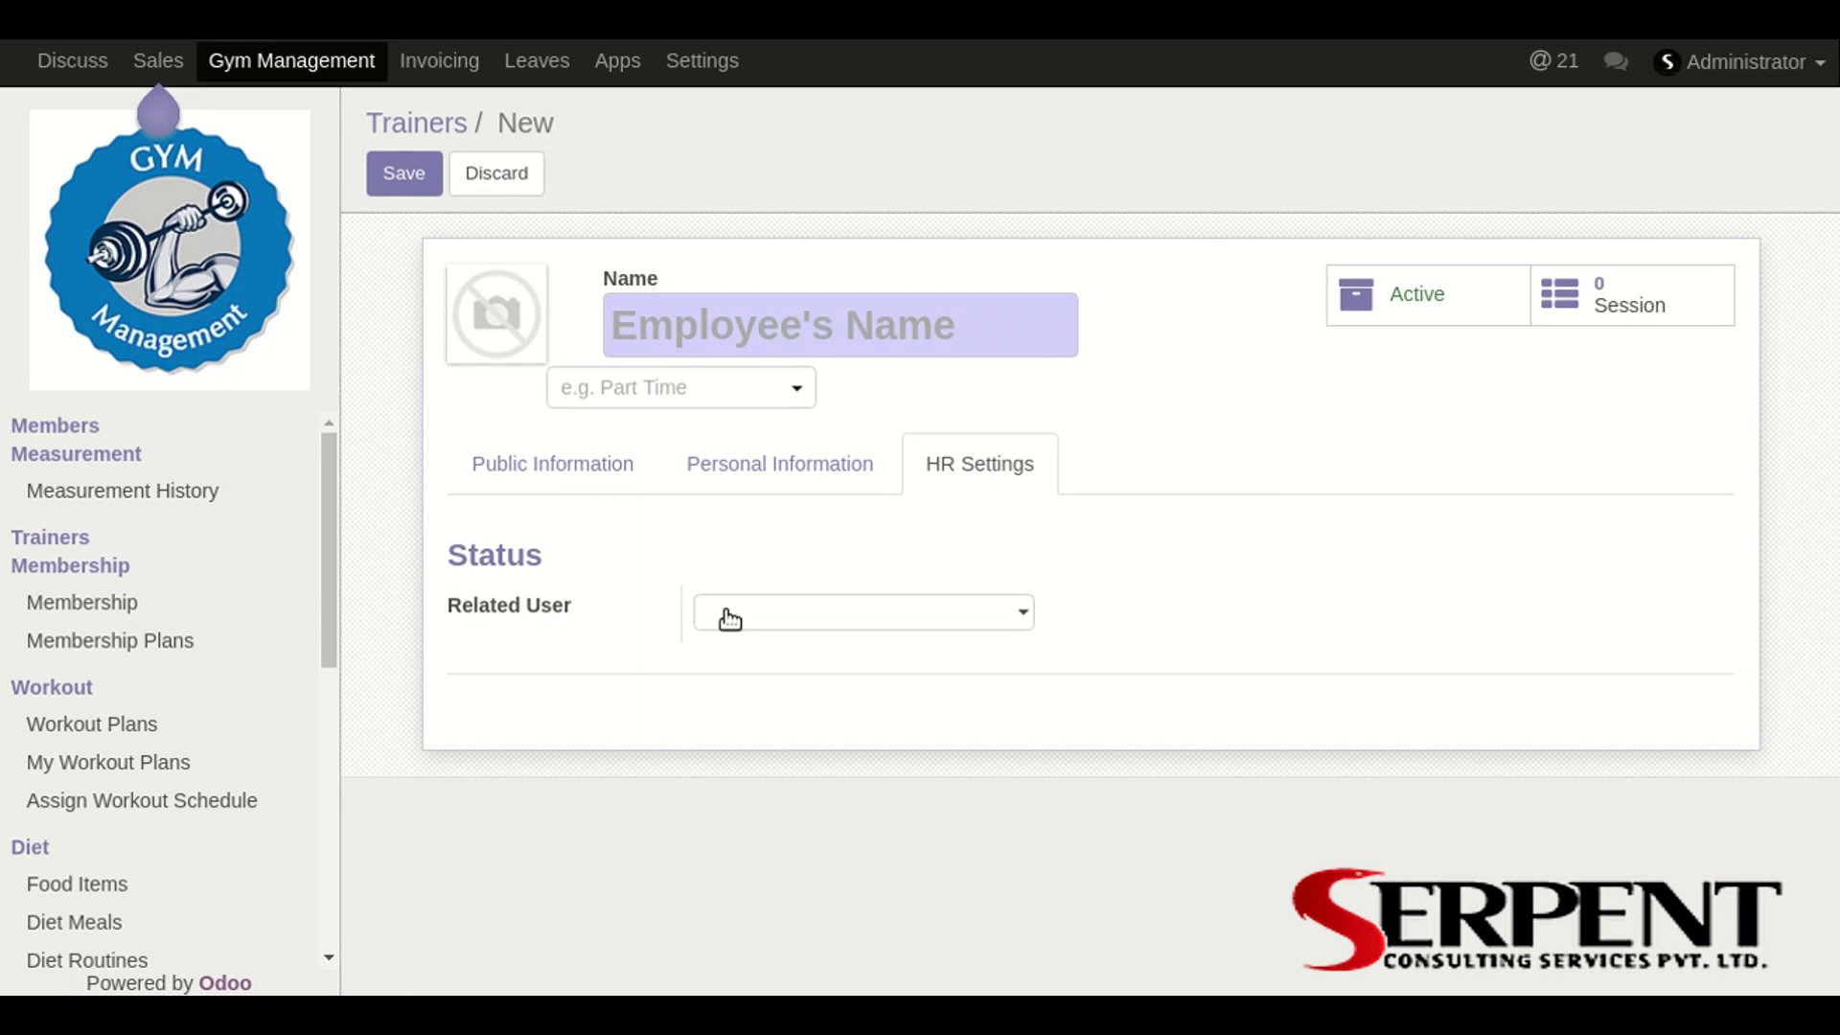
left_click(862, 612)
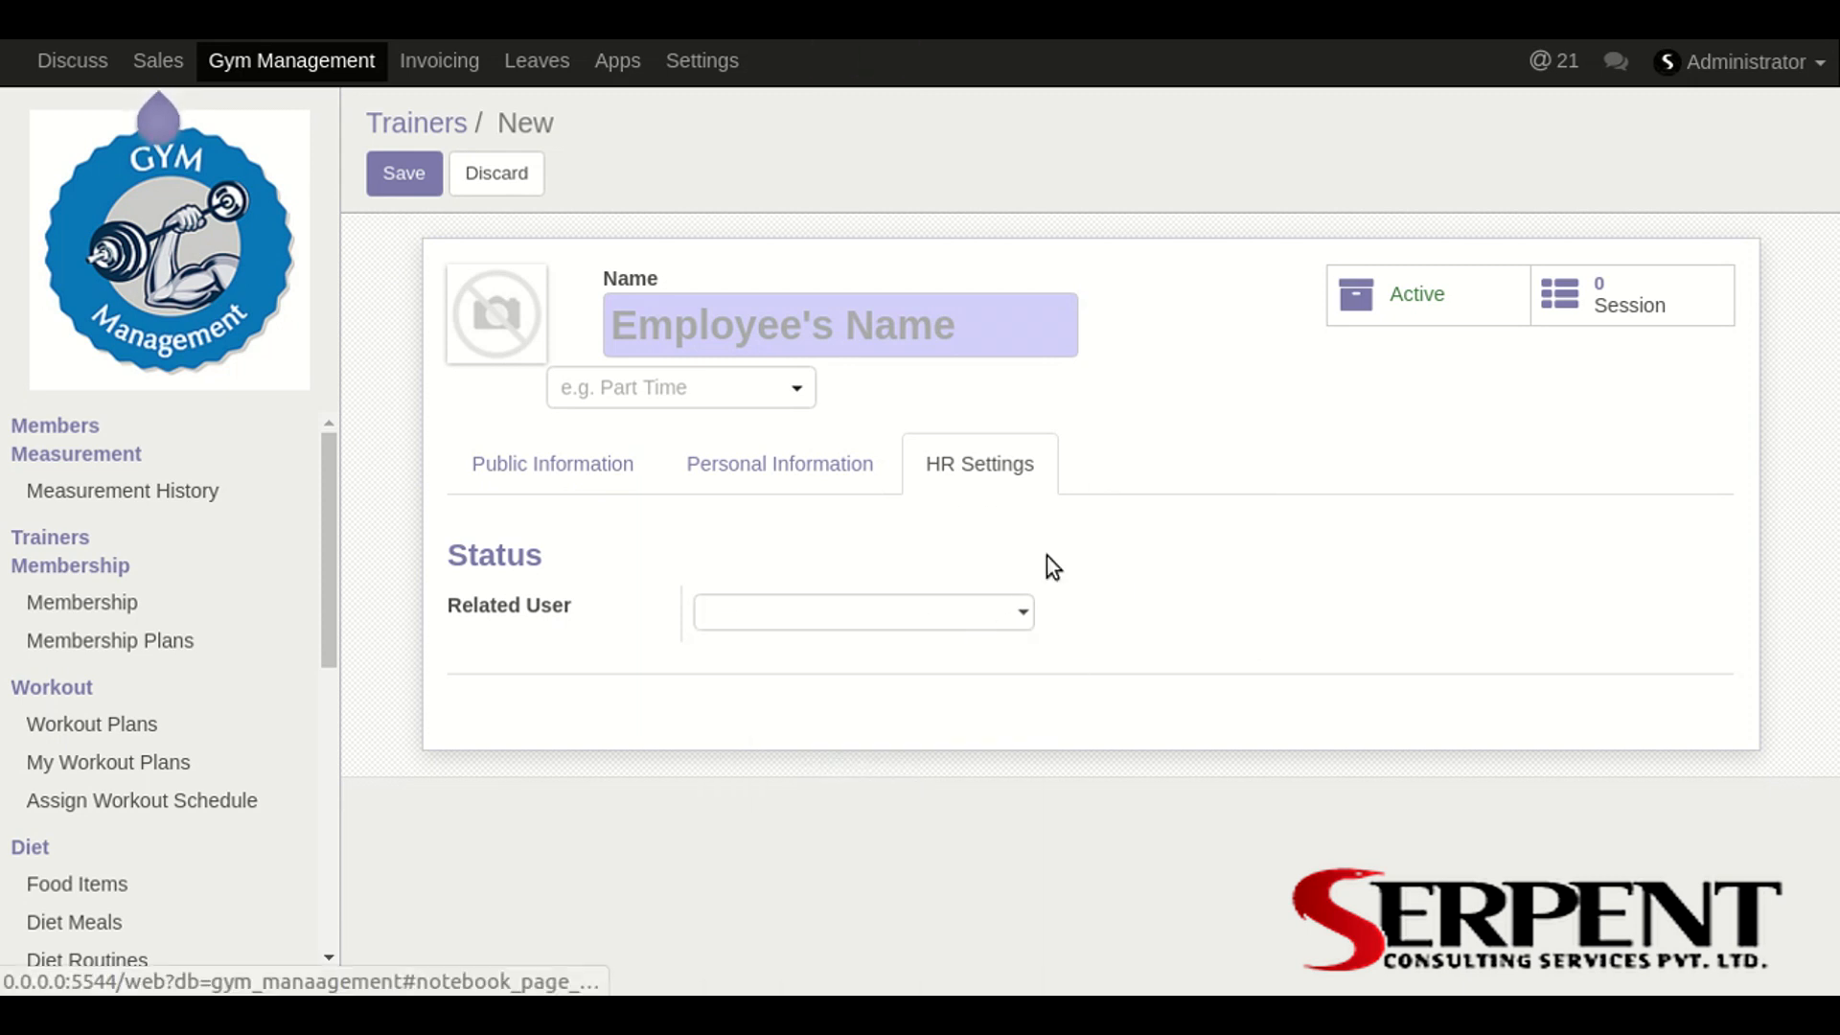
left_click(551, 463)
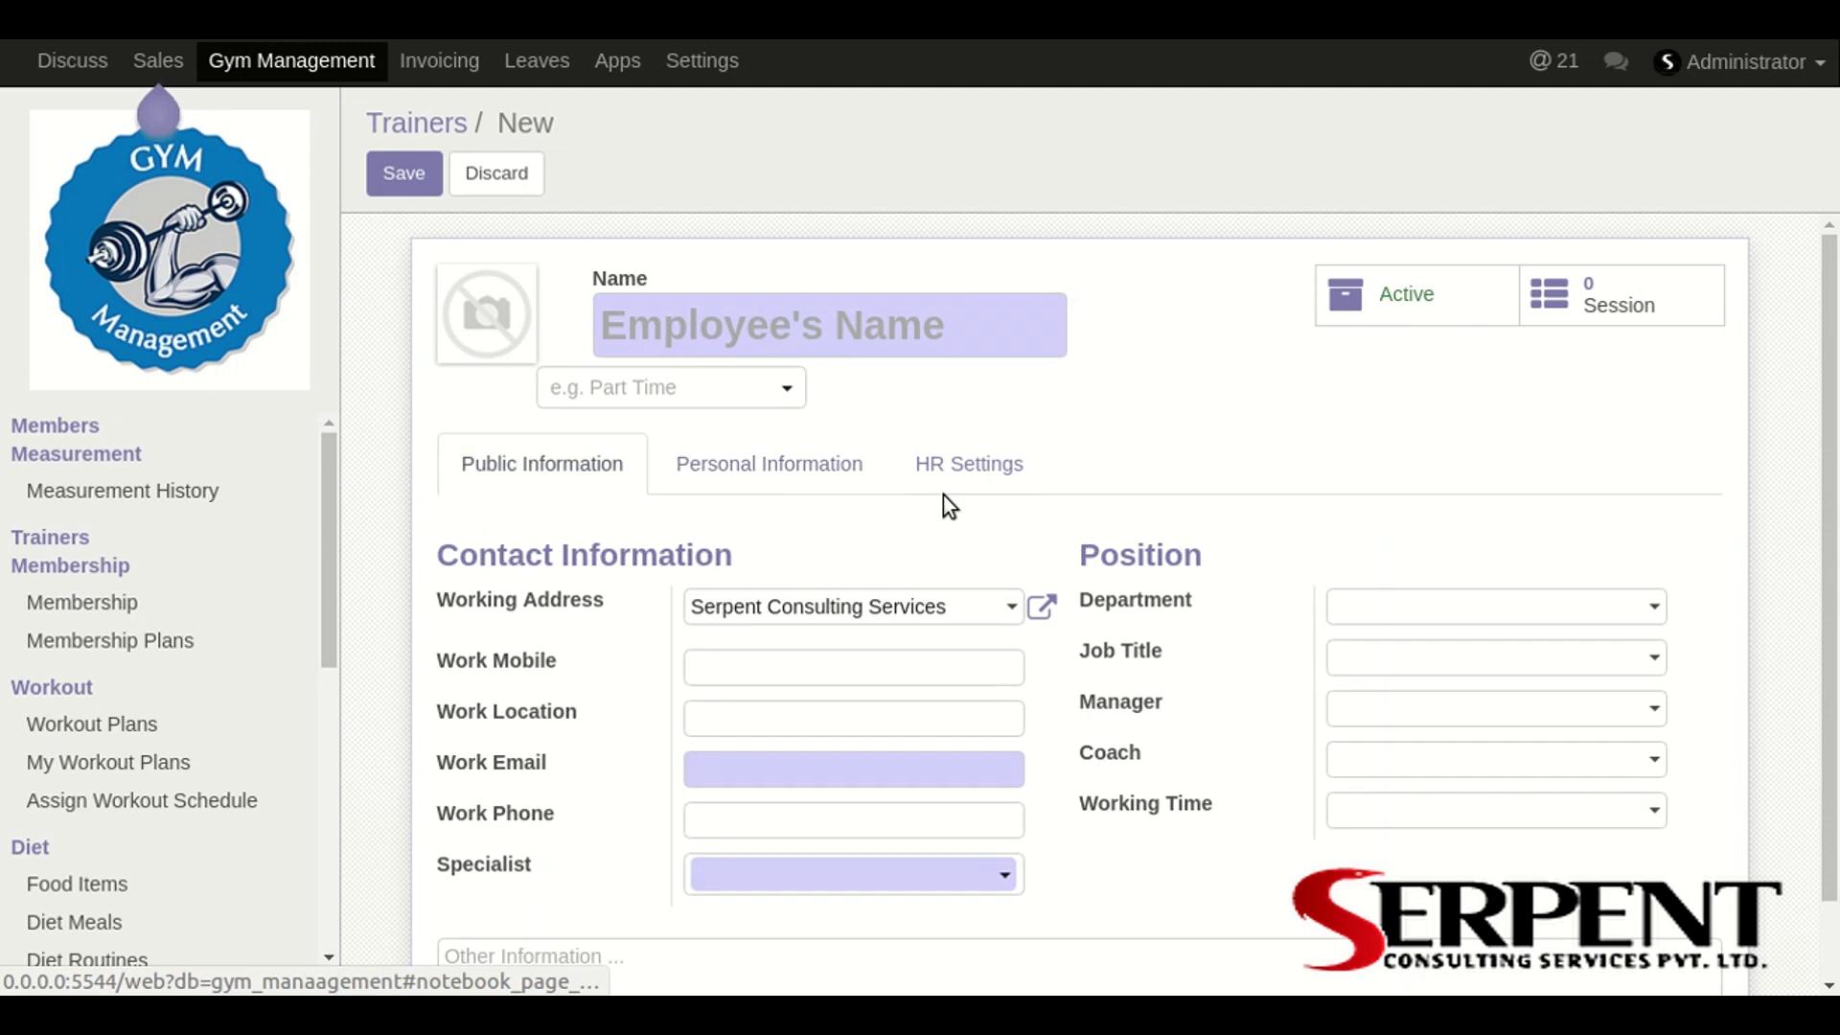
mouse_move(707, 402)
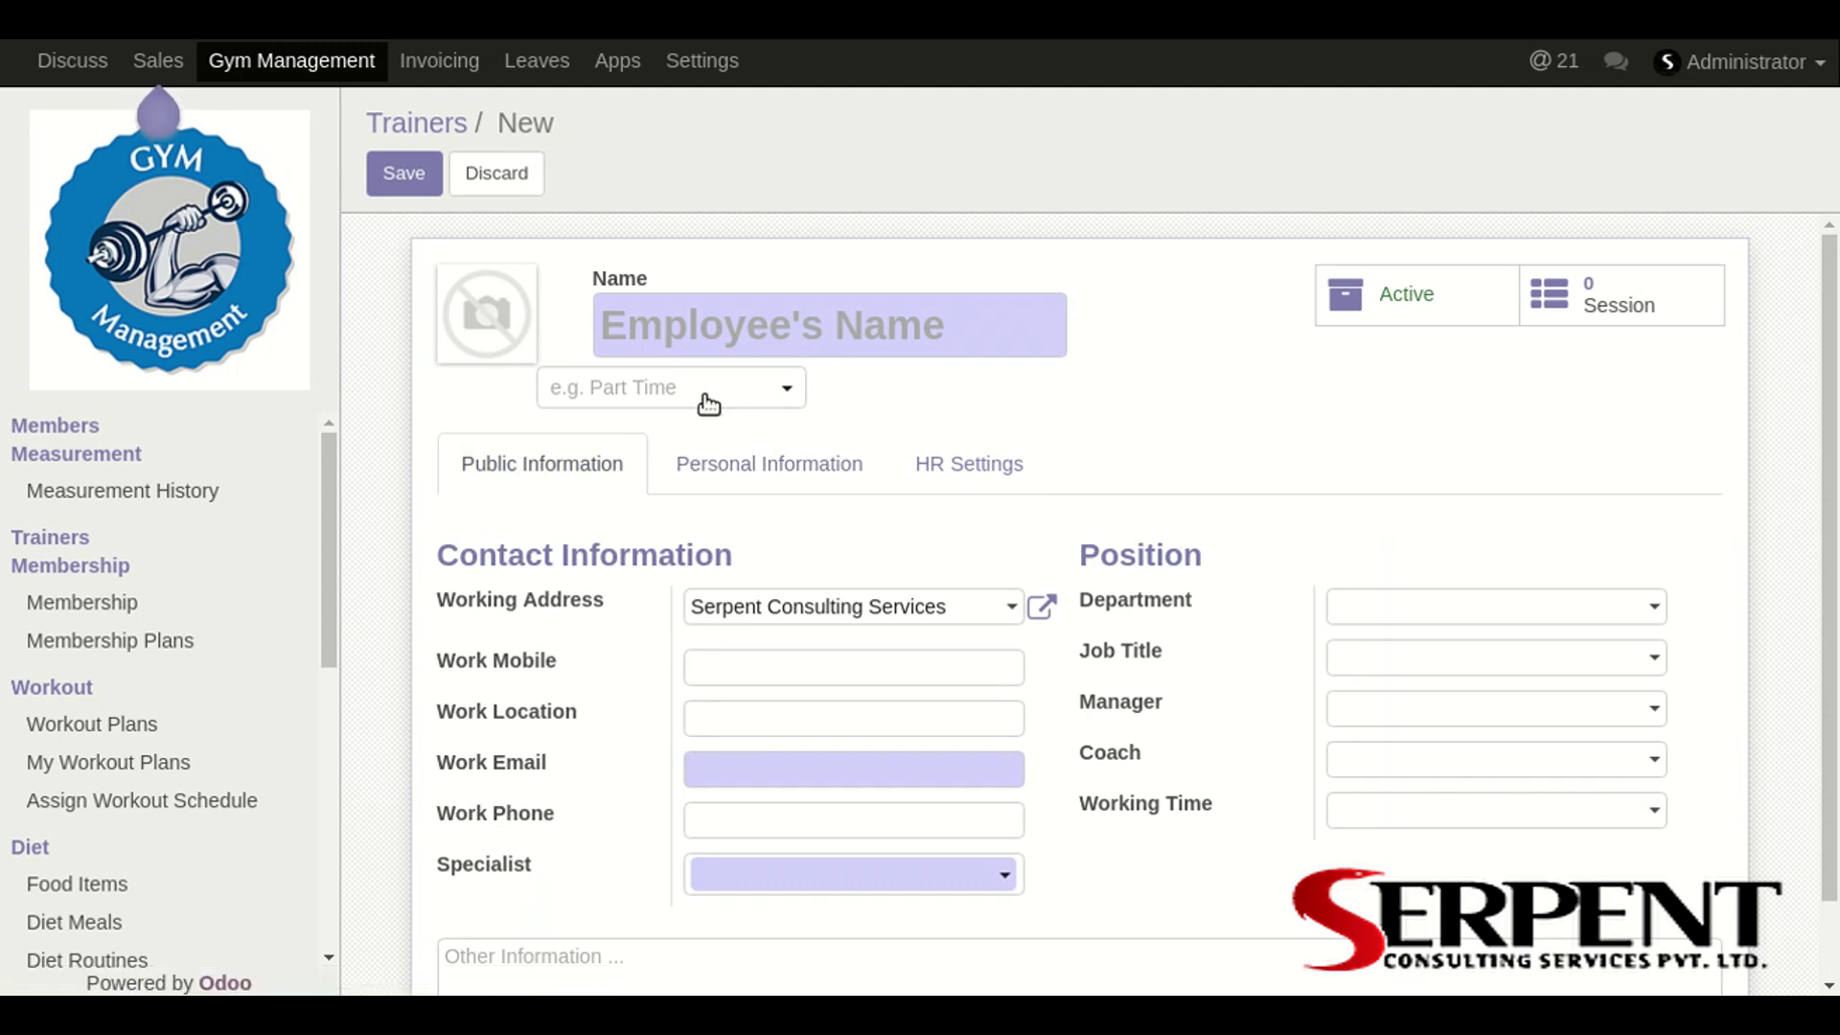
mouse_move(568, 333)
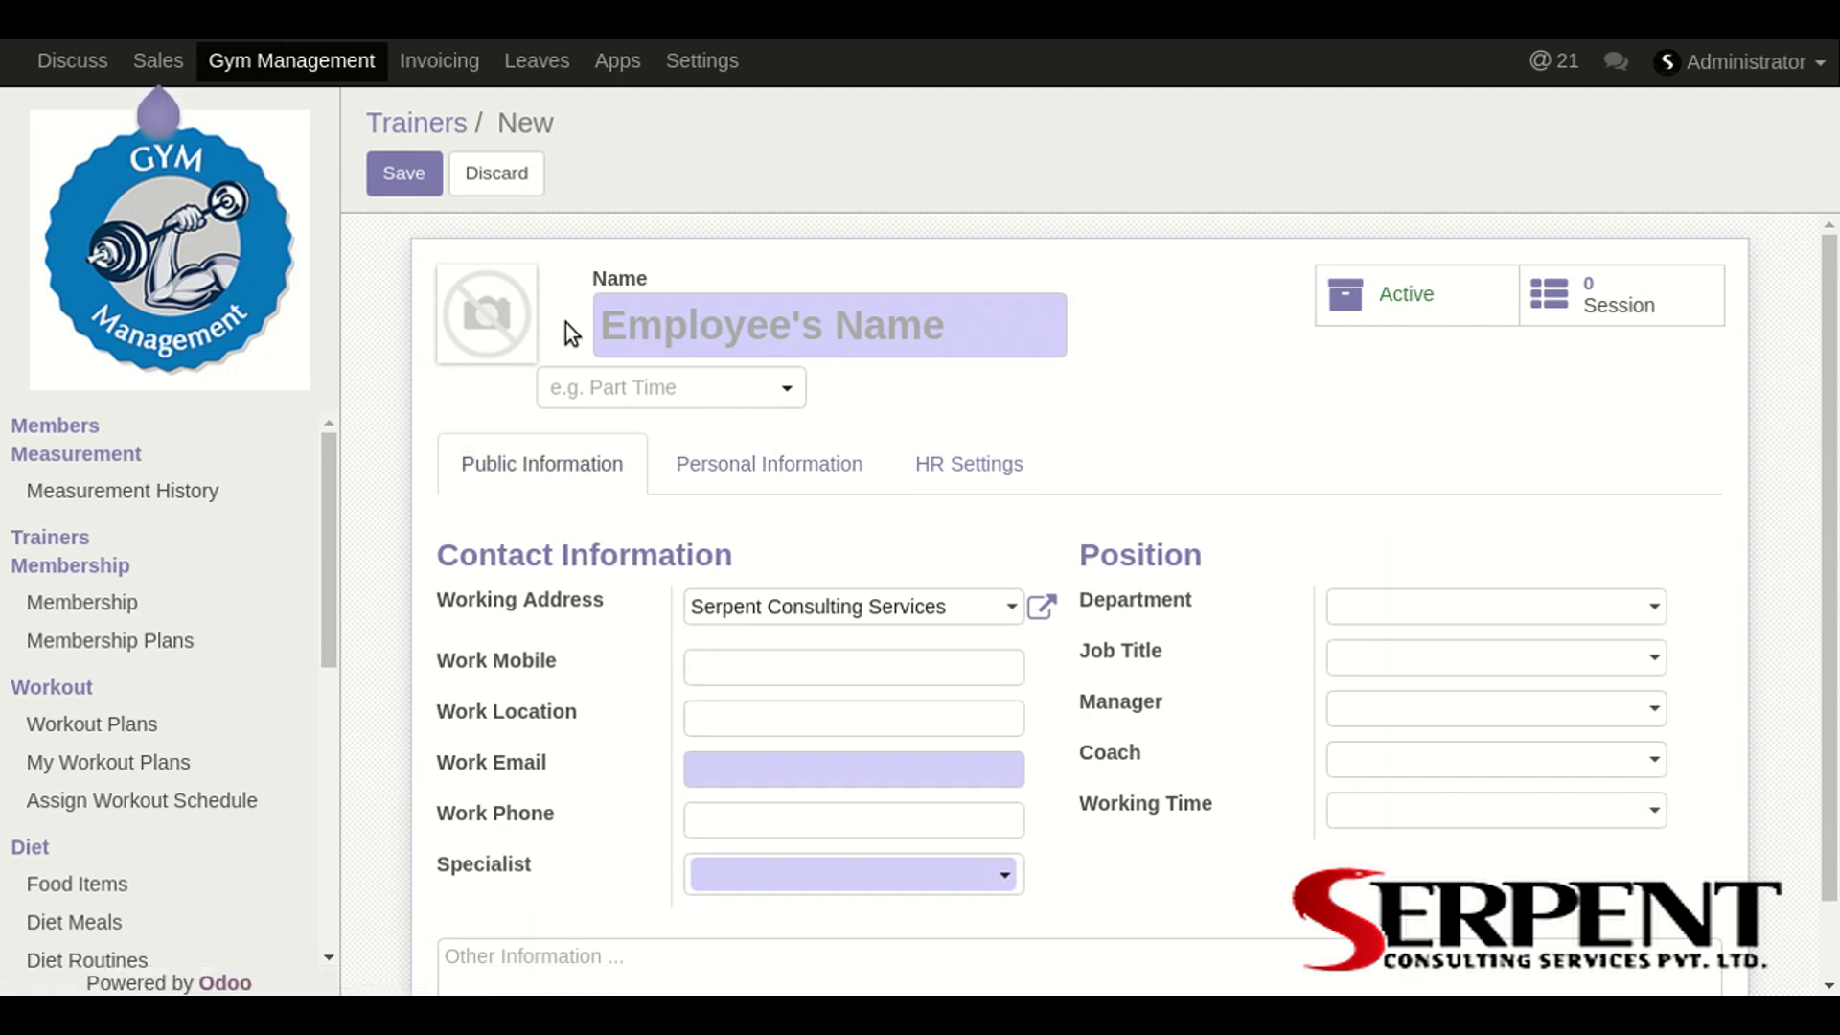
mouse_move(82, 553)
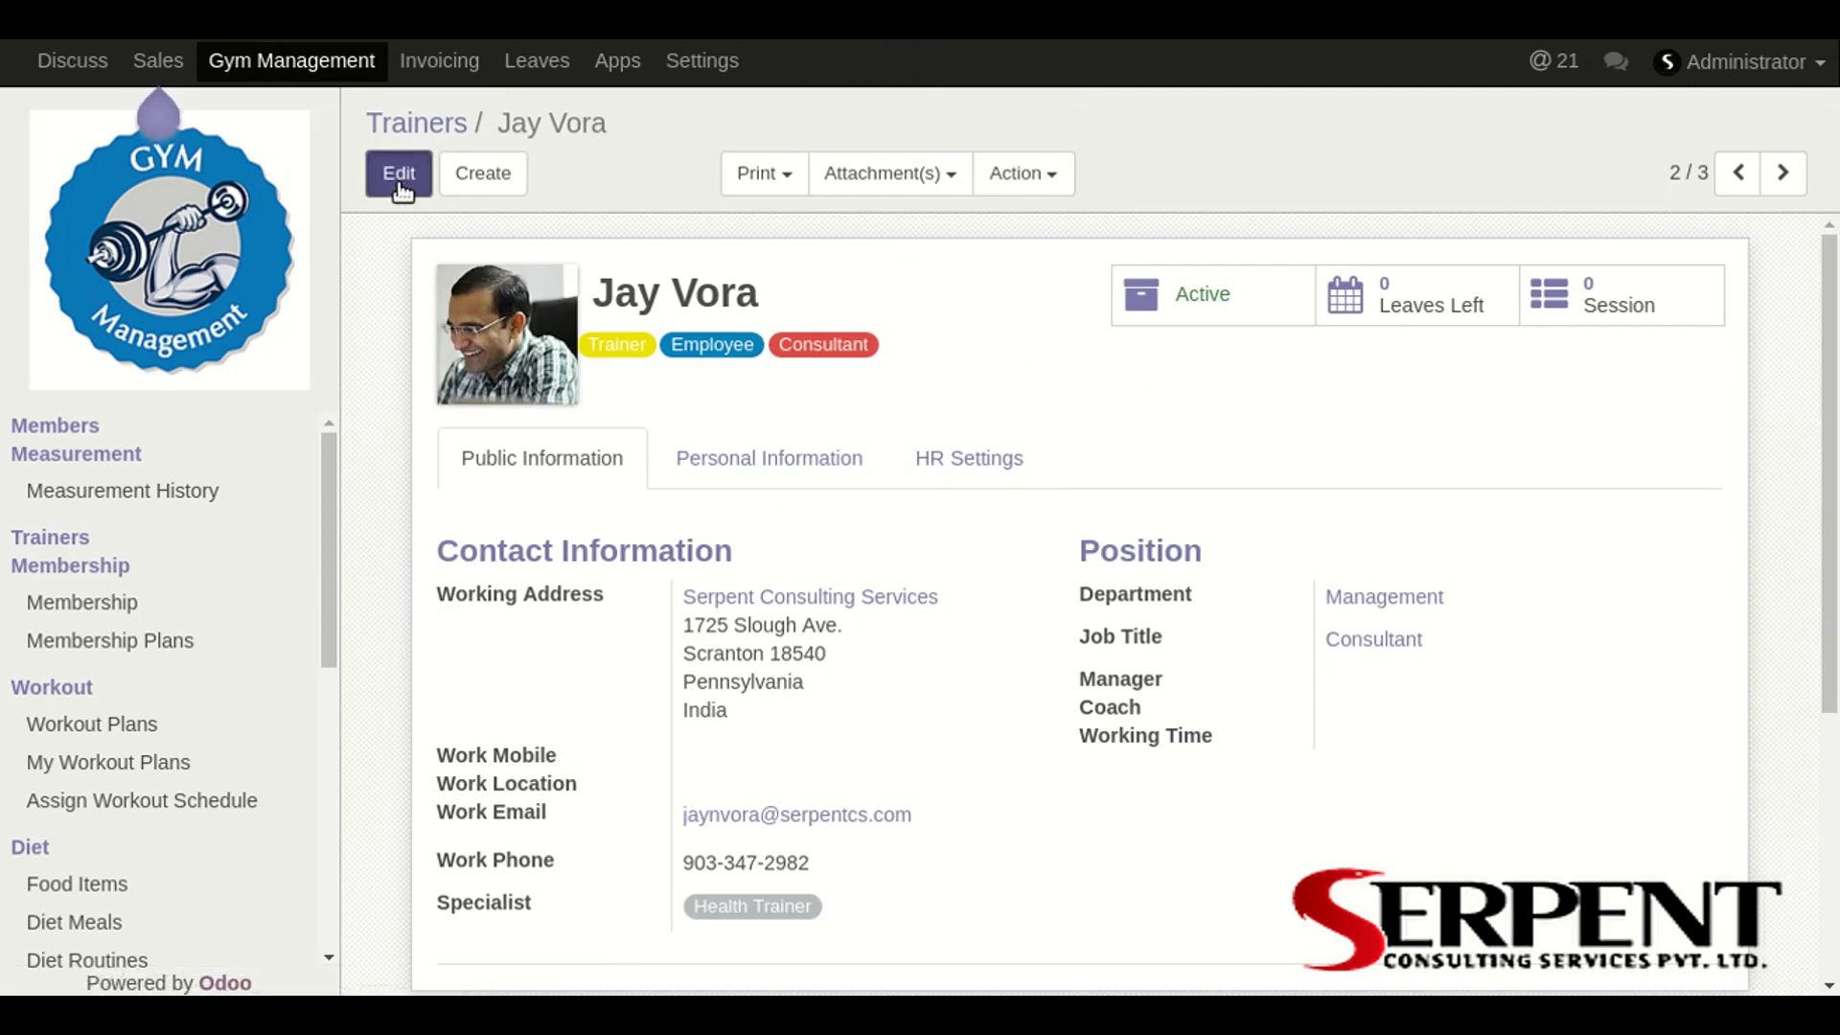
left_click(398, 174)
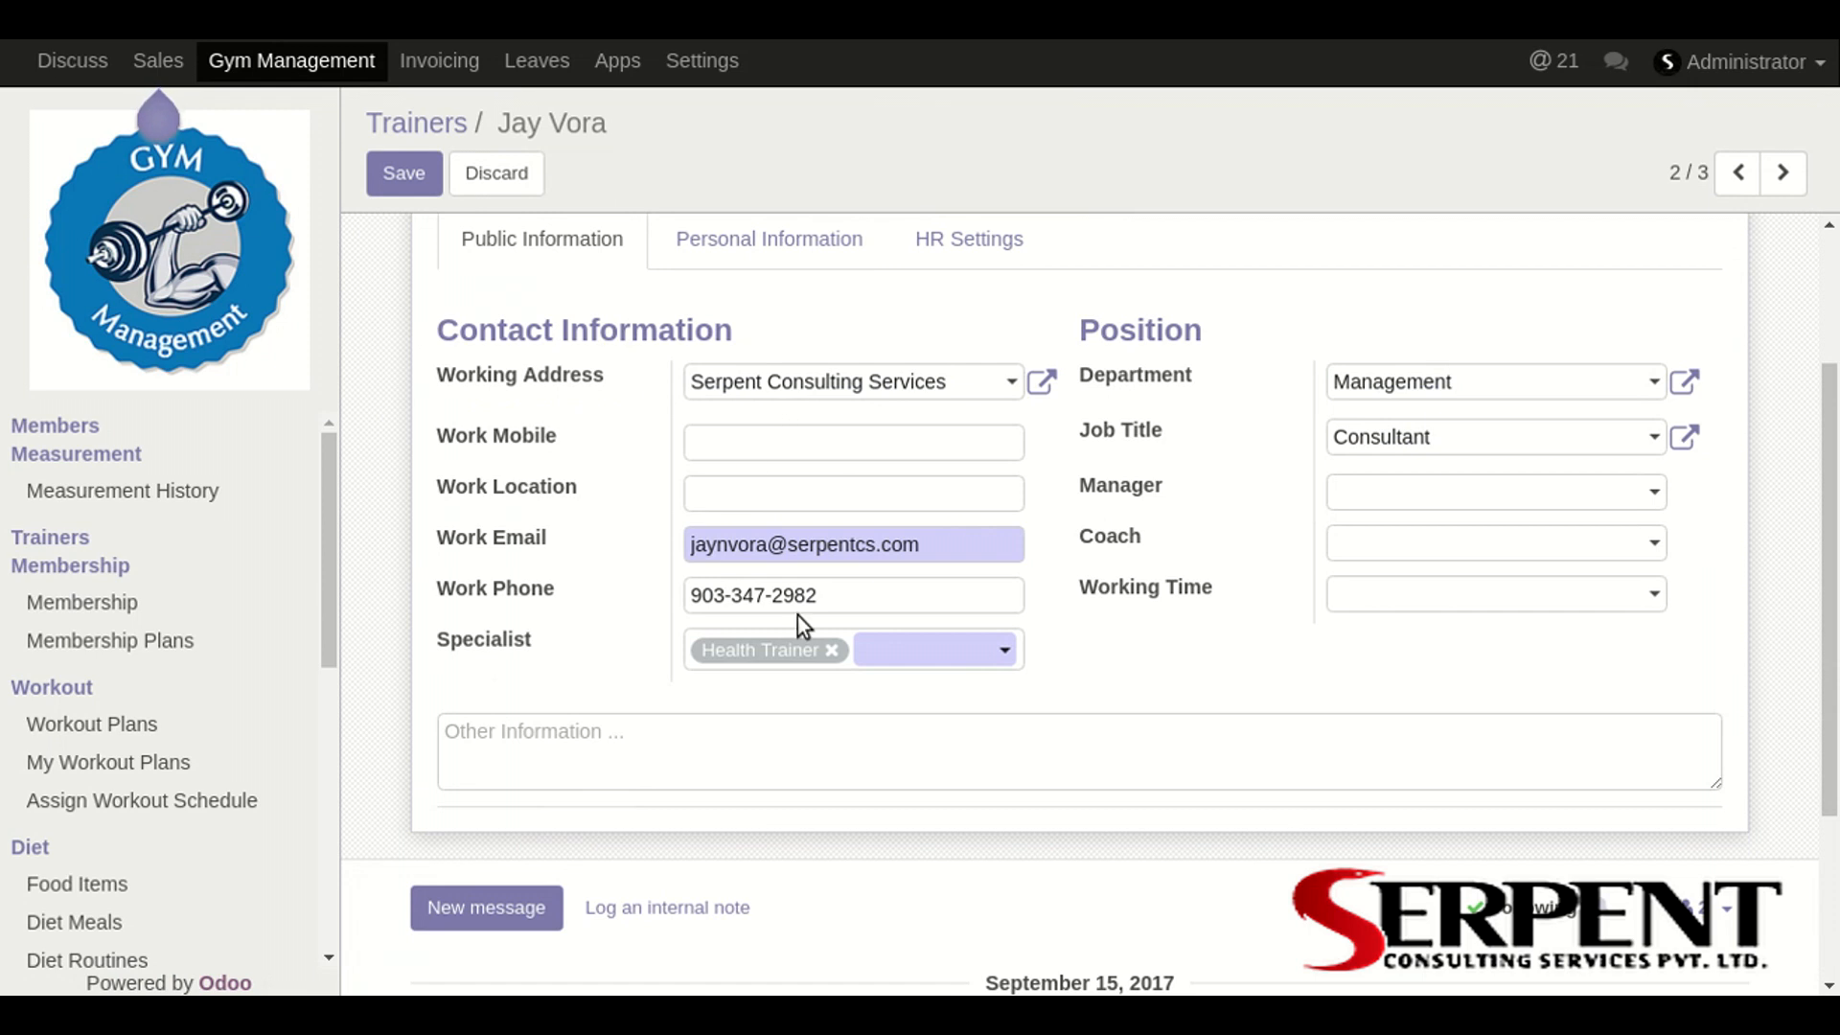
mouse_move(1231, 618)
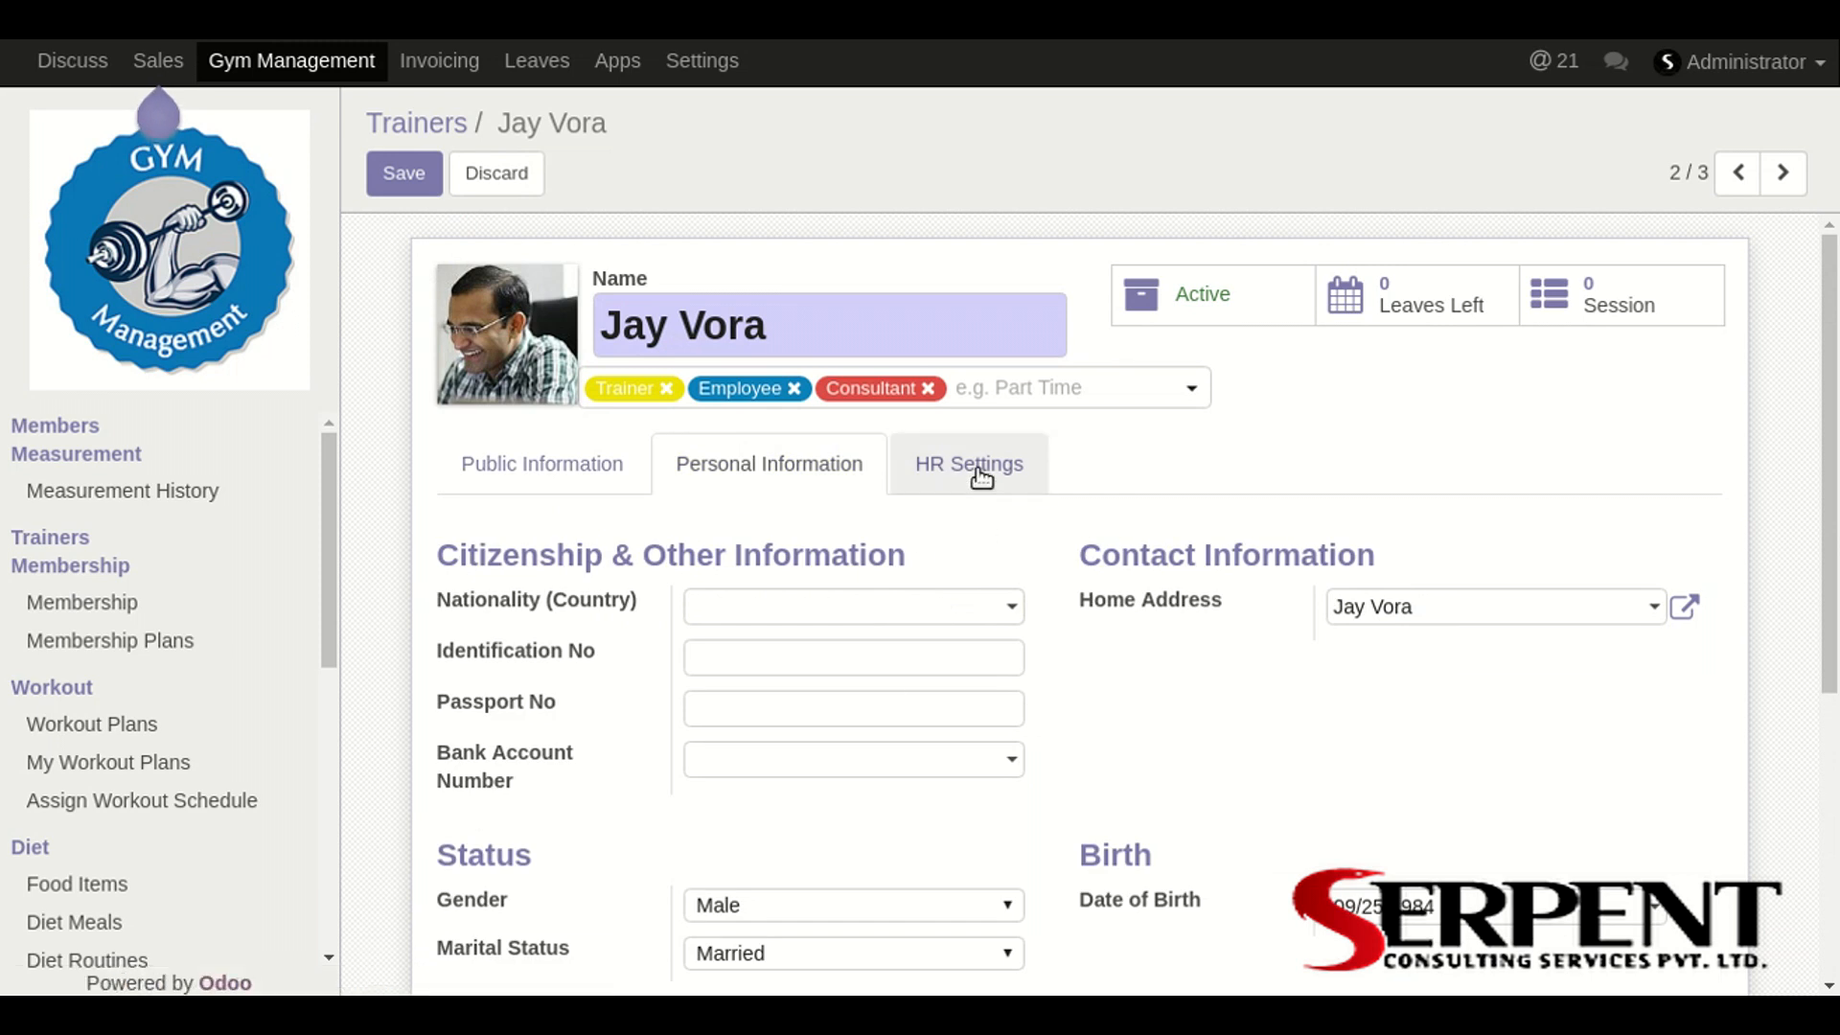
left_click(968, 464)
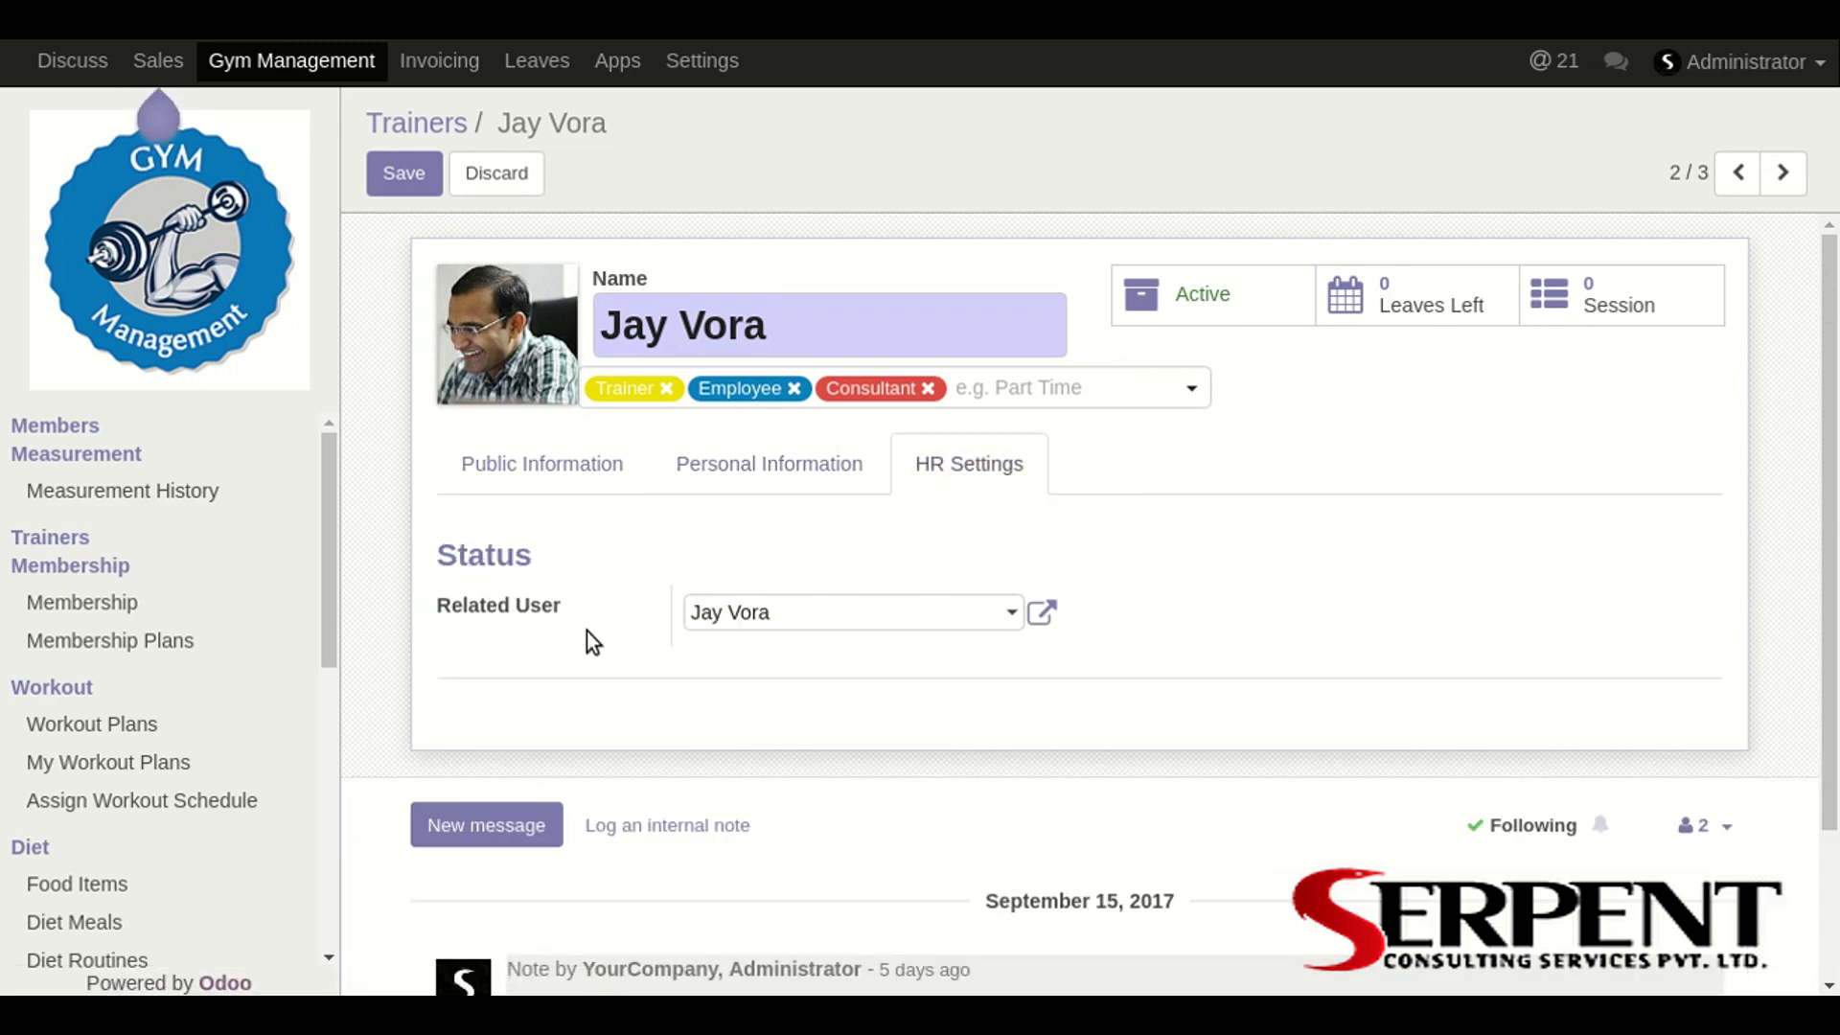
mouse_move(607, 631)
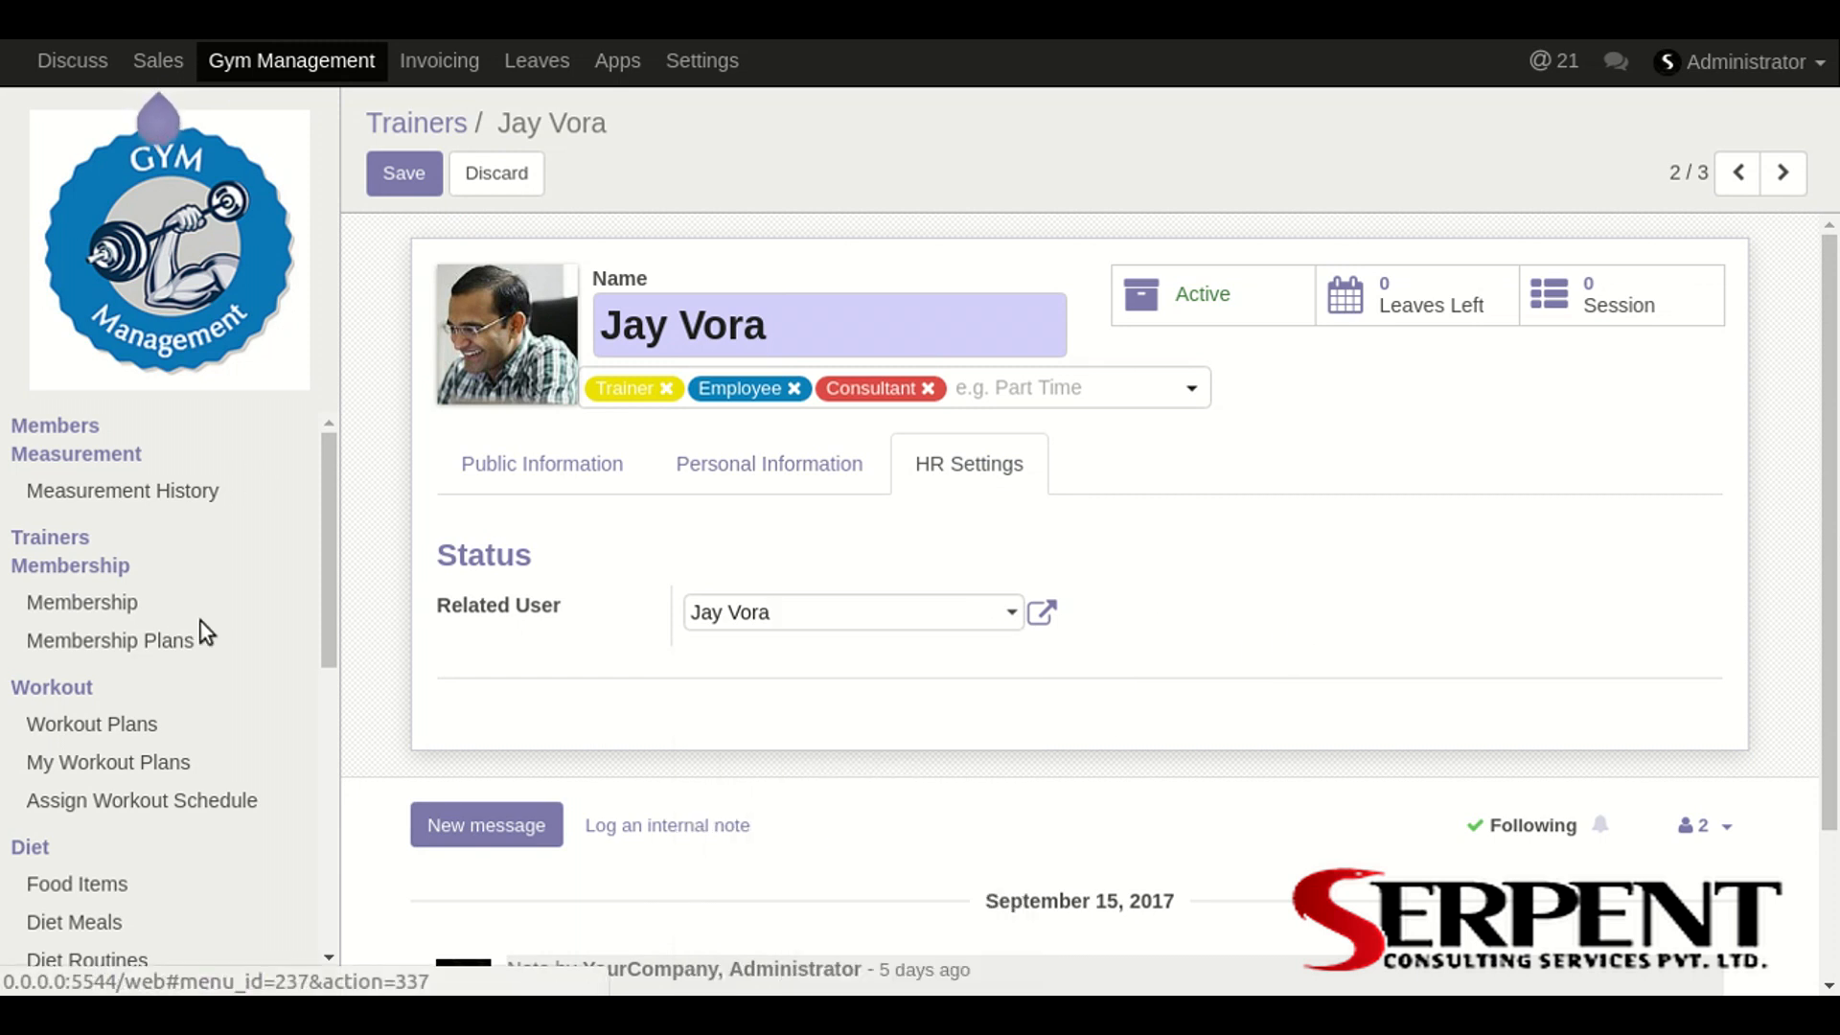
left_click(834, 613)
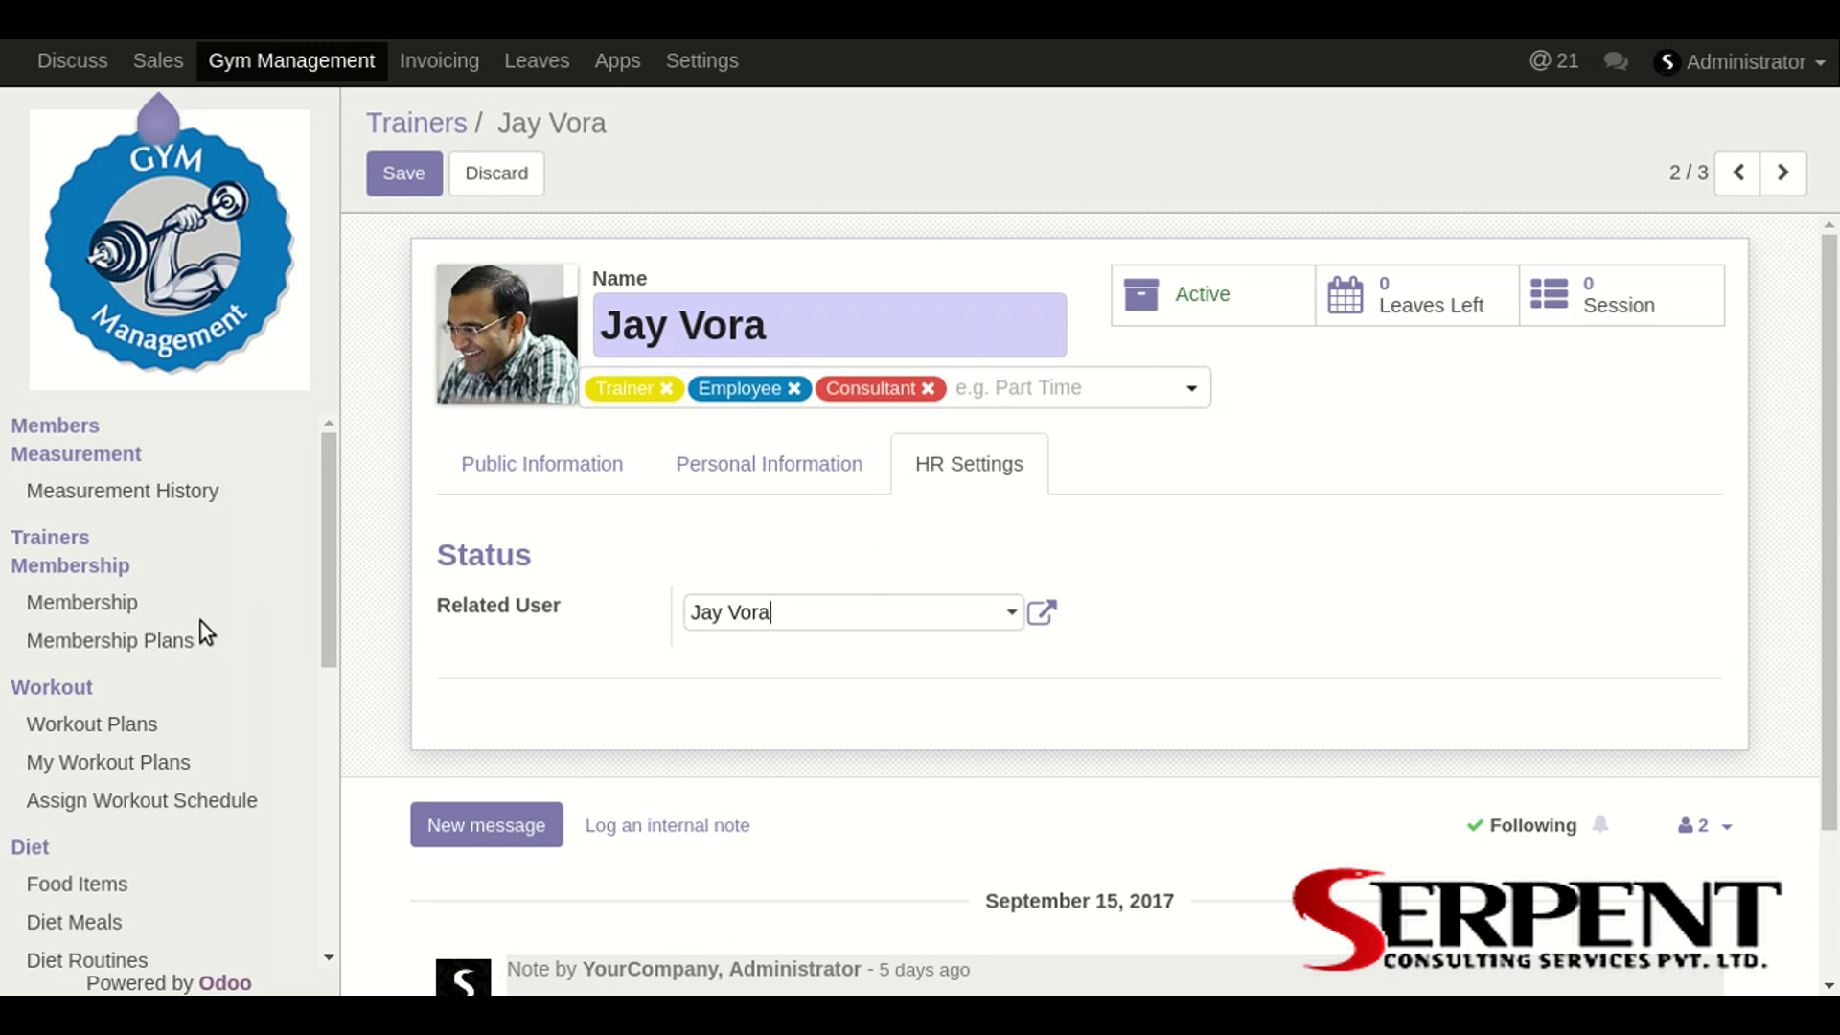
left_click(81, 601)
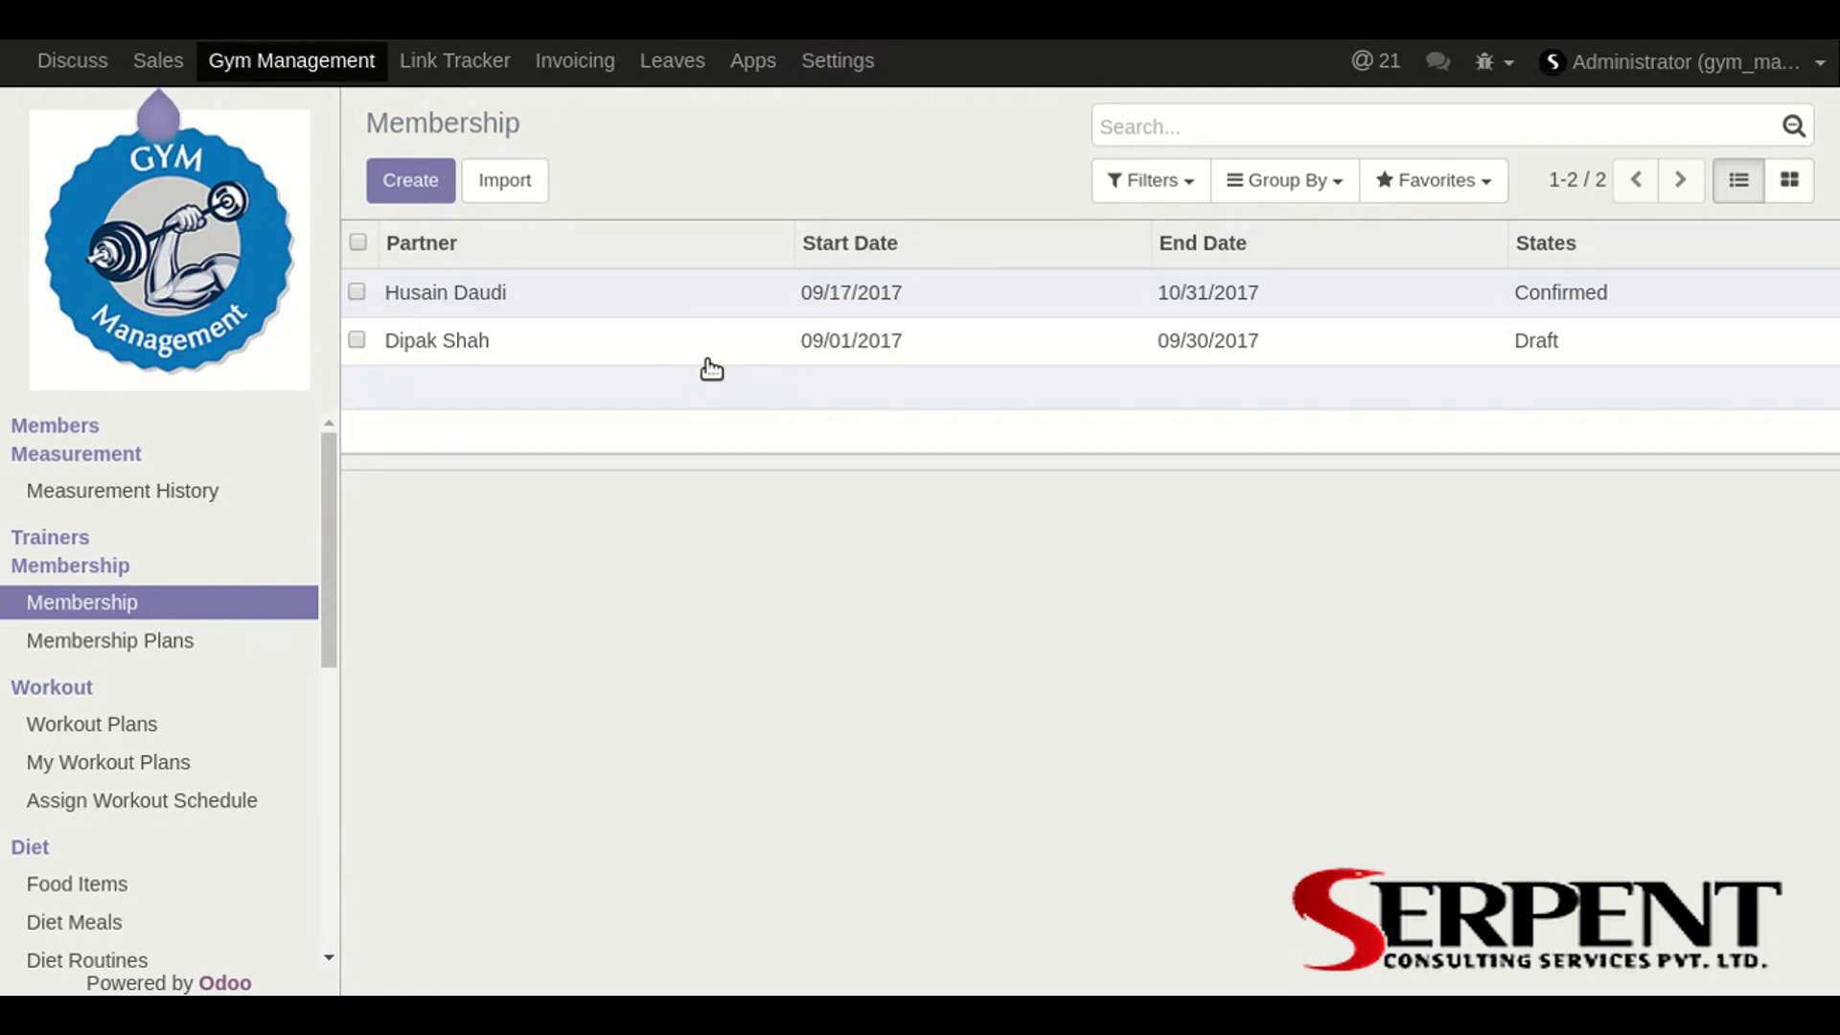
Step: Draft a new membership with a plan and 09/20/2017 start and end dates, then leave for Membership Plans
left_click(409, 180)
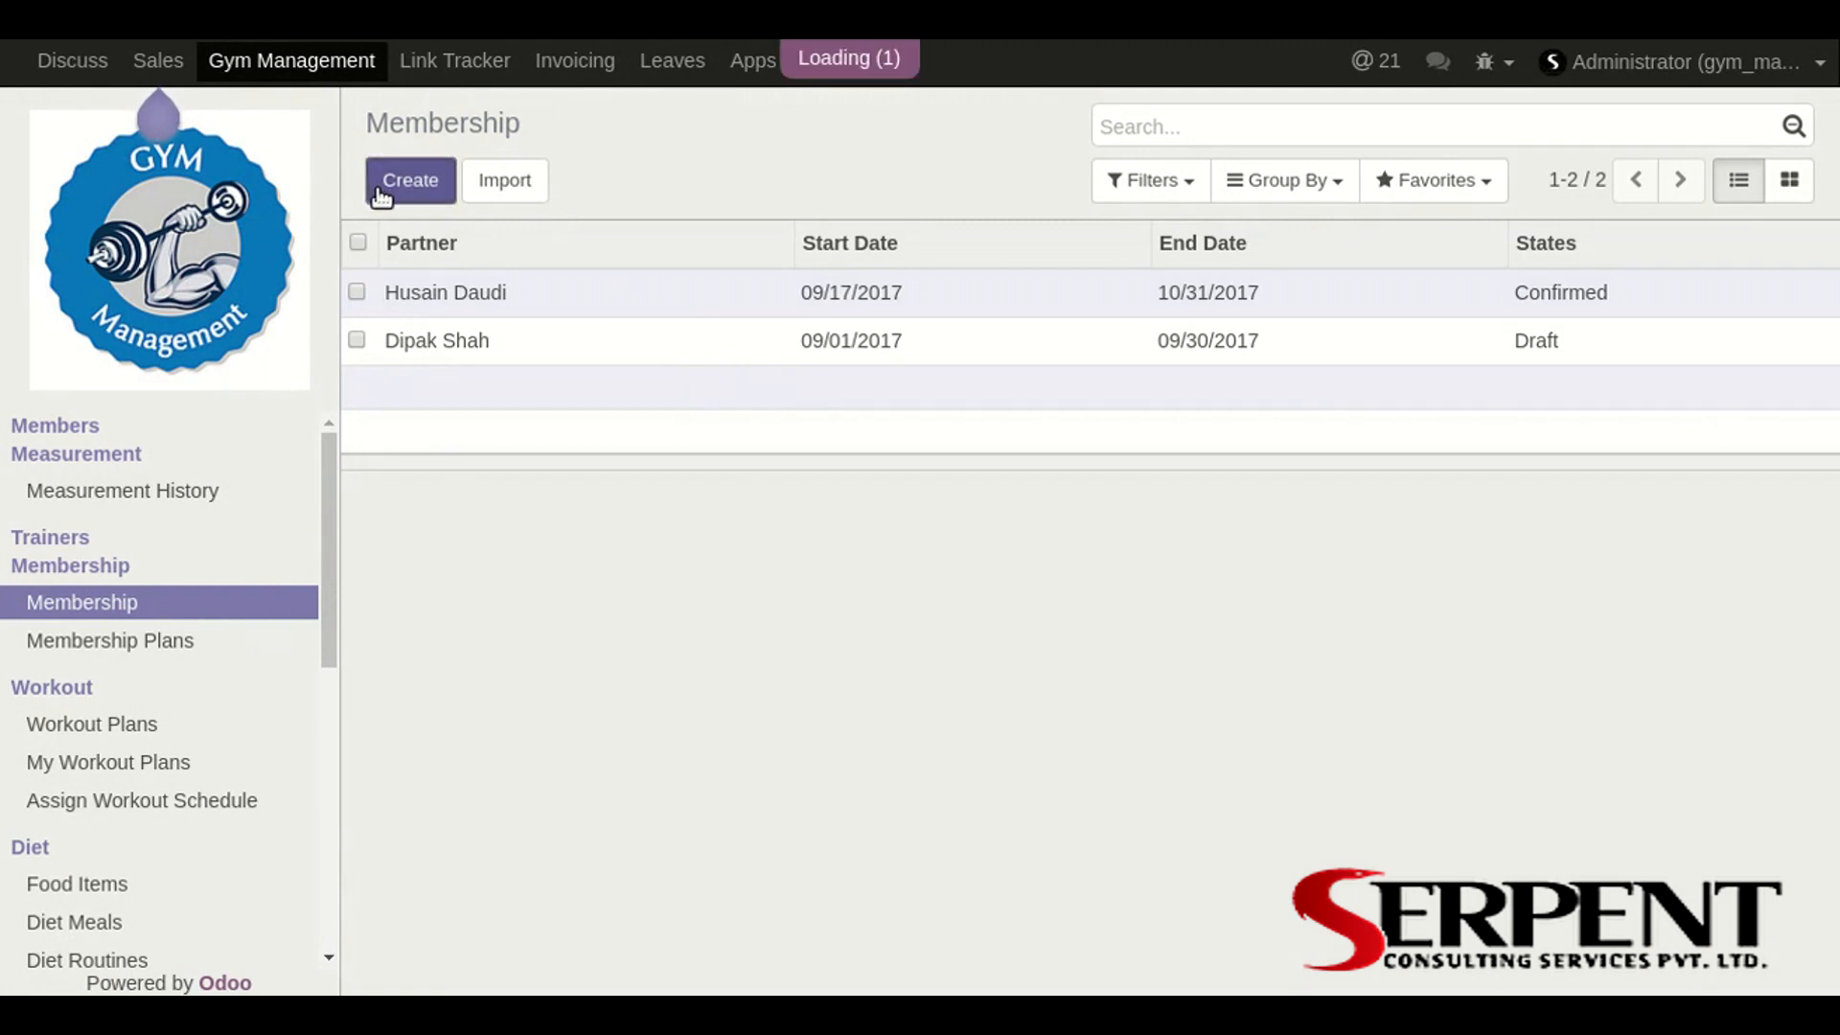
left_click(409, 180)
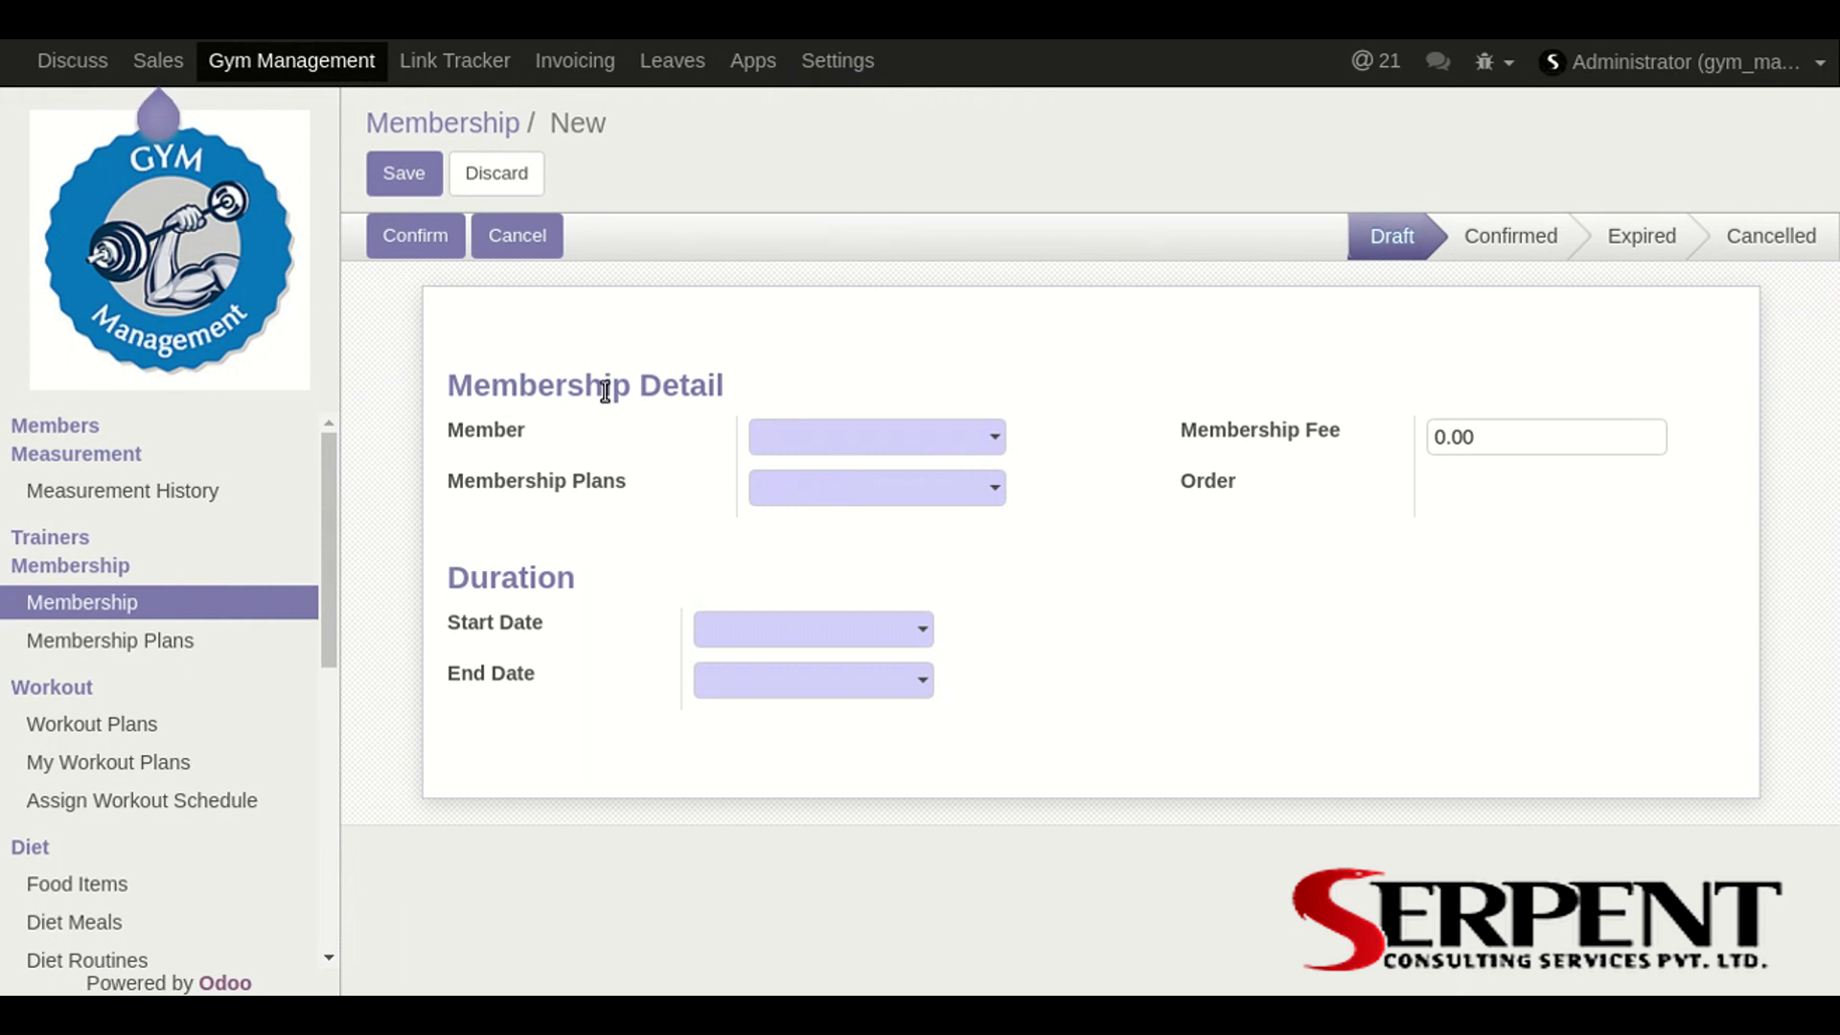
left_click(876, 436)
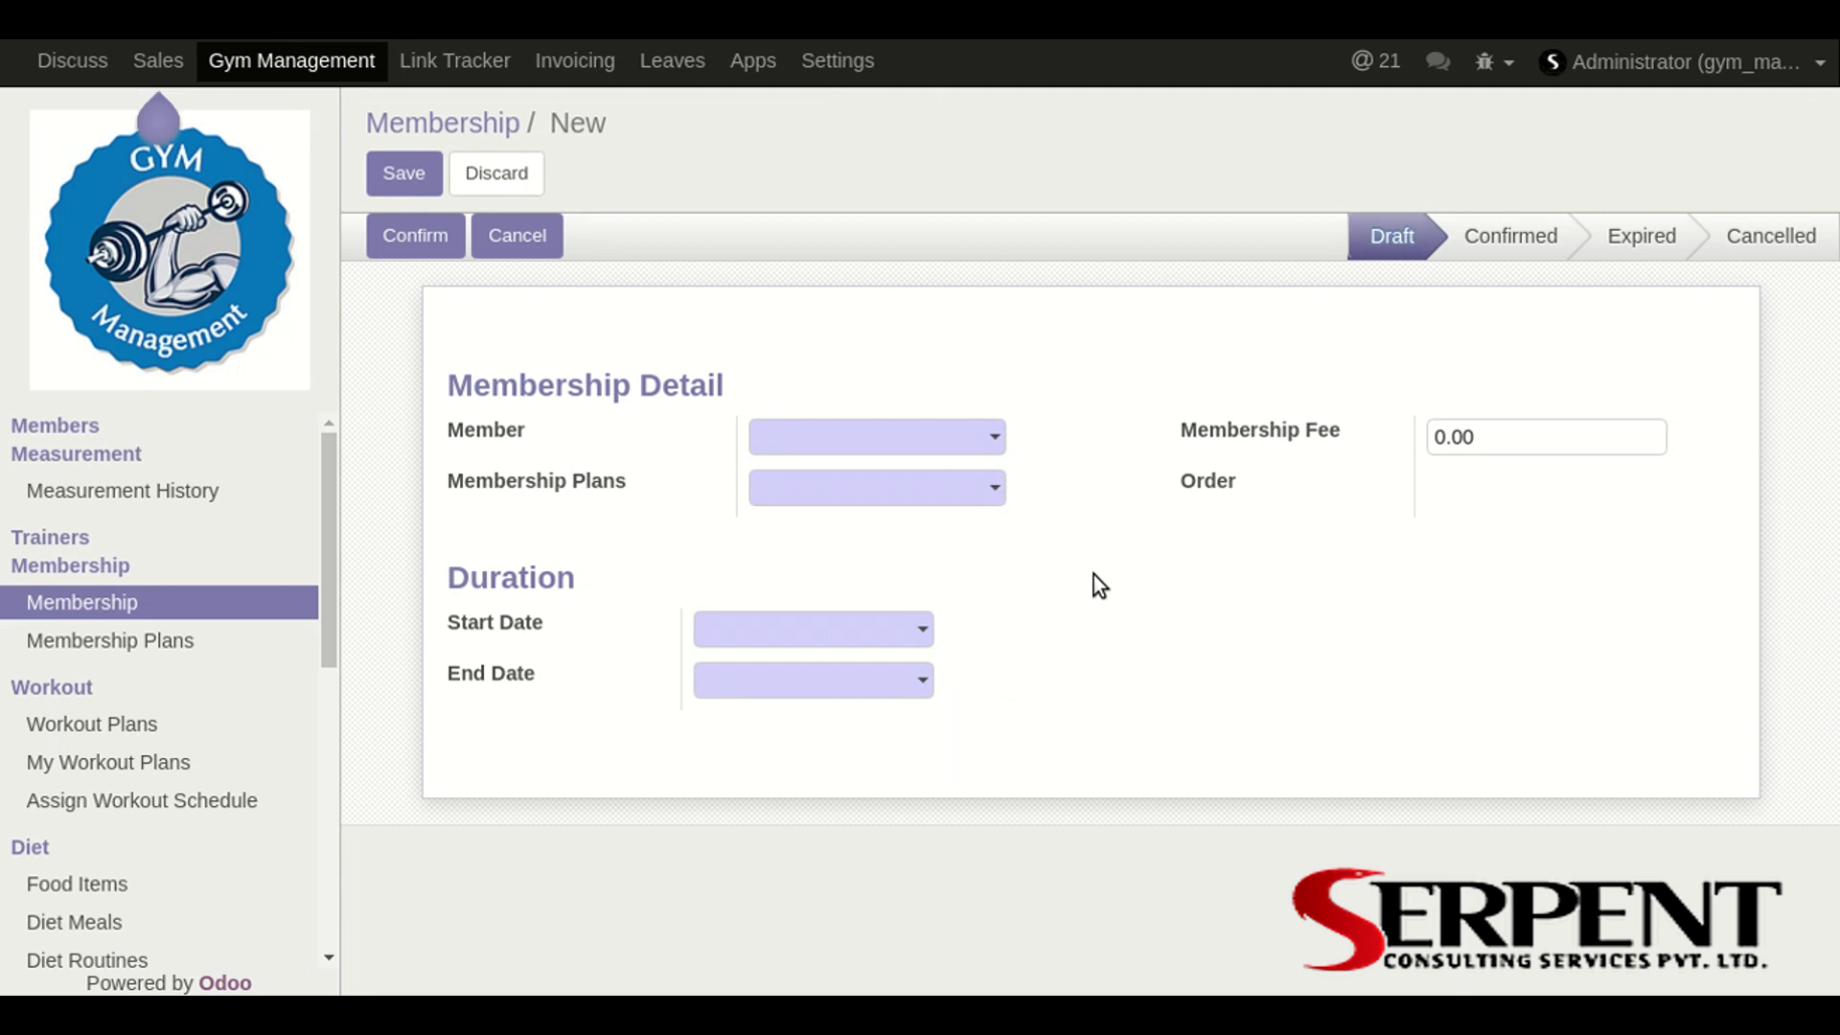
left_click(874, 488)
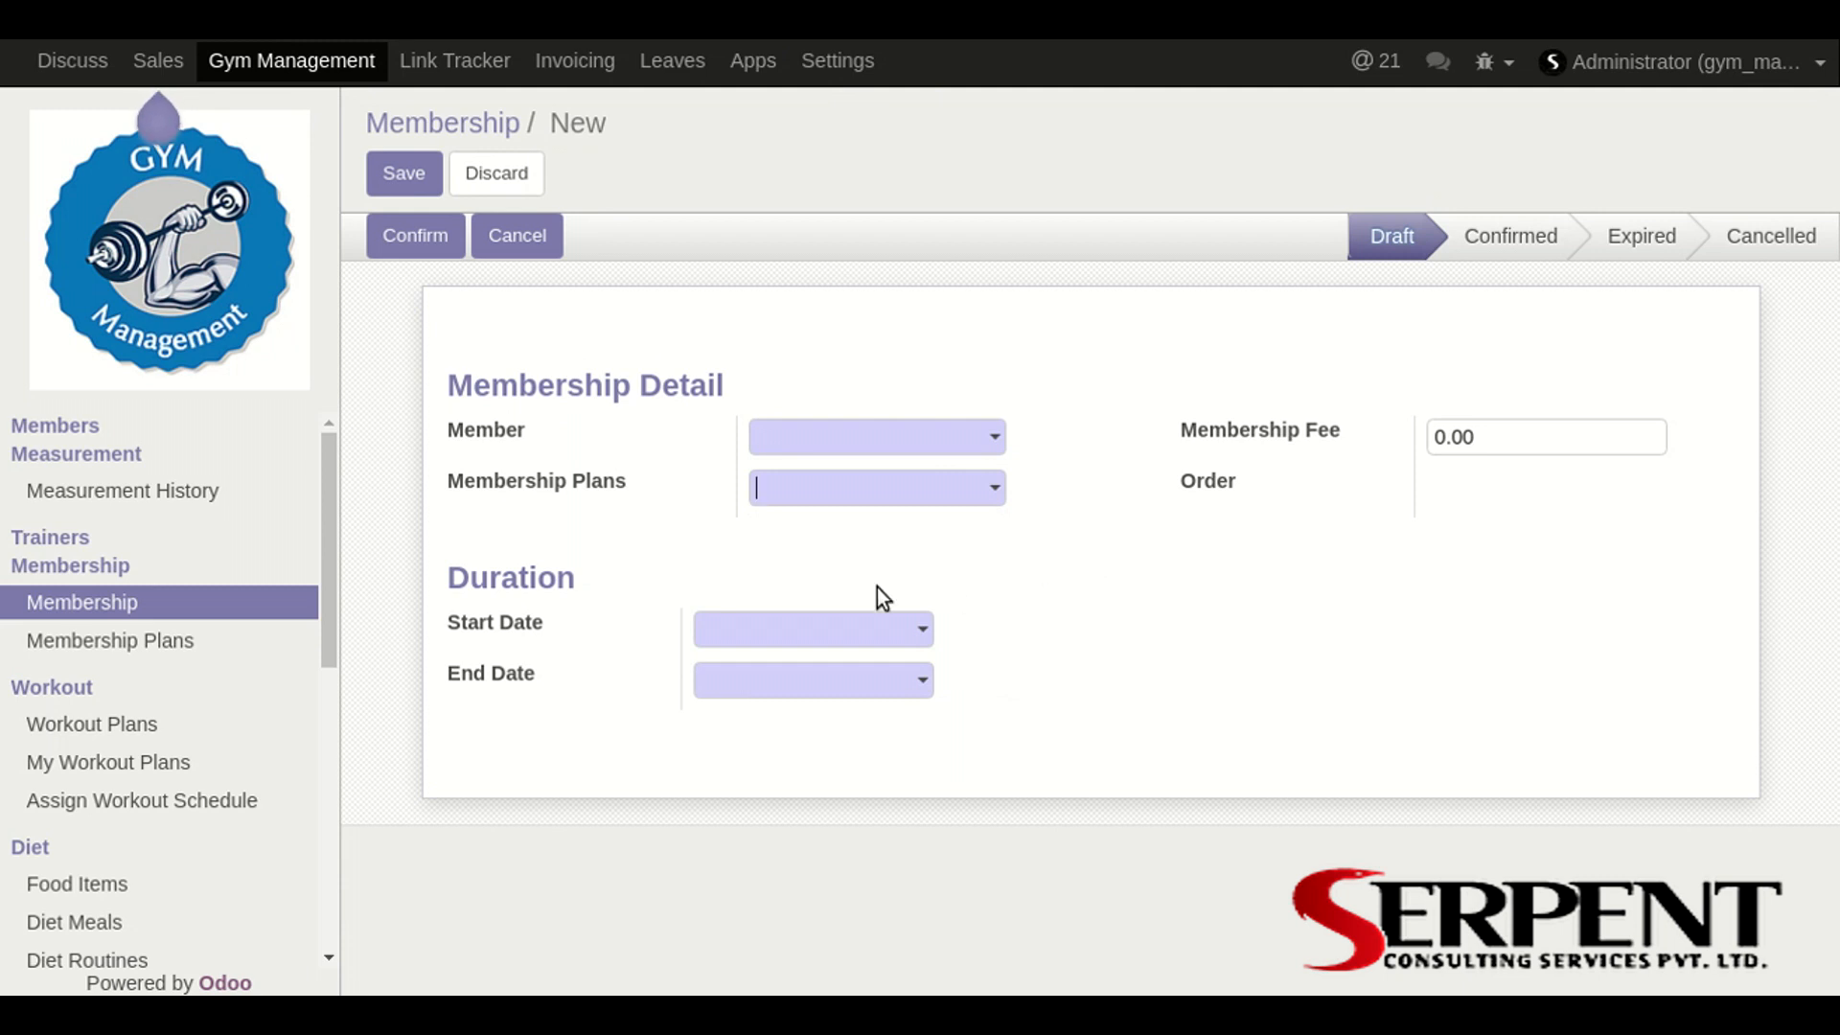
left_click(812, 630)
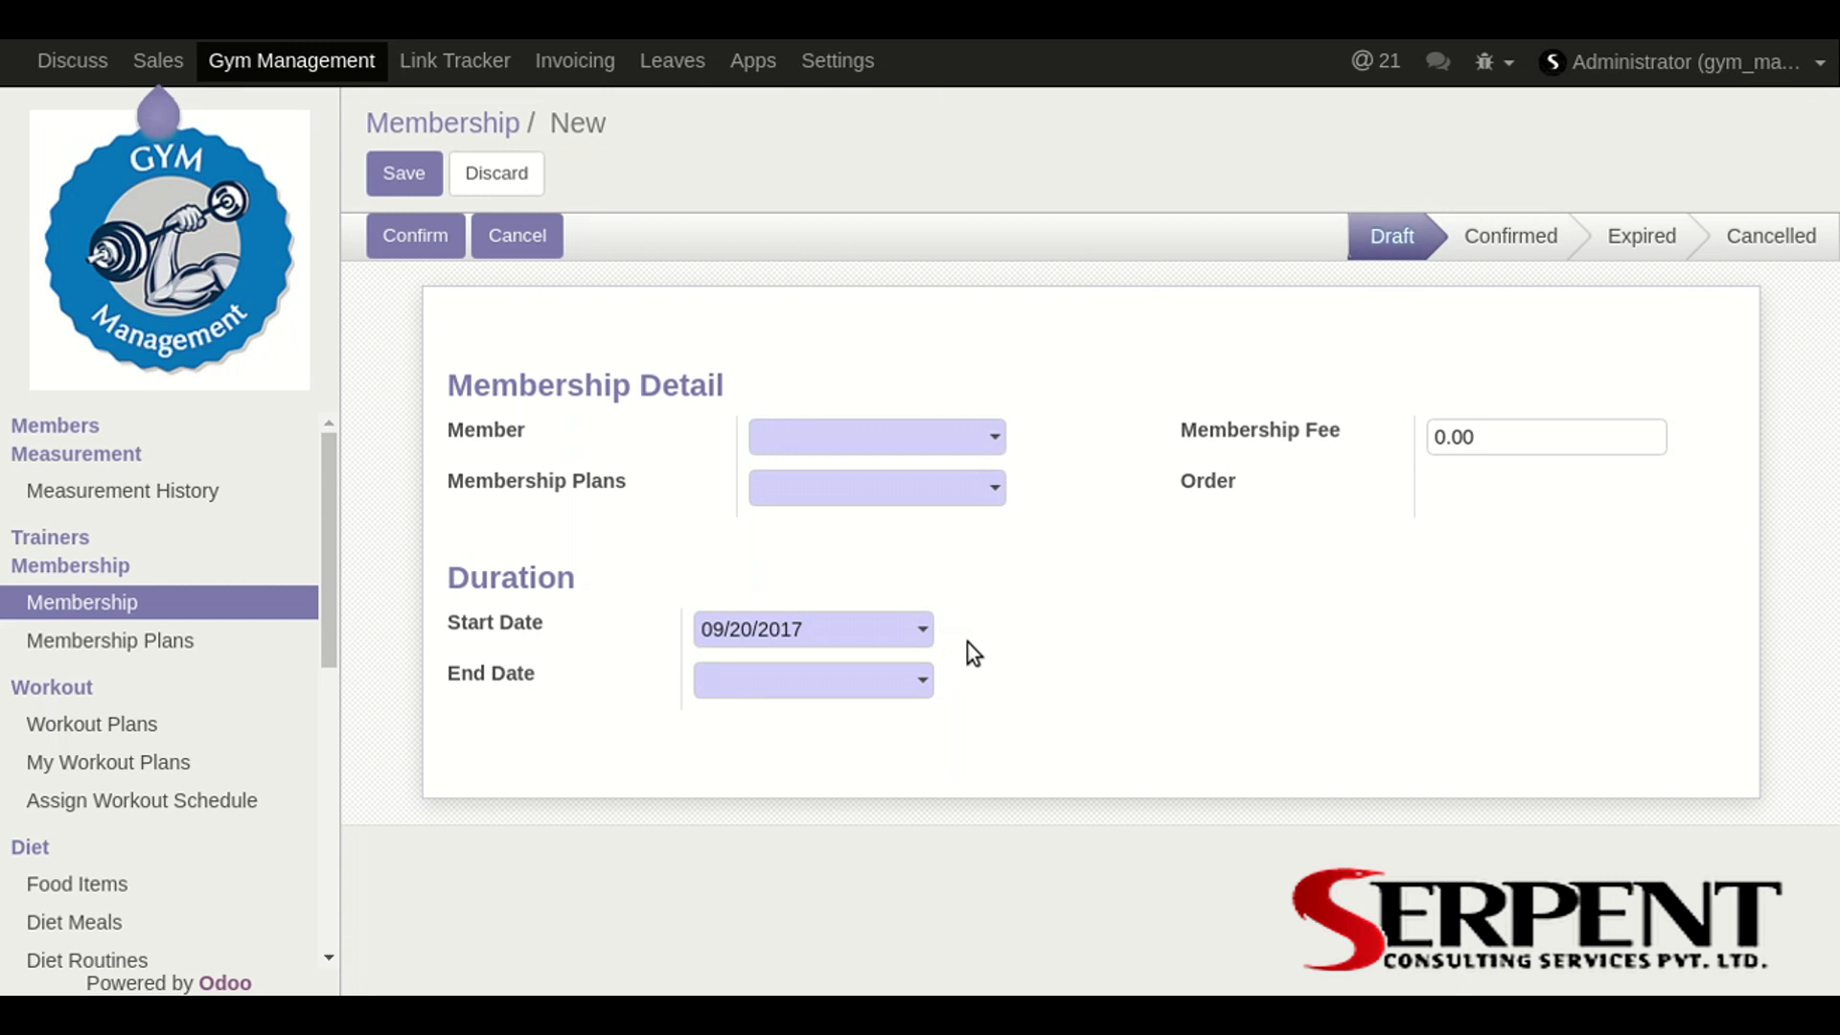
left_click(809, 680)
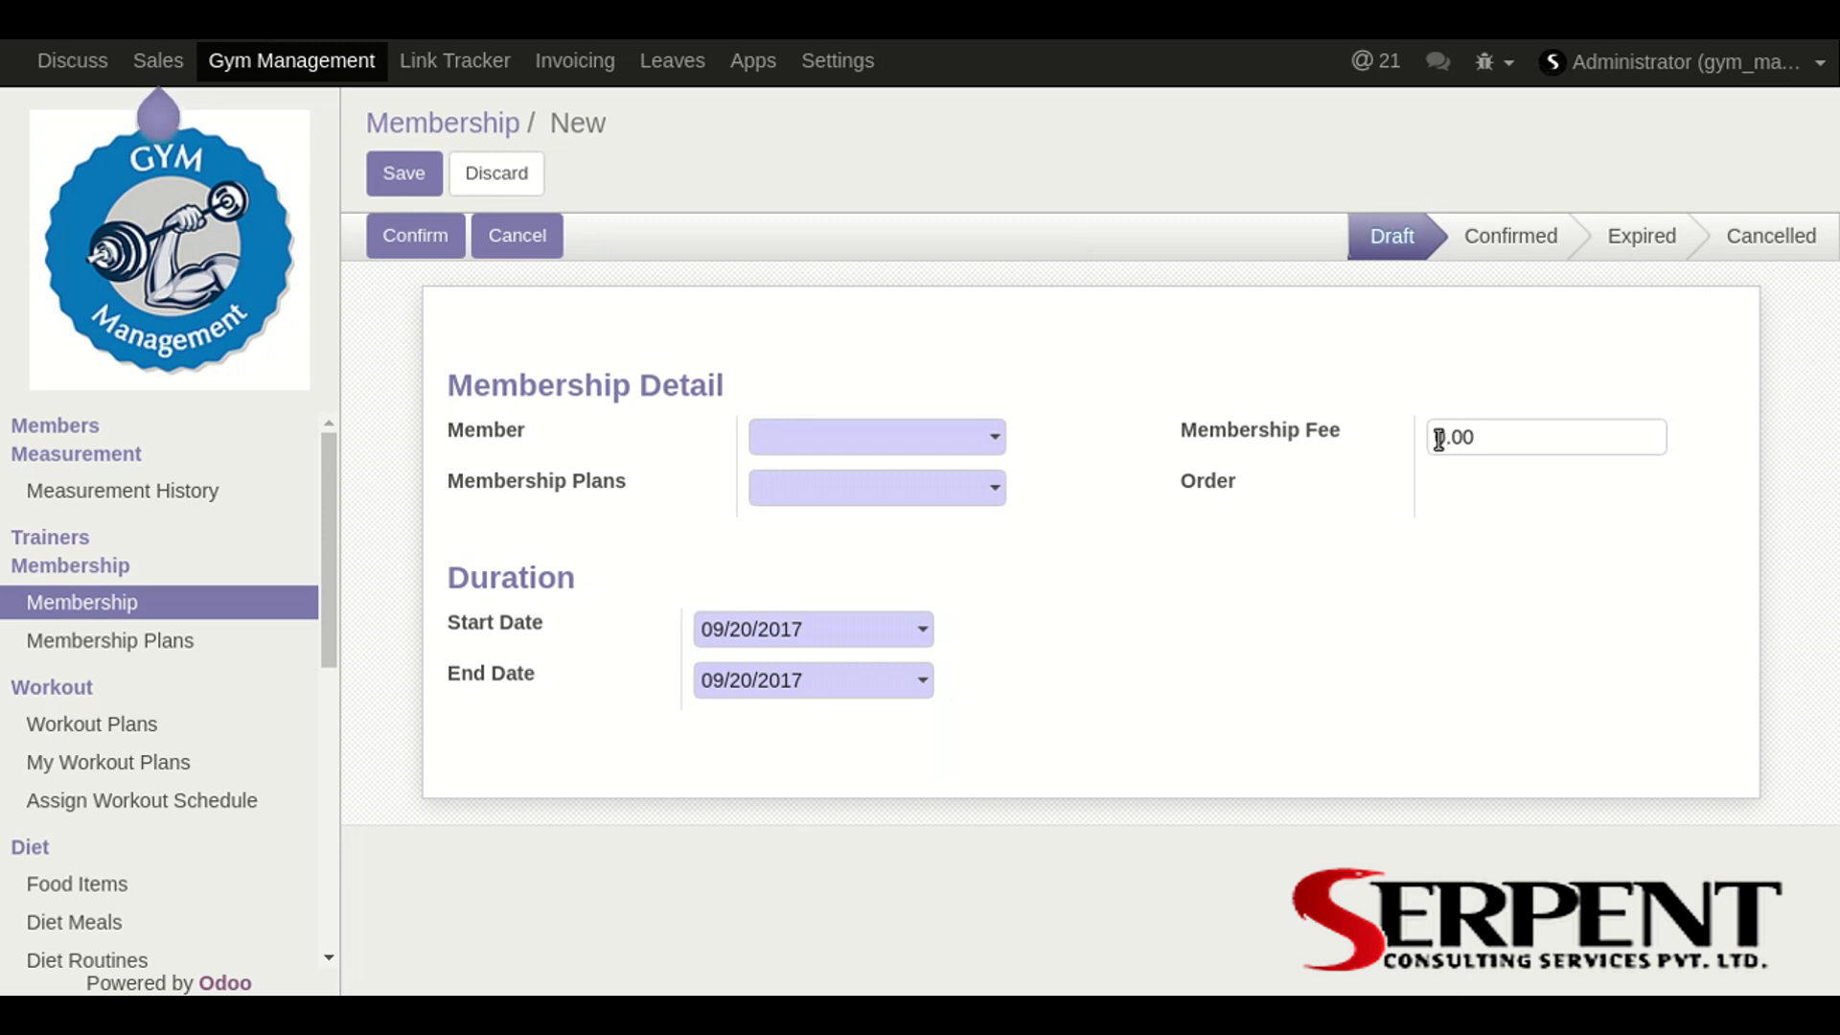
mouse_move(1429, 480)
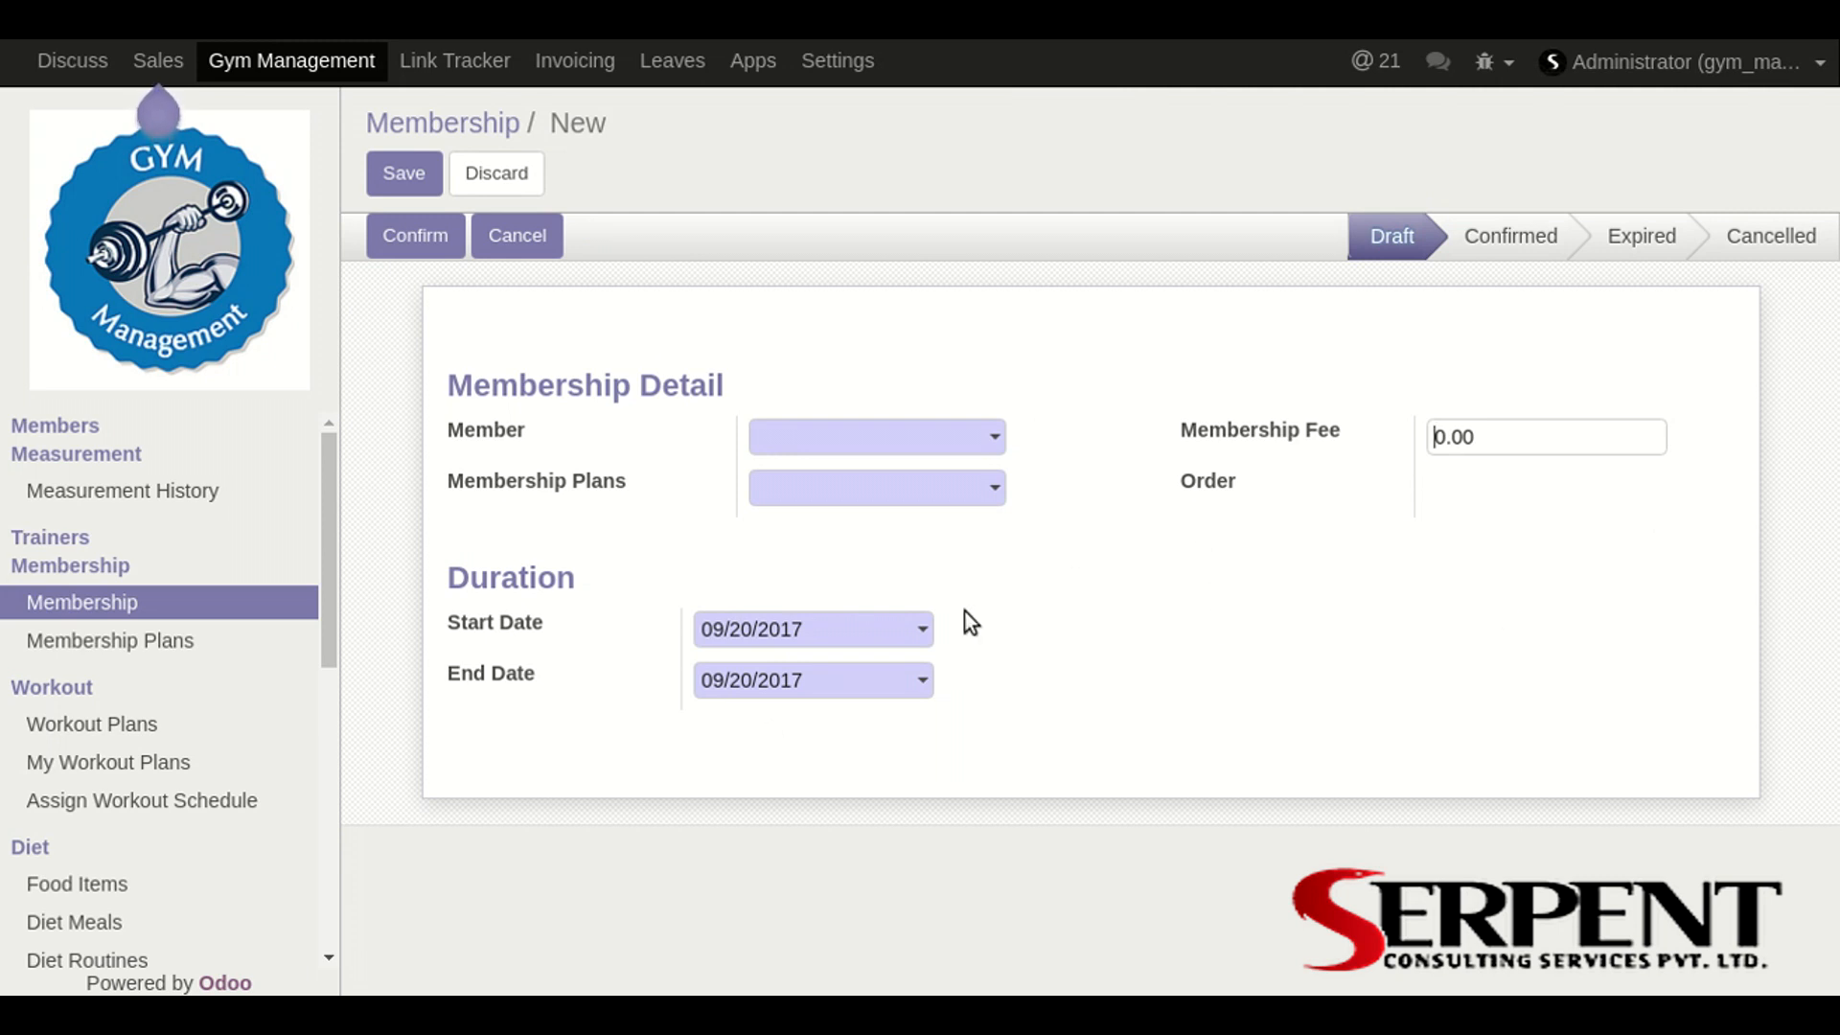
left_click(109, 640)
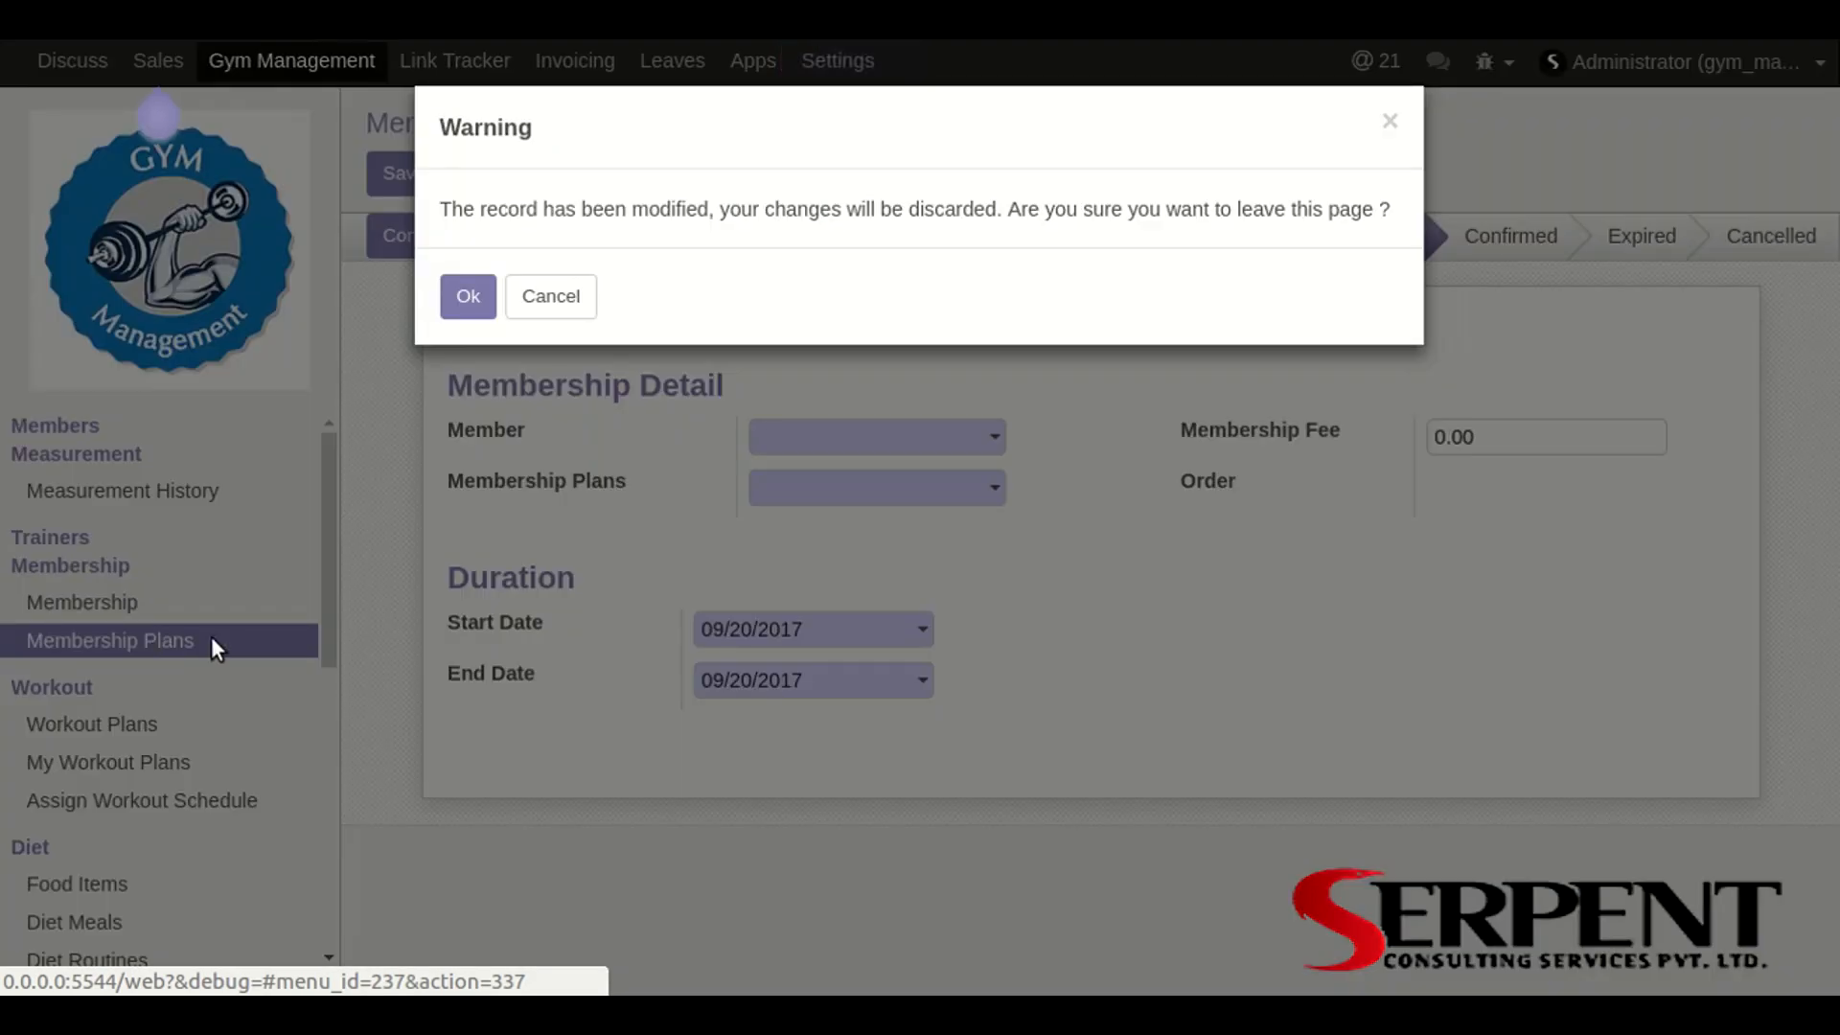
Step: Discard the unsaved membership and start a new plan from the Membership Plans list
left_click(467, 297)
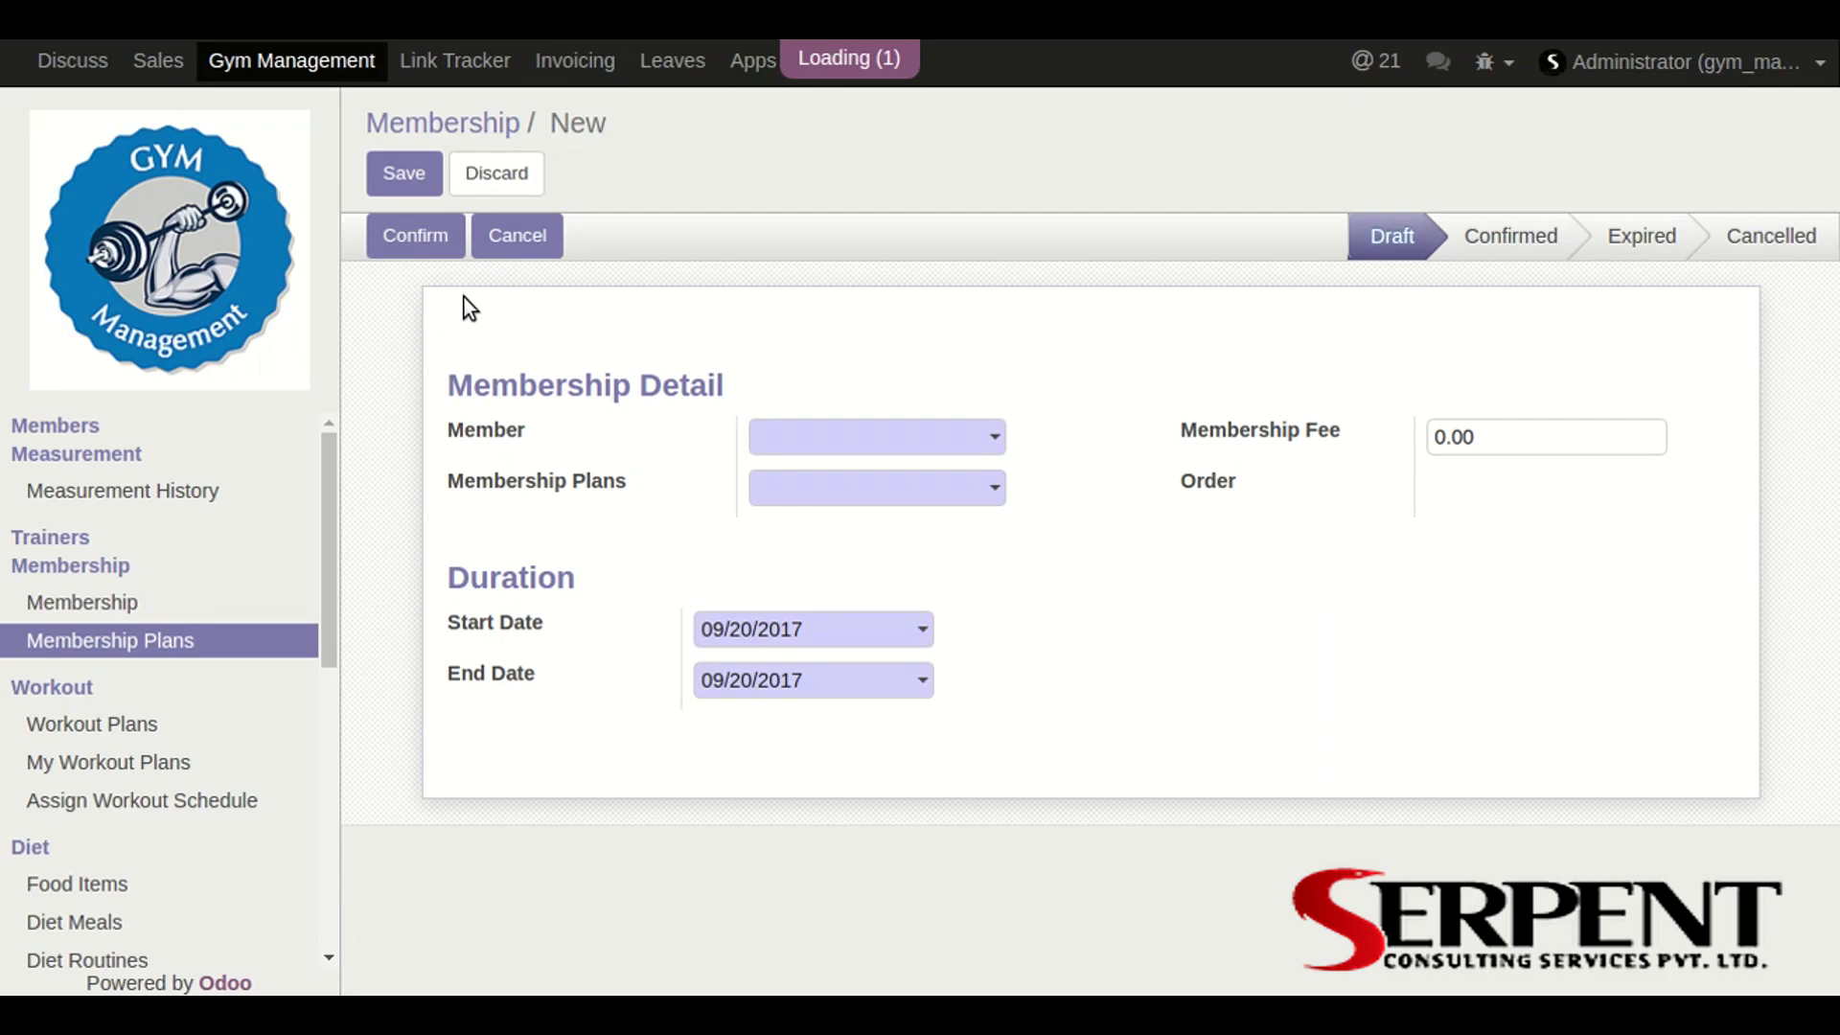
left_click(109, 640)
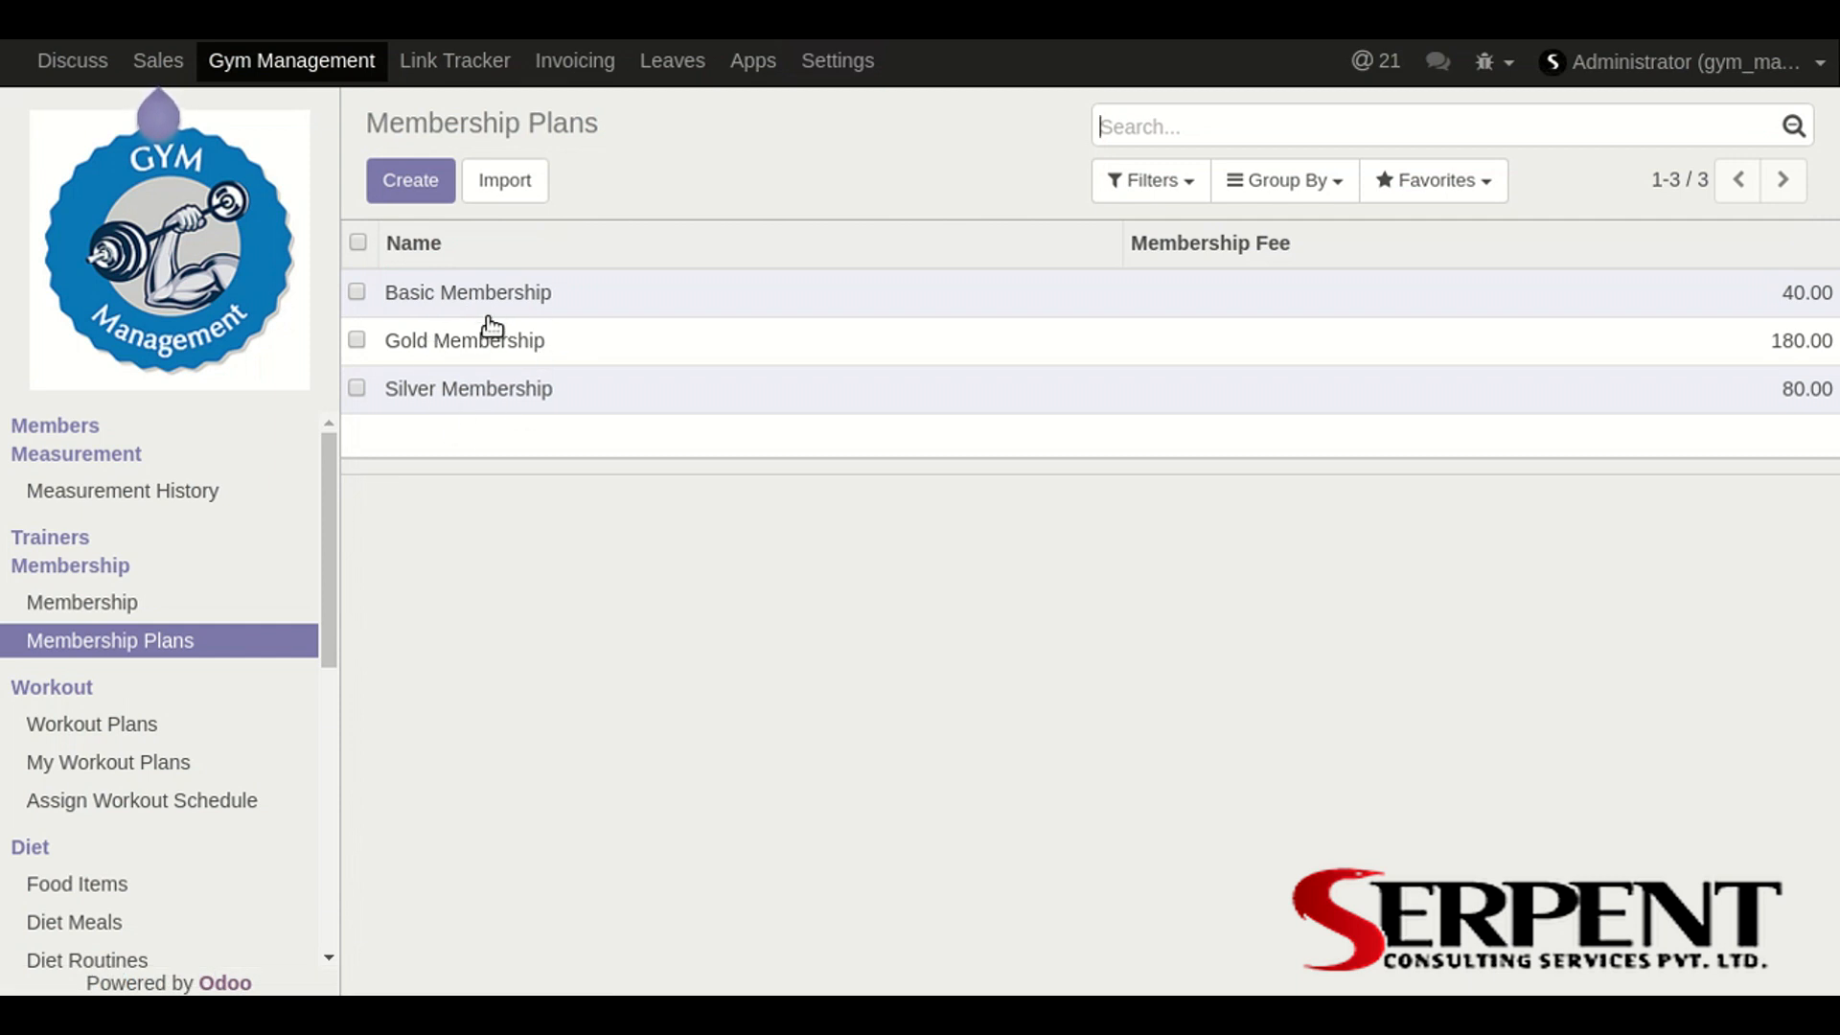
mouse_move(528, 339)
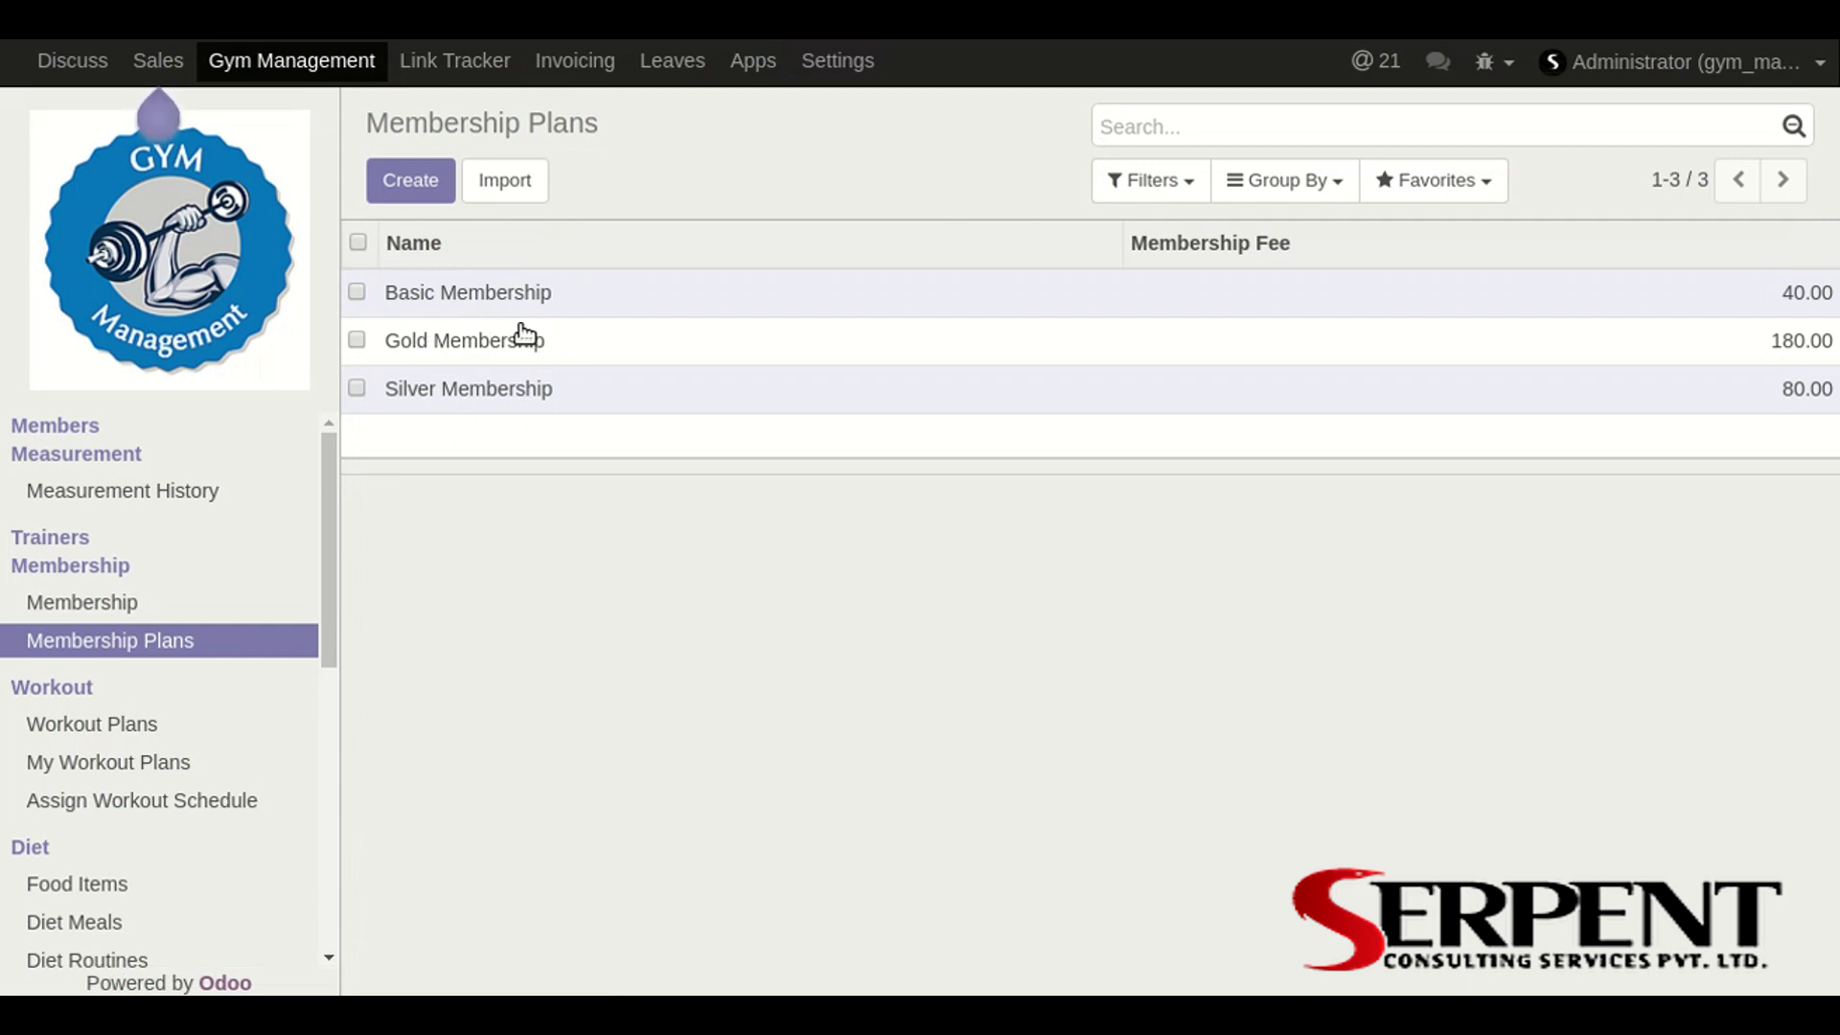
left_click(410, 180)
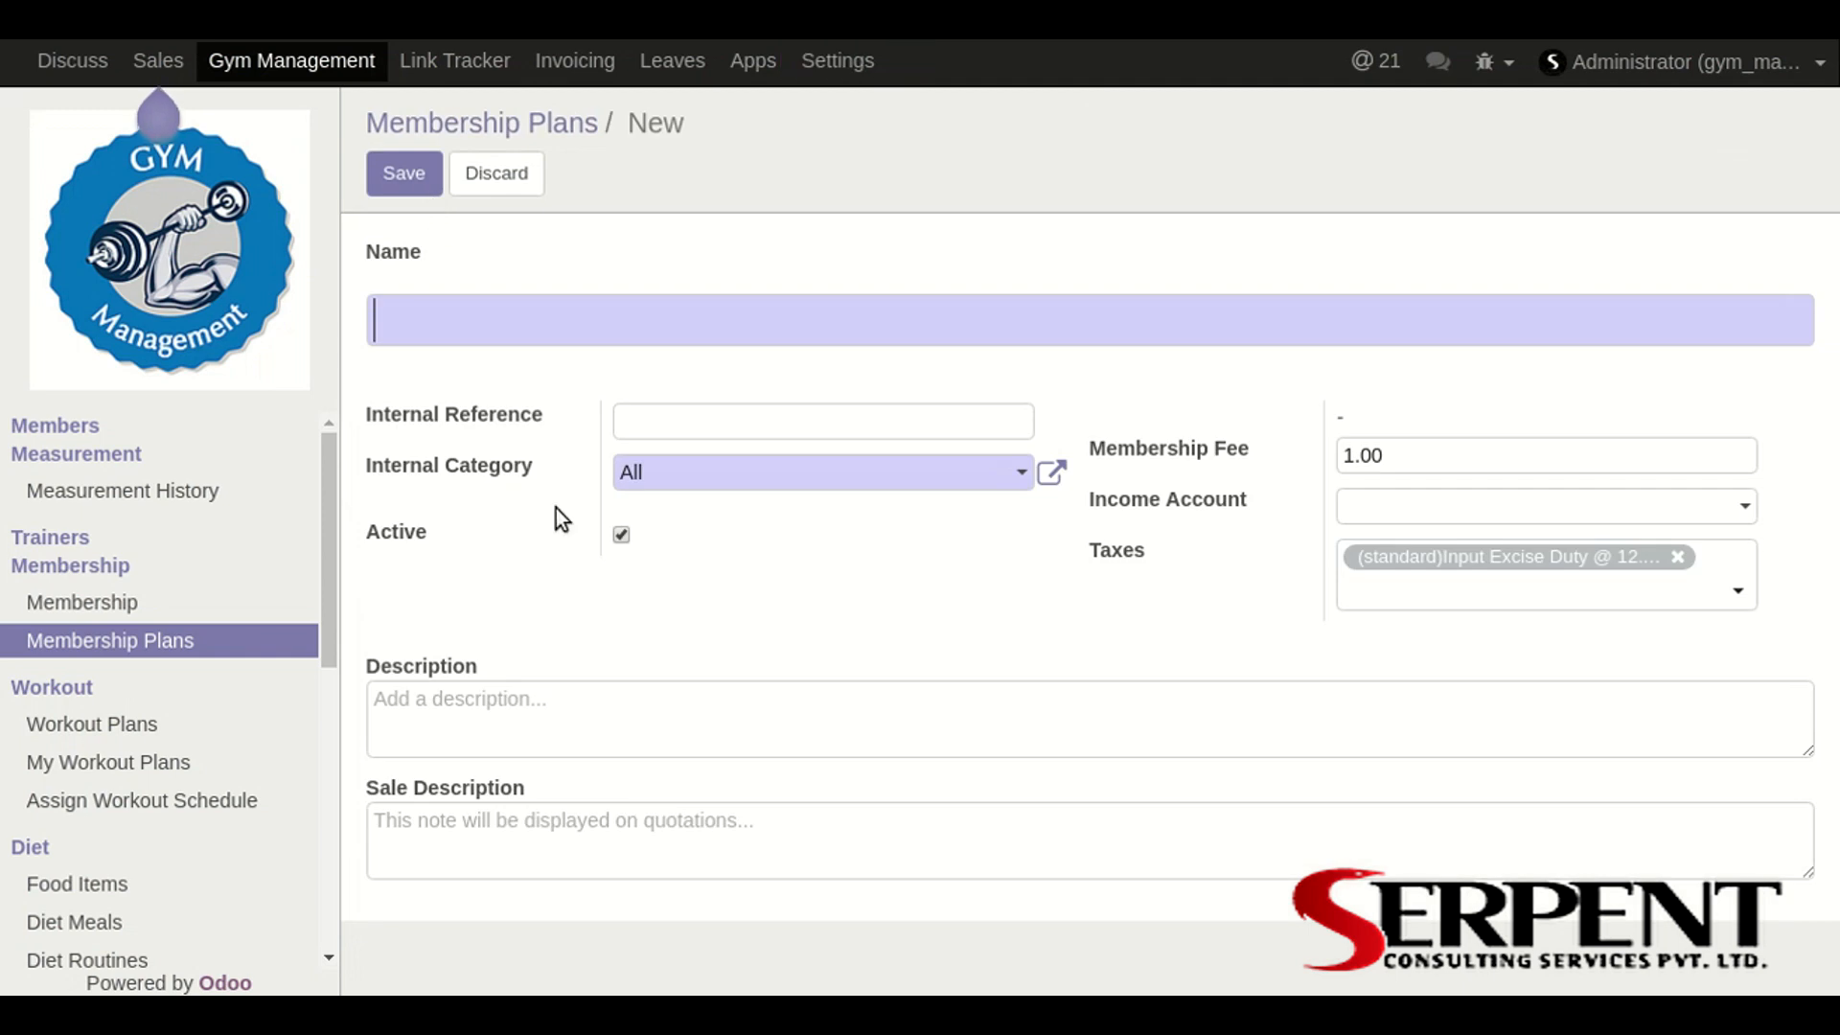
mouse_move(551, 320)
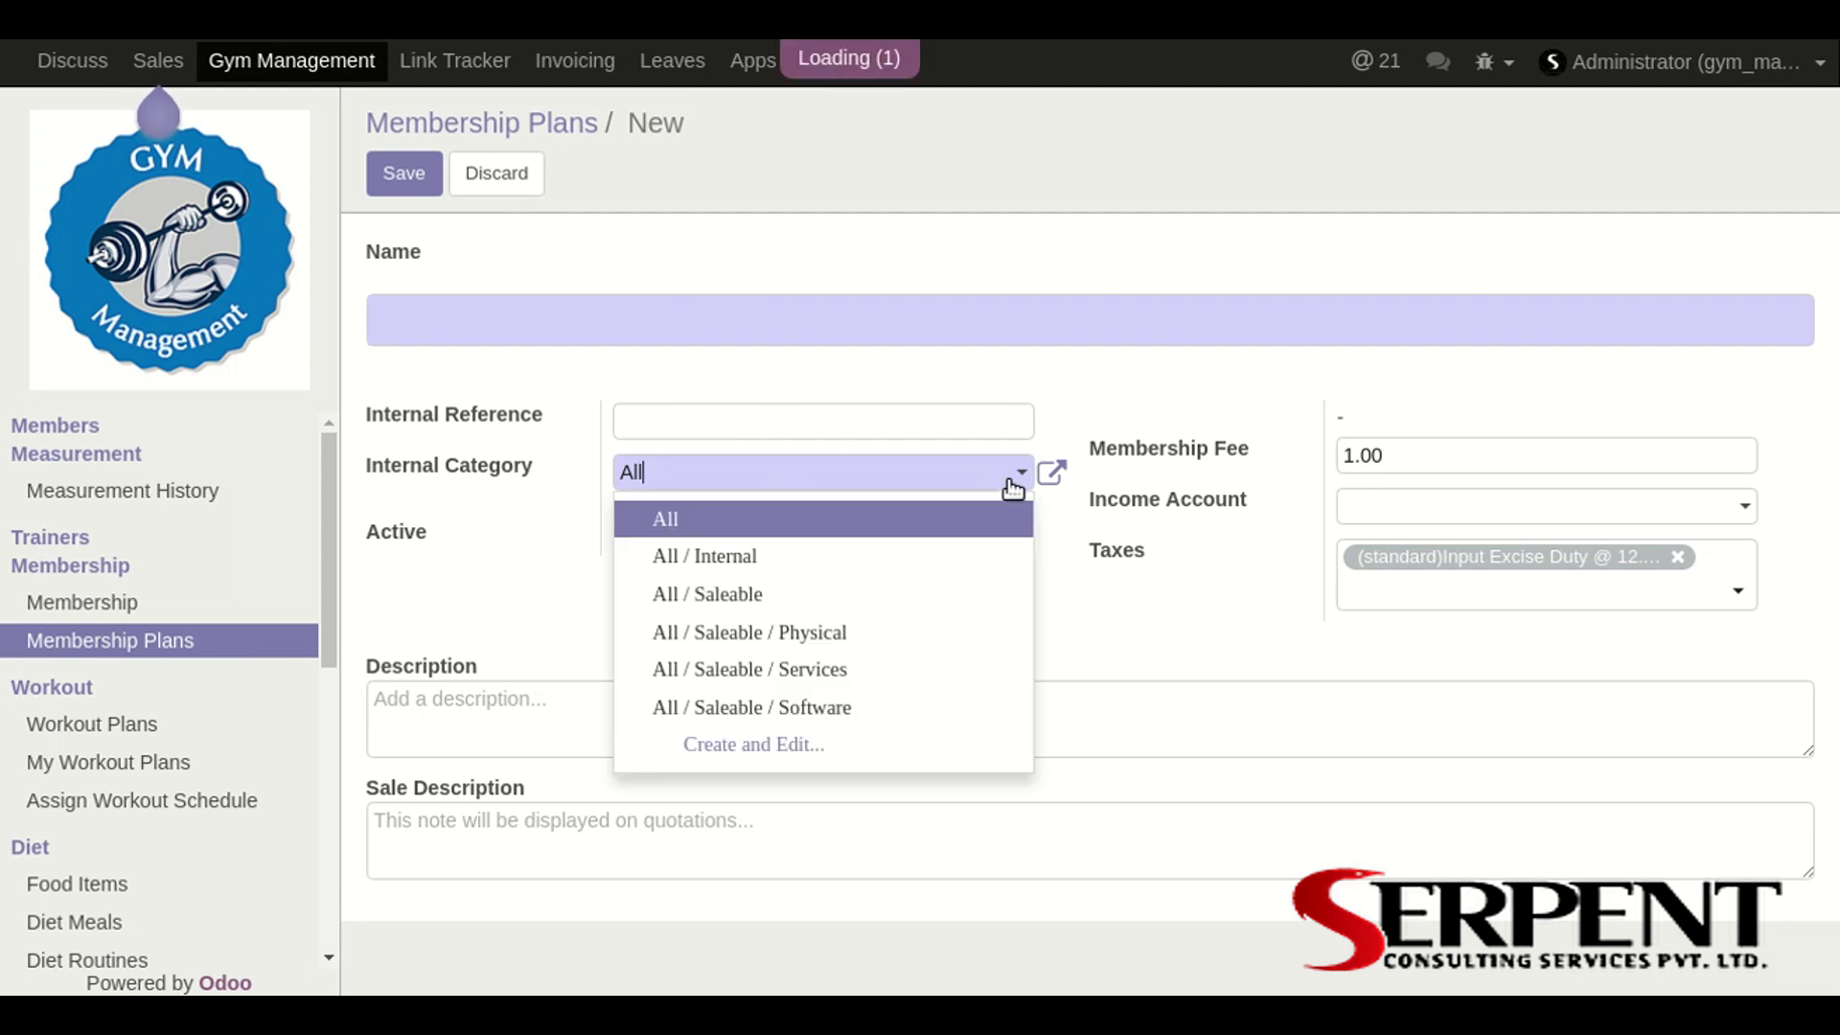
mouse_move(989, 641)
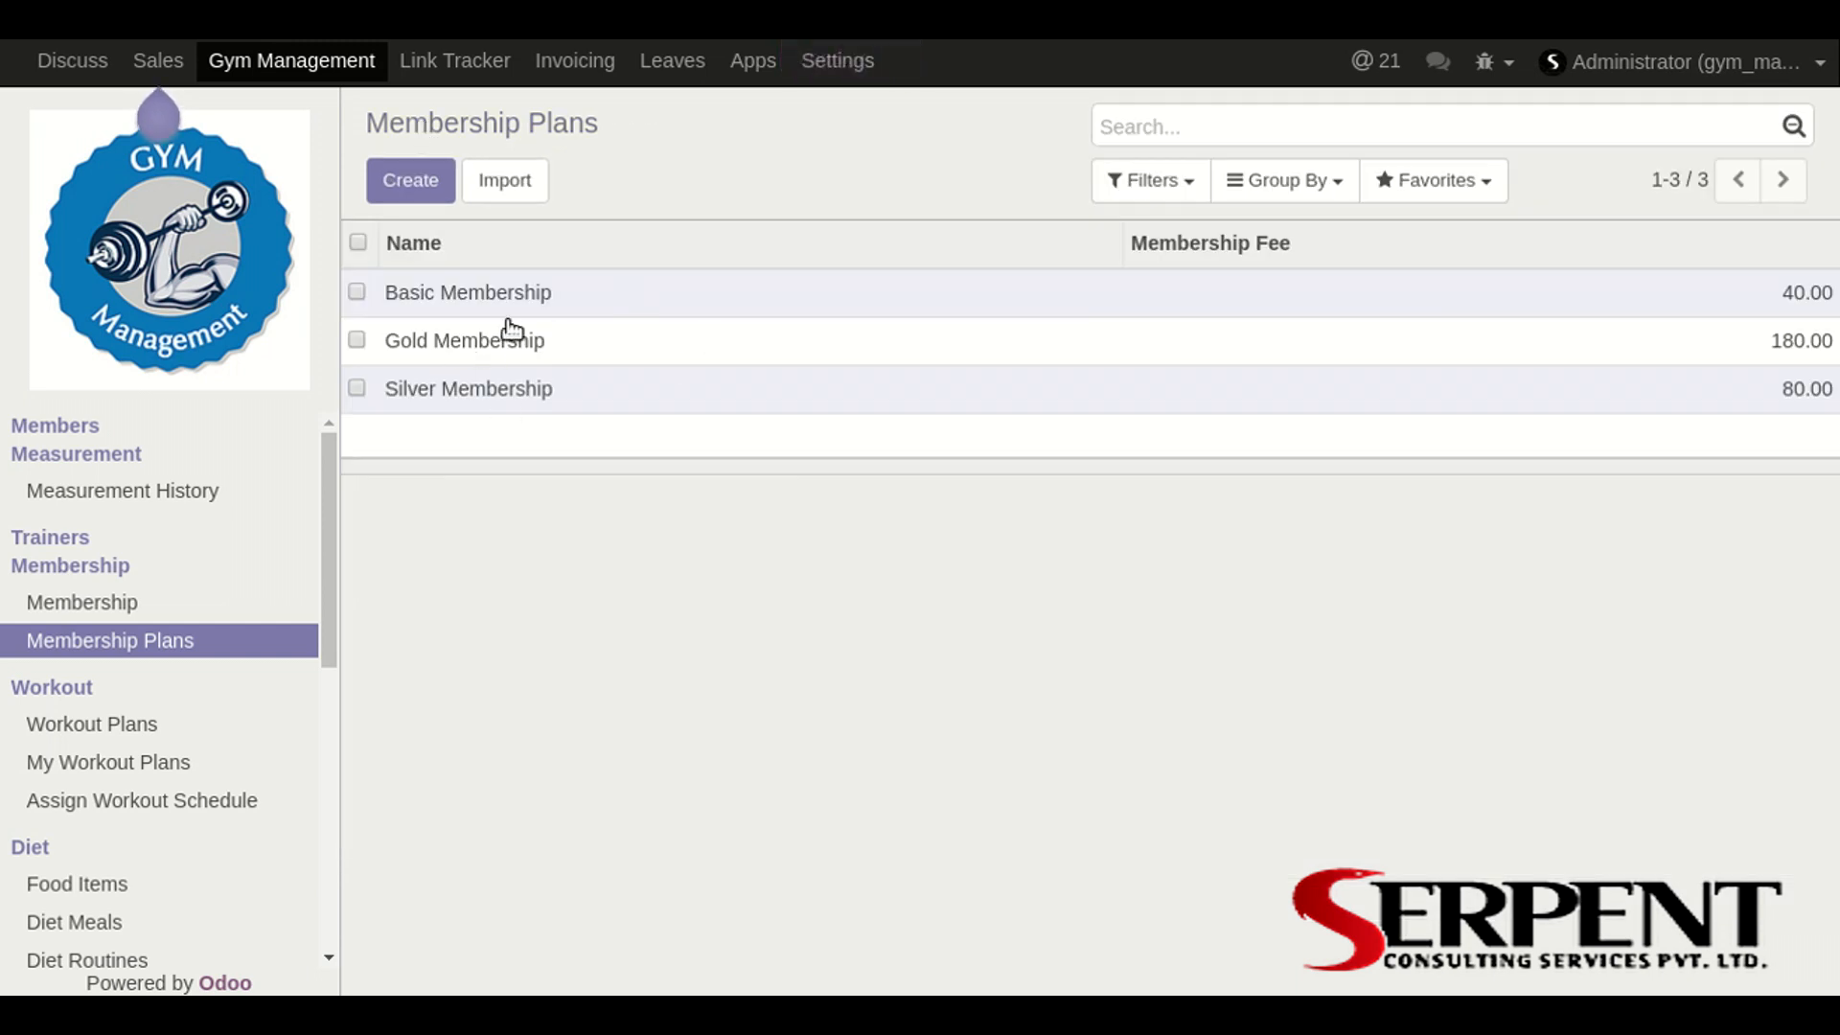
mouse_move(470, 416)
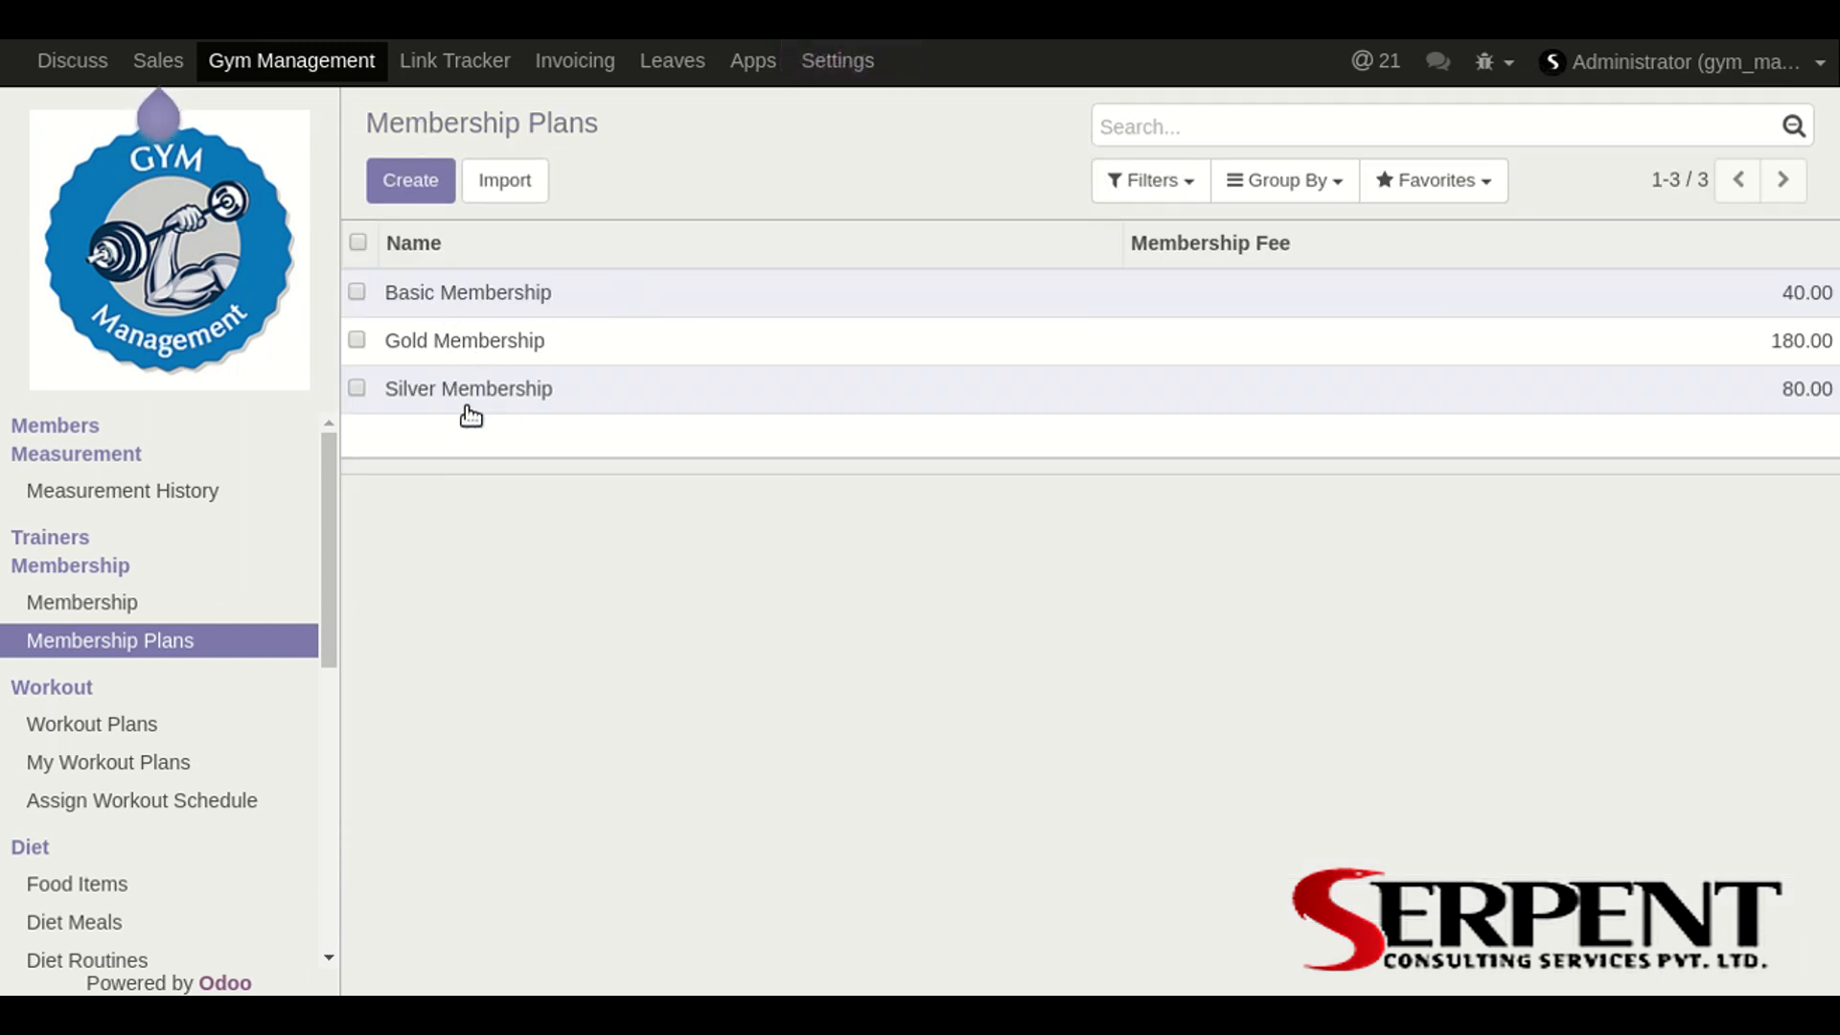
mouse_move(527, 403)
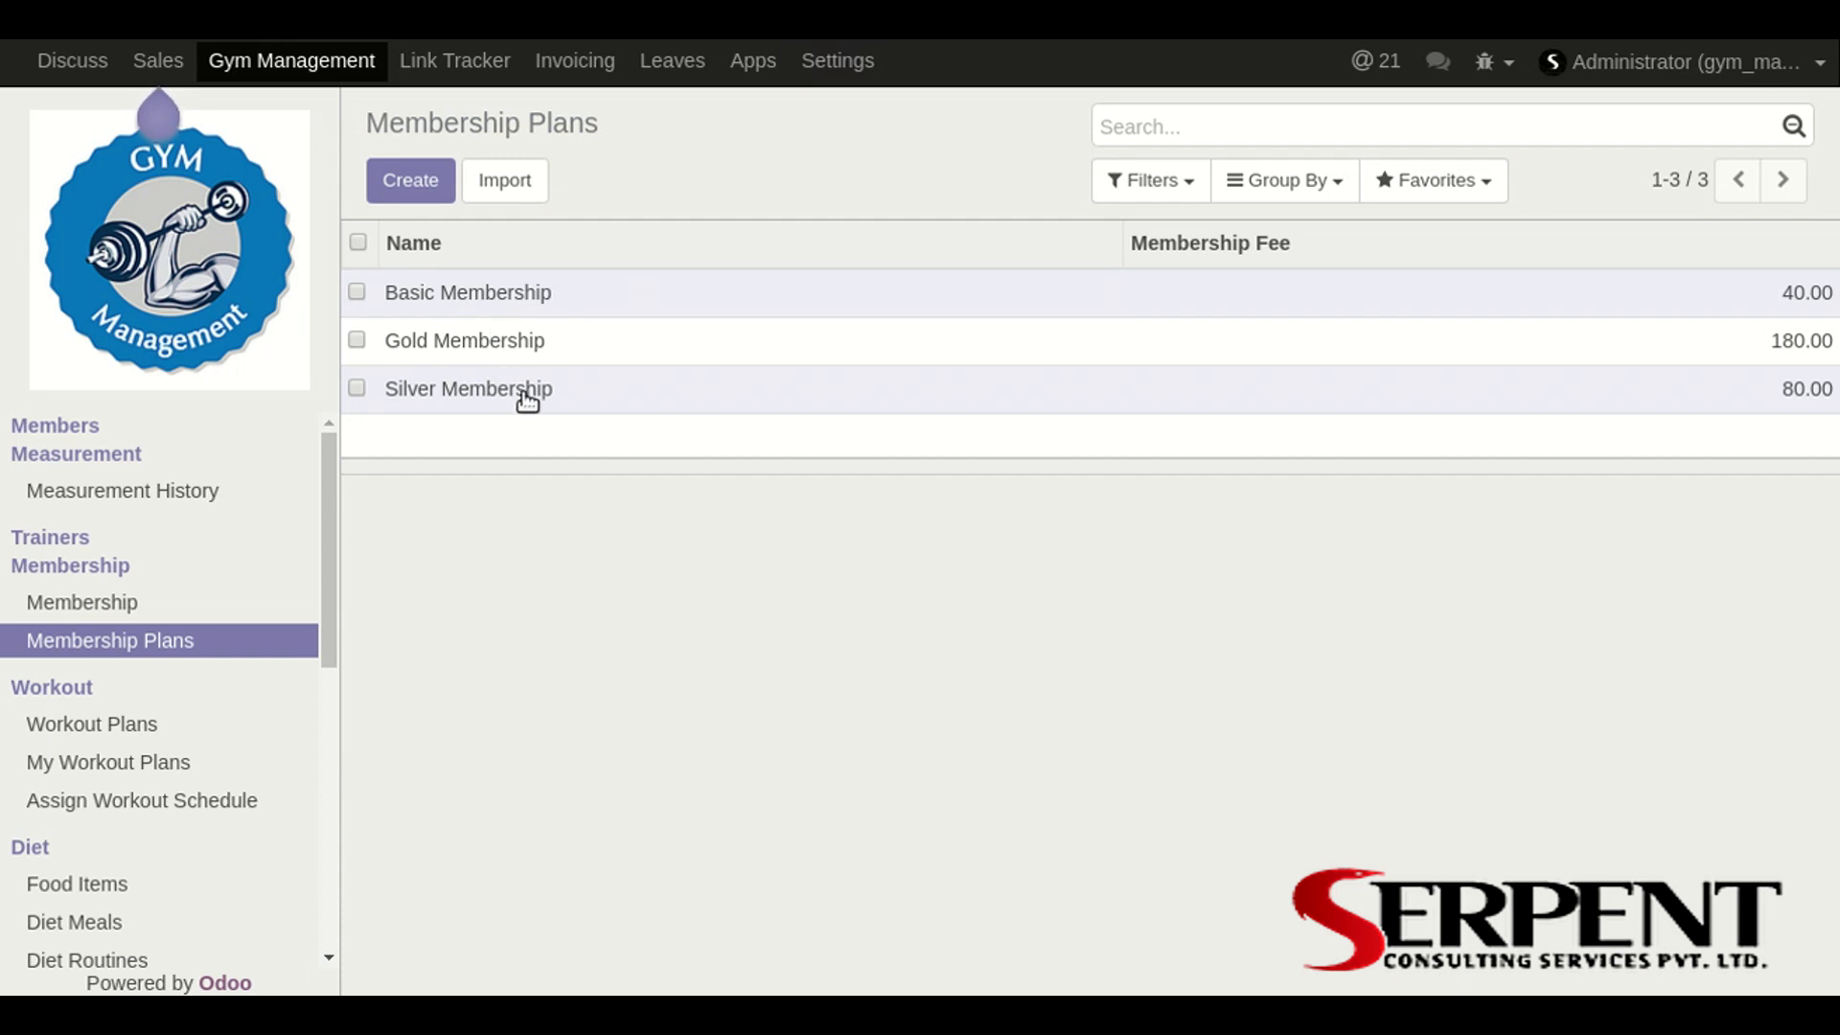
mouse_move(479, 445)
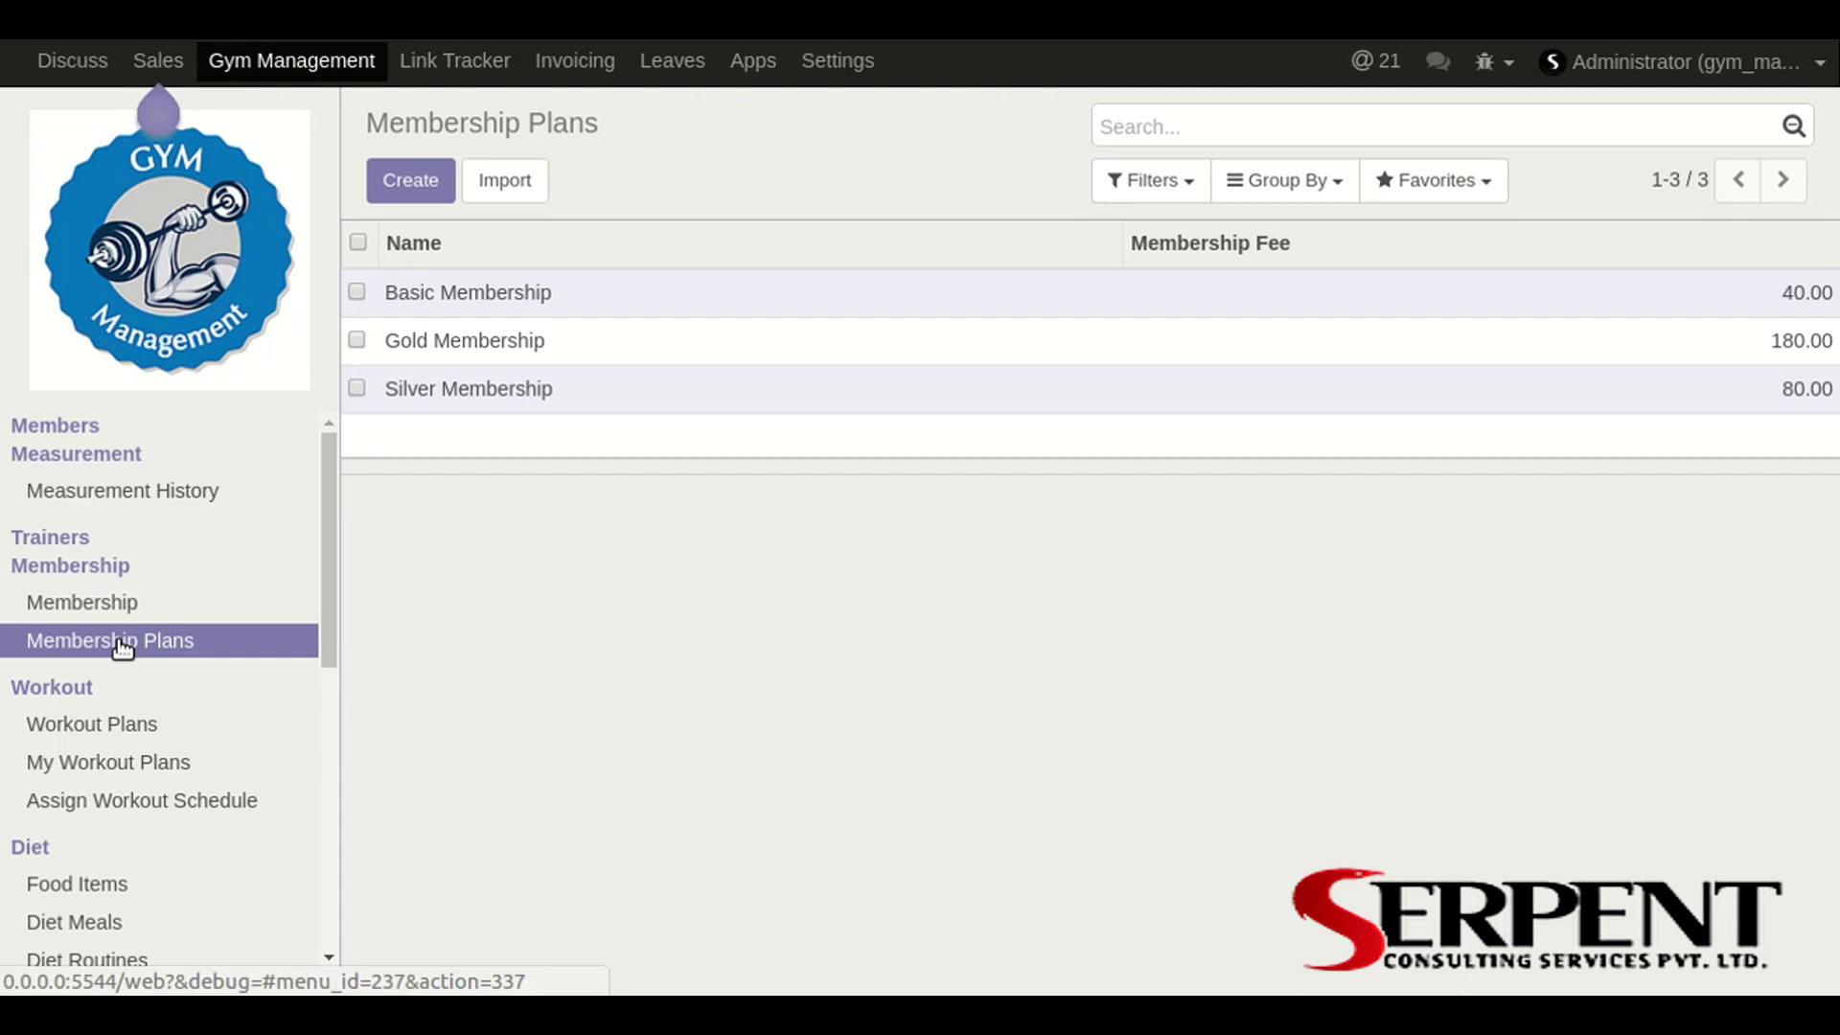
Step: Open the GYM Management System module page in Apps
left_click(752, 60)
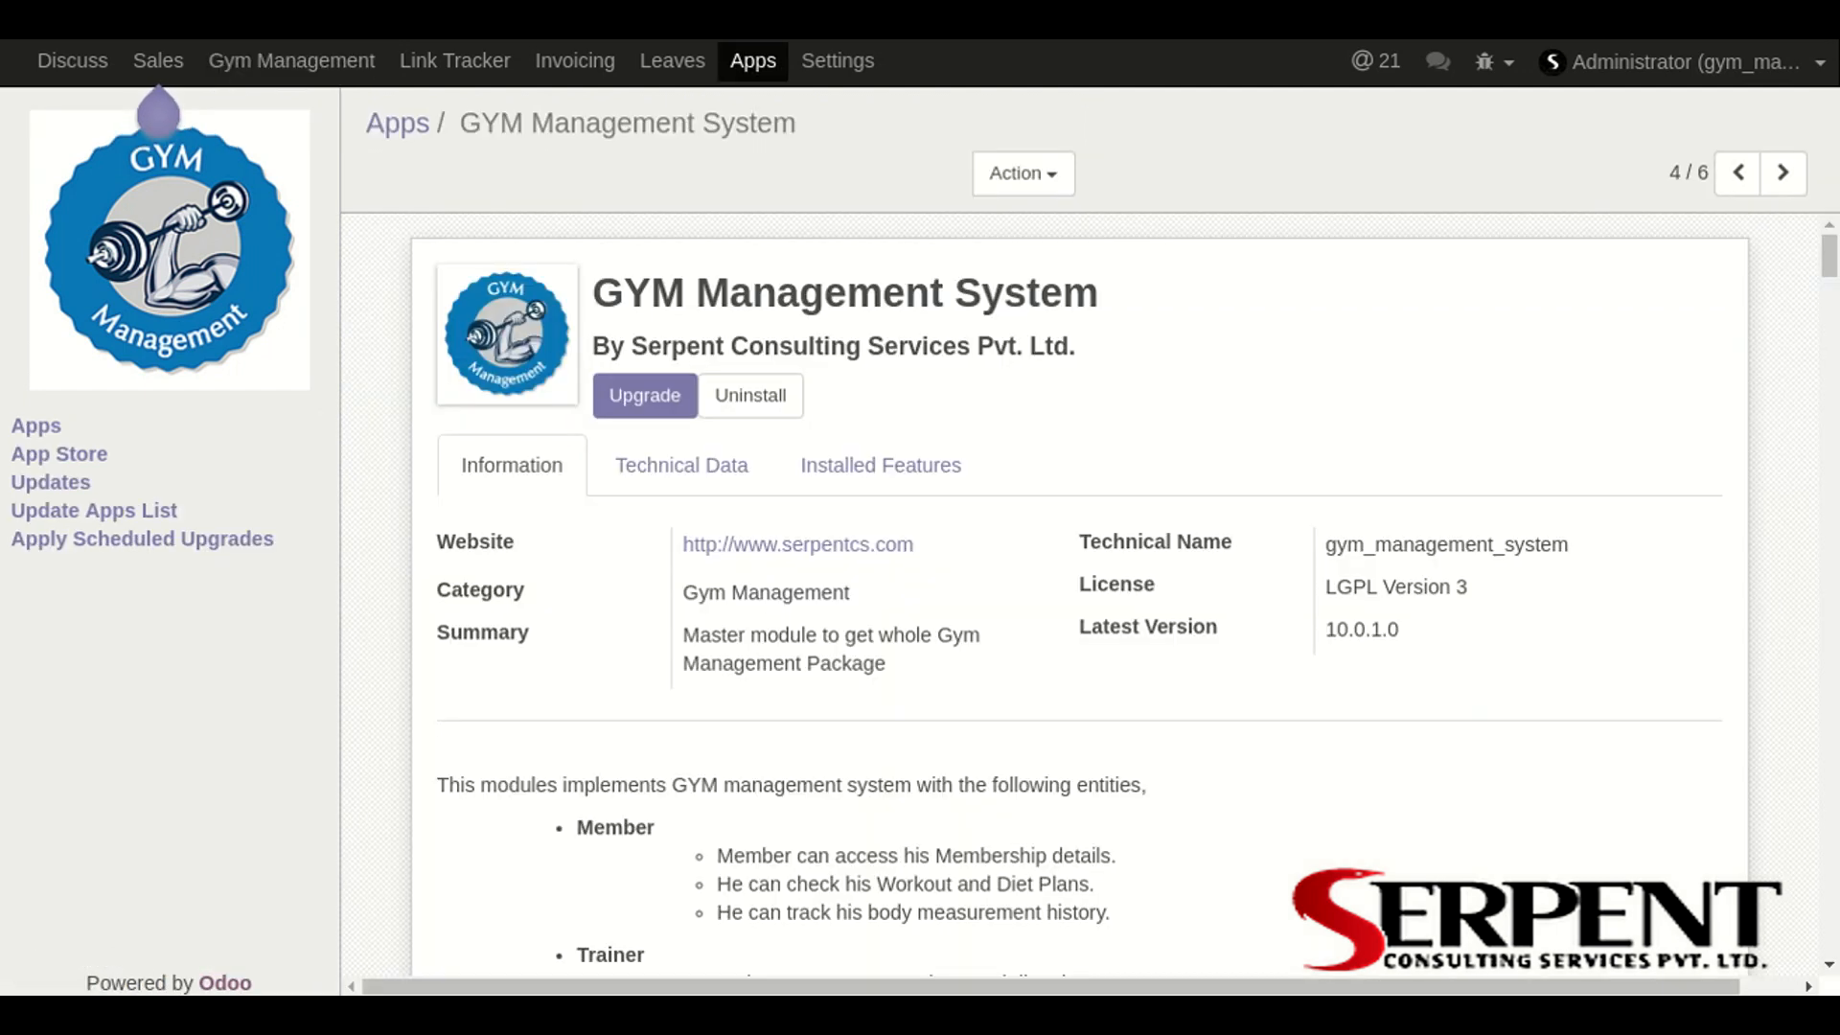
mouse_move(776, 443)
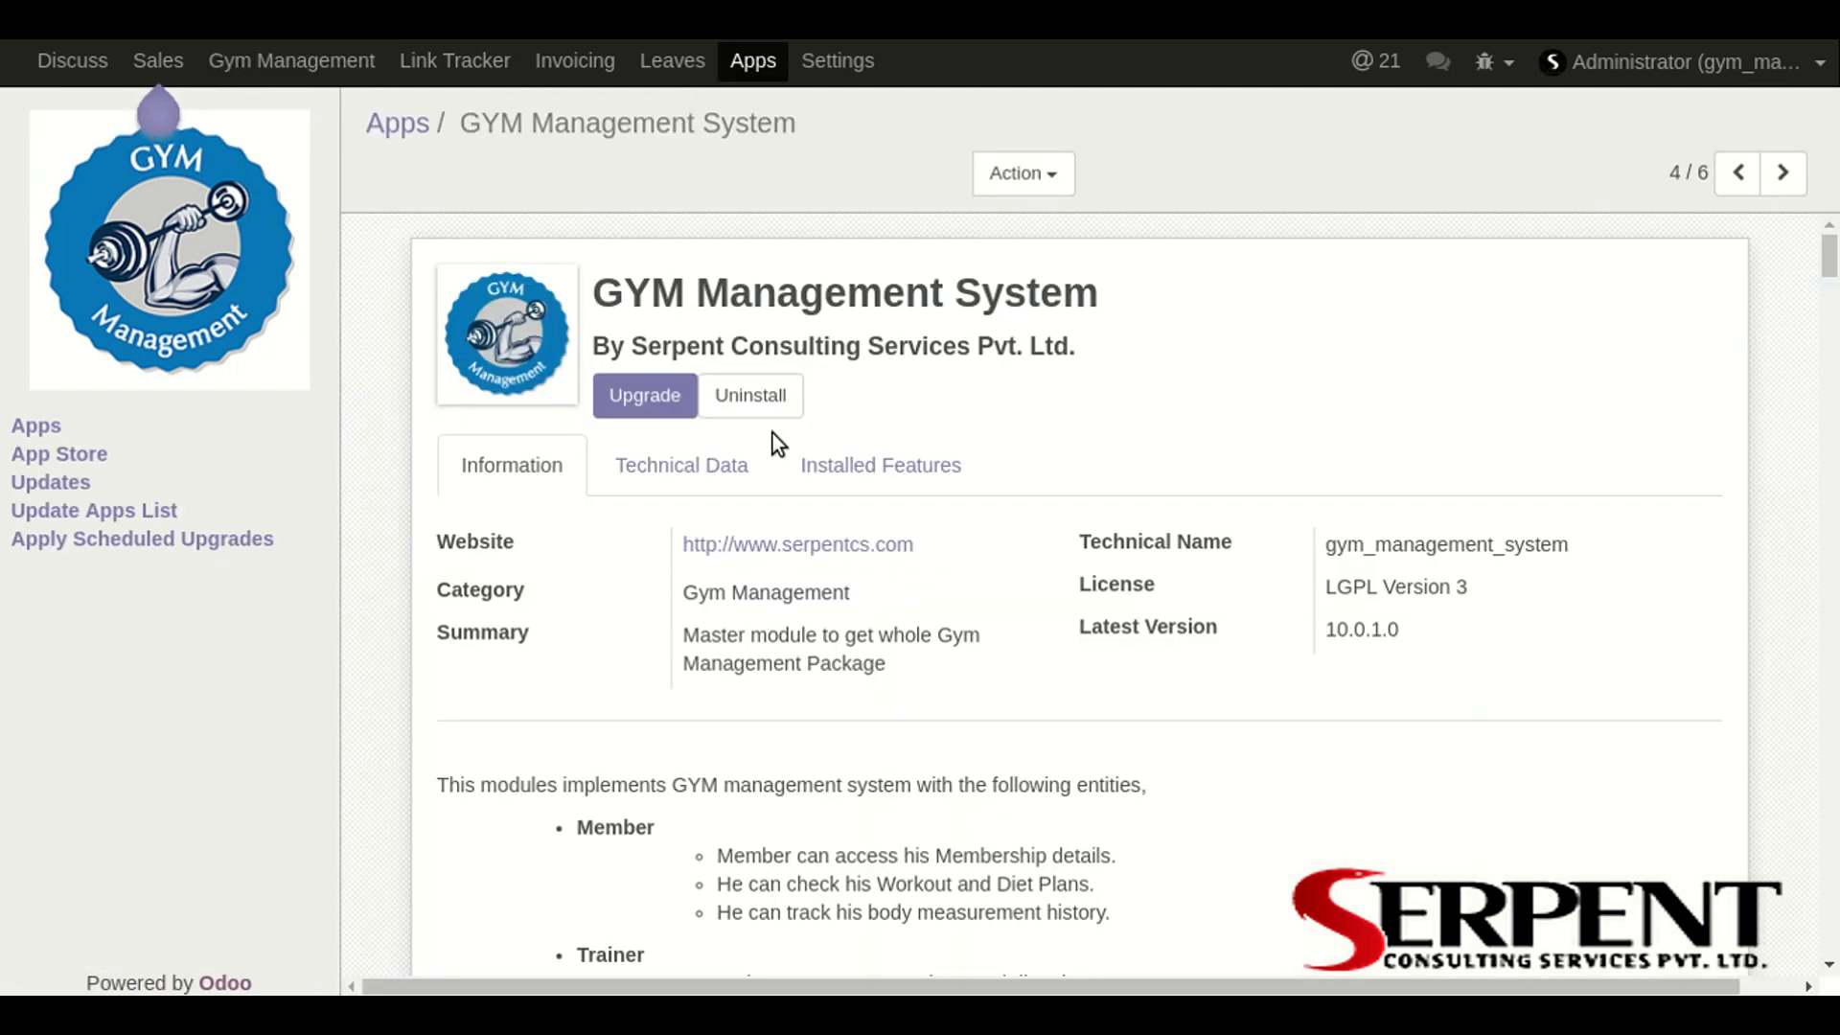